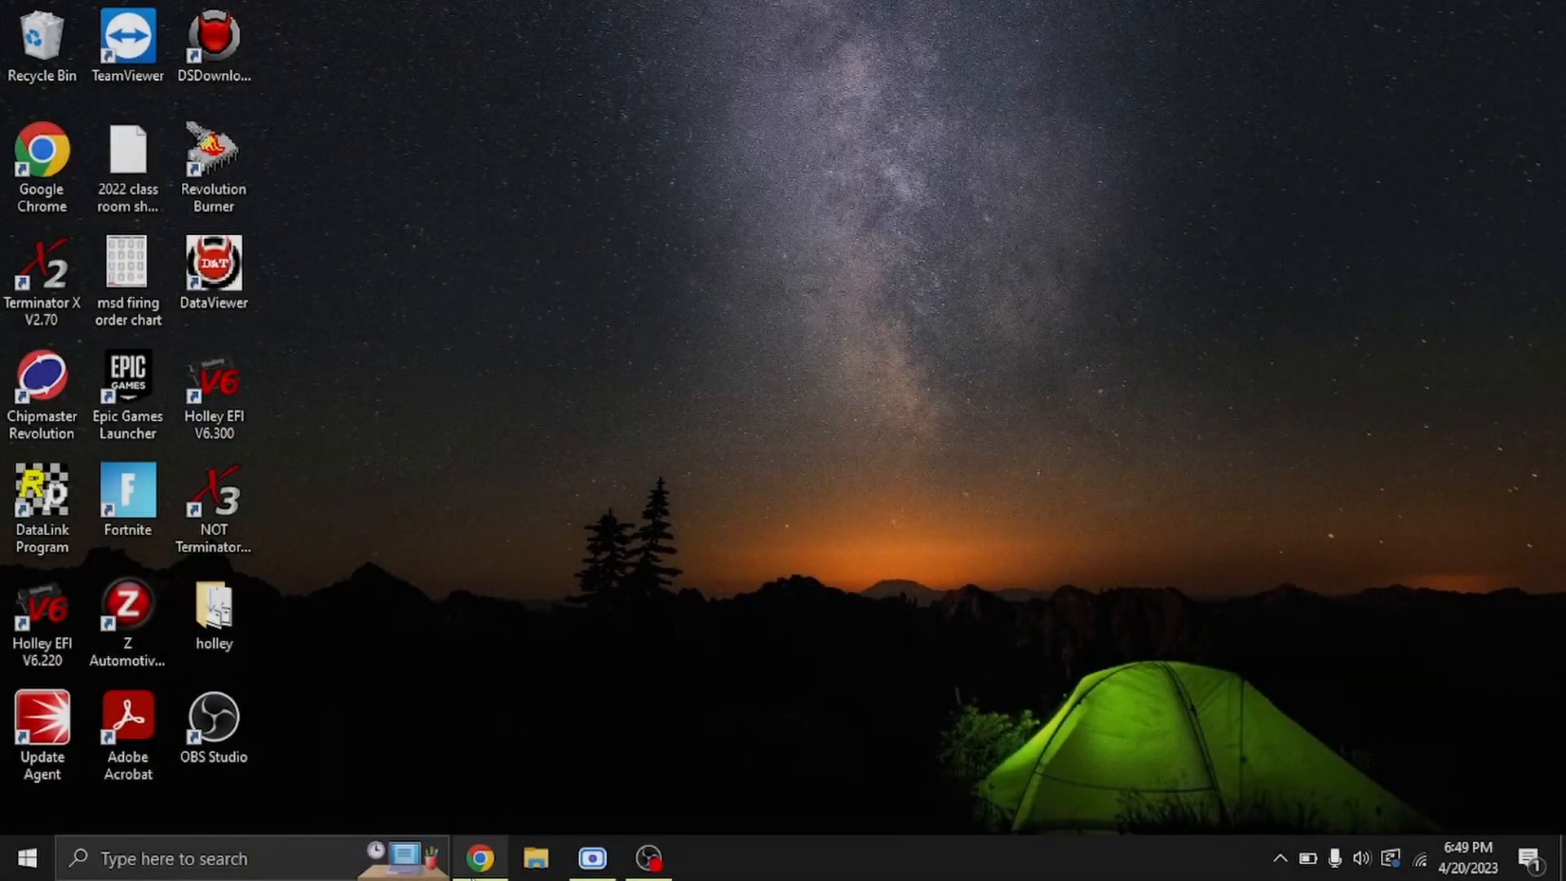
Step: From holley.com, reach the HP and Dominator EFI support page and download the V6 Software Build 300 installer
click(478, 858)
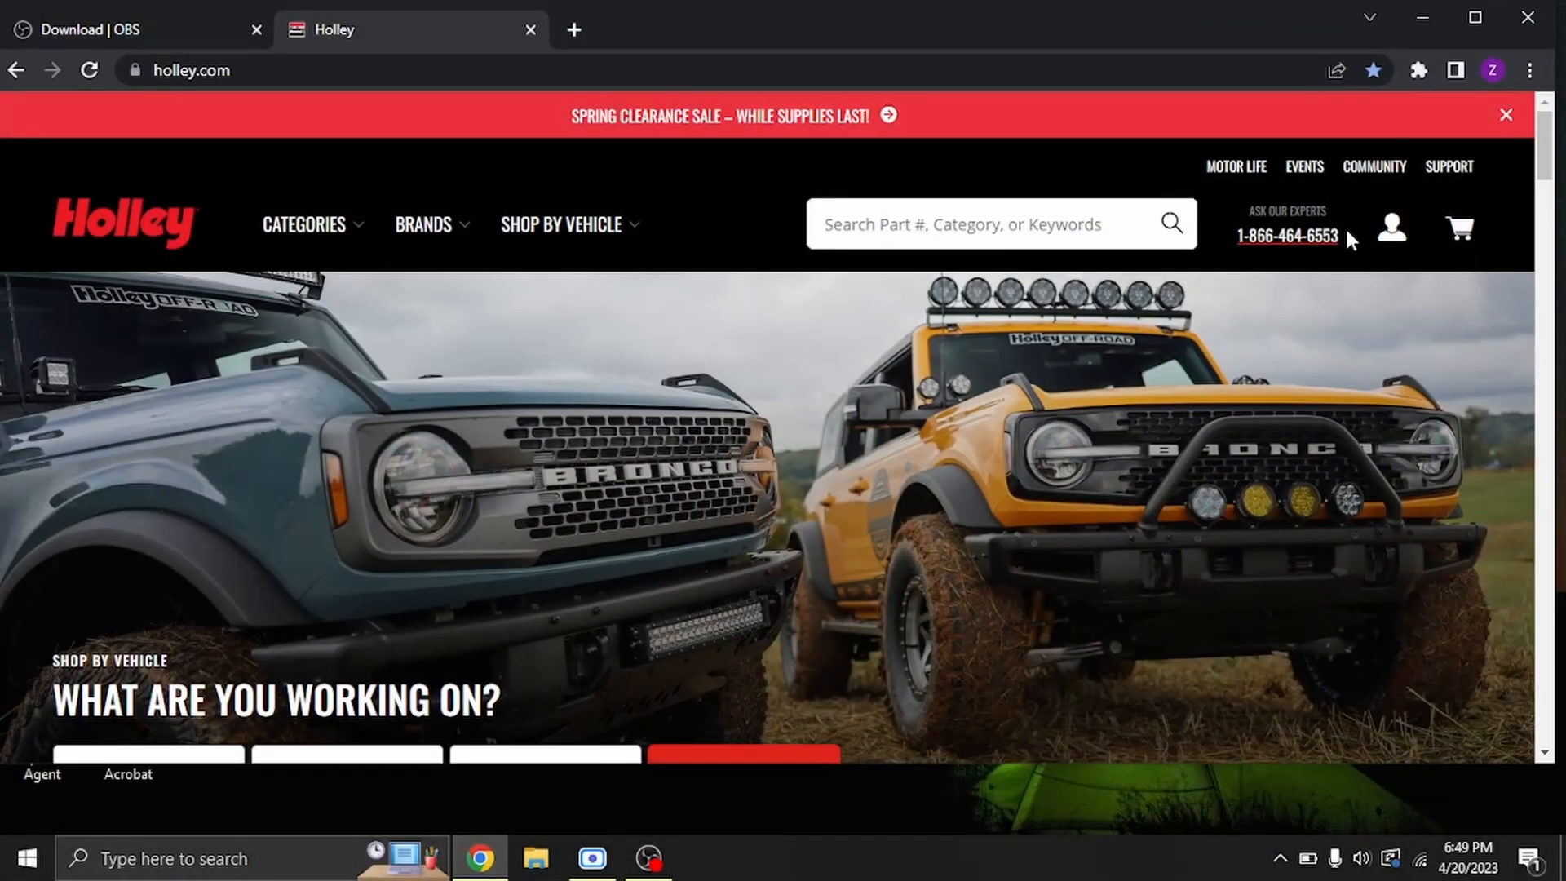
mouse_move(1447, 166)
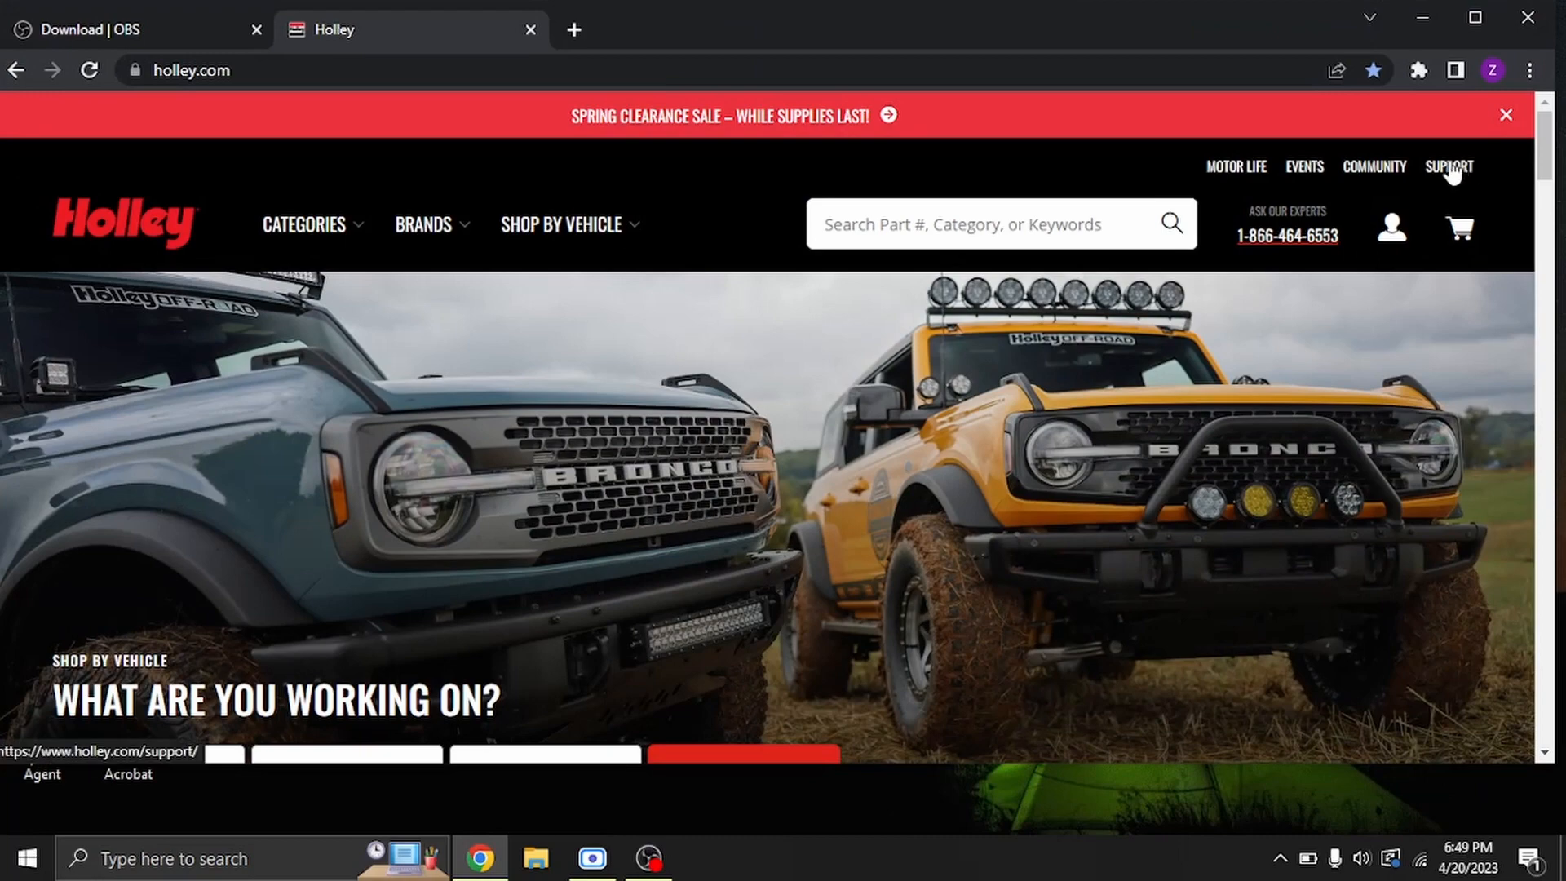
click(1448, 166)
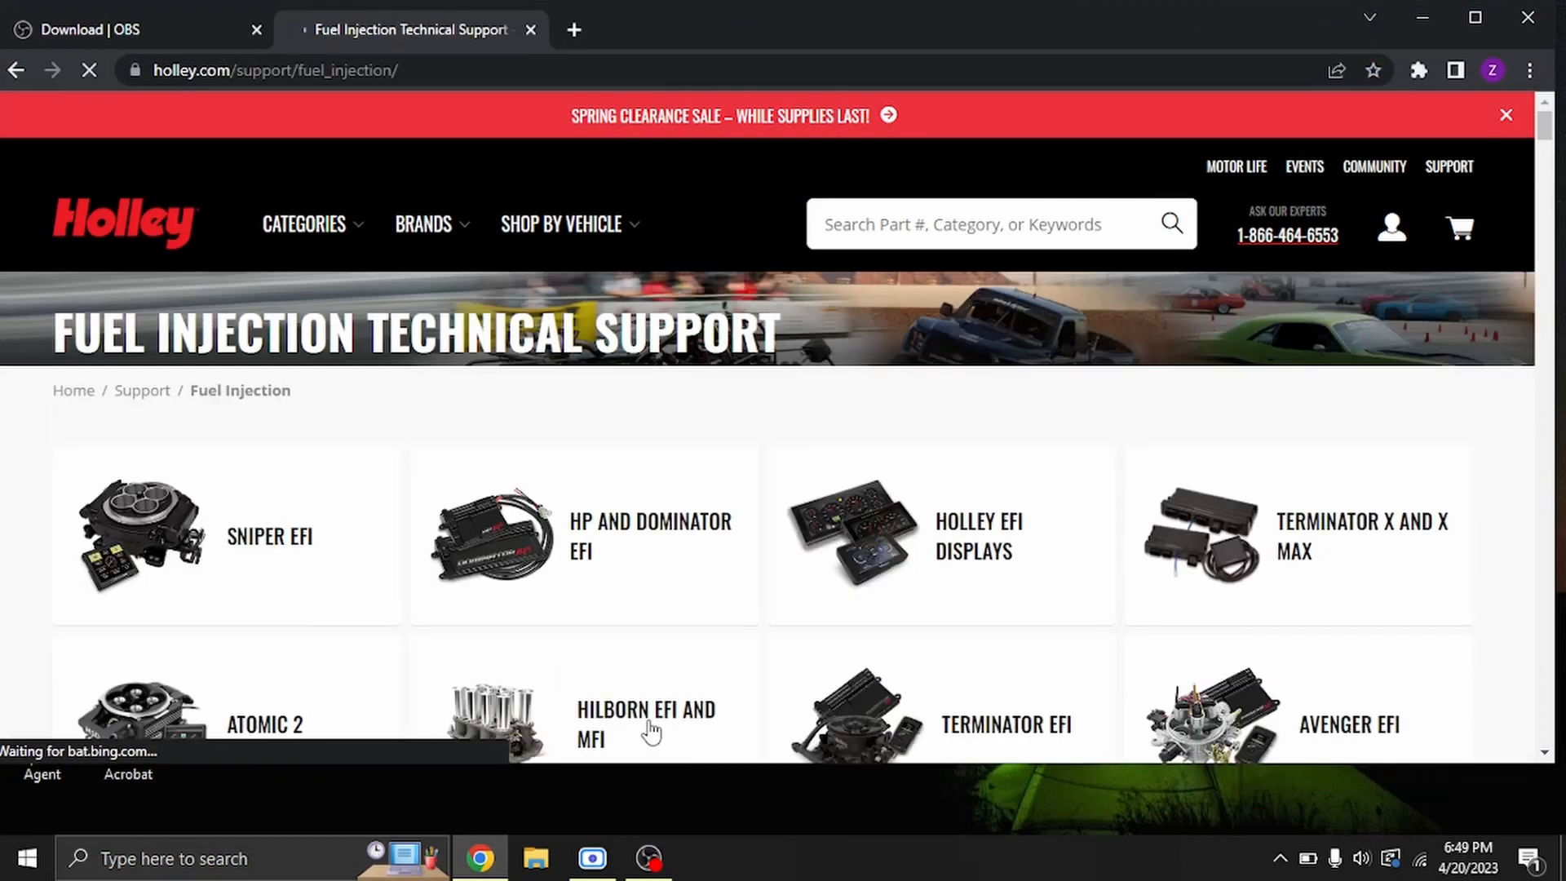
click(649, 534)
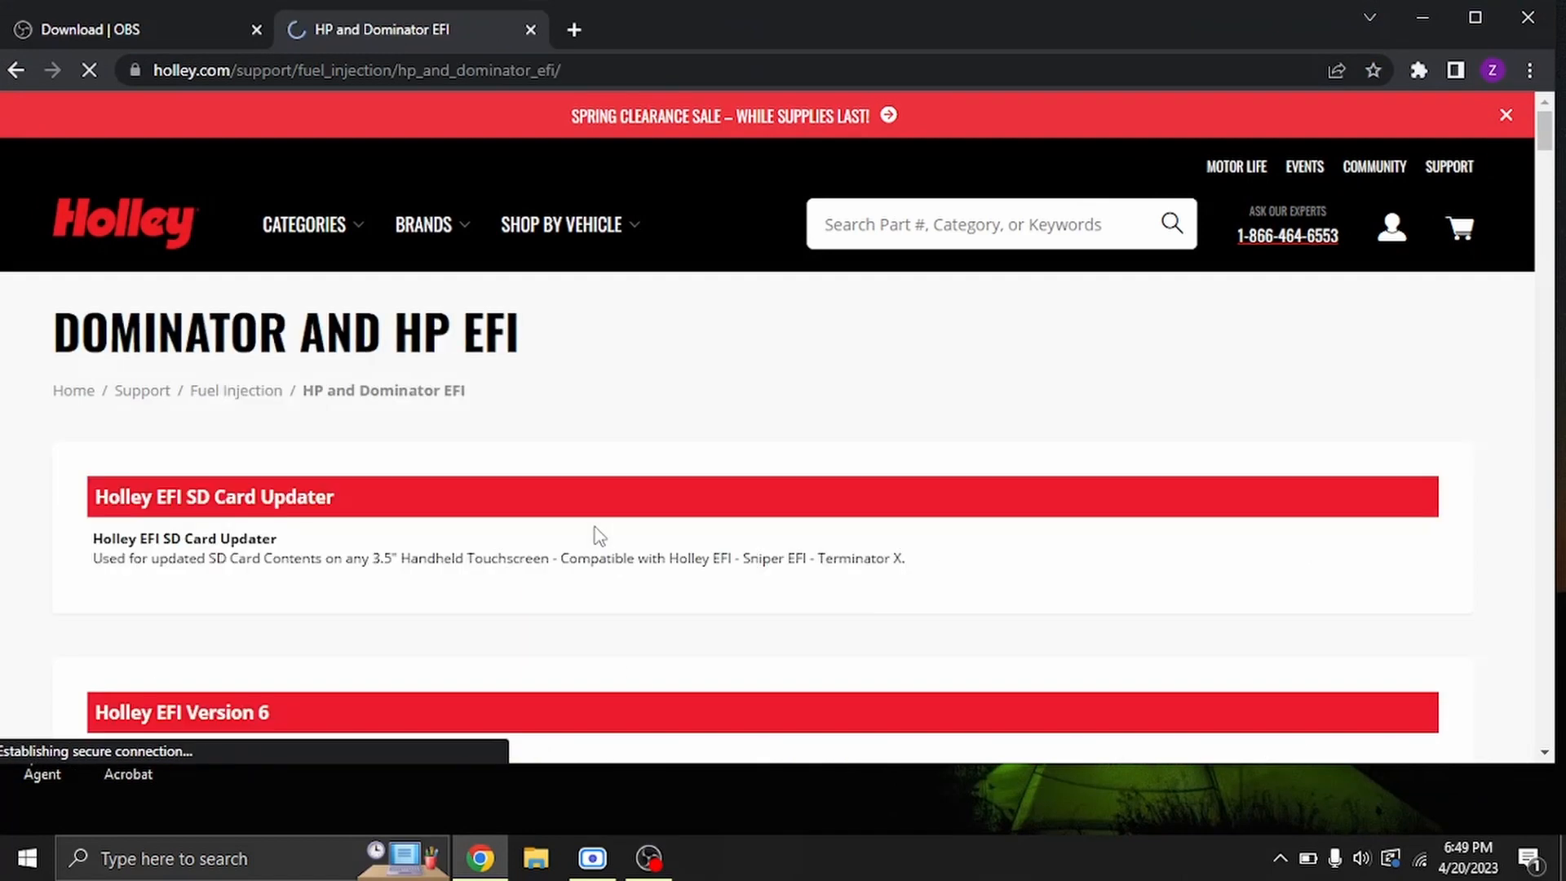
scroll(down, 3)
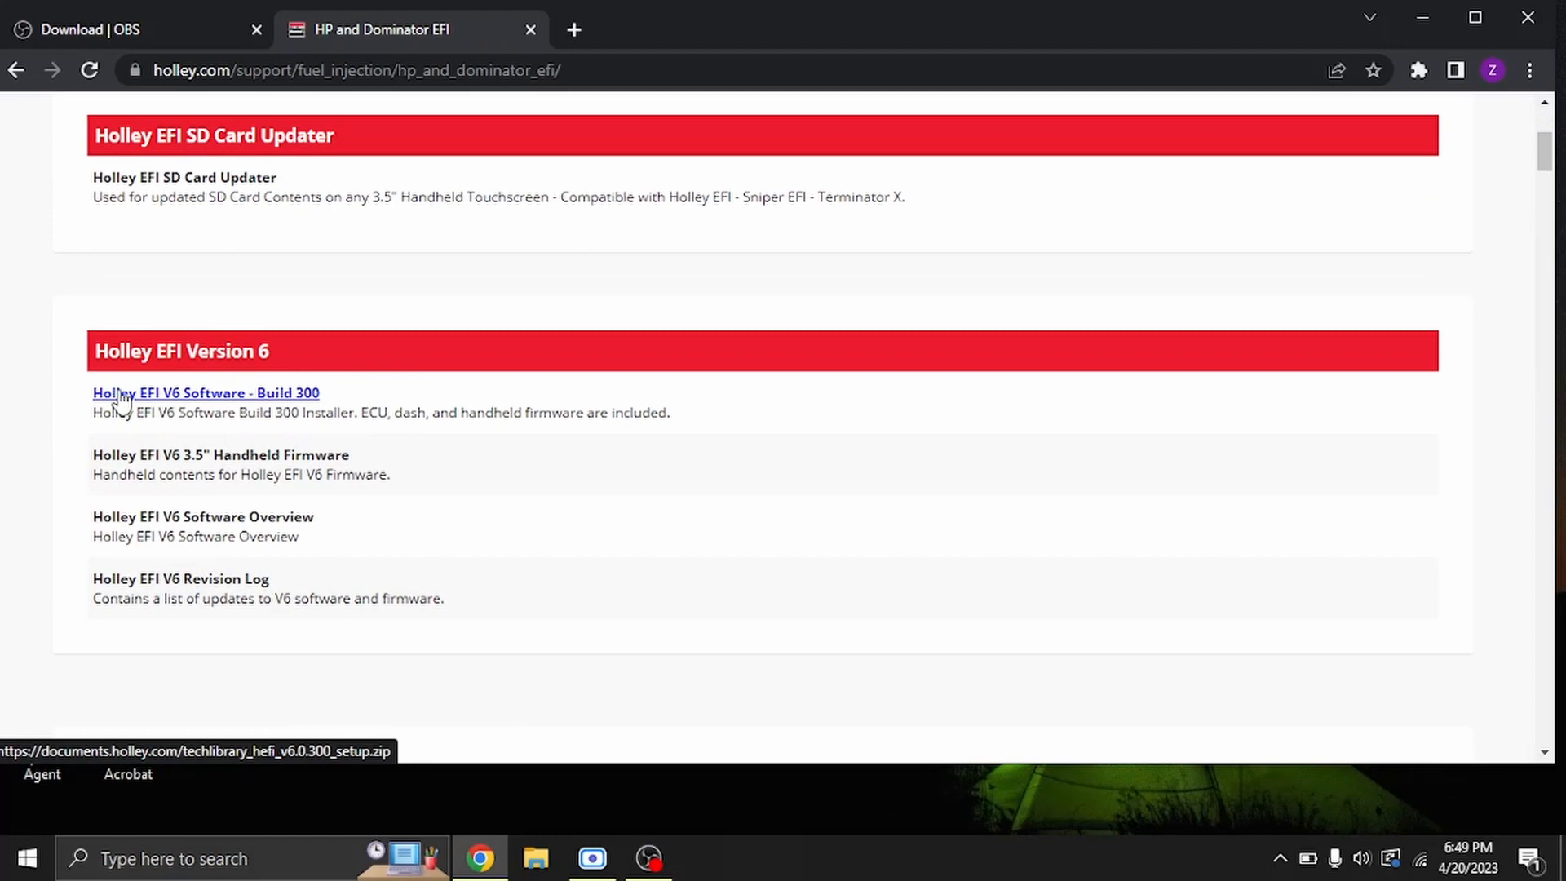
click(206, 393)
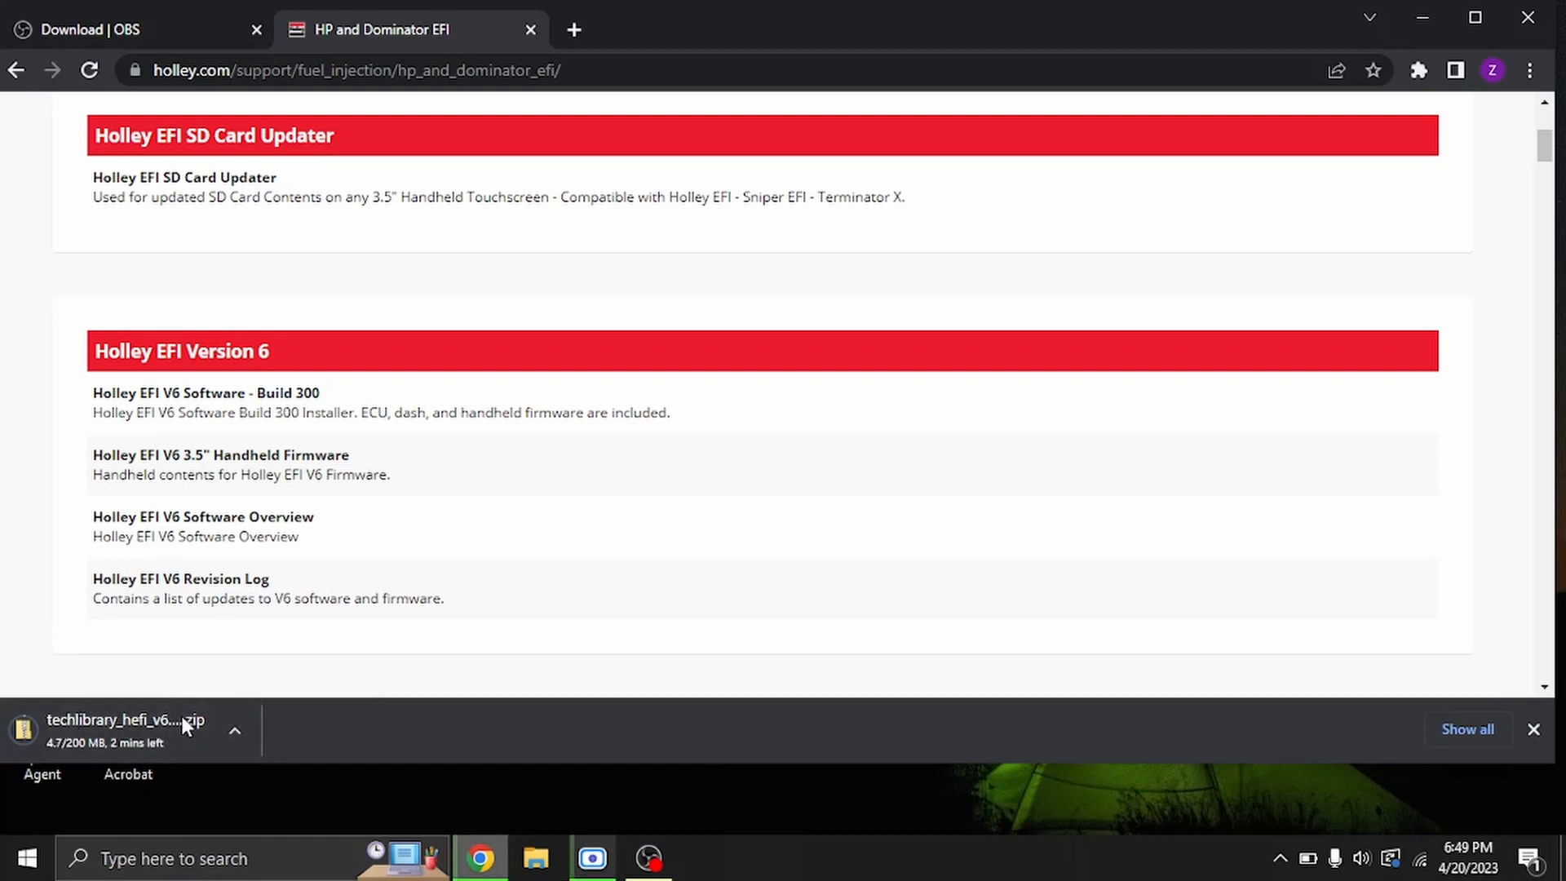
mouse_move(125, 720)
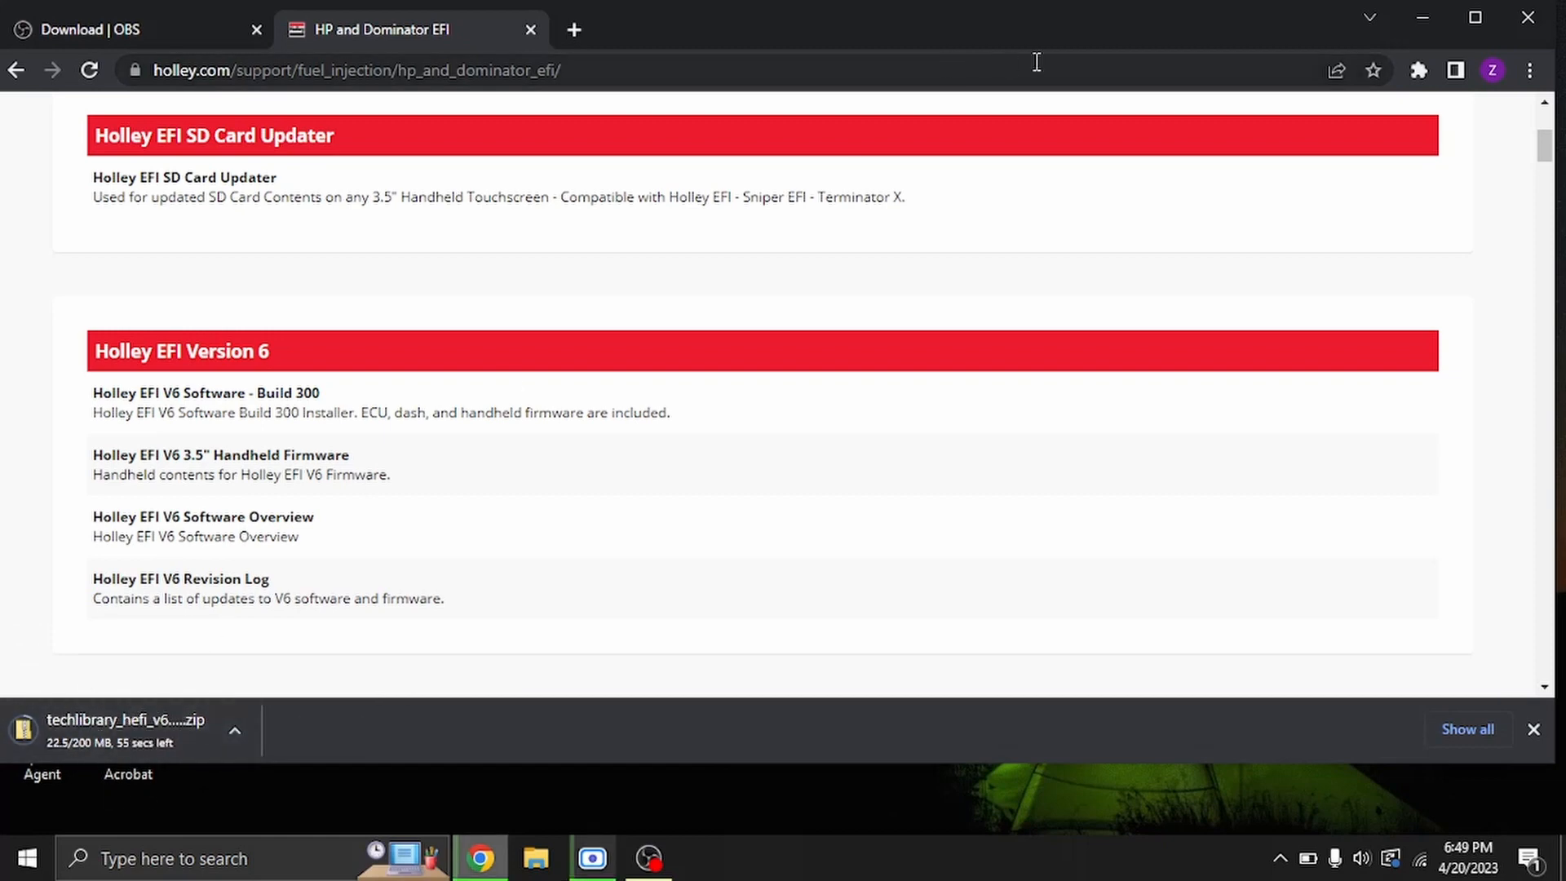
mouse_move(988, 439)
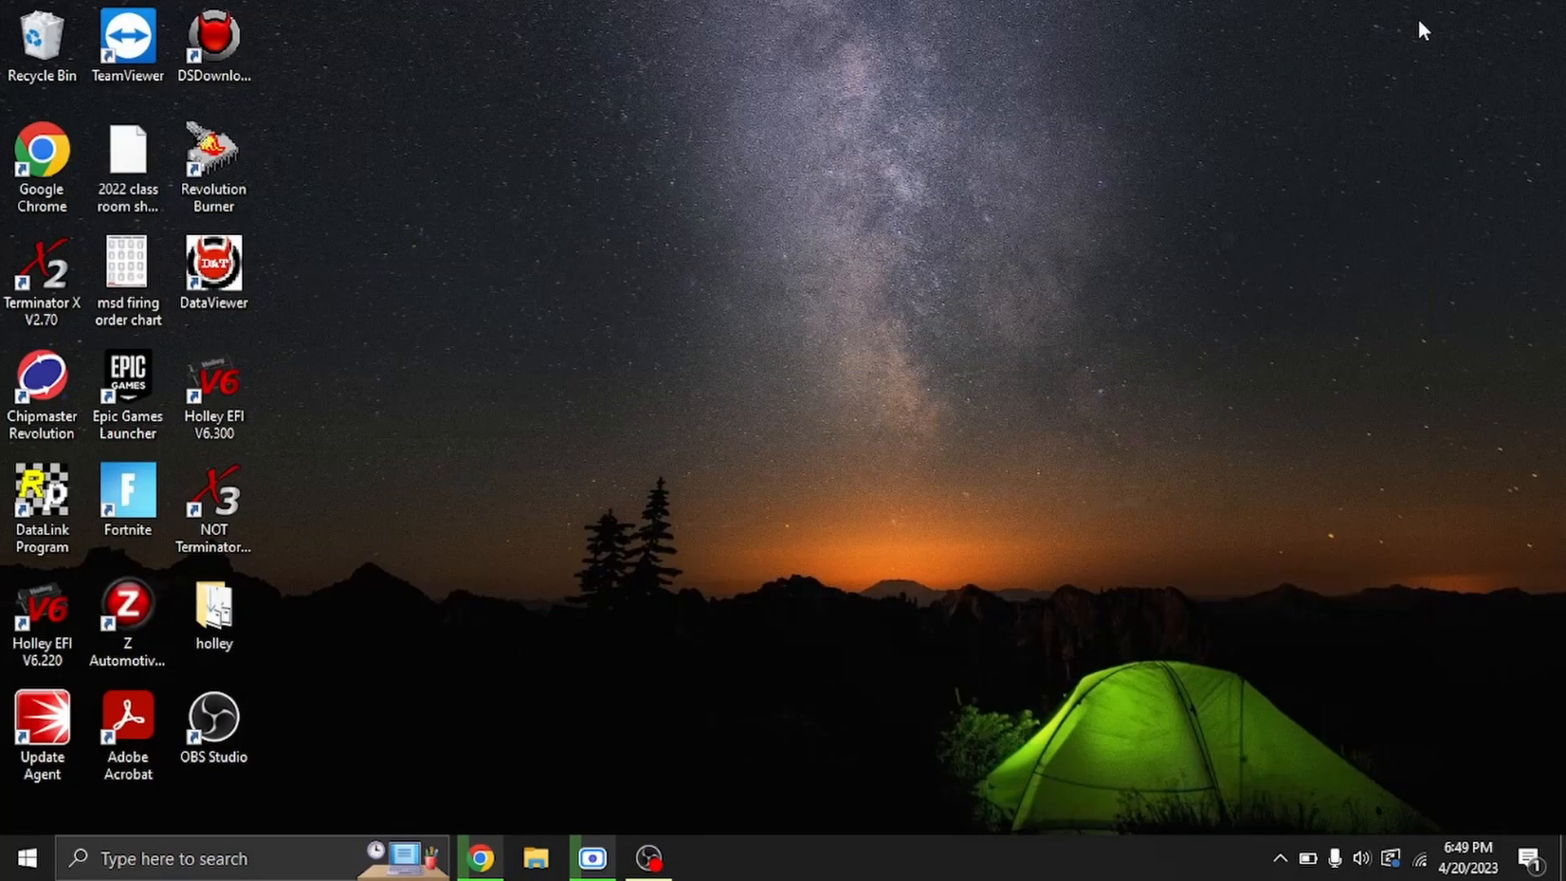
Step: Launch Holley EFI V6.300 from its desktop shortcut to reach the Choose Opening Option dialog
double_click(212, 380)
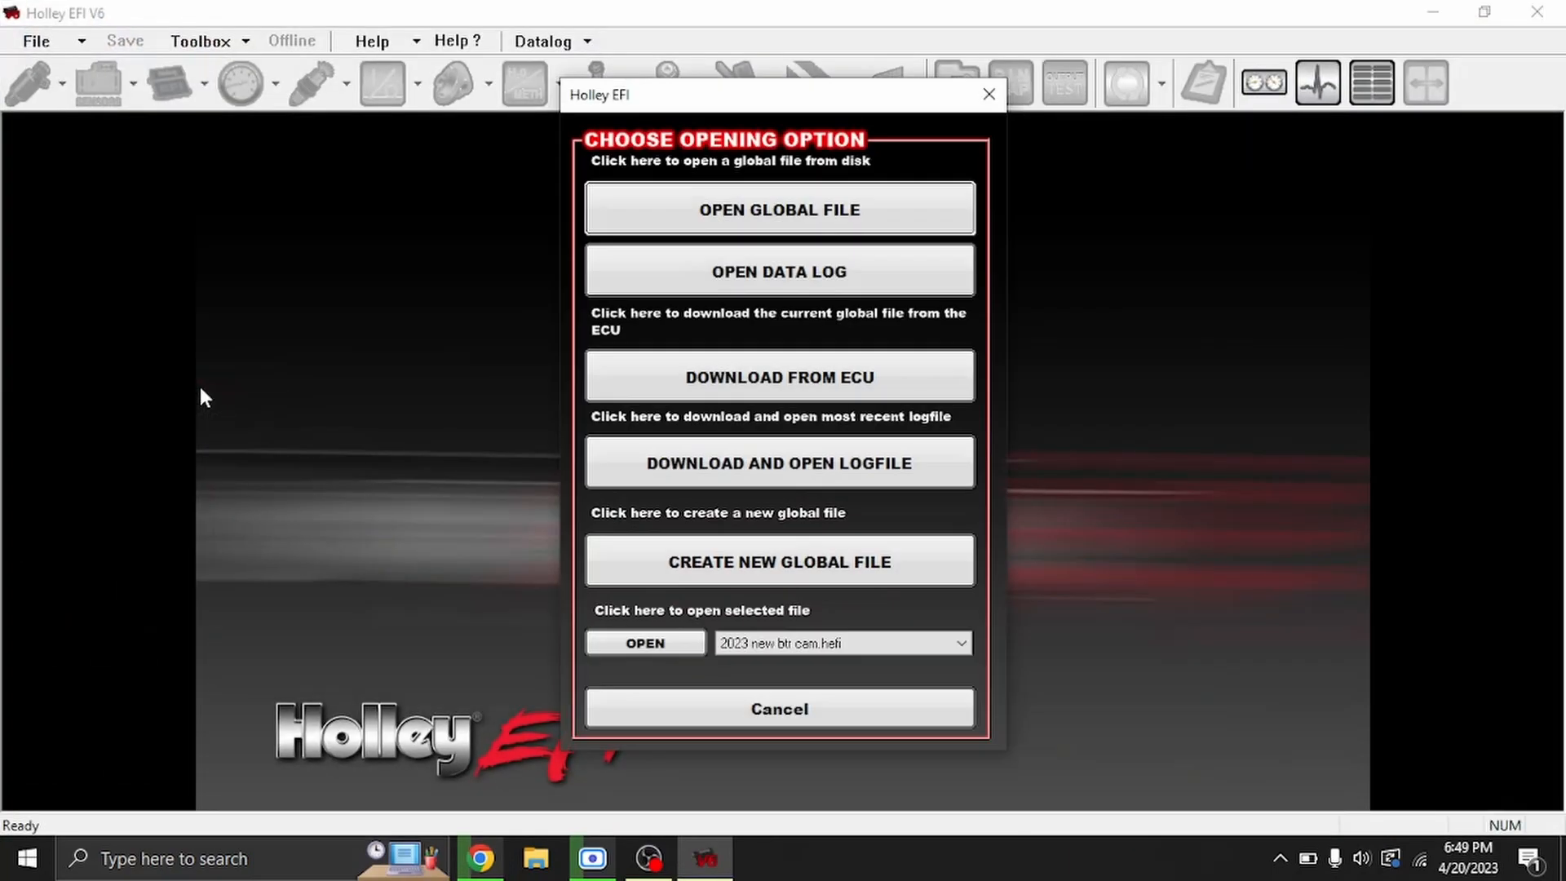
mouse_move(574, 160)
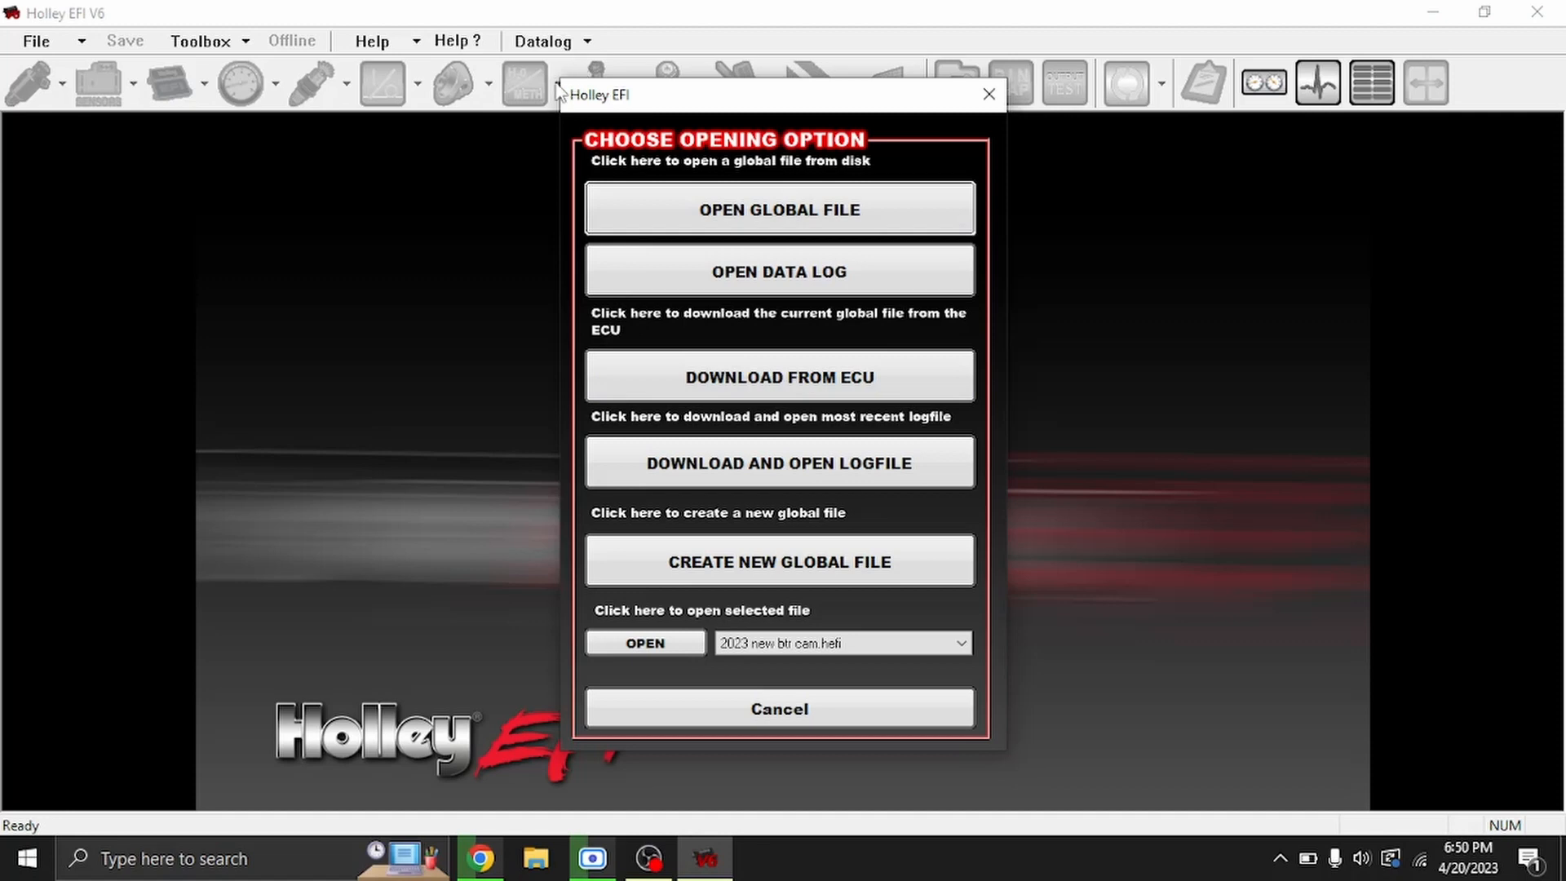
mouse_move(650, 352)
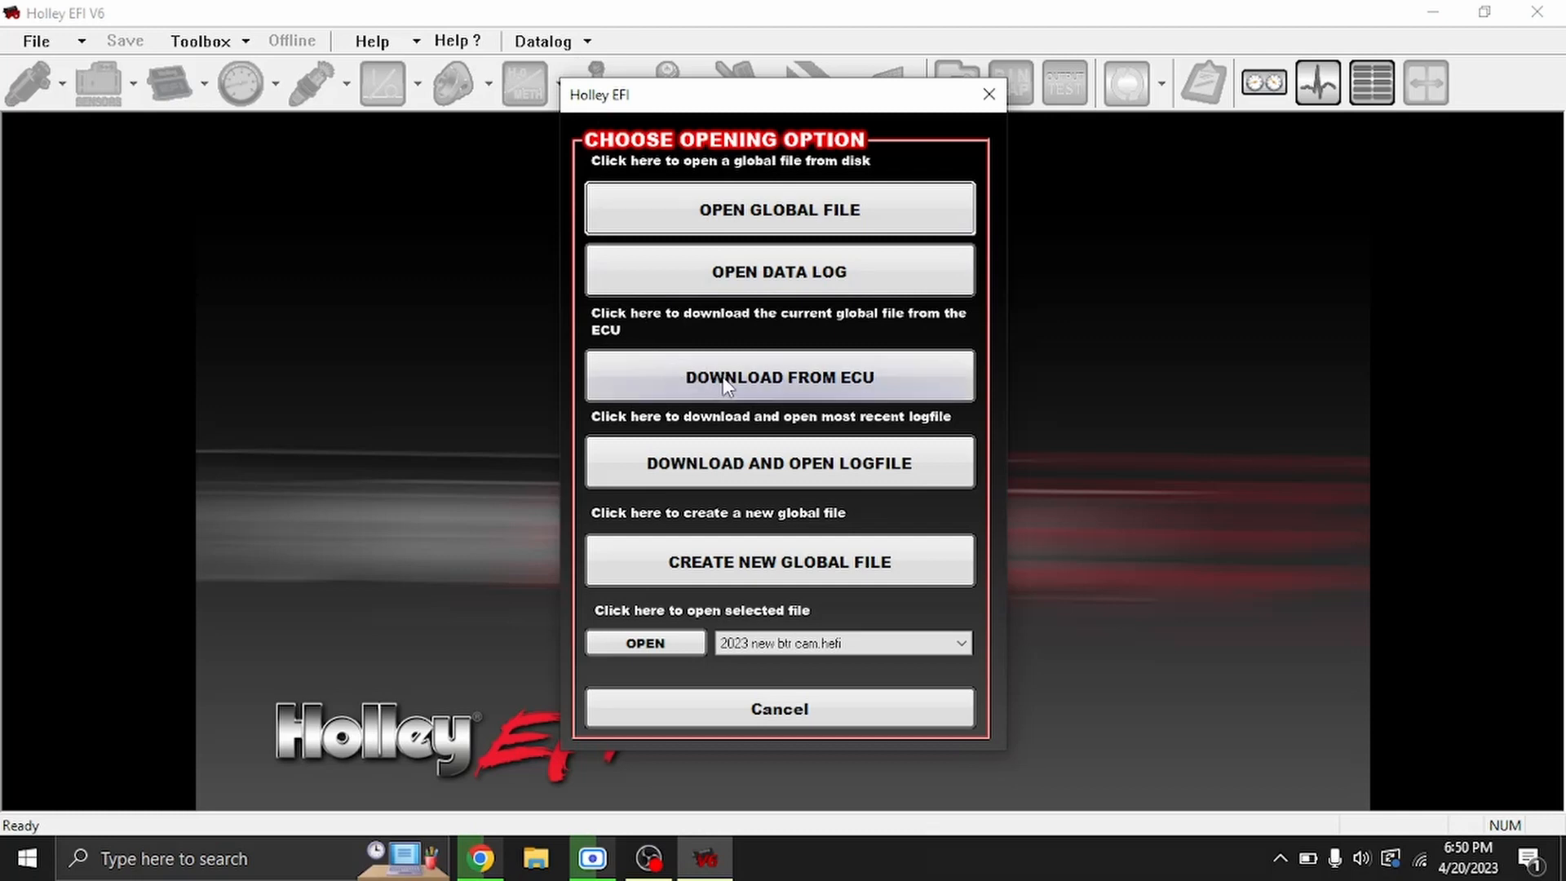
Step: Download the calibration from the ECU and acknowledge the Build 220 vs 300 firmware warning
click(778, 376)
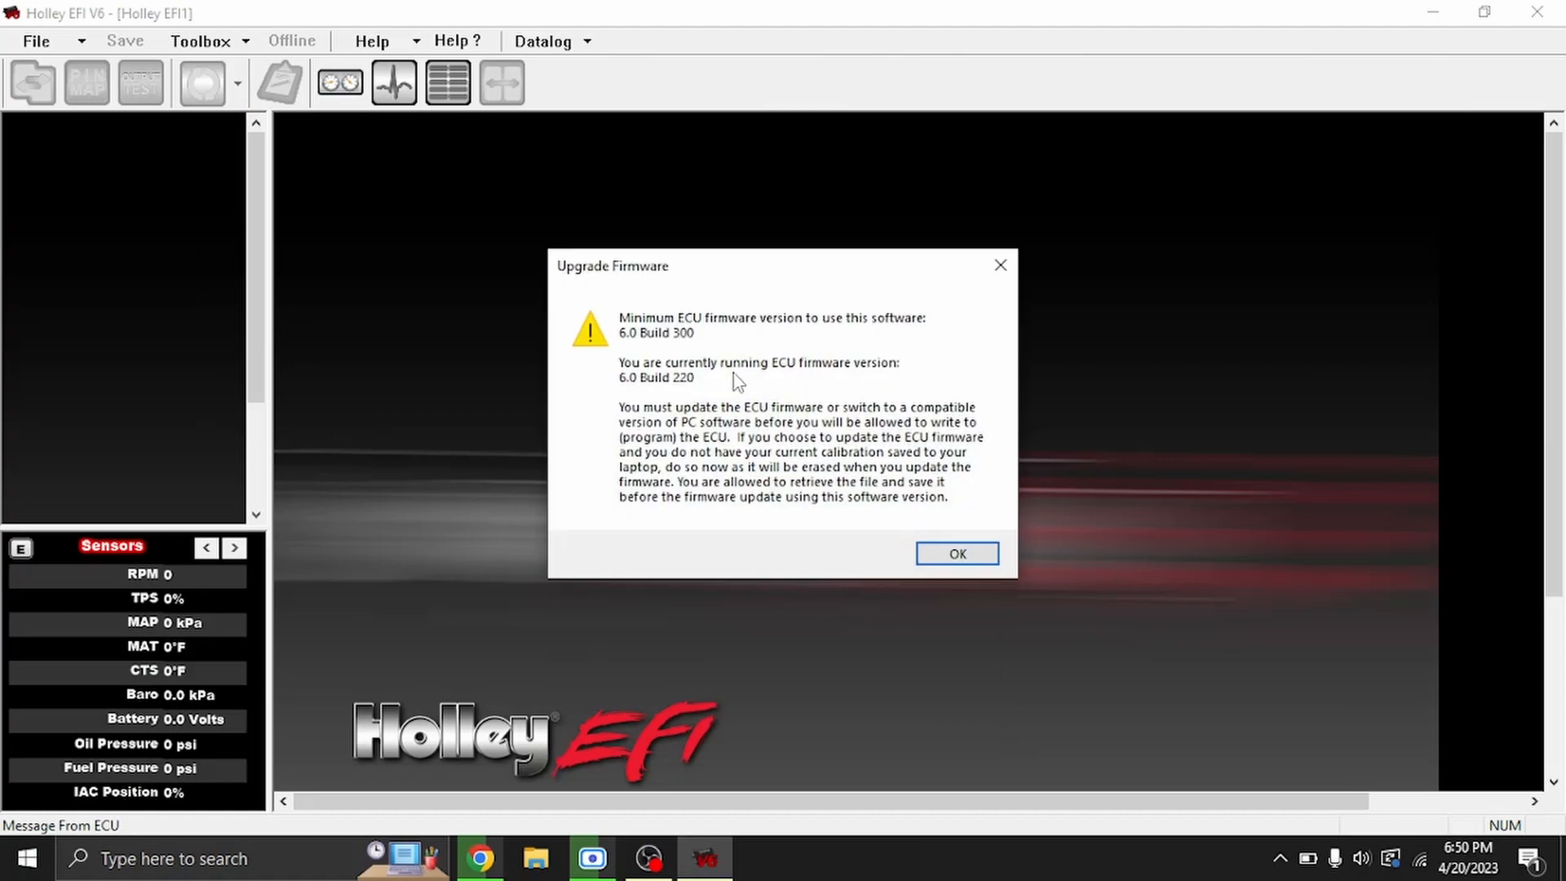
mouse_move(627, 335)
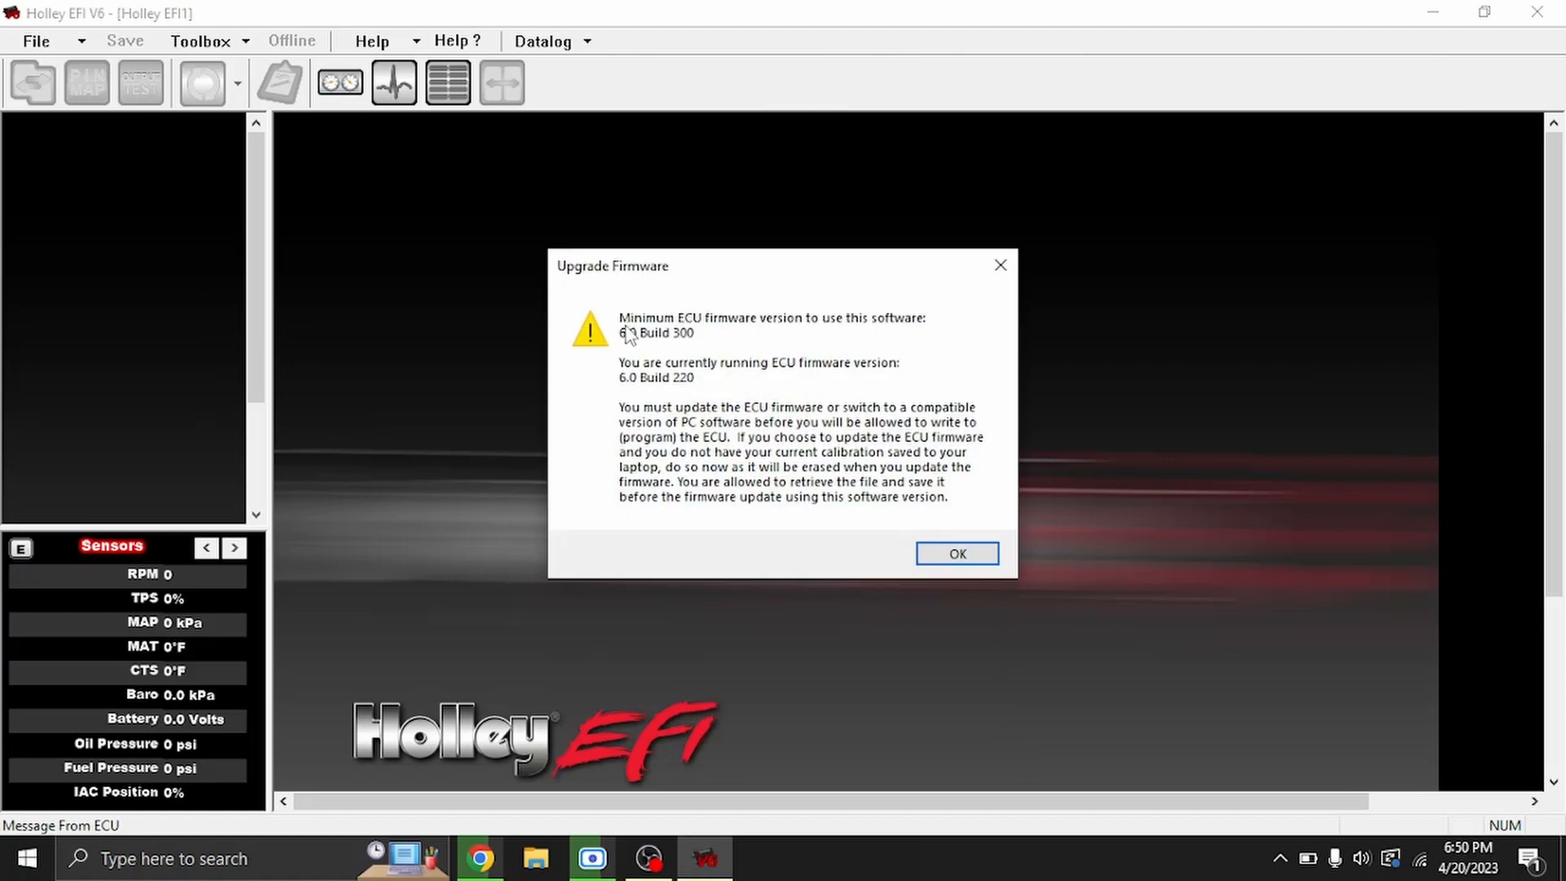
mouse_move(895, 331)
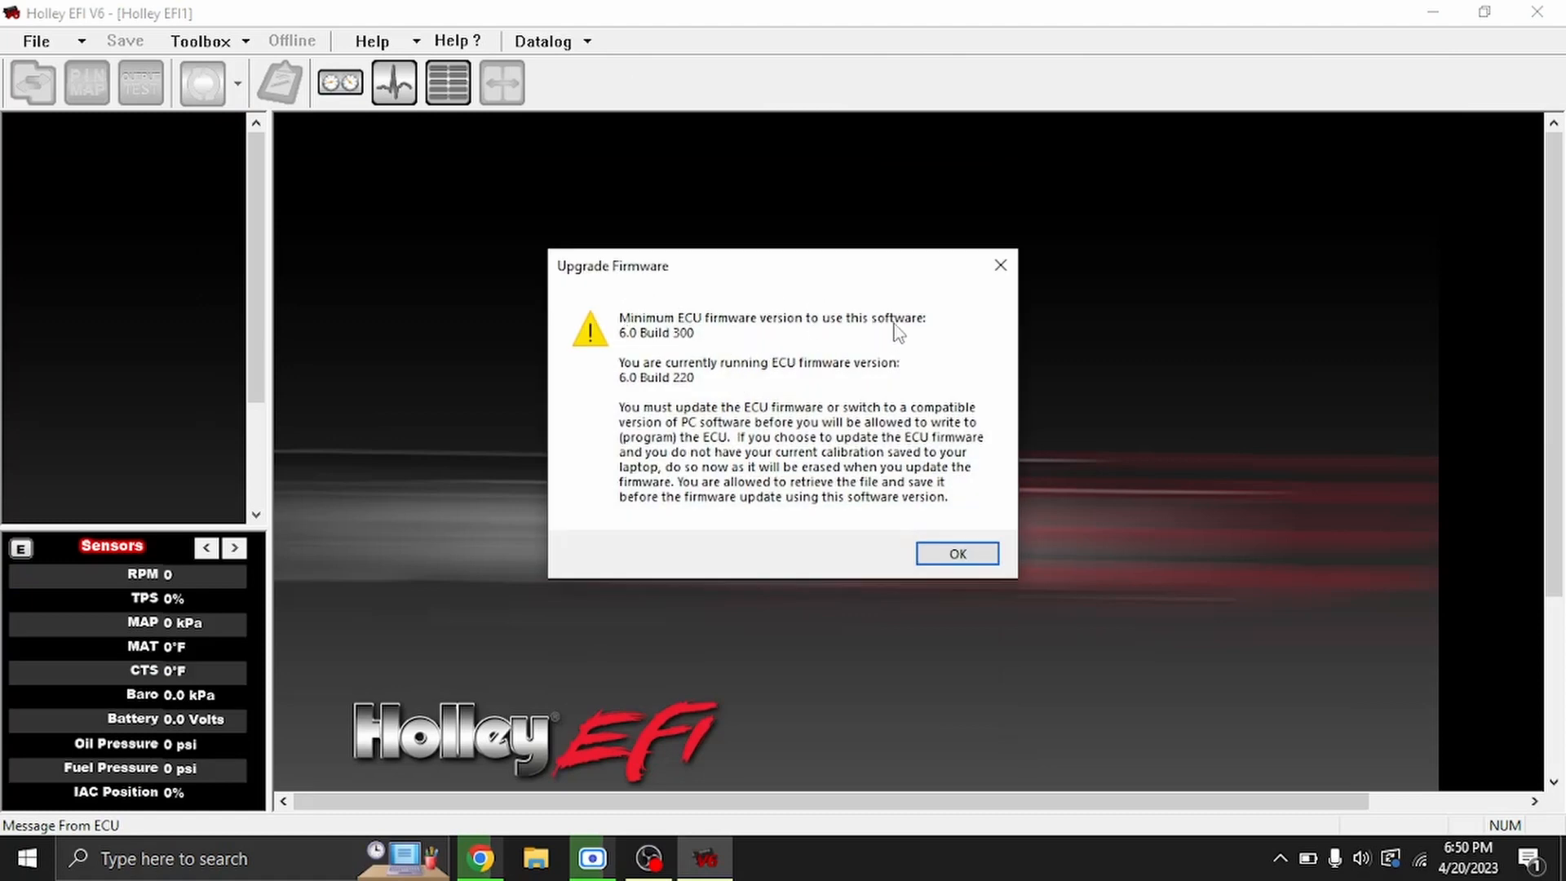
mouse_move(667, 347)
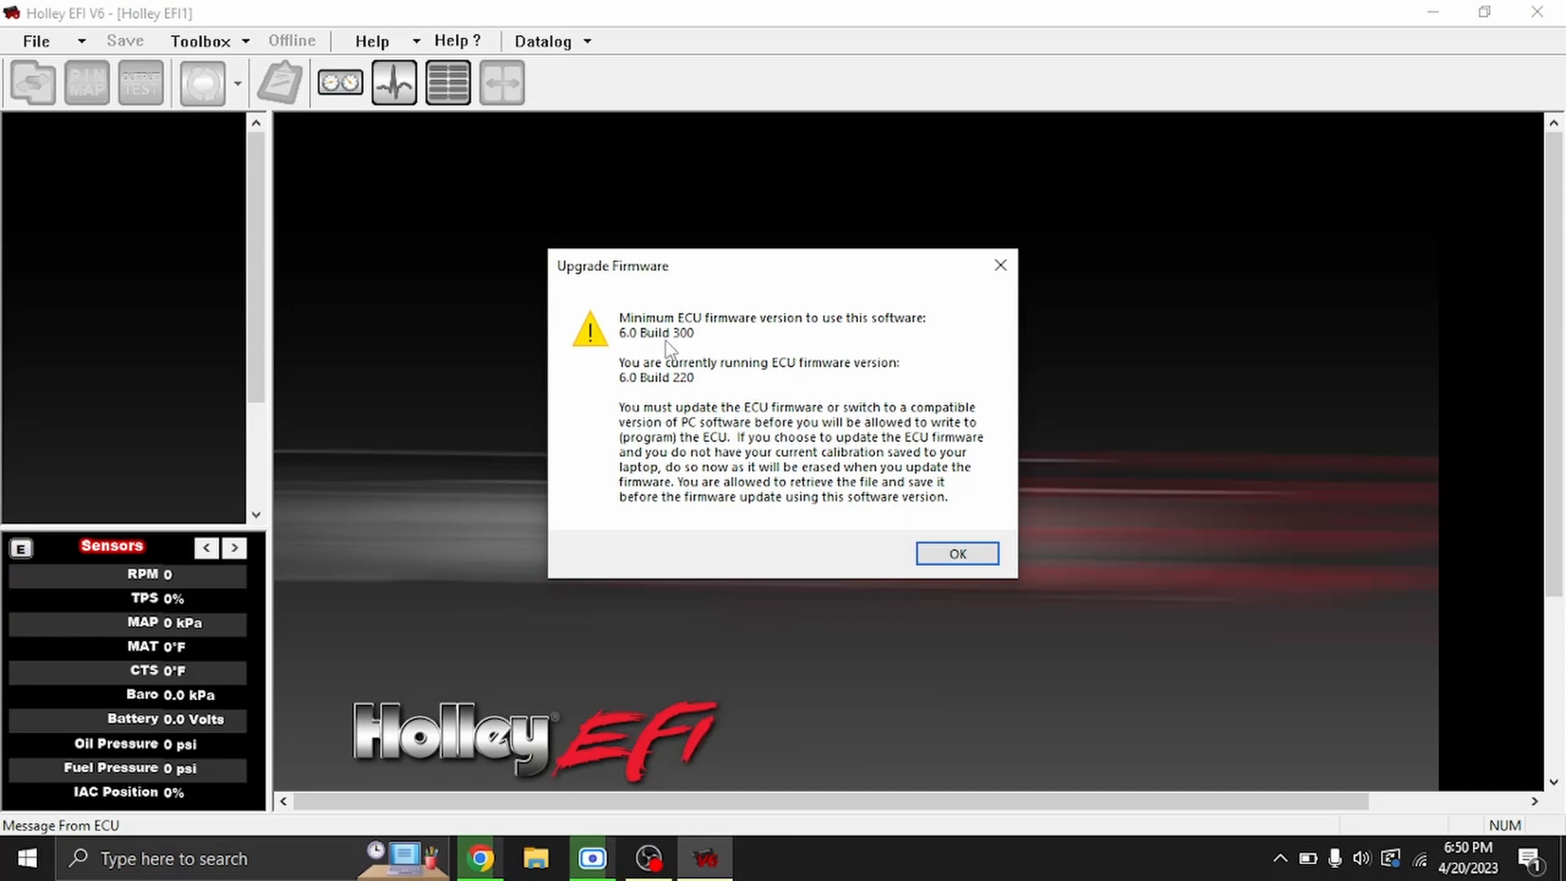
mouse_move(667, 328)
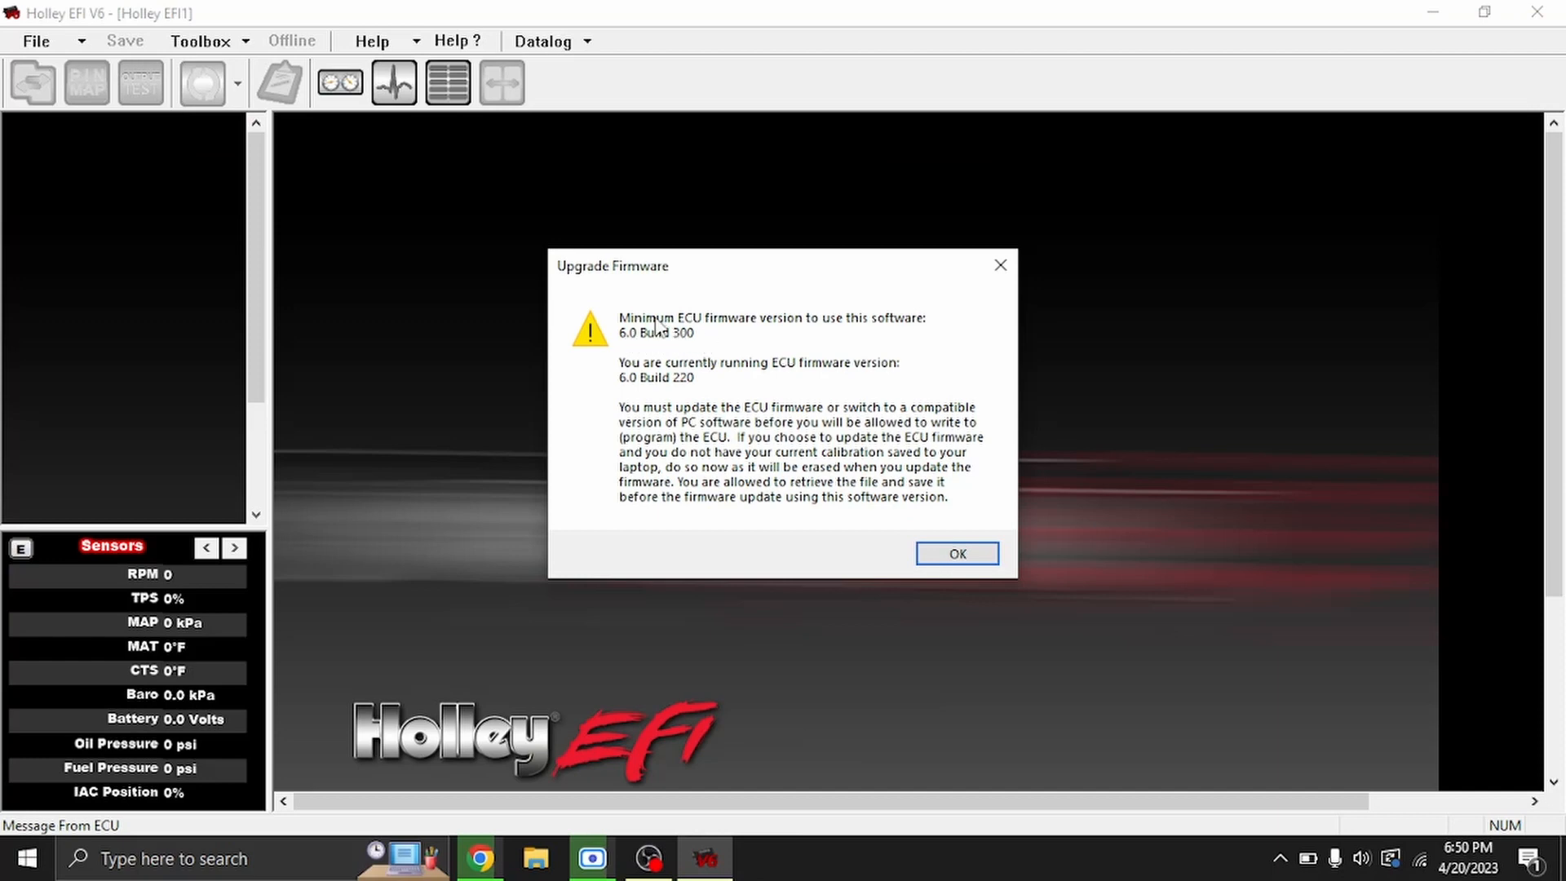
mouse_move(709, 357)
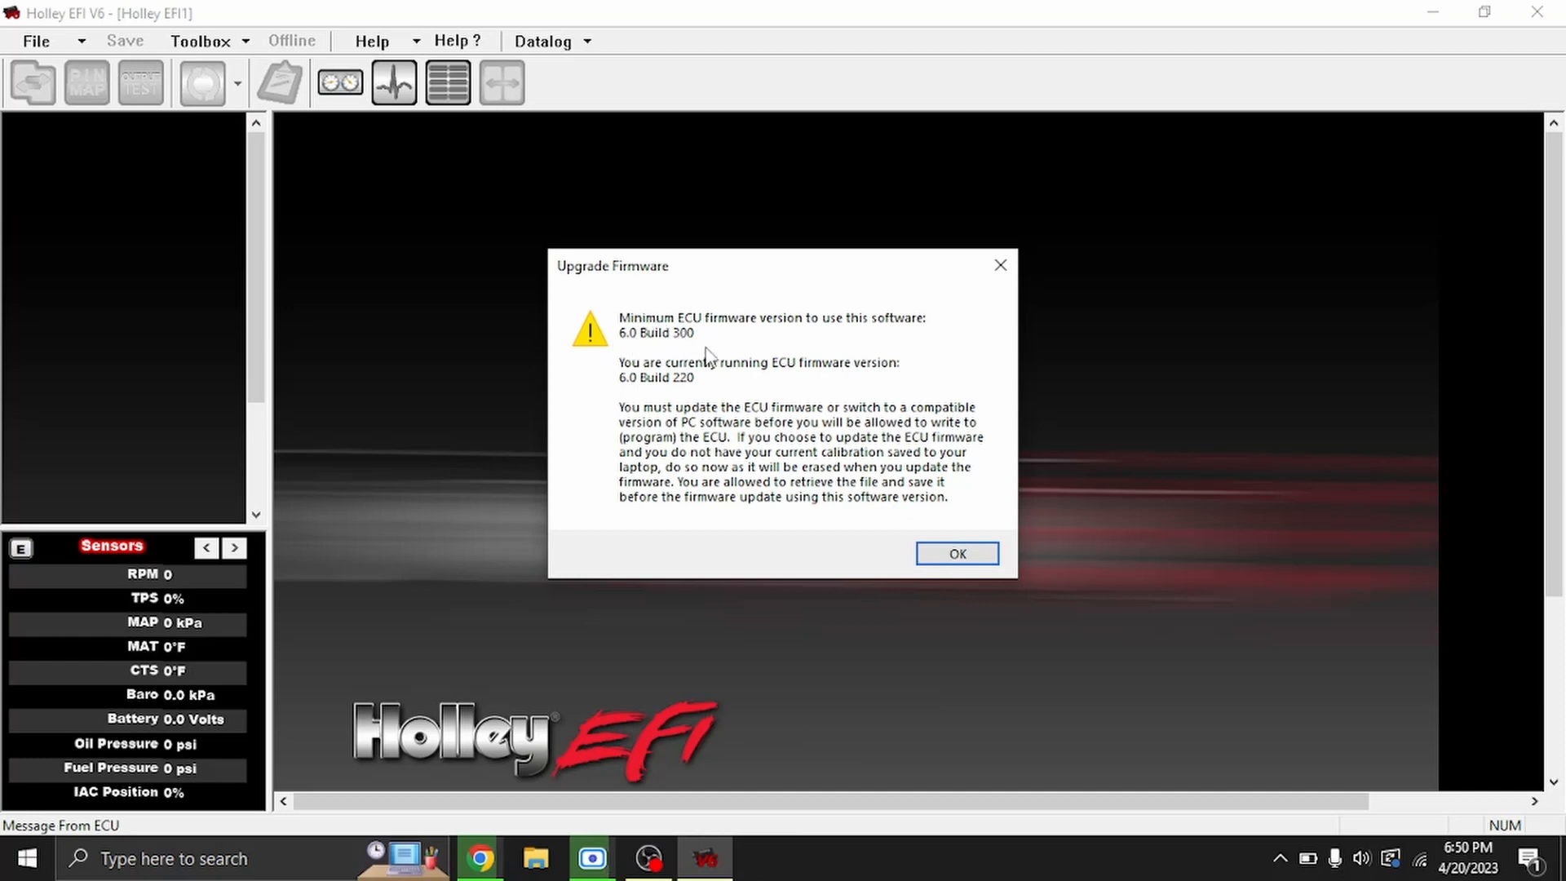
mouse_move(776, 372)
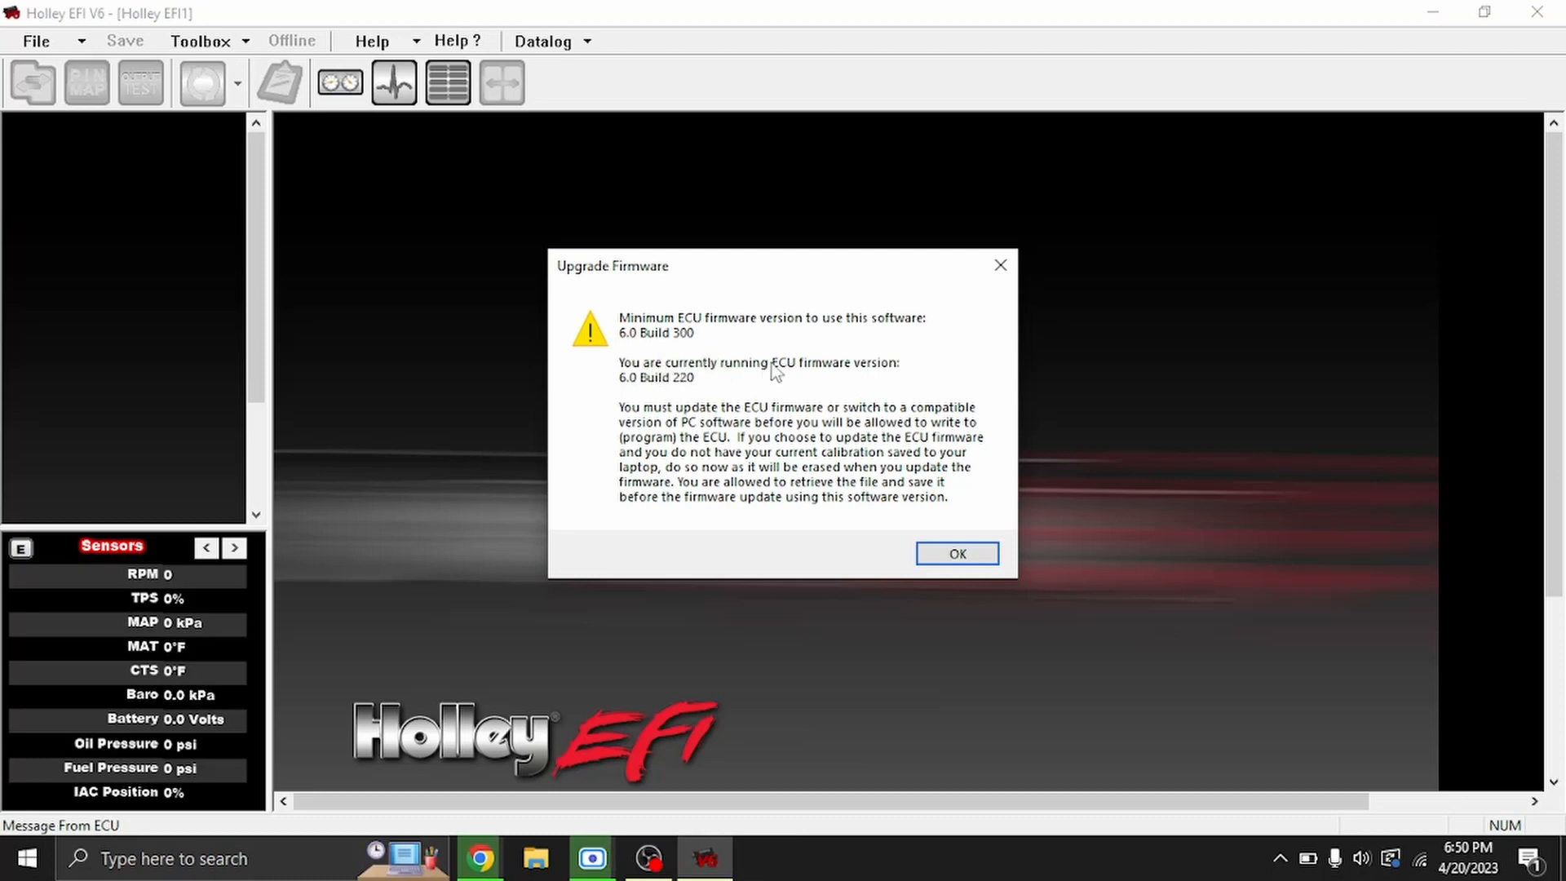
mouse_move(627, 389)
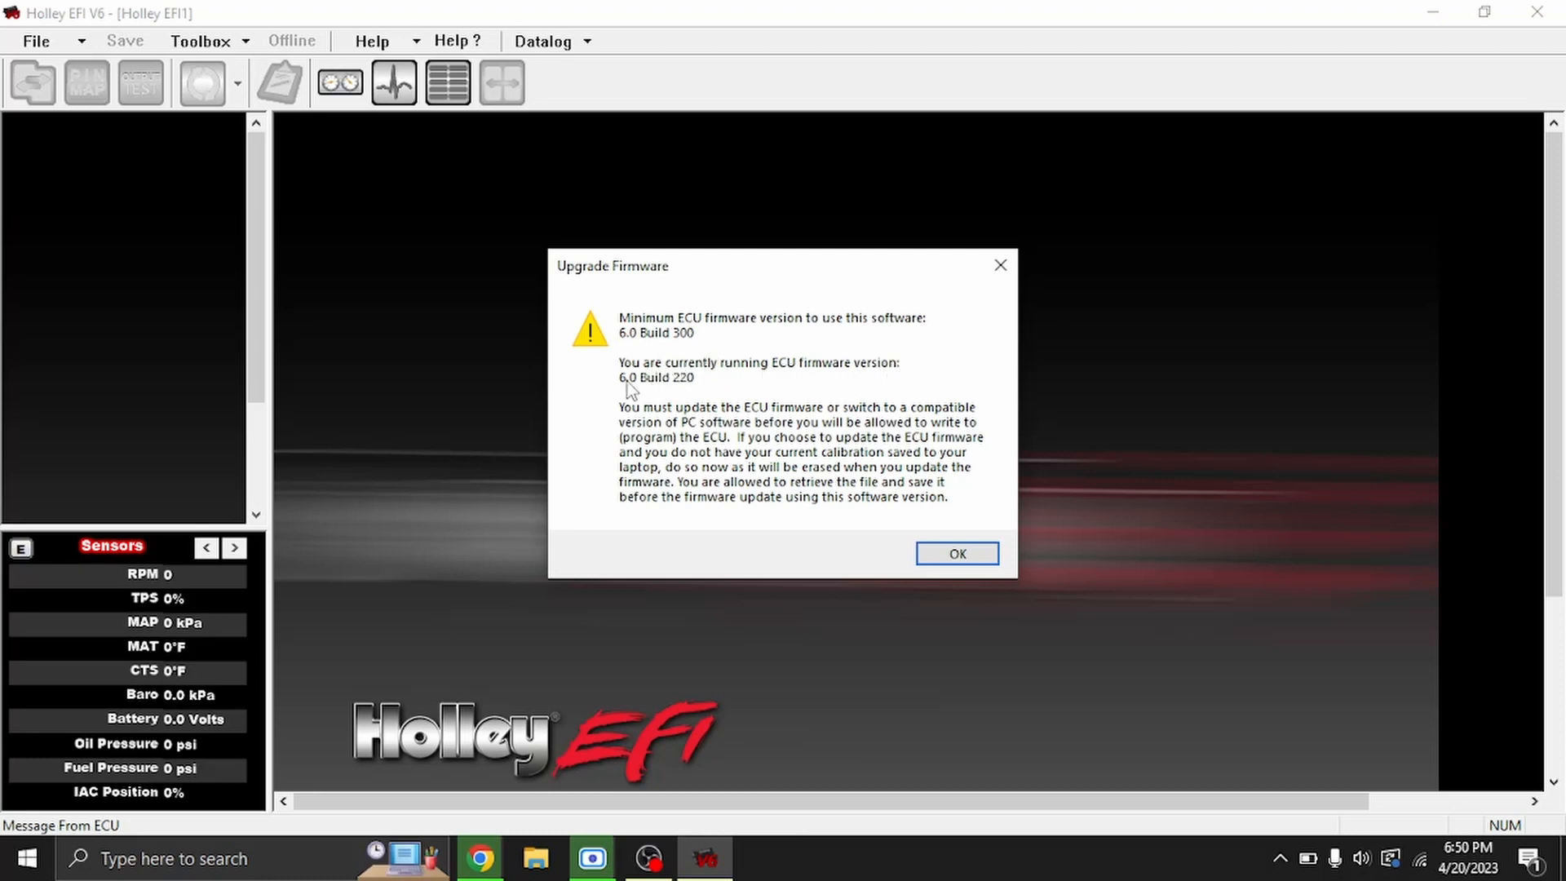
mouse_move(697, 388)
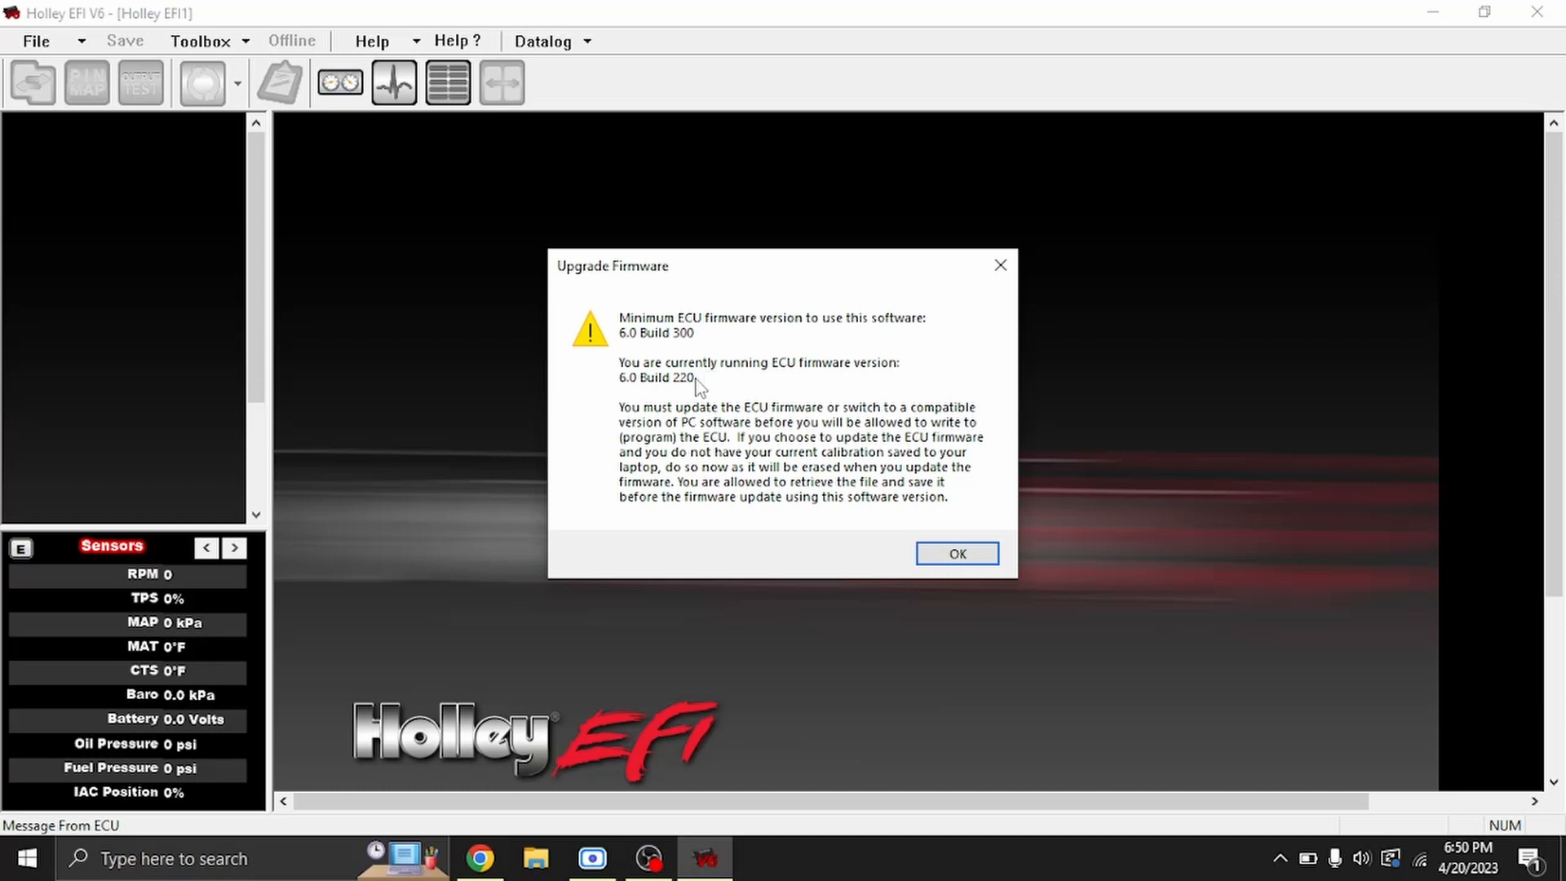
mouse_move(721, 400)
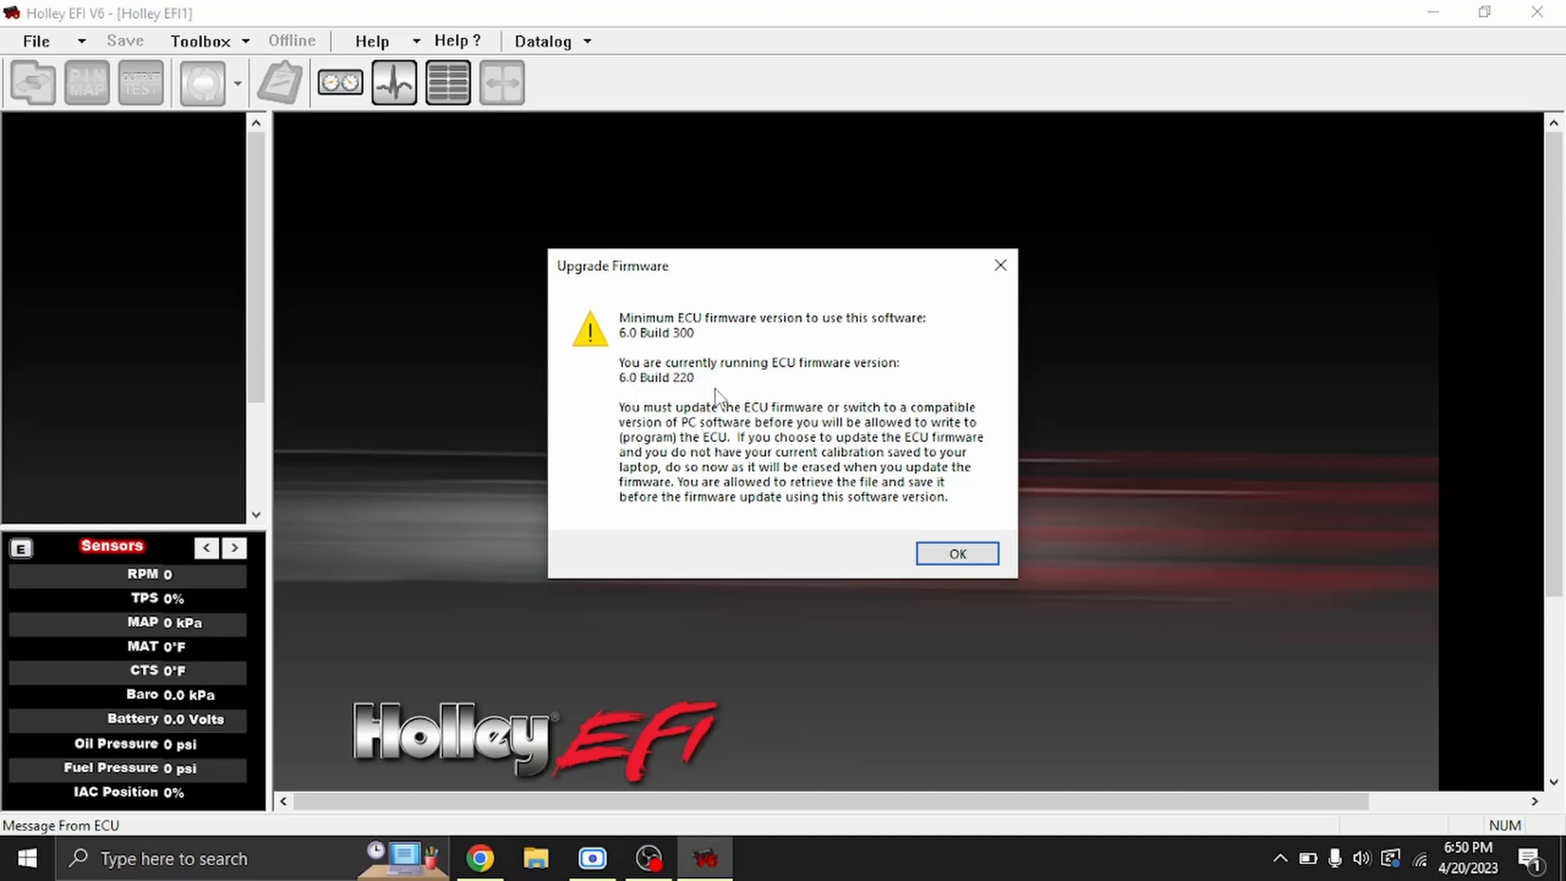
mouse_move(809, 451)
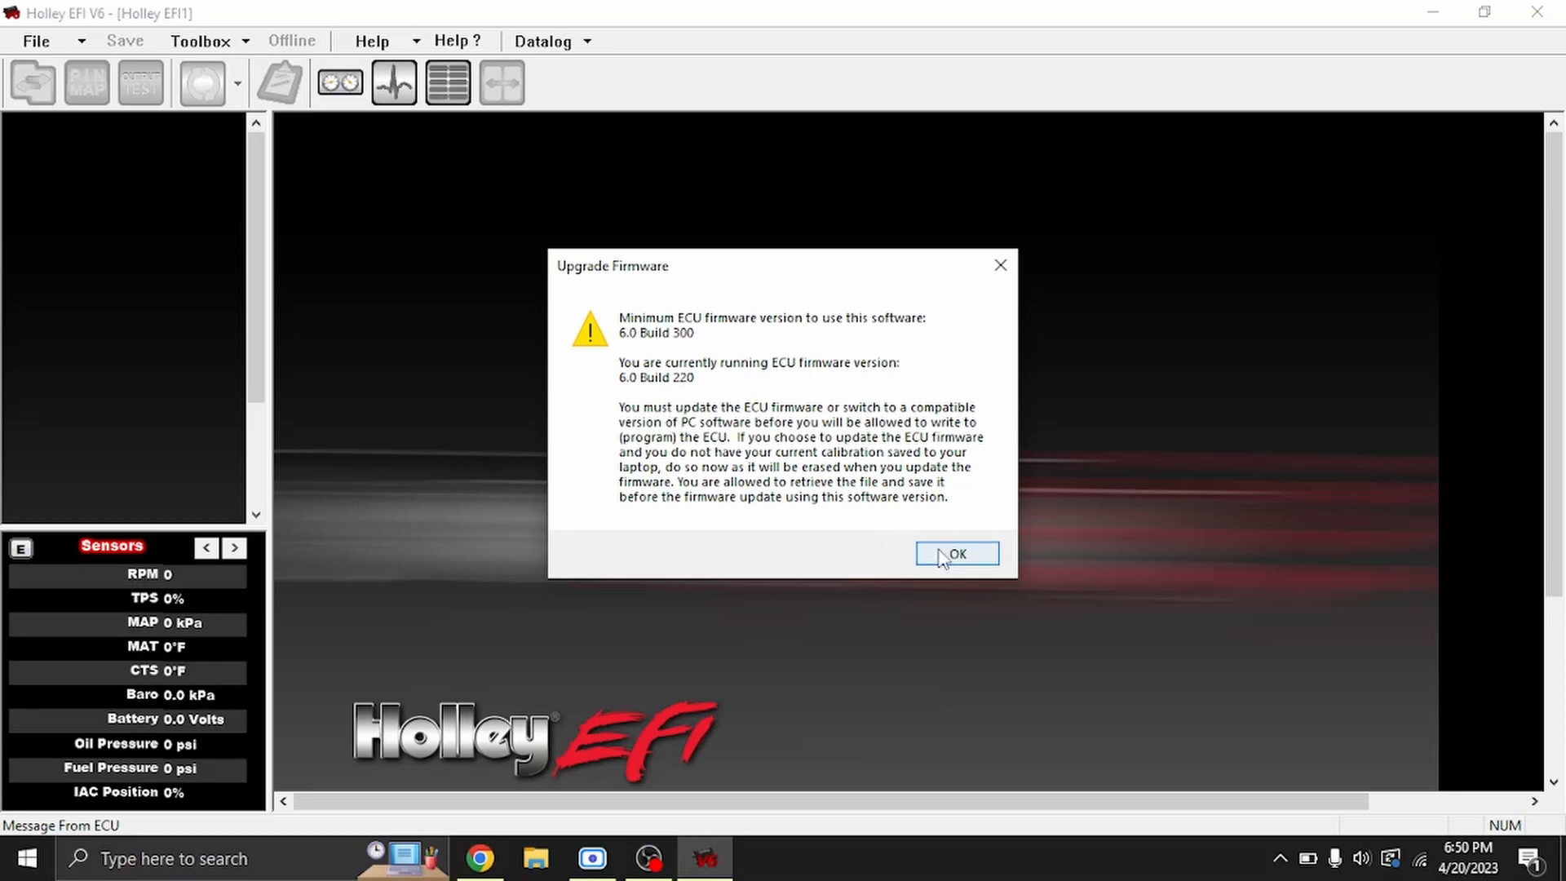
click(954, 553)
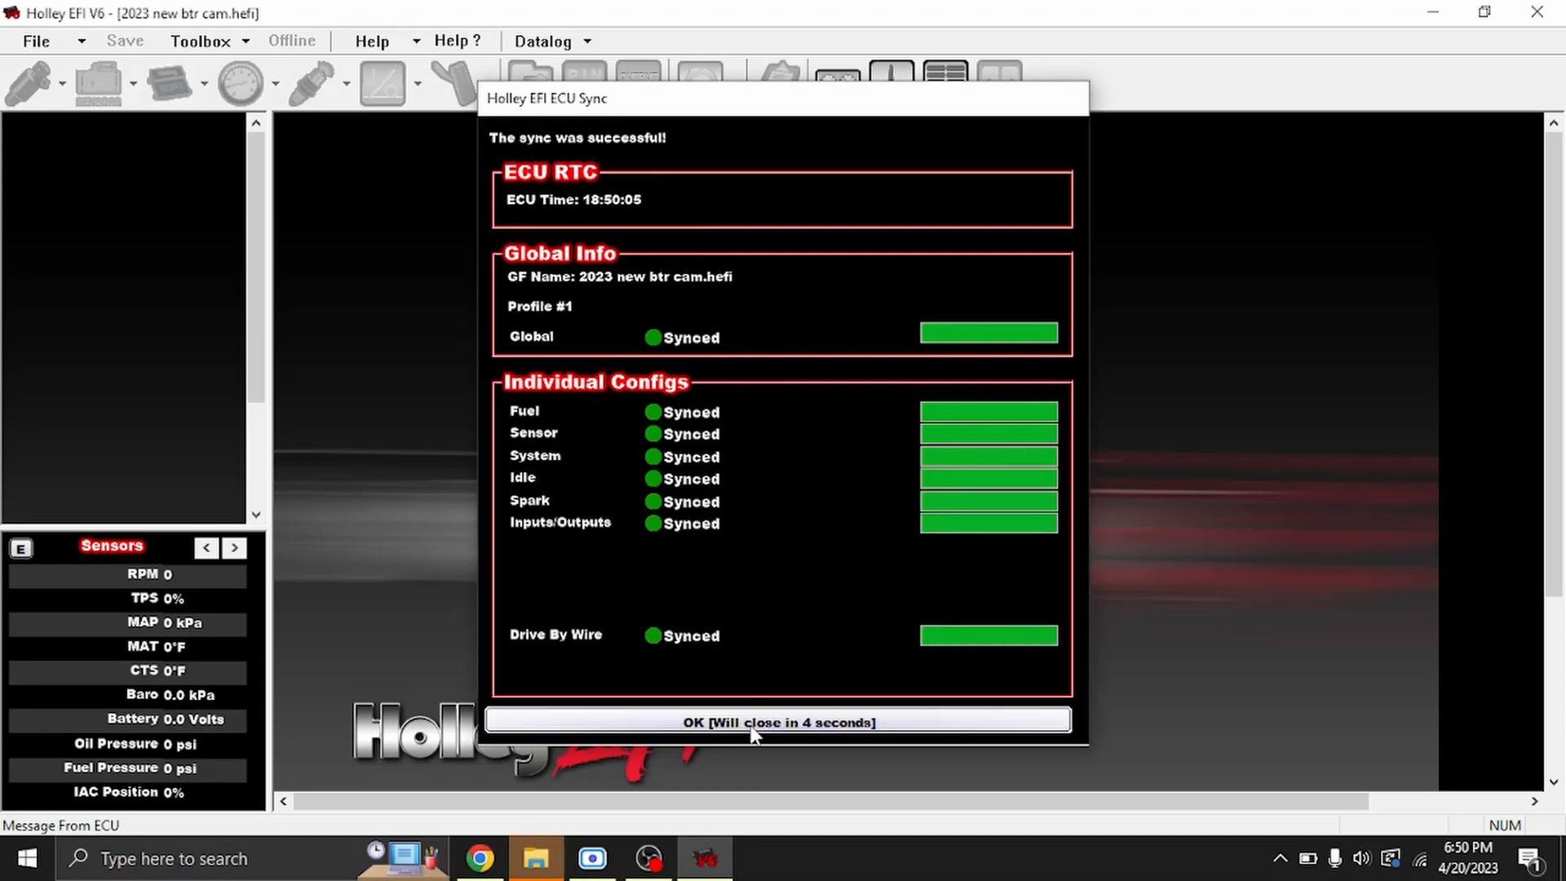
Step: Close the ECU Sync summary and show the Sync With ECU utilities menu with Upgrade Firmware
click(778, 723)
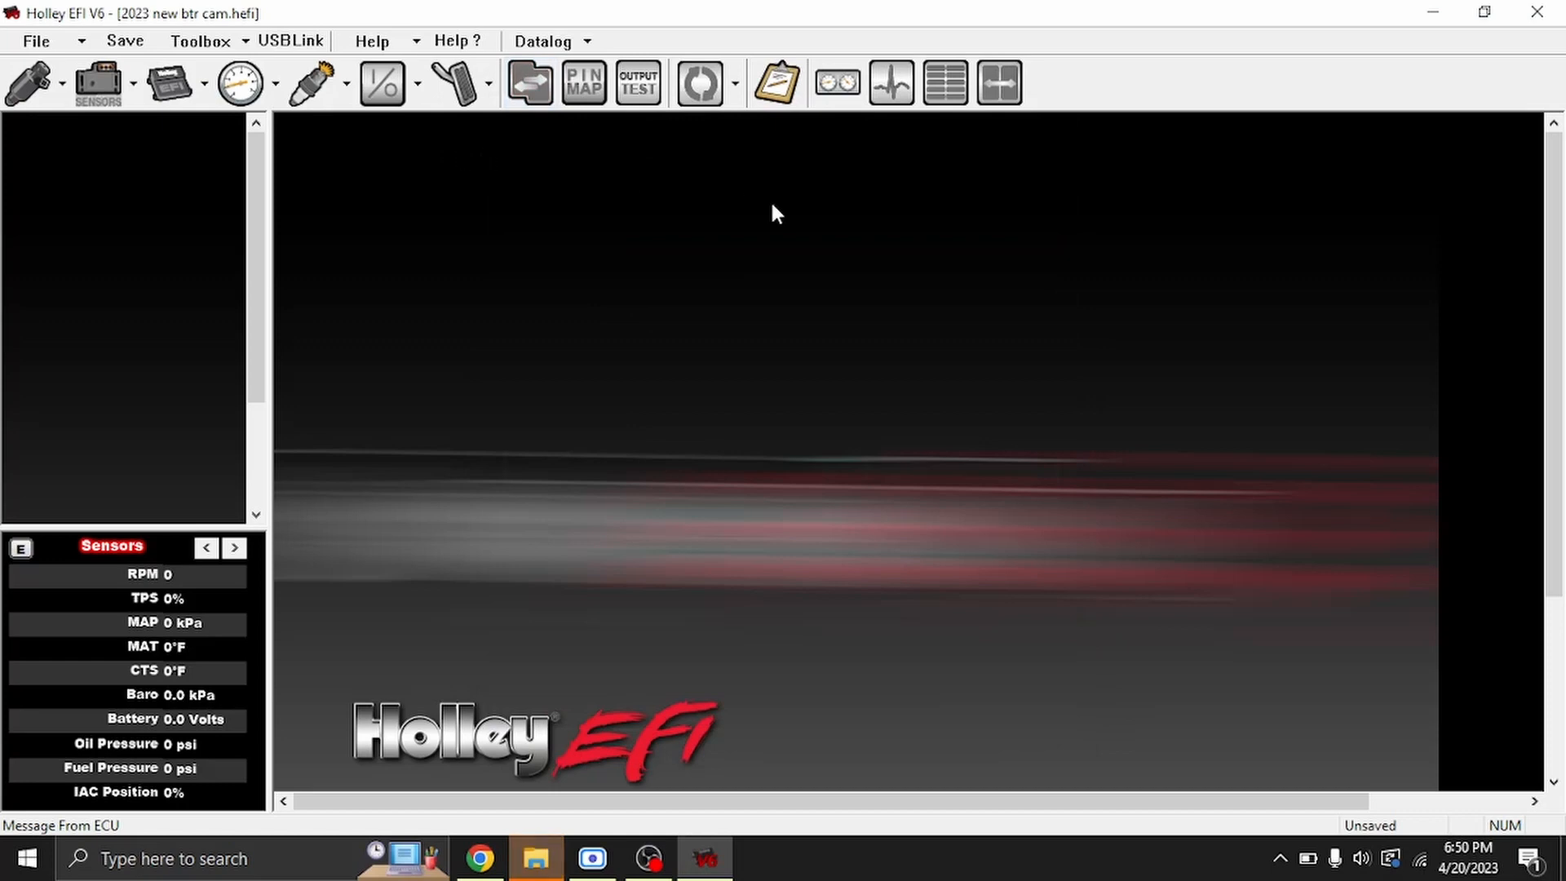
mouse_move(700, 84)
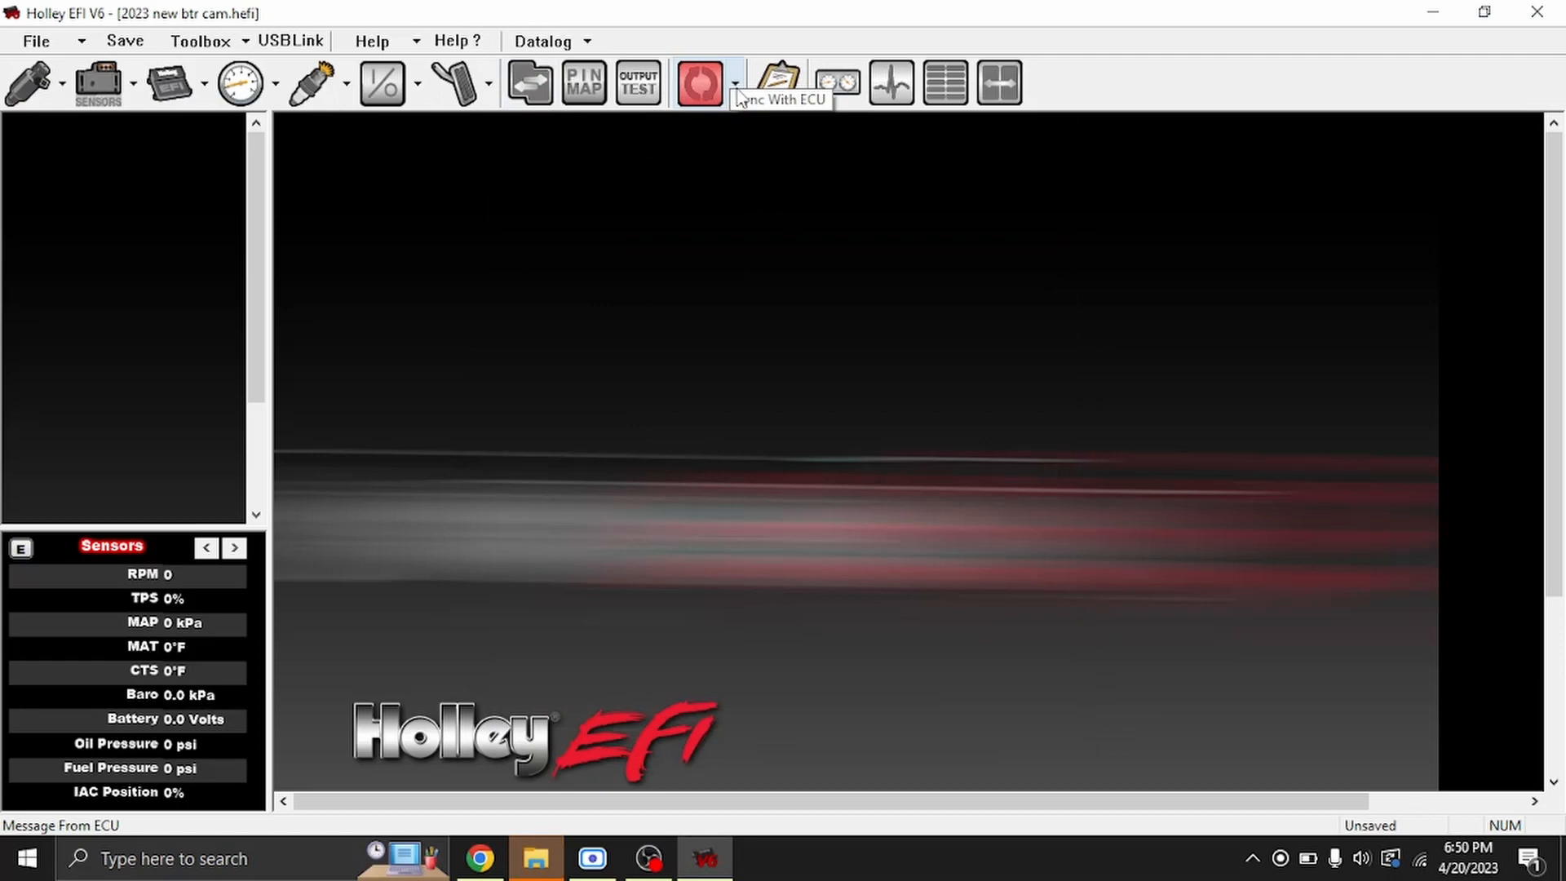
click(736, 83)
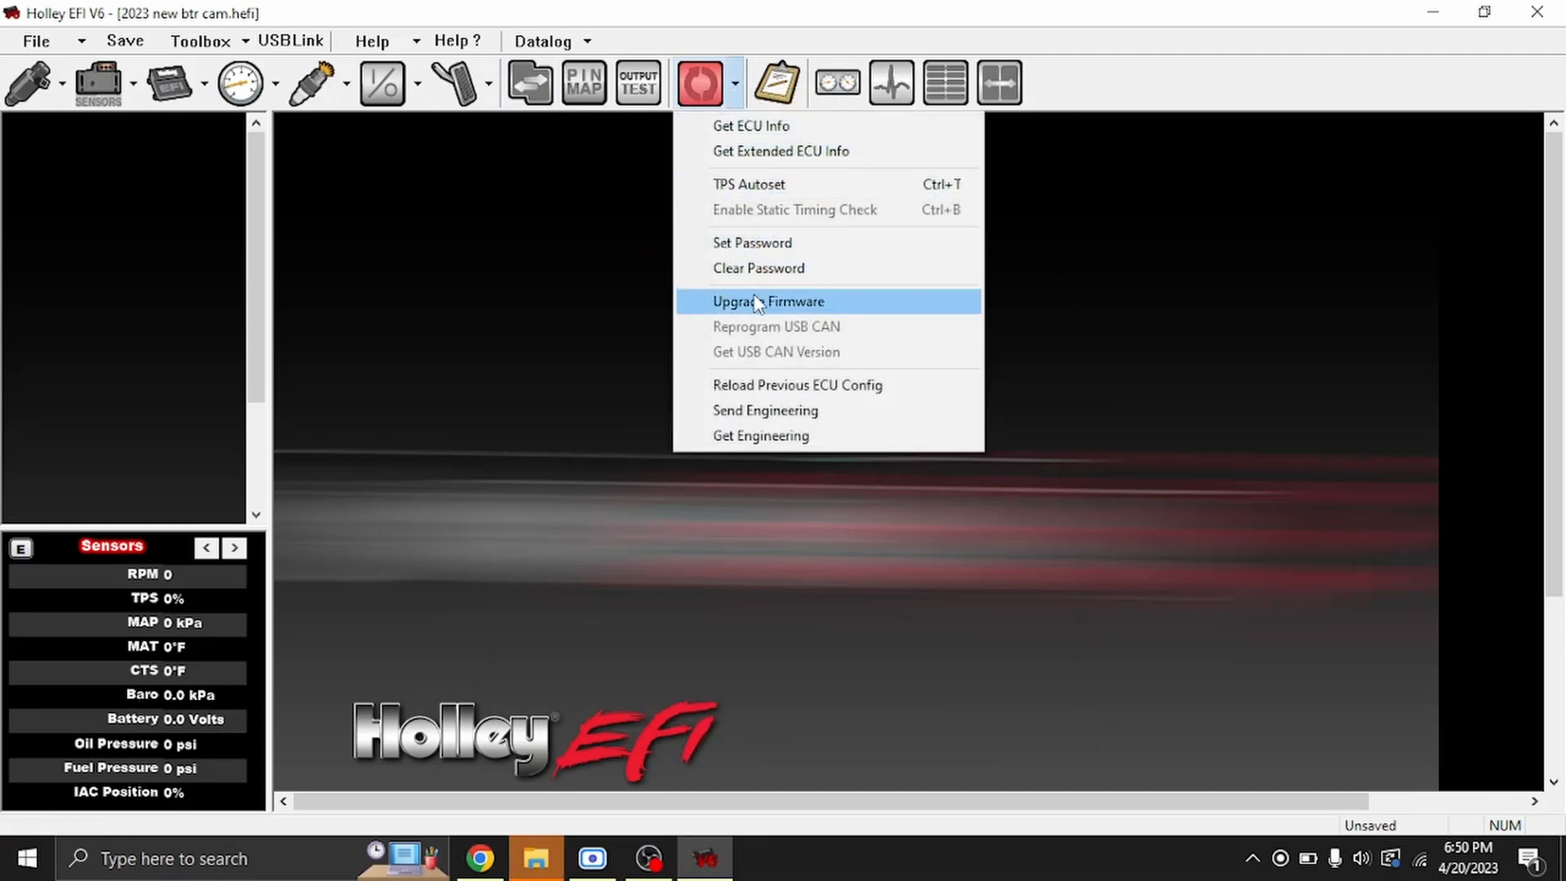
Step: Start Upgrade Firmware and answer Yes to auto-download and save the calibration first
click(768, 300)
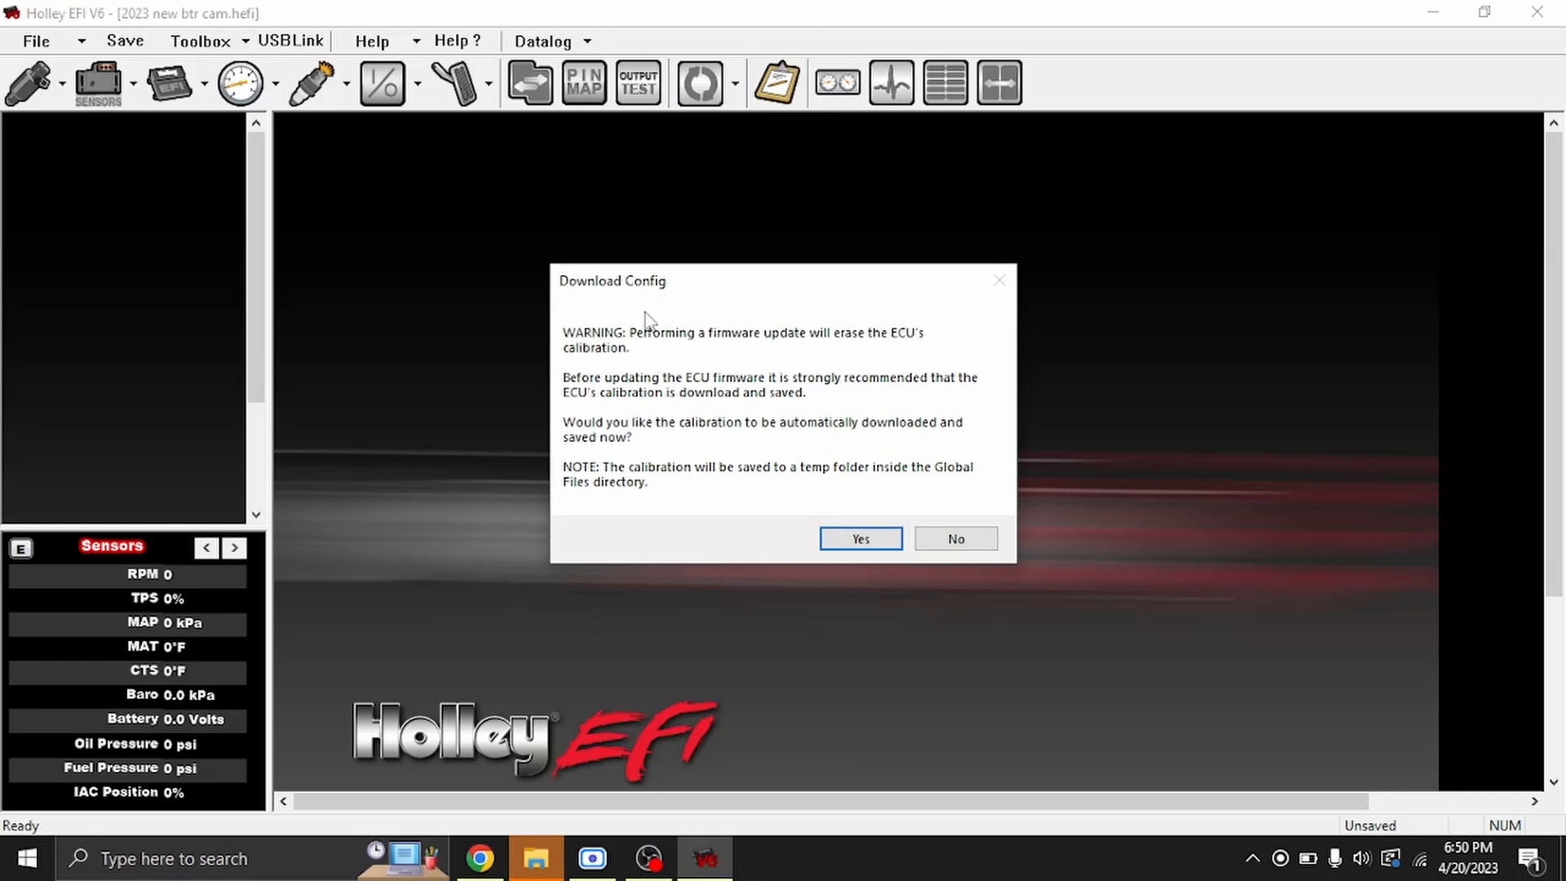
mouse_move(686, 371)
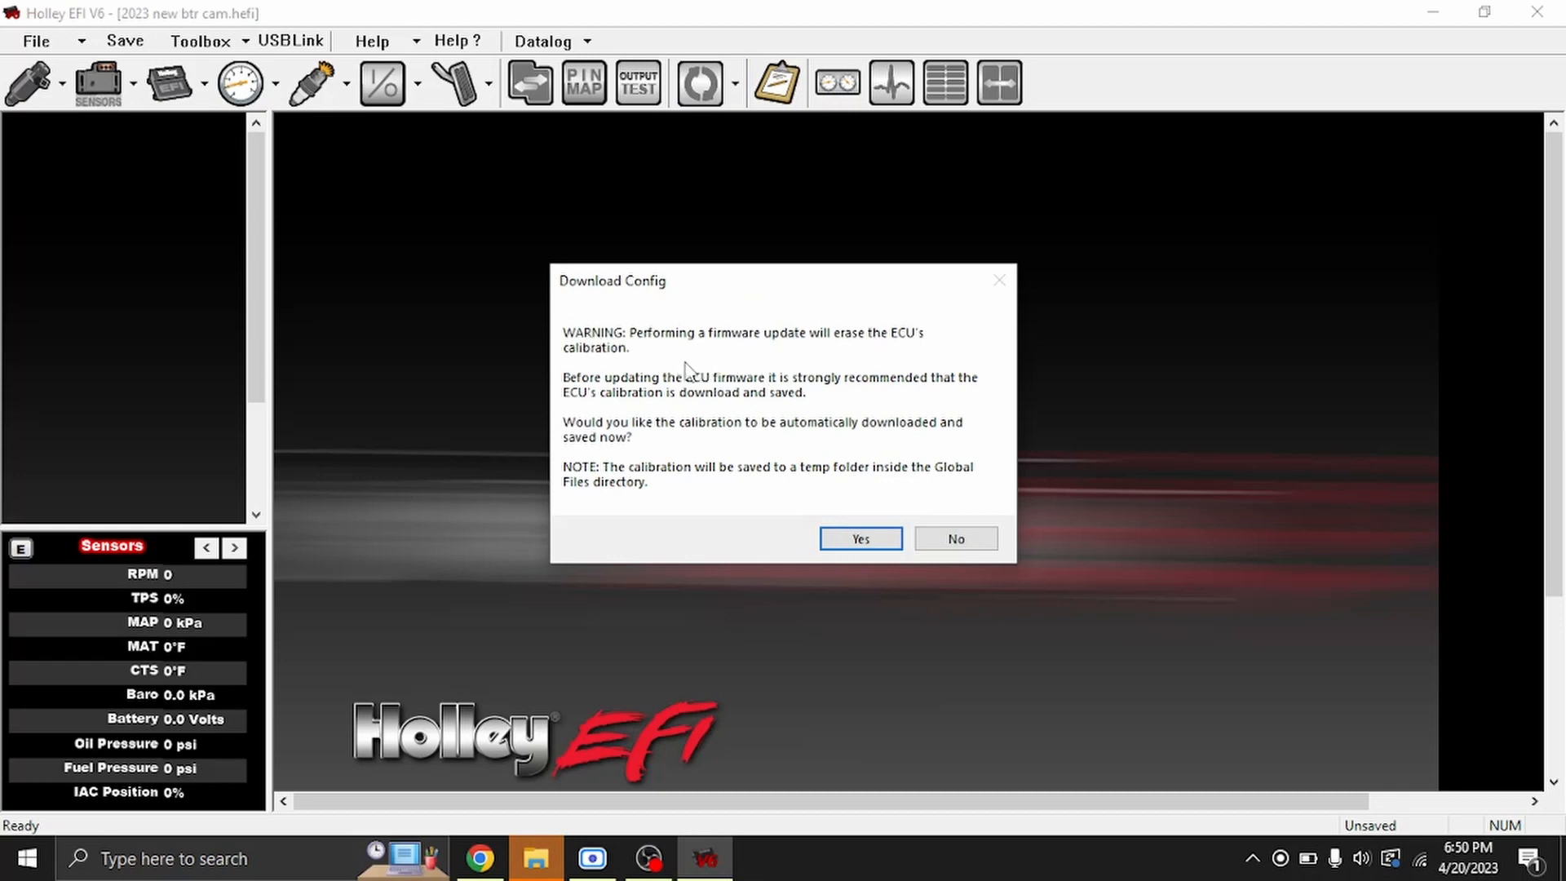
mouse_move(798, 403)
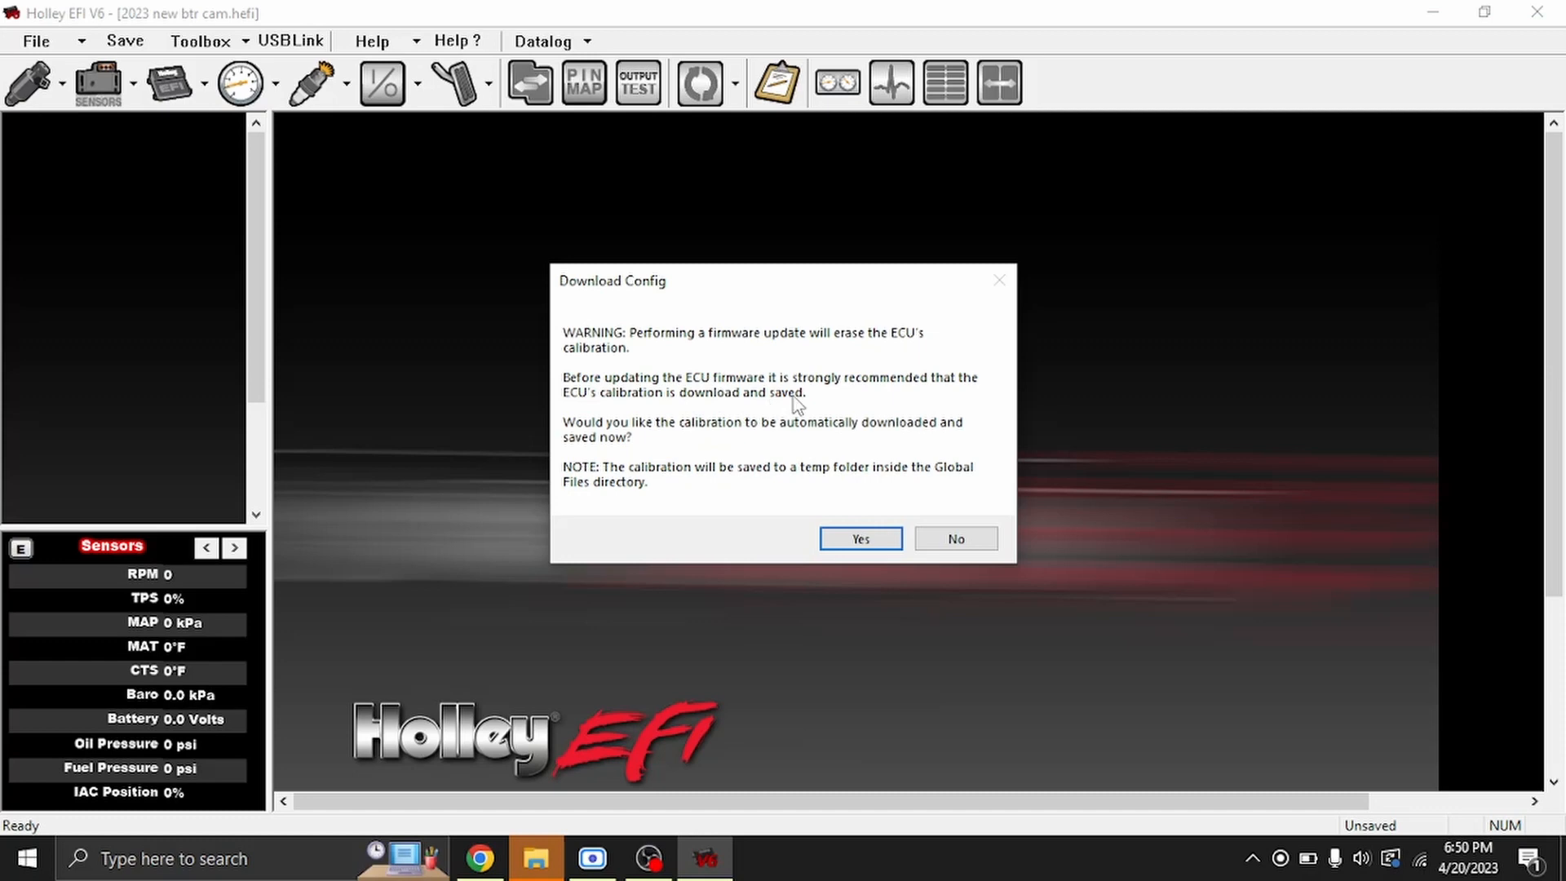
mouse_move(717, 429)
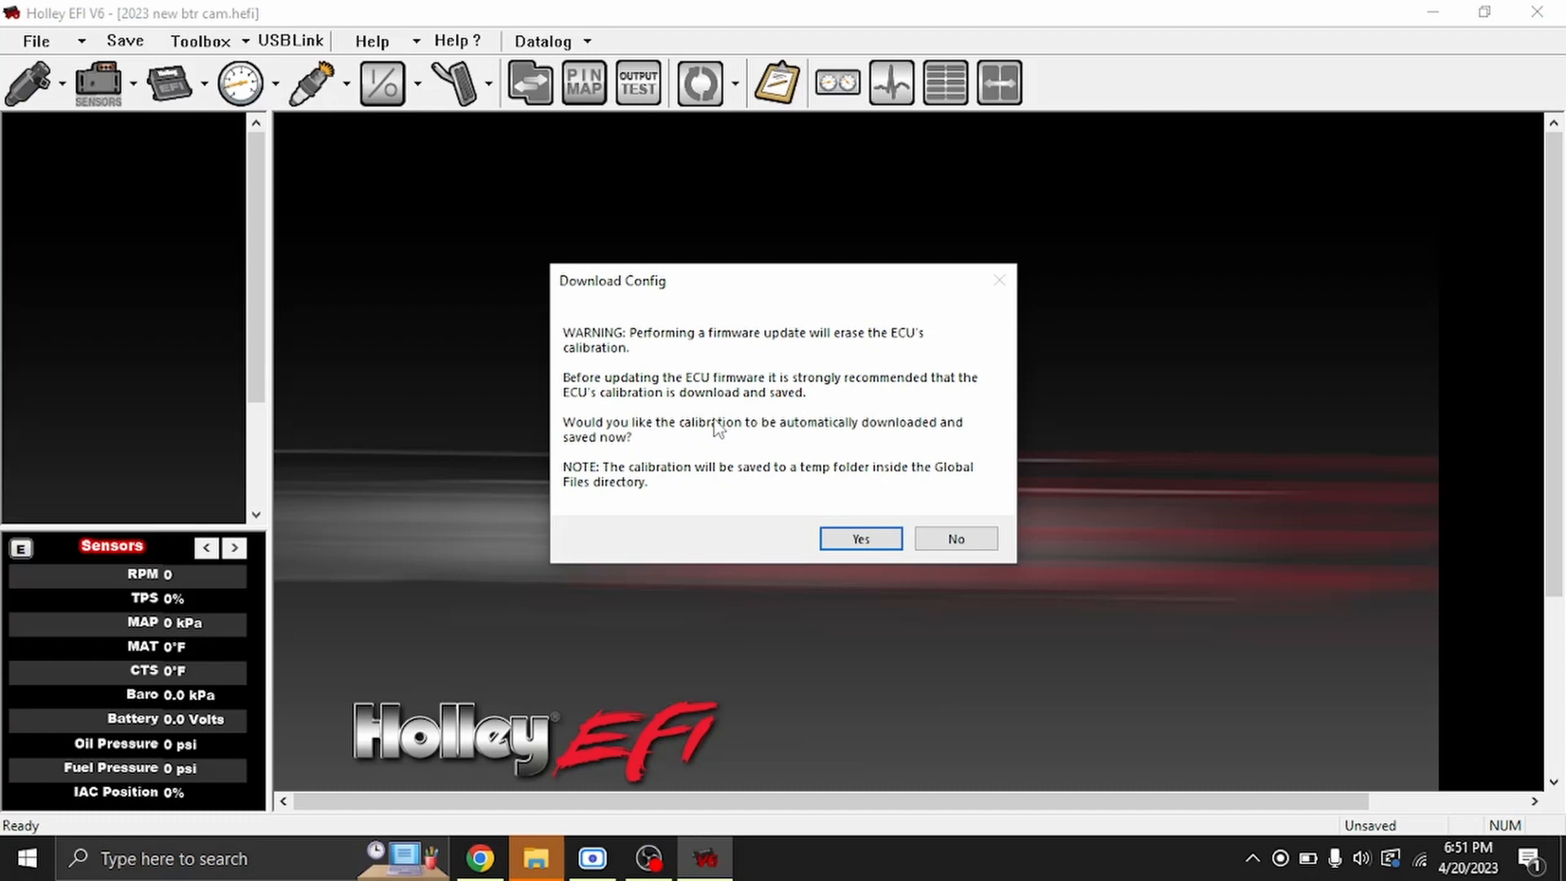
mouse_move(809, 483)
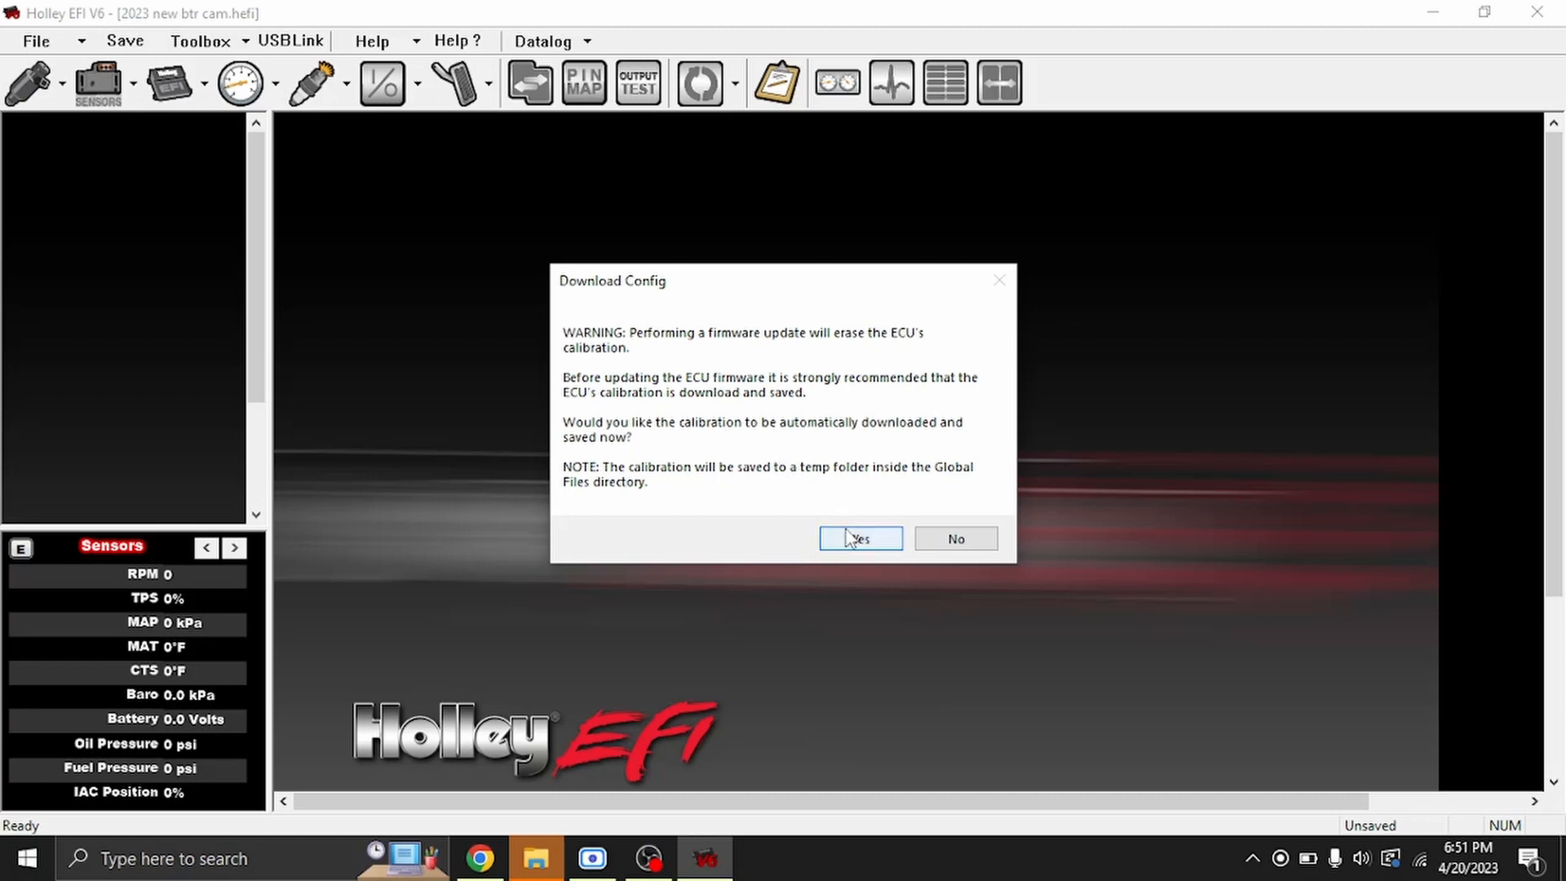
mouse_move(692, 442)
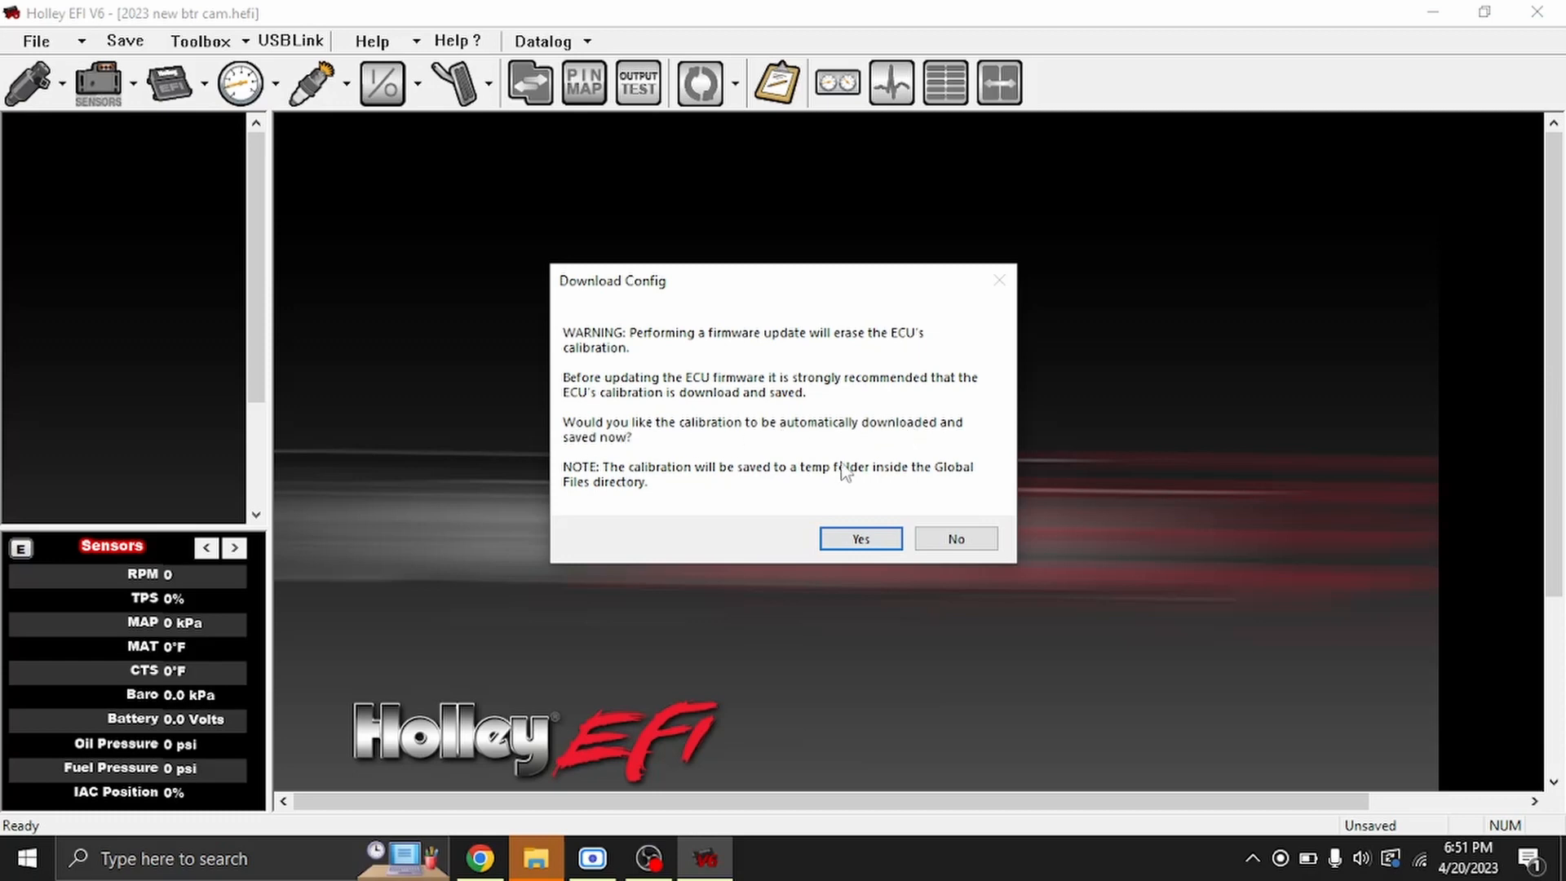
click(859, 538)
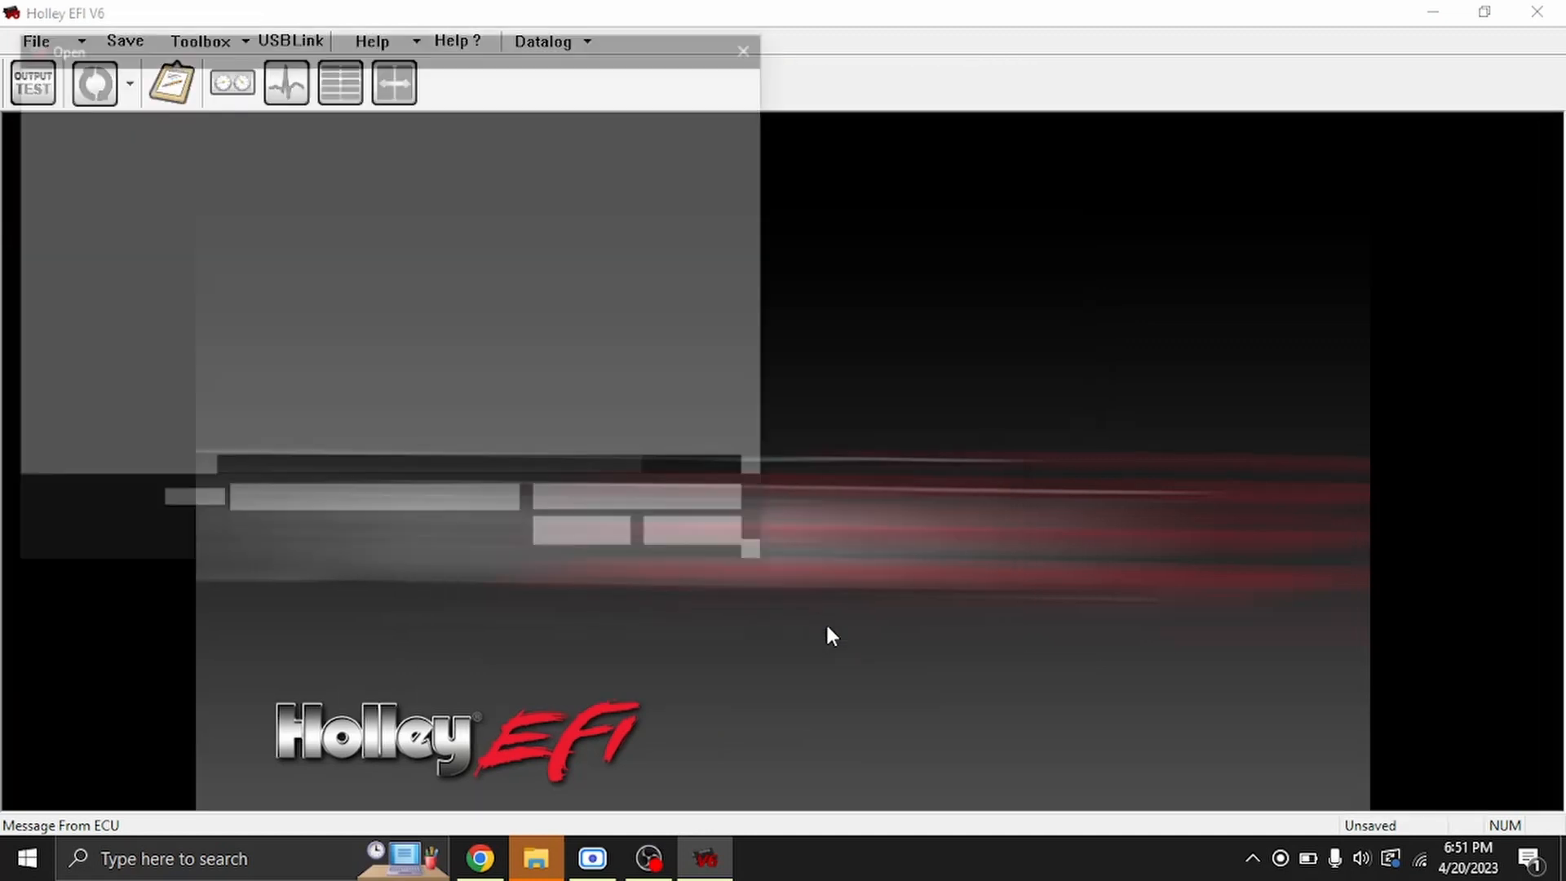
Step: Choose the HEFI .eep firmware file from the Firmware folder and begin the ECU upgrade
click(68, 52)
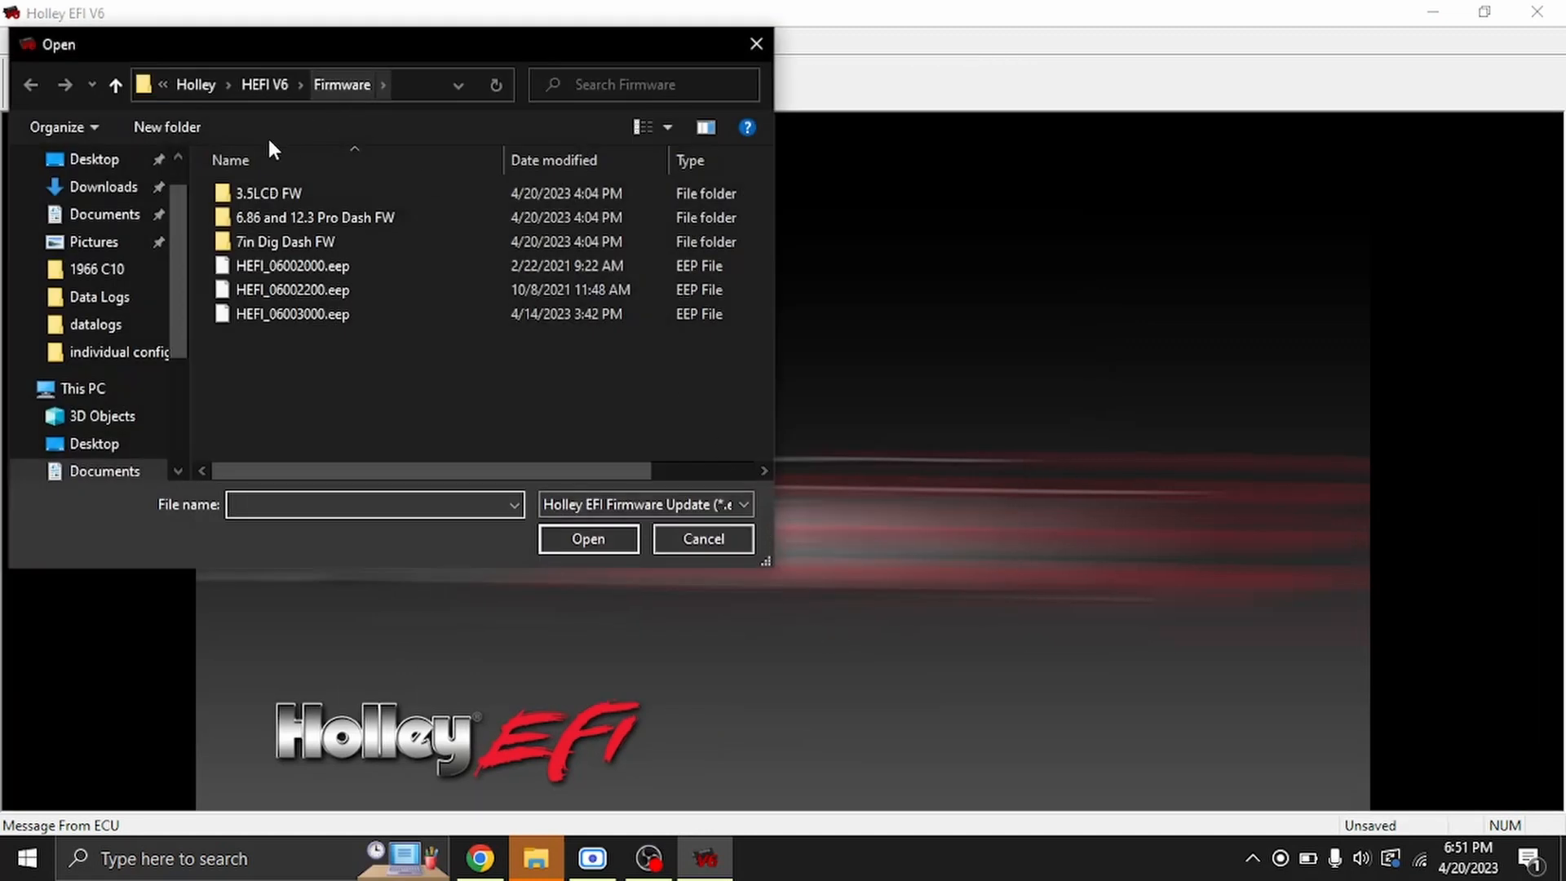
click(292, 314)
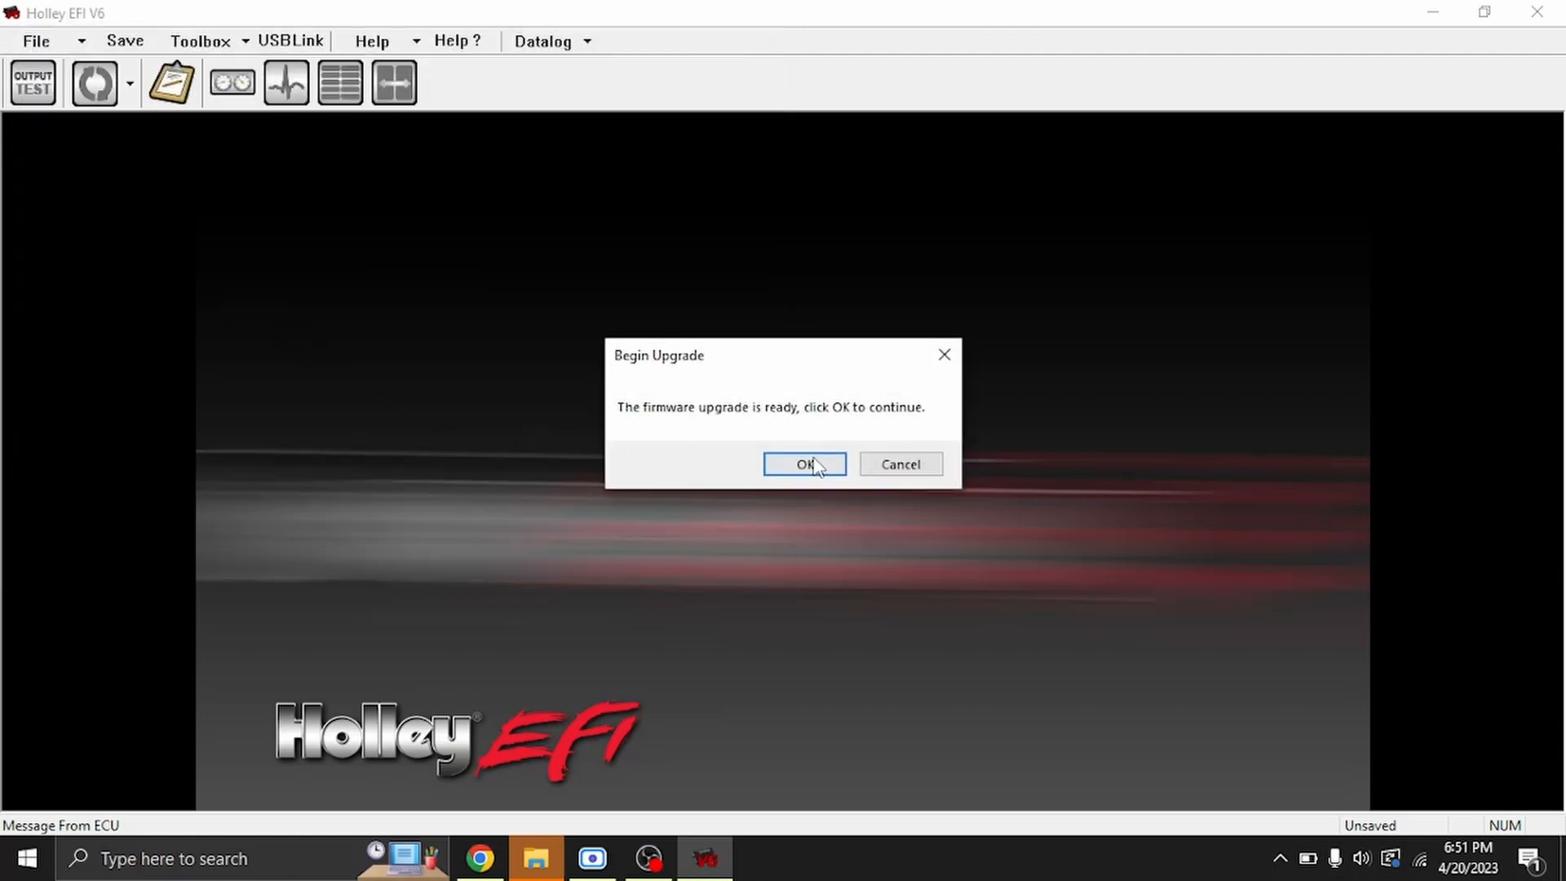
click(804, 463)
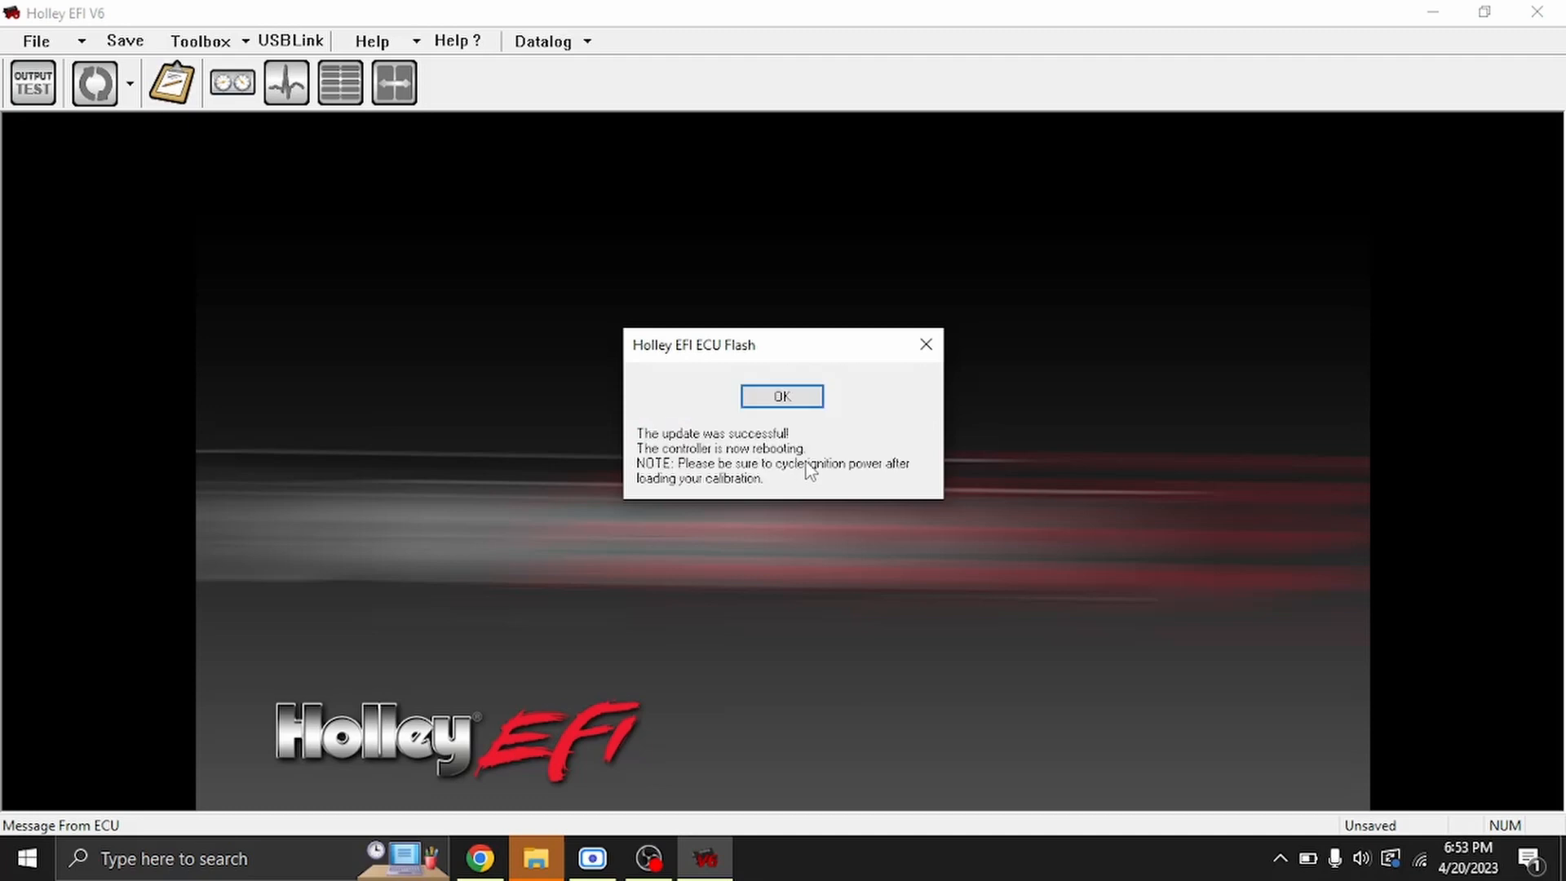
mouse_move(729, 490)
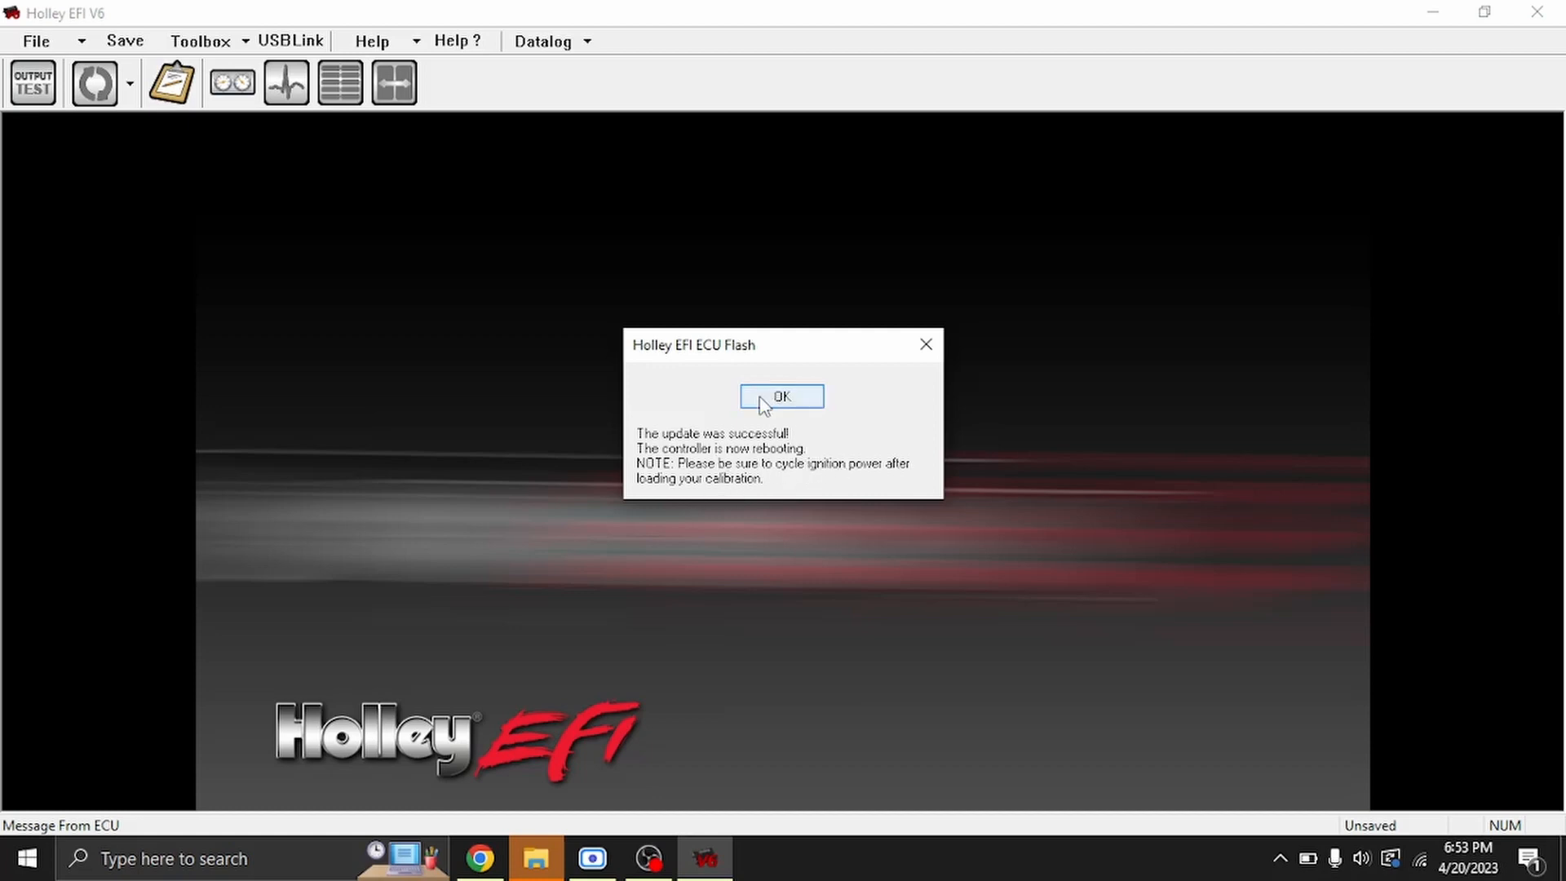
Step: Acknowledge the flash success and upload the saved 2023 new btr cam calibration to the ECU
click(781, 394)
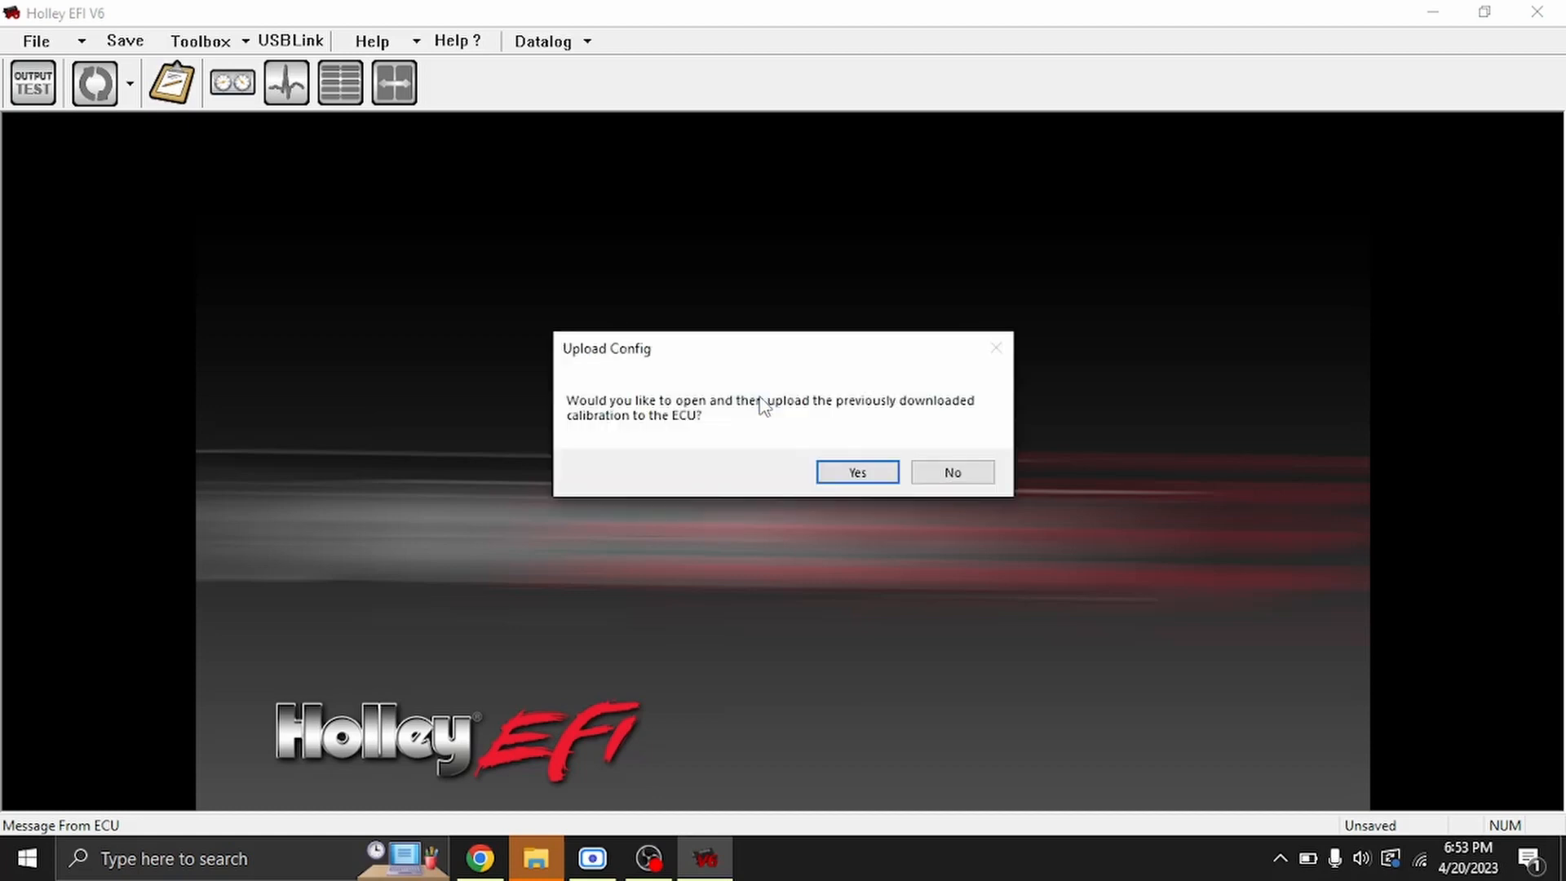
mouse_move(526, 397)
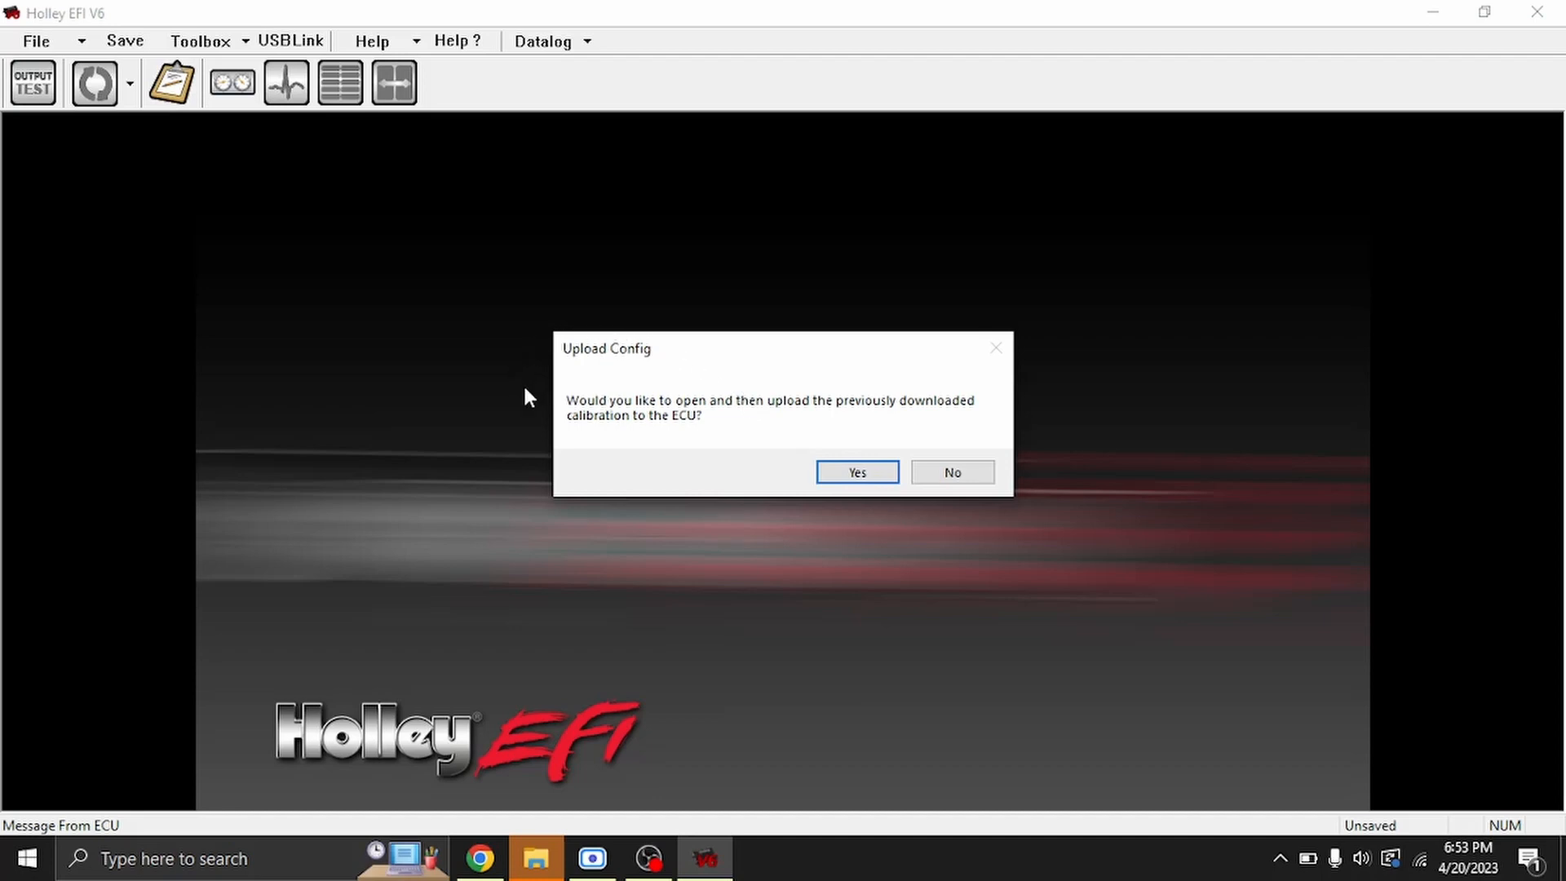
mouse_move(598, 438)
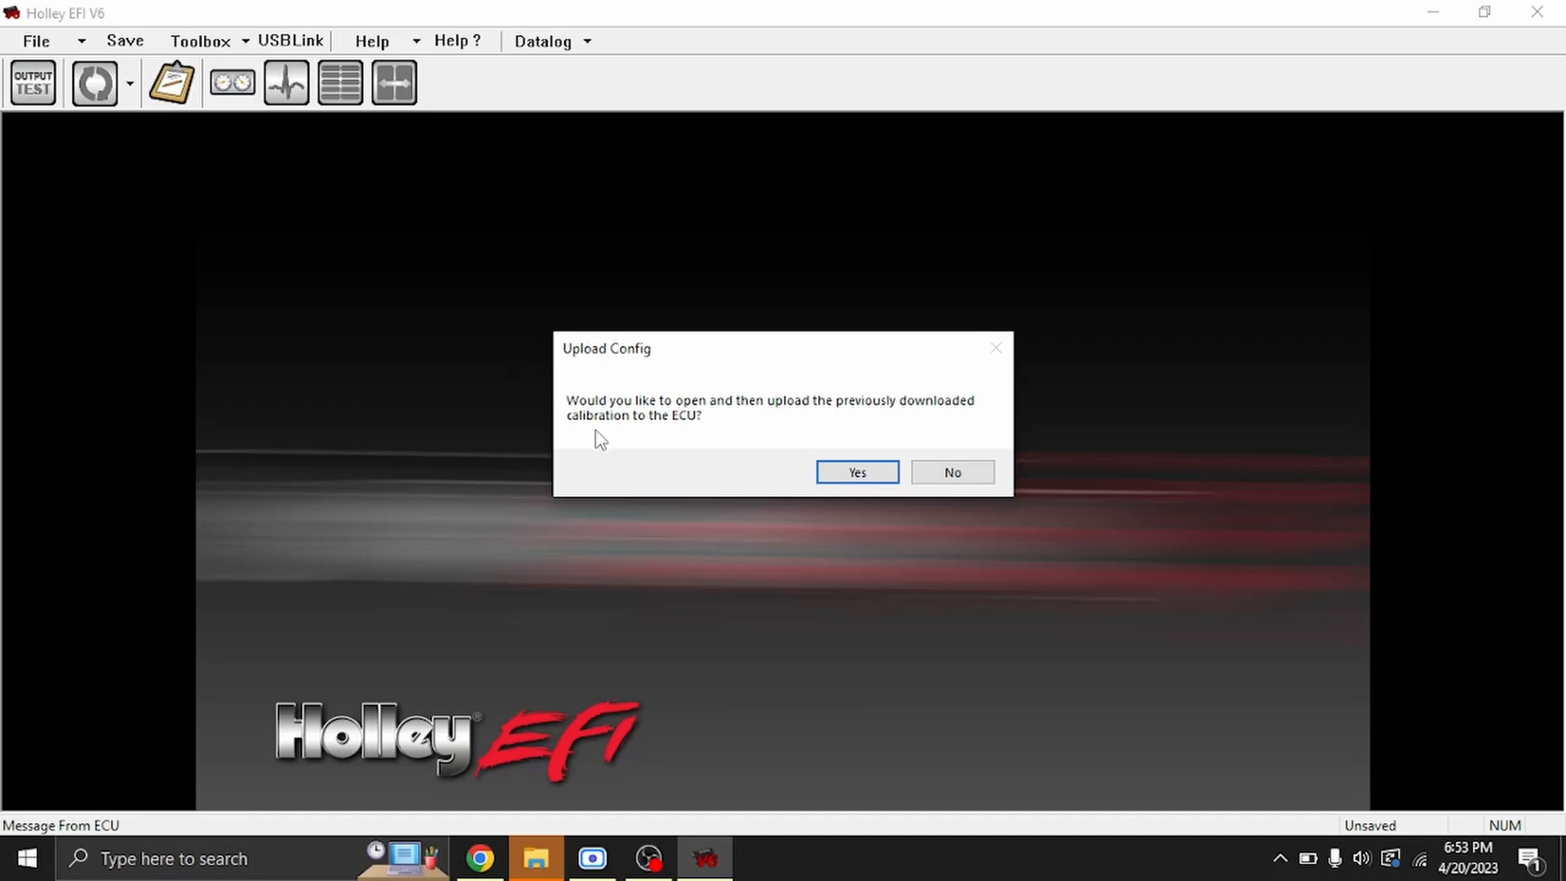
mouse_move(680, 431)
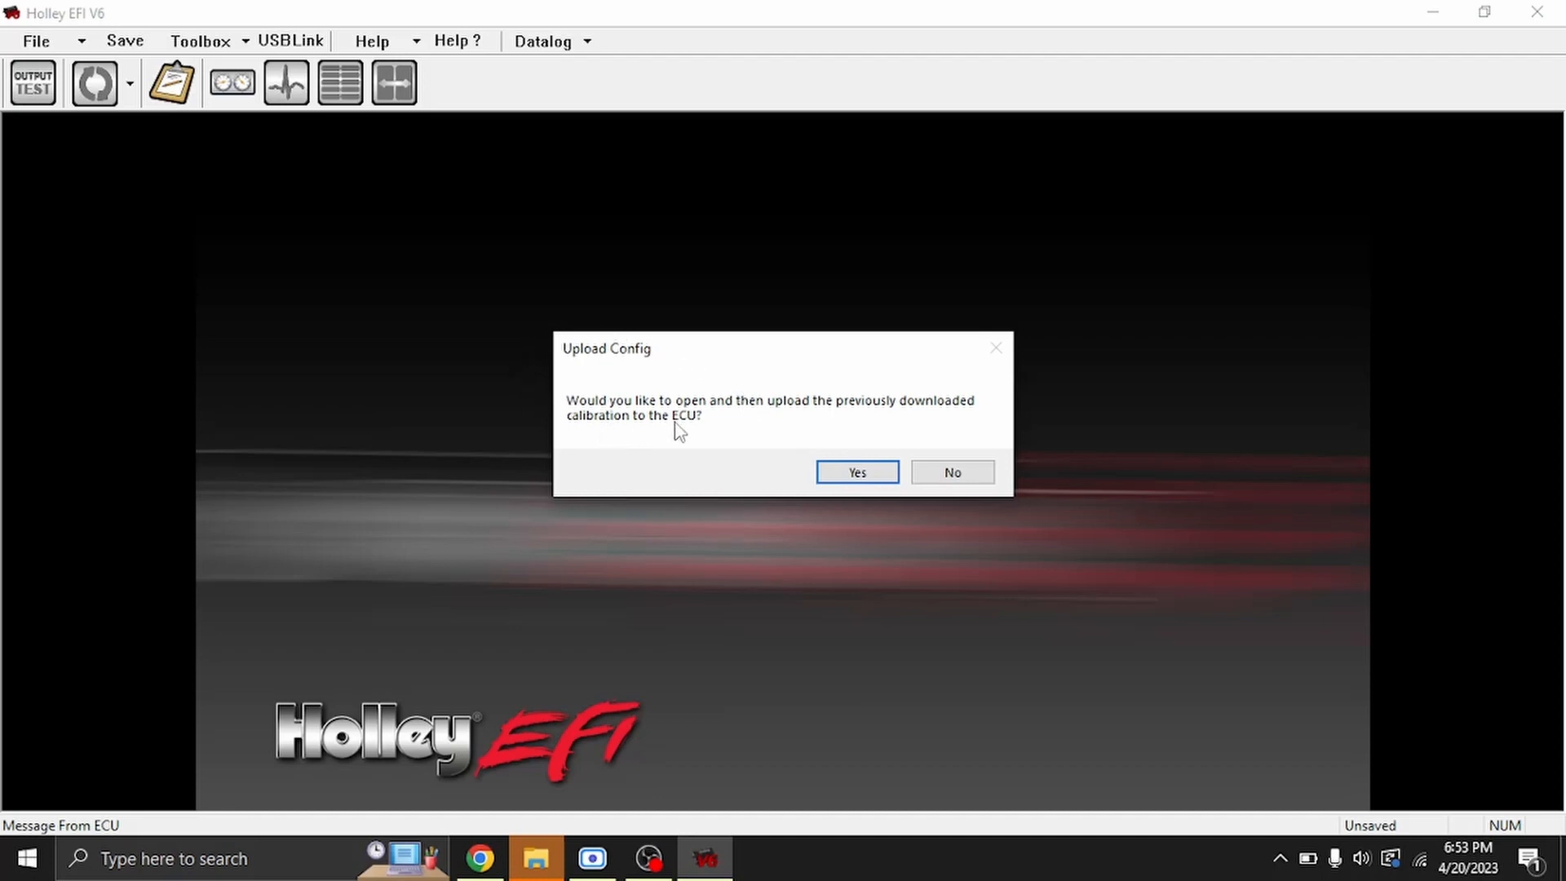
click(856, 471)
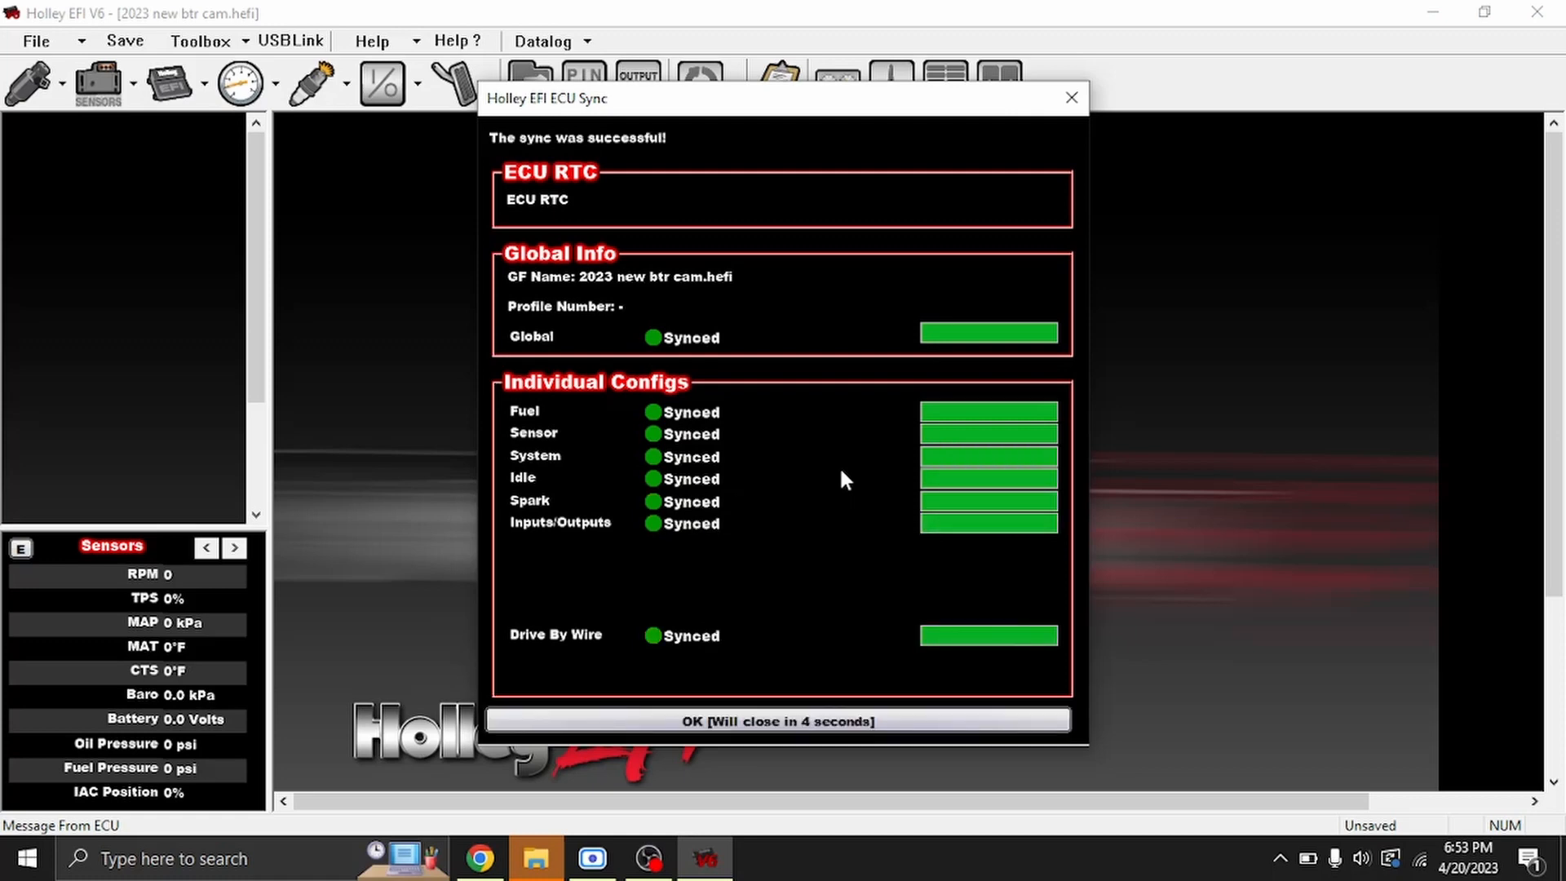
Step: Close the sync results, then view and dismiss the About Holley EFI version information
click(776, 721)
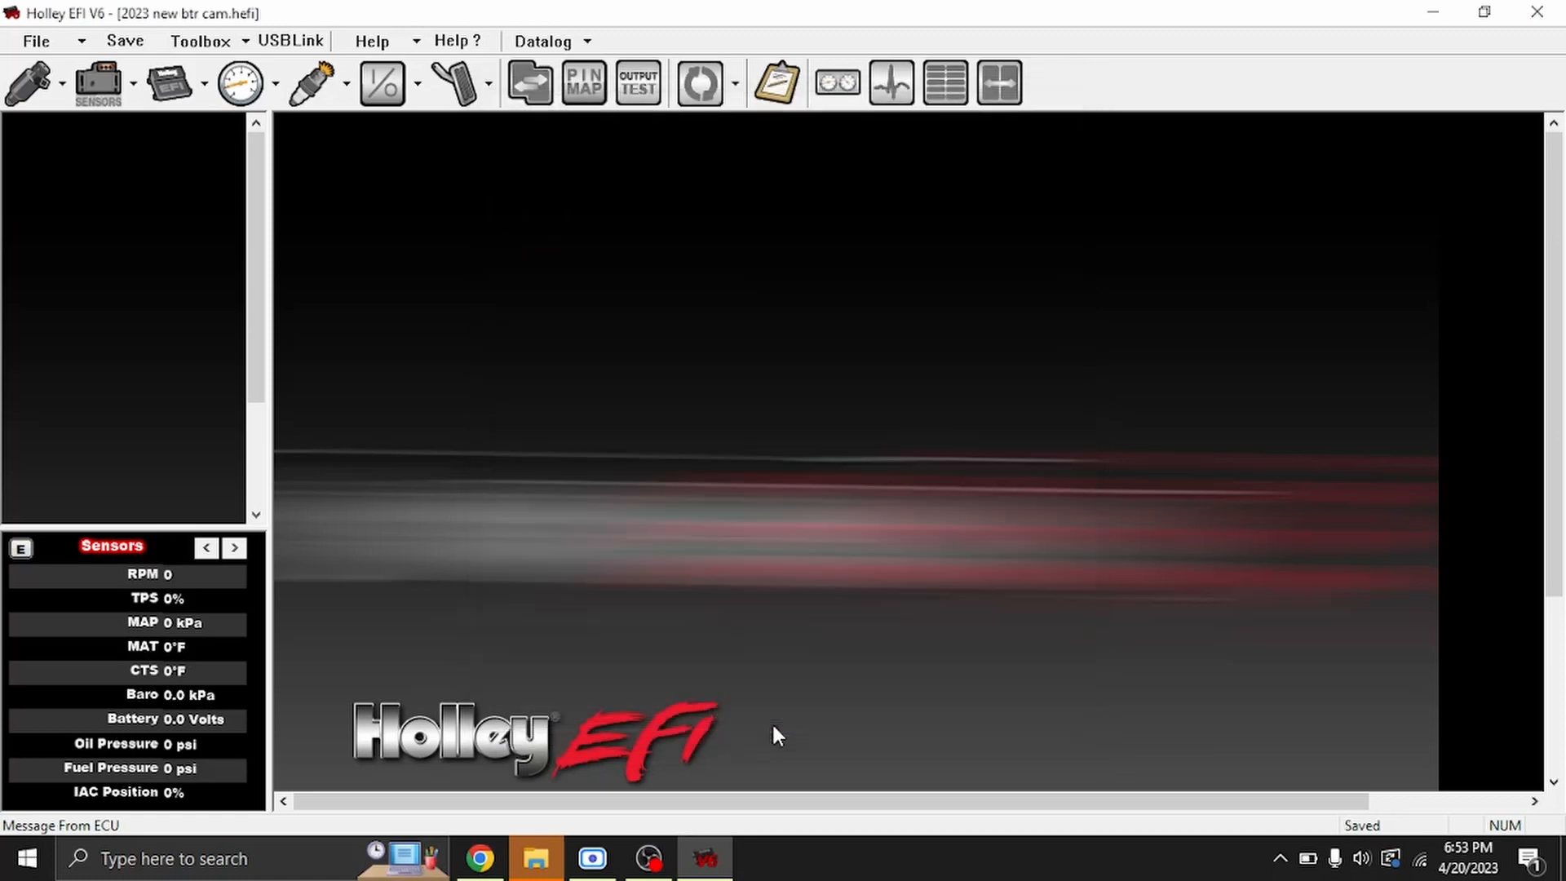
mouse_move(696, 431)
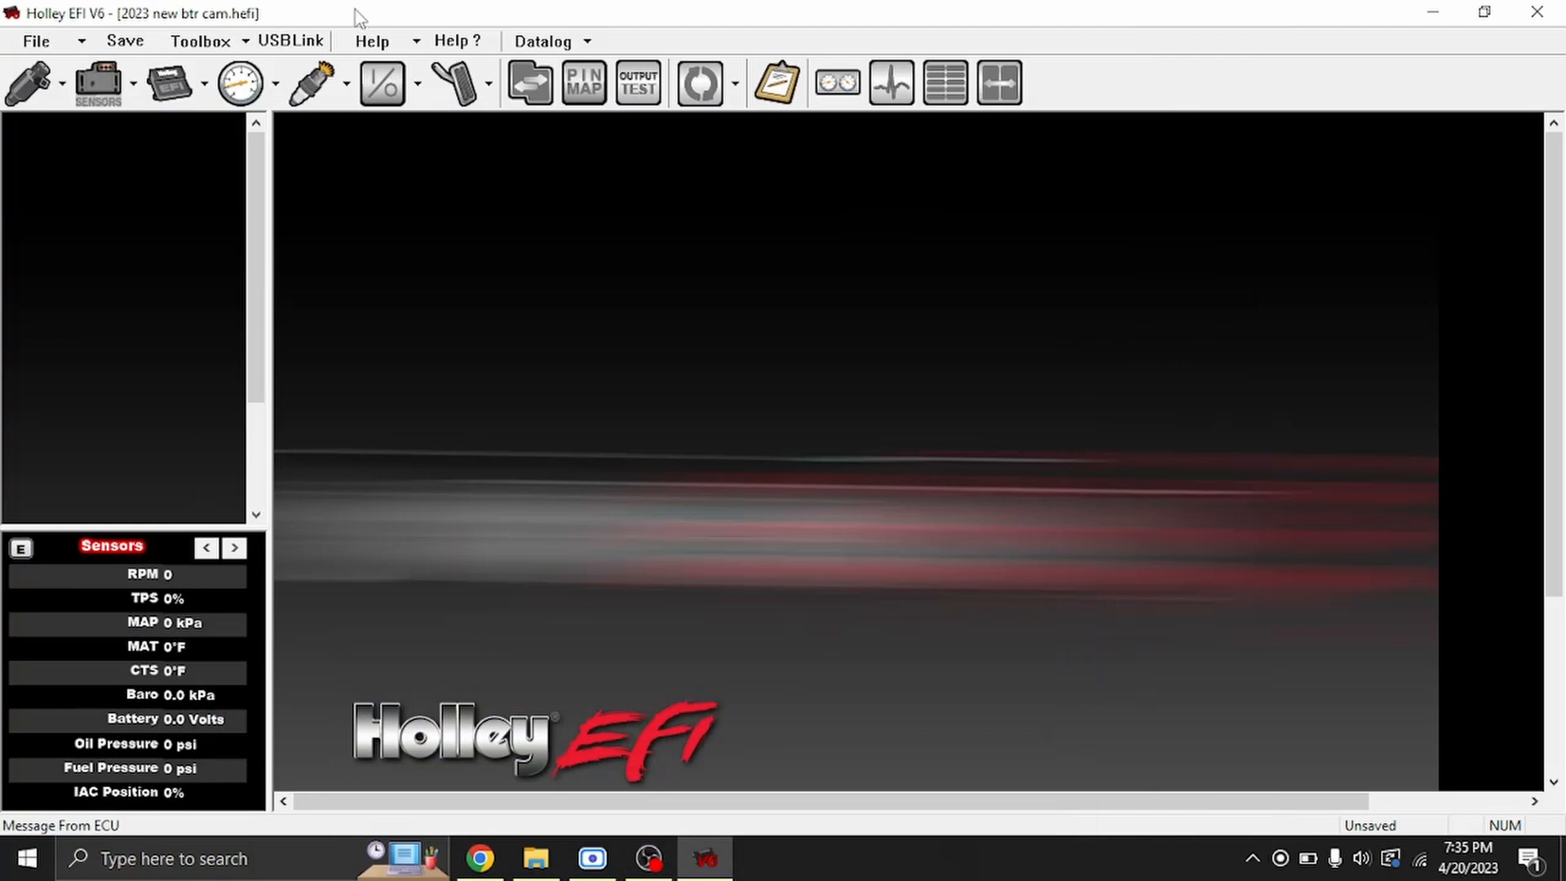
click(371, 41)
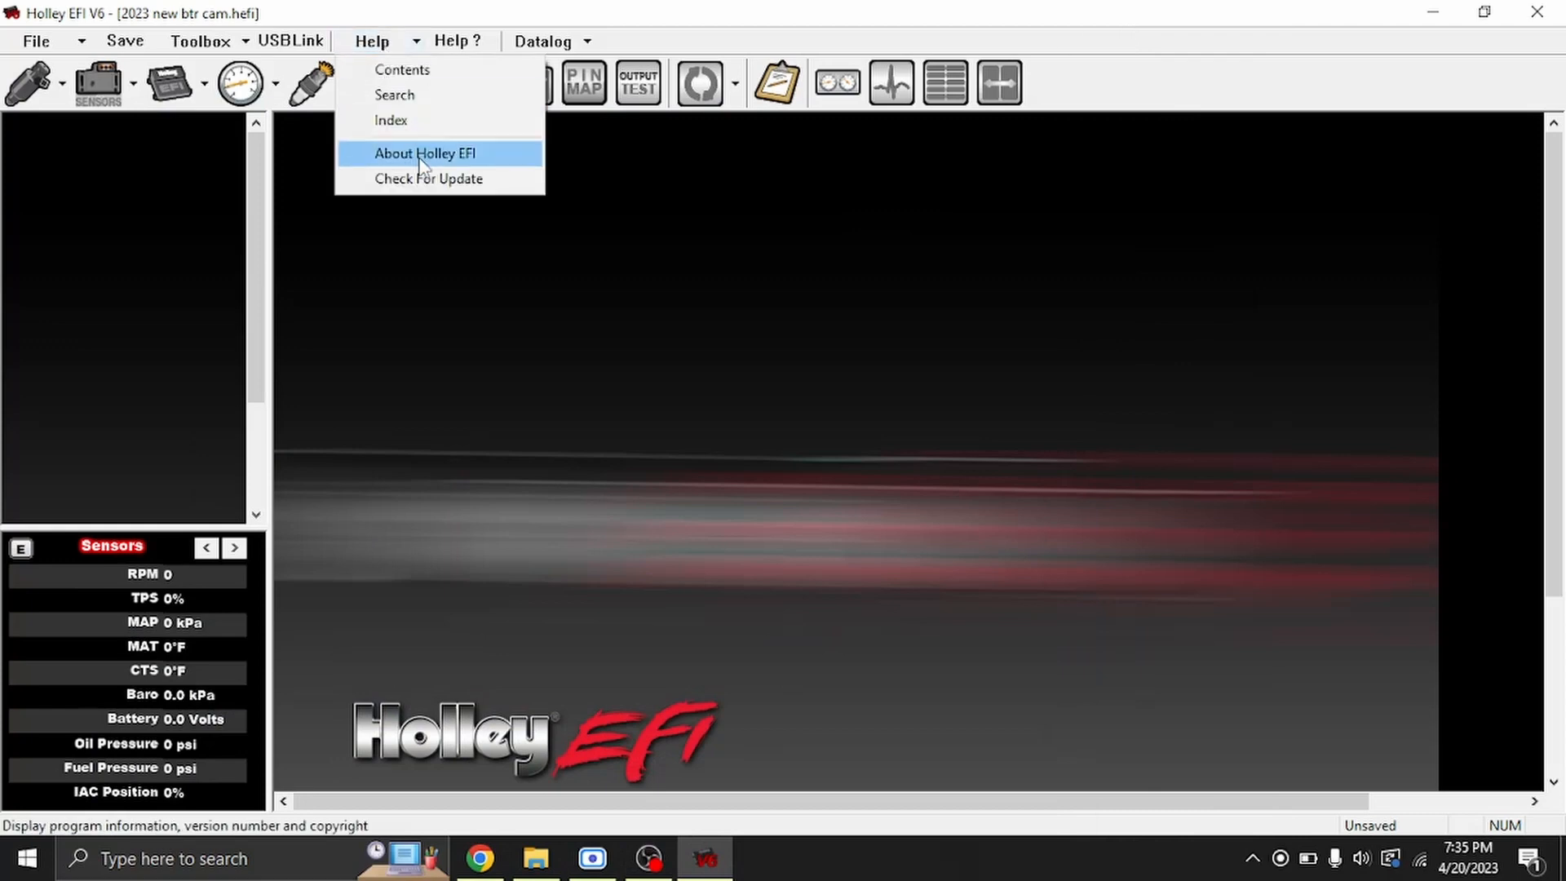
click(424, 153)
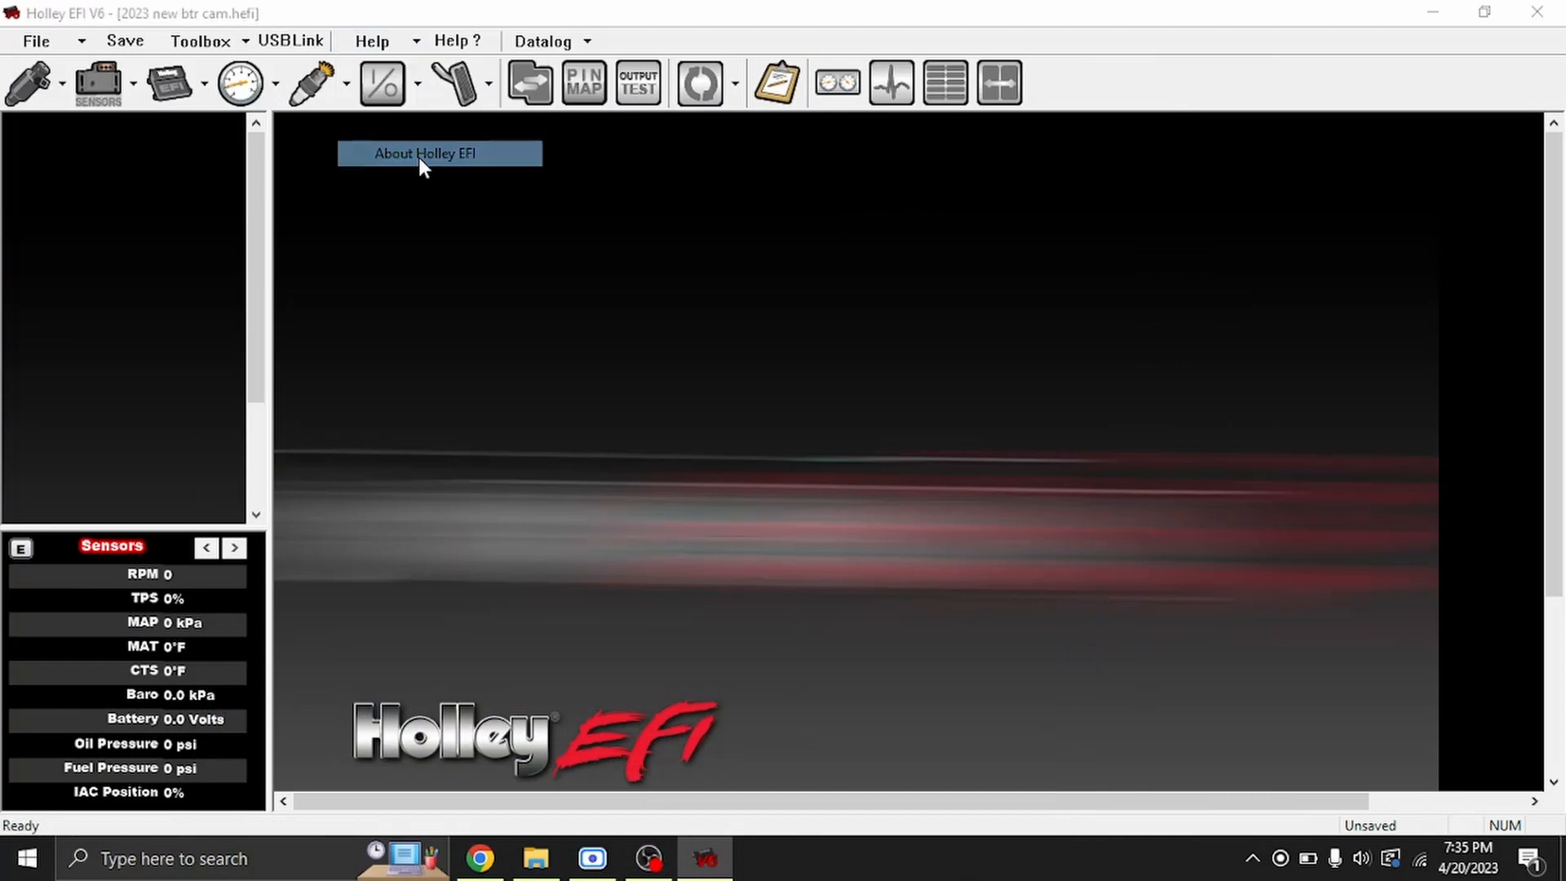
click(424, 153)
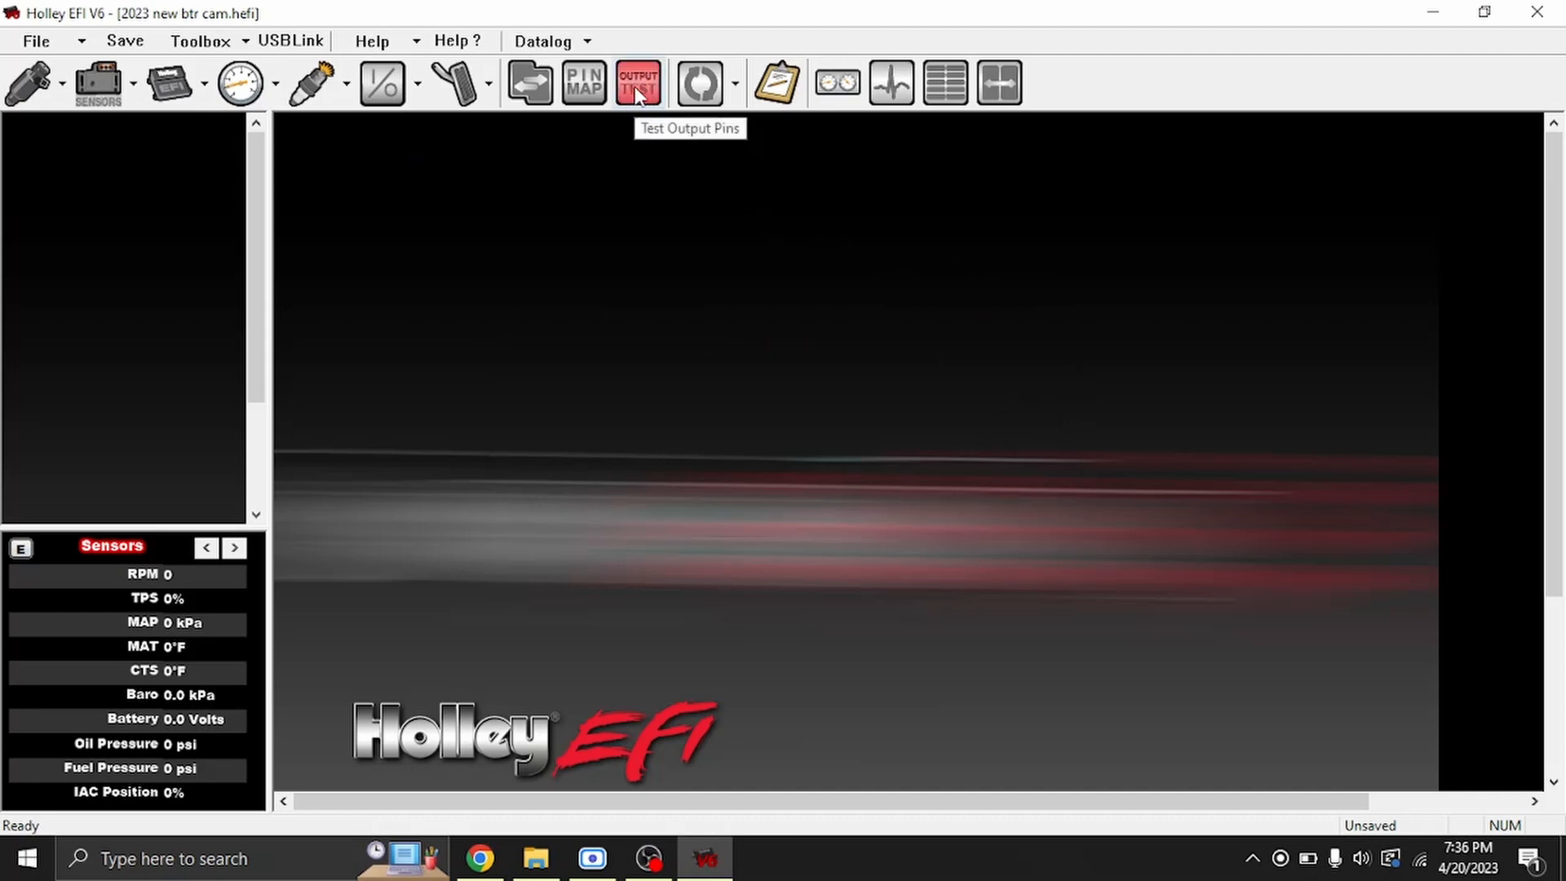
Step: Use the OUTPUT TEST toolbar button to bring up the Pin Test Mode warning
click(638, 81)
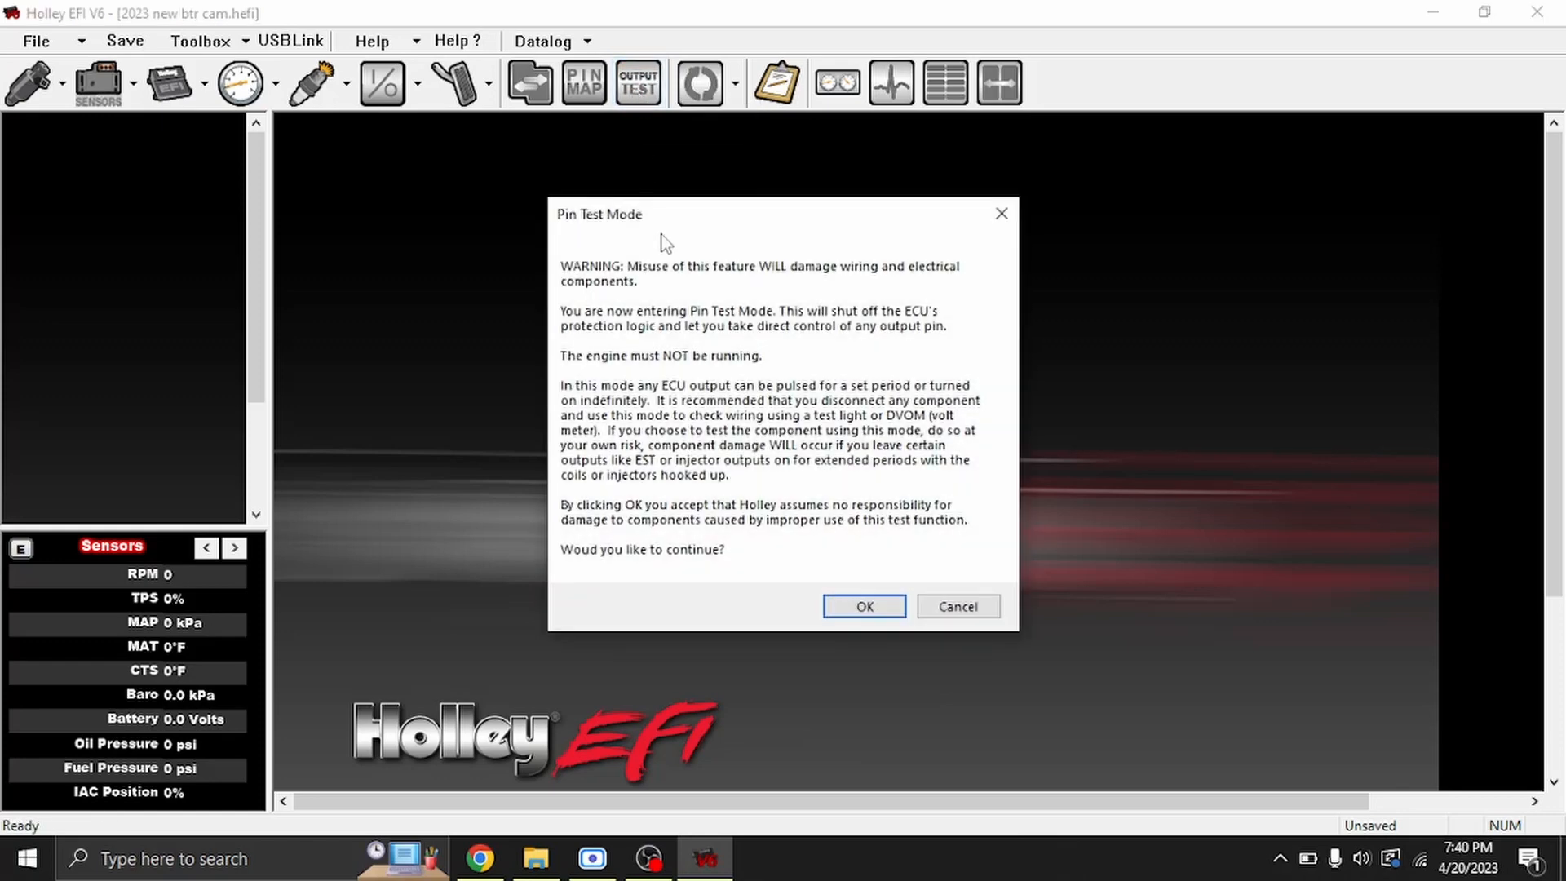
mouse_move(709, 310)
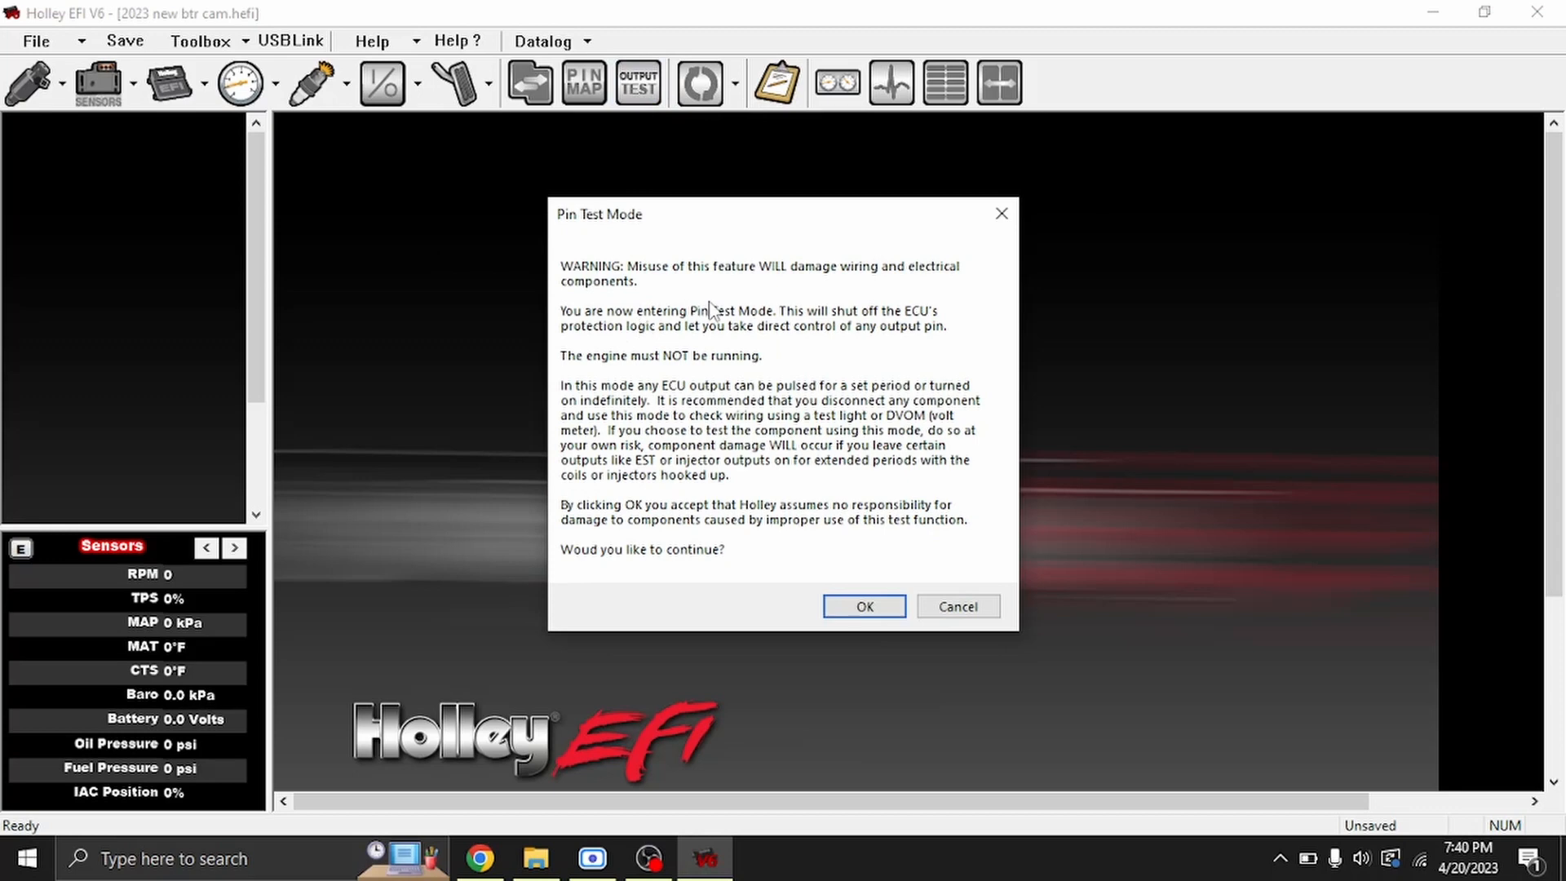
mouse_move(663, 288)
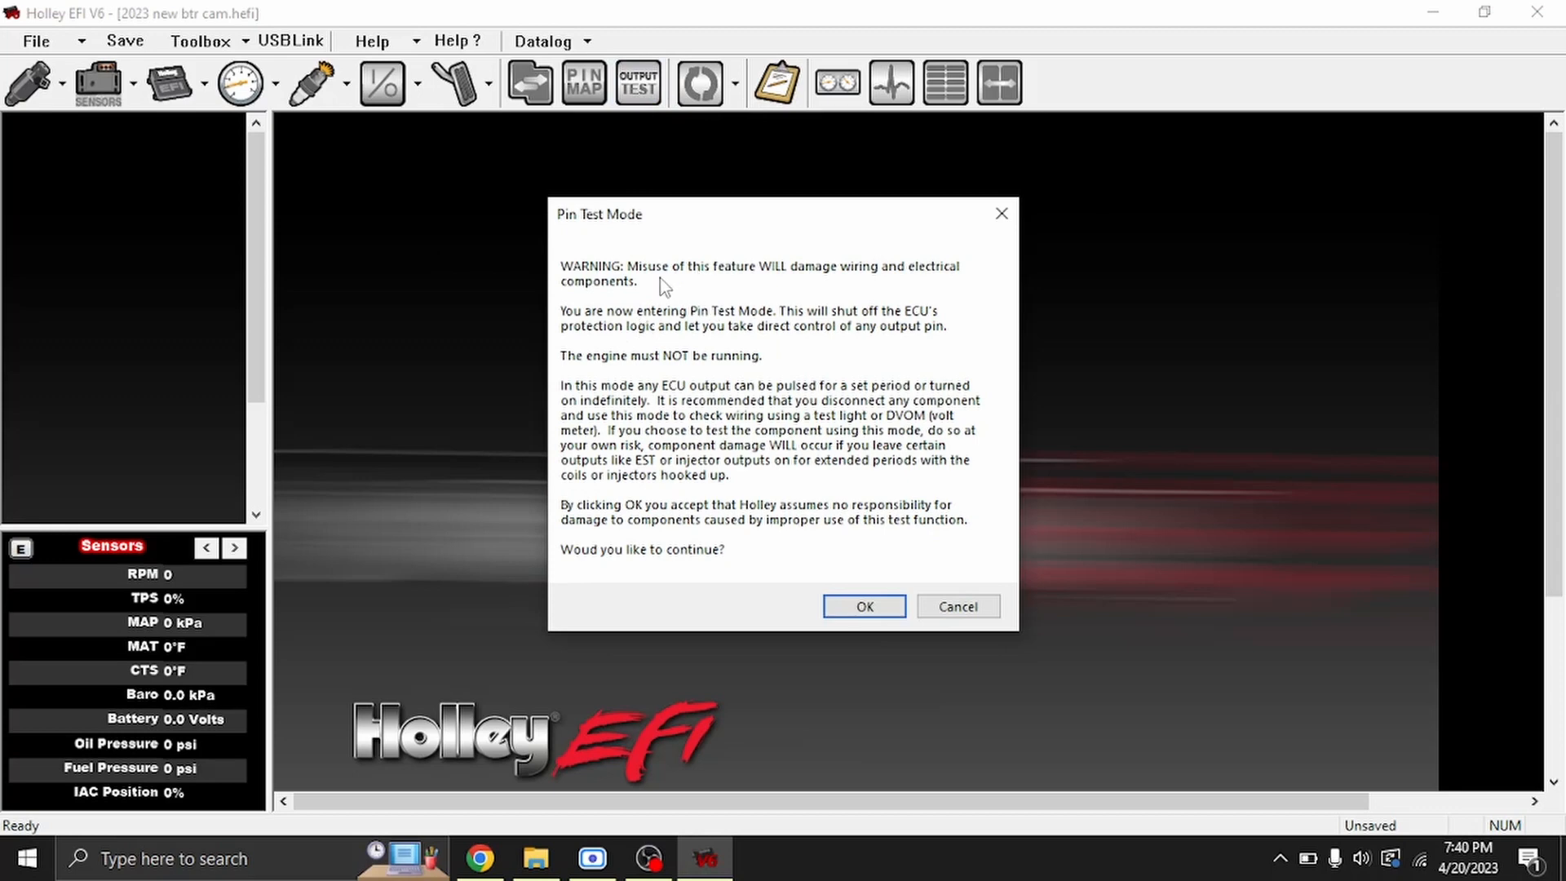
mouse_move(727, 301)
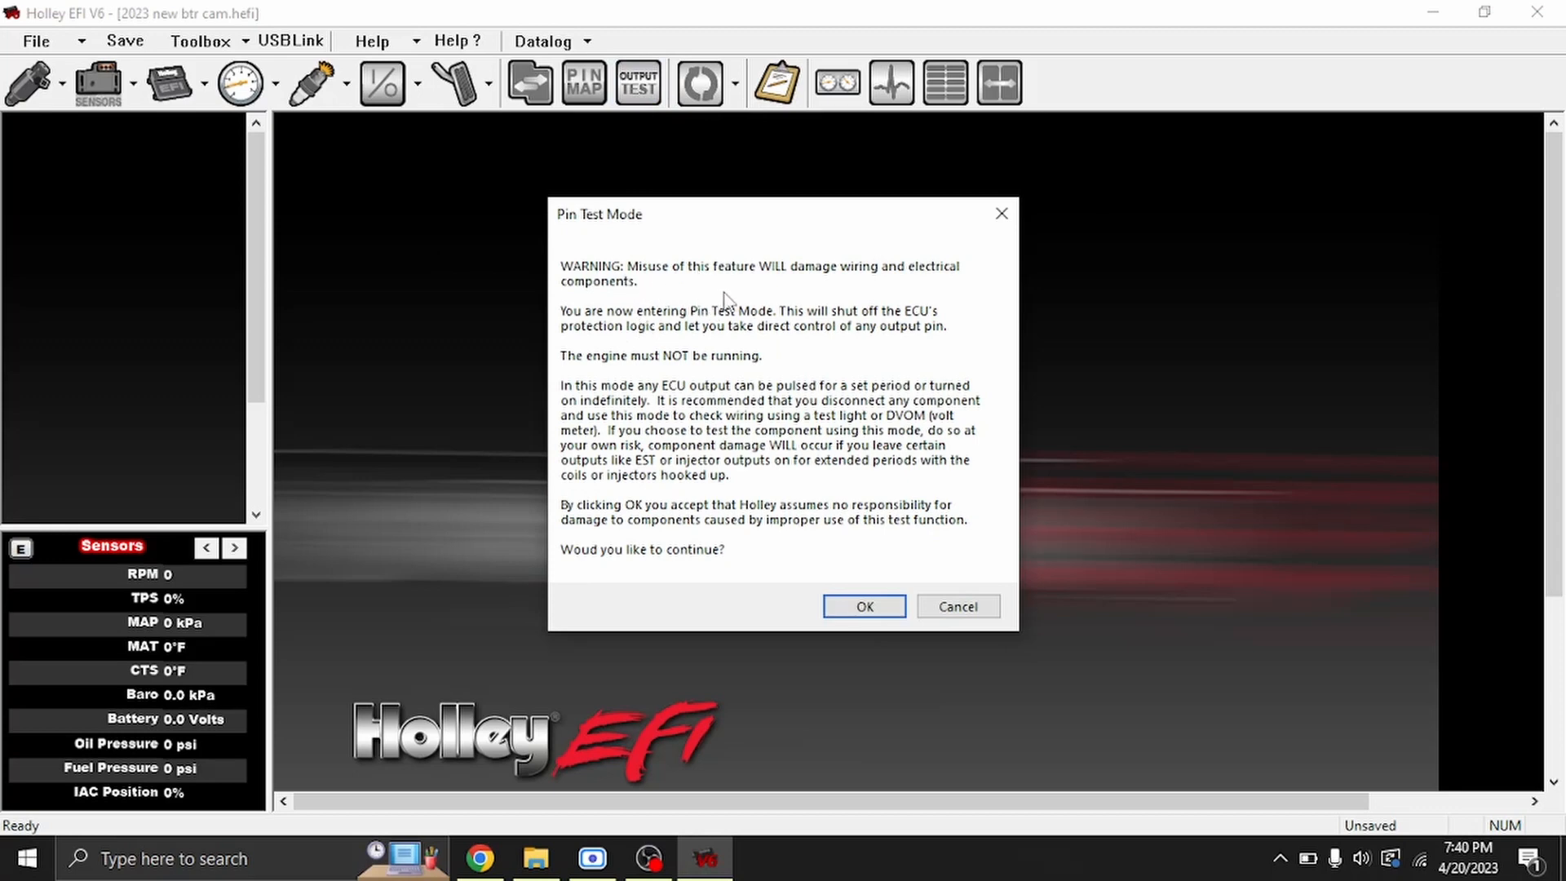
mouse_move(773, 354)
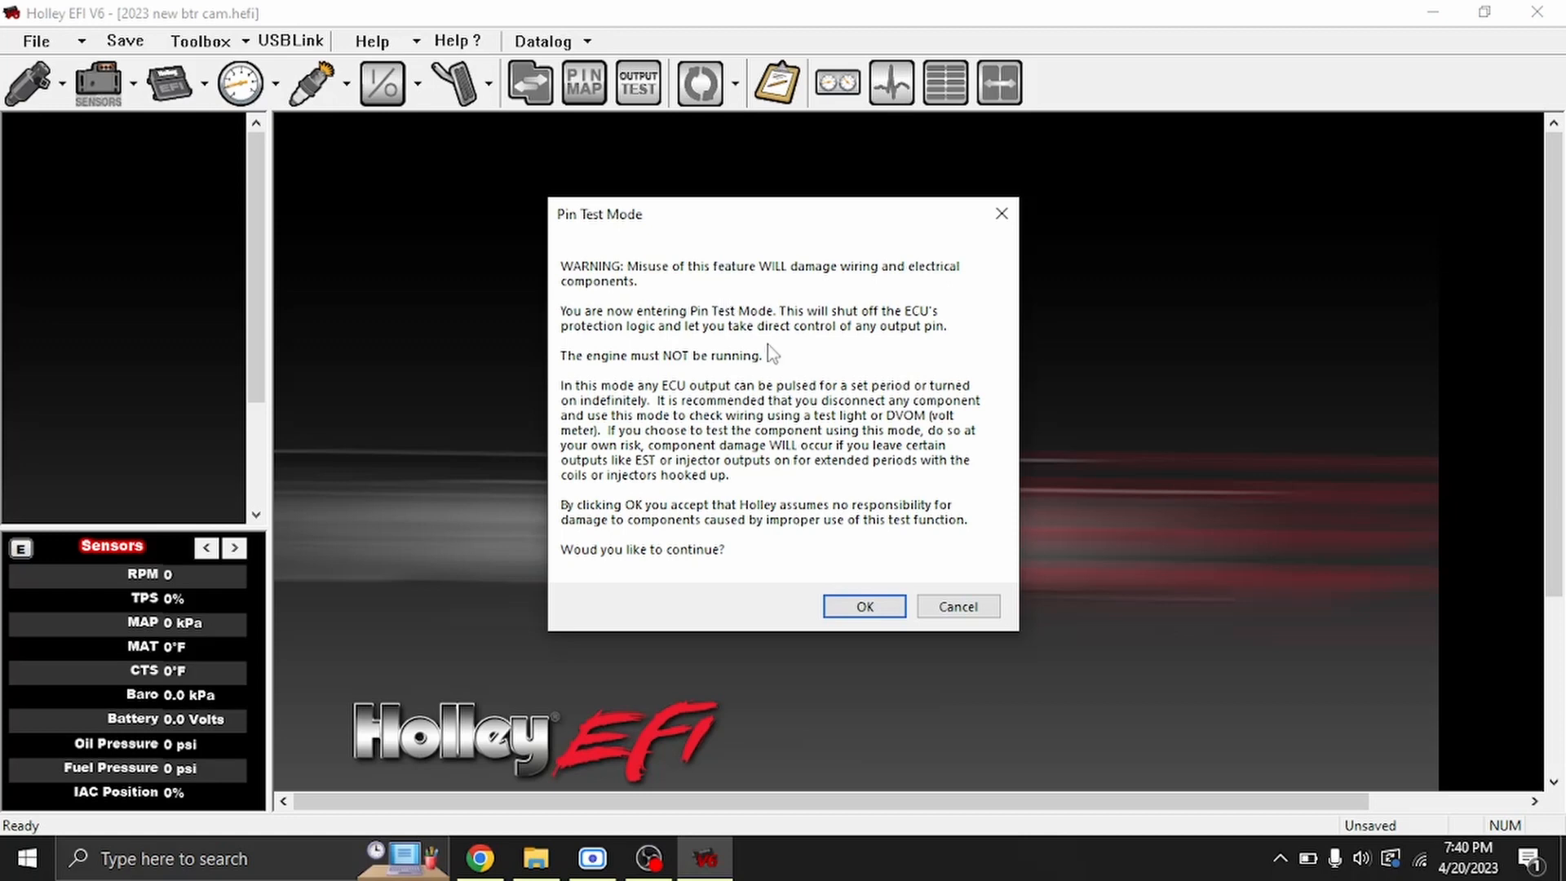
mouse_move(817, 439)
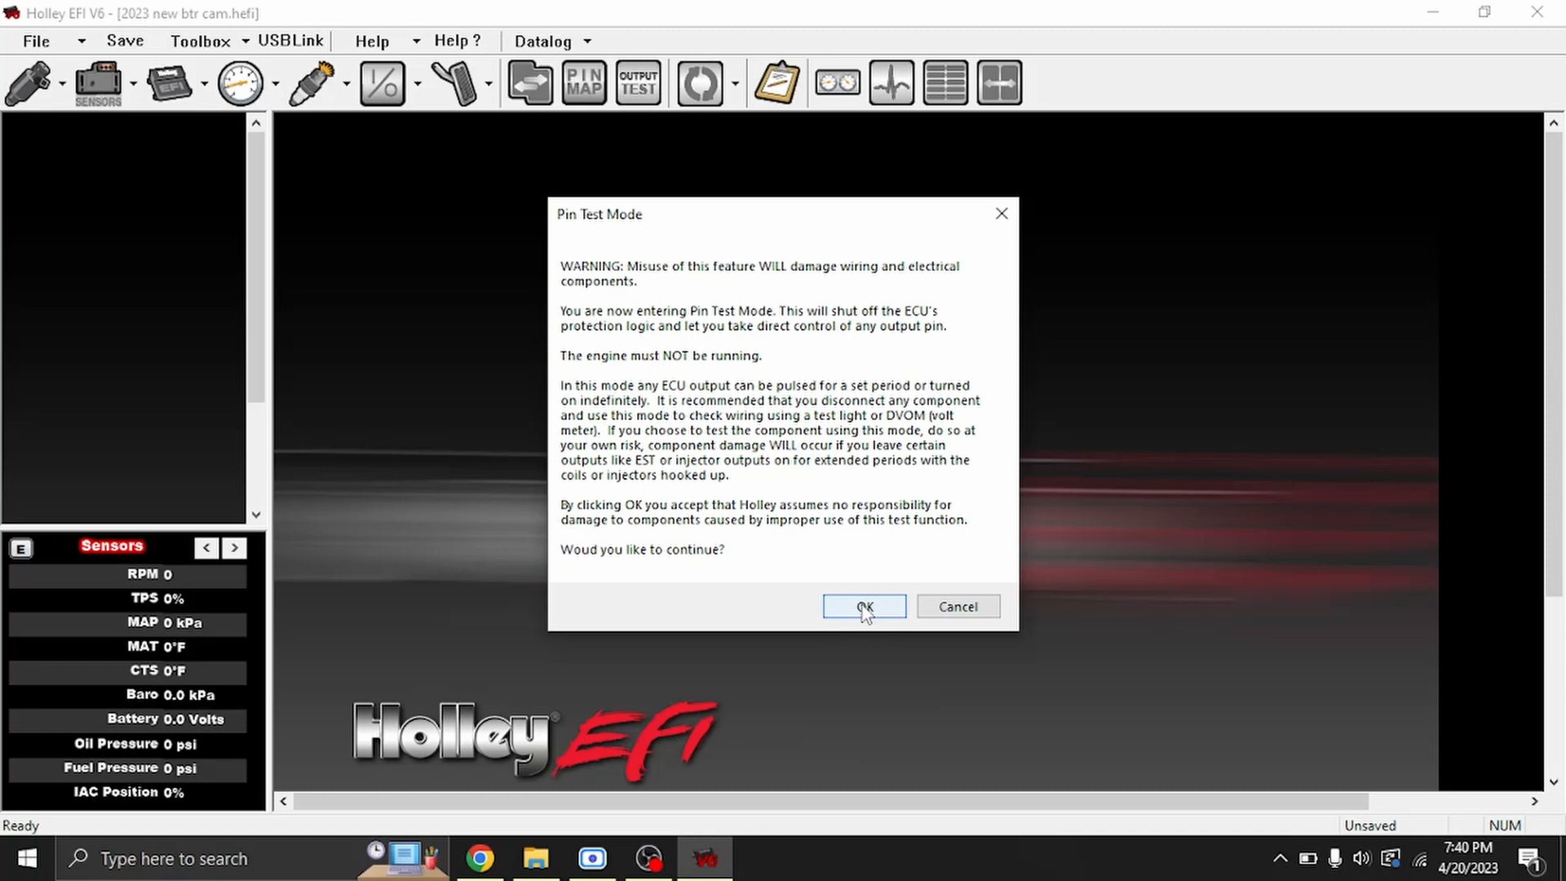
click(861, 606)
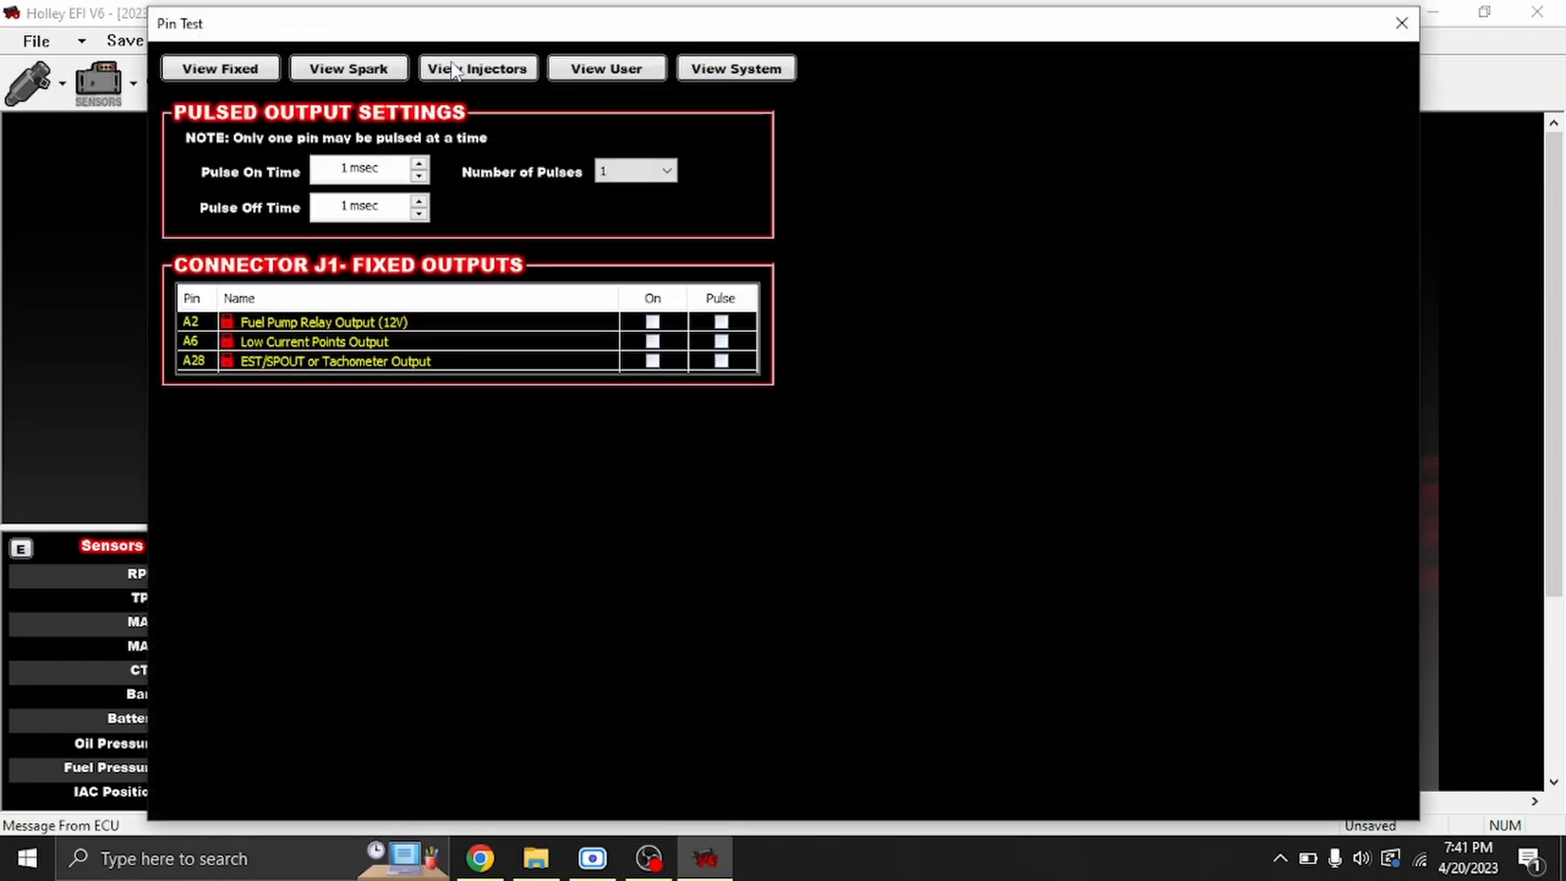
mouse_move(185, 114)
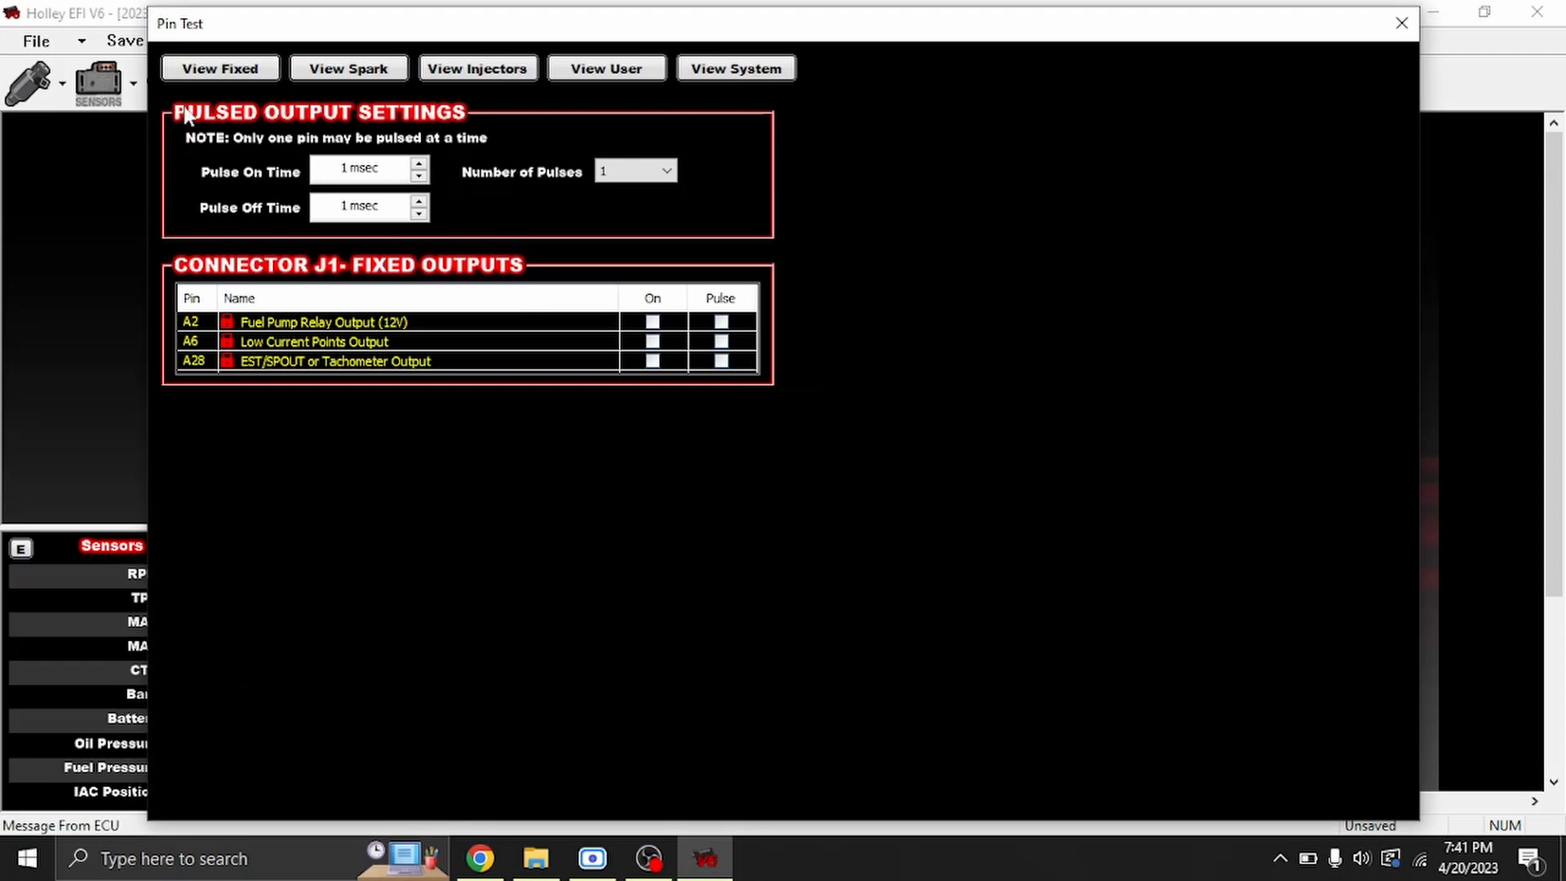
mouse_move(405, 166)
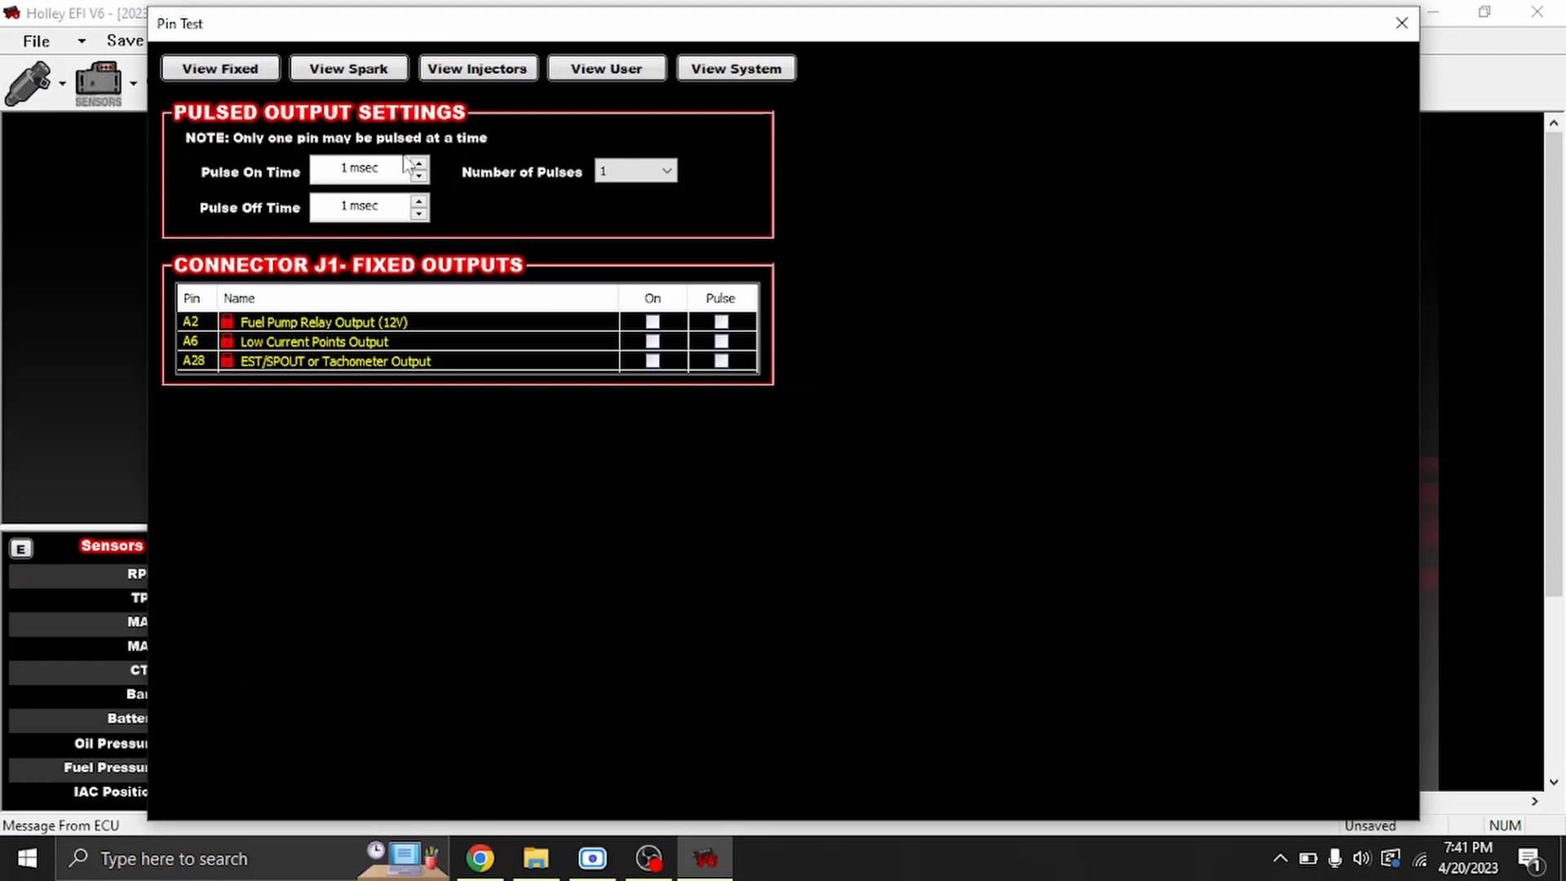
mouse_move(505, 178)
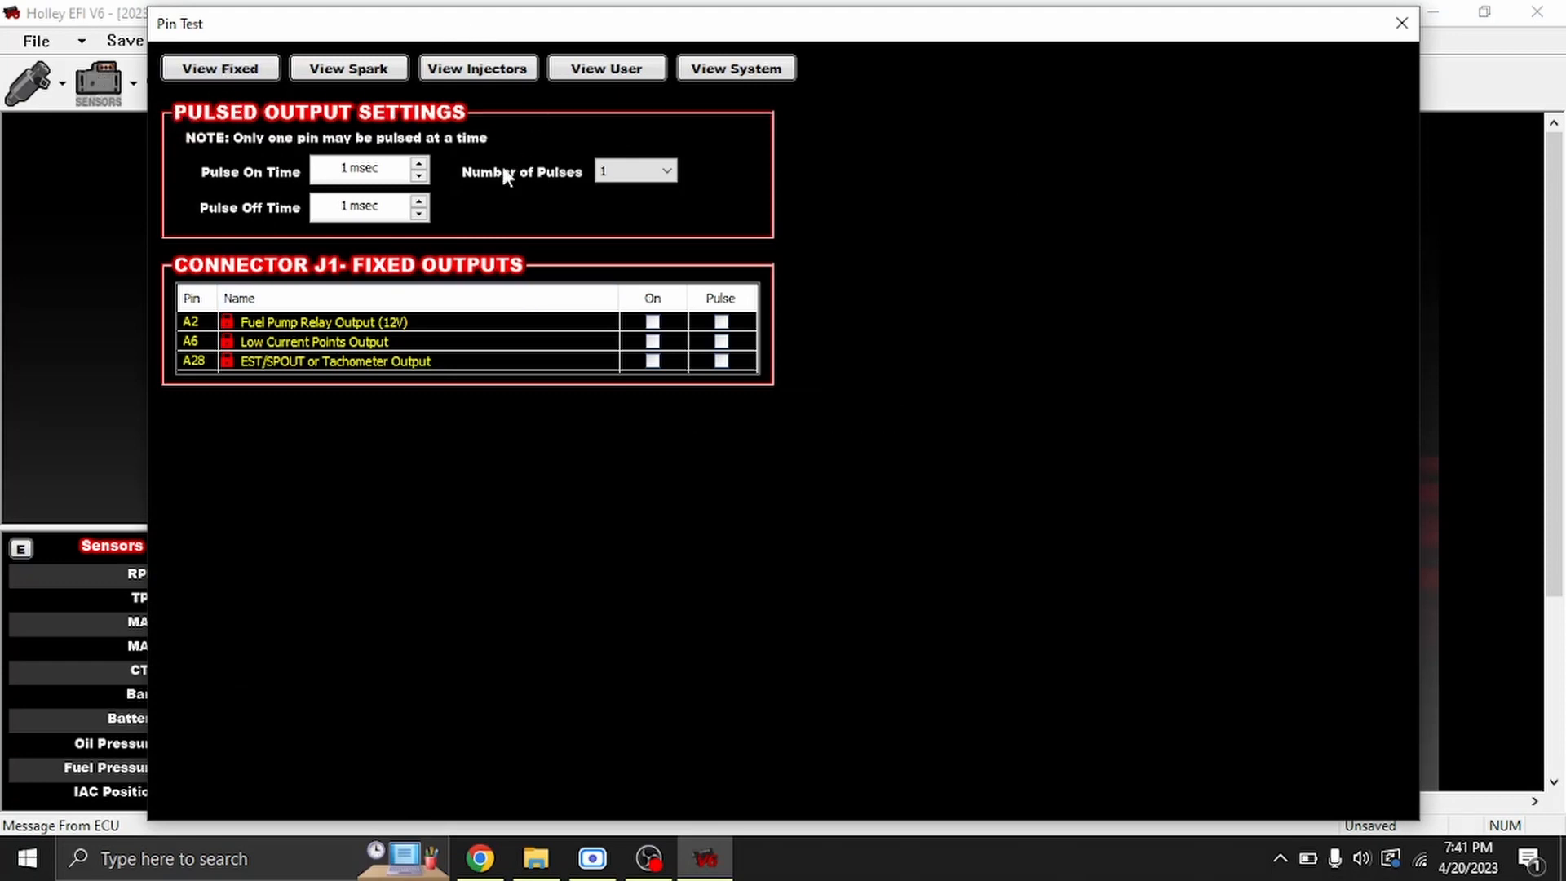
mouse_move(687, 396)
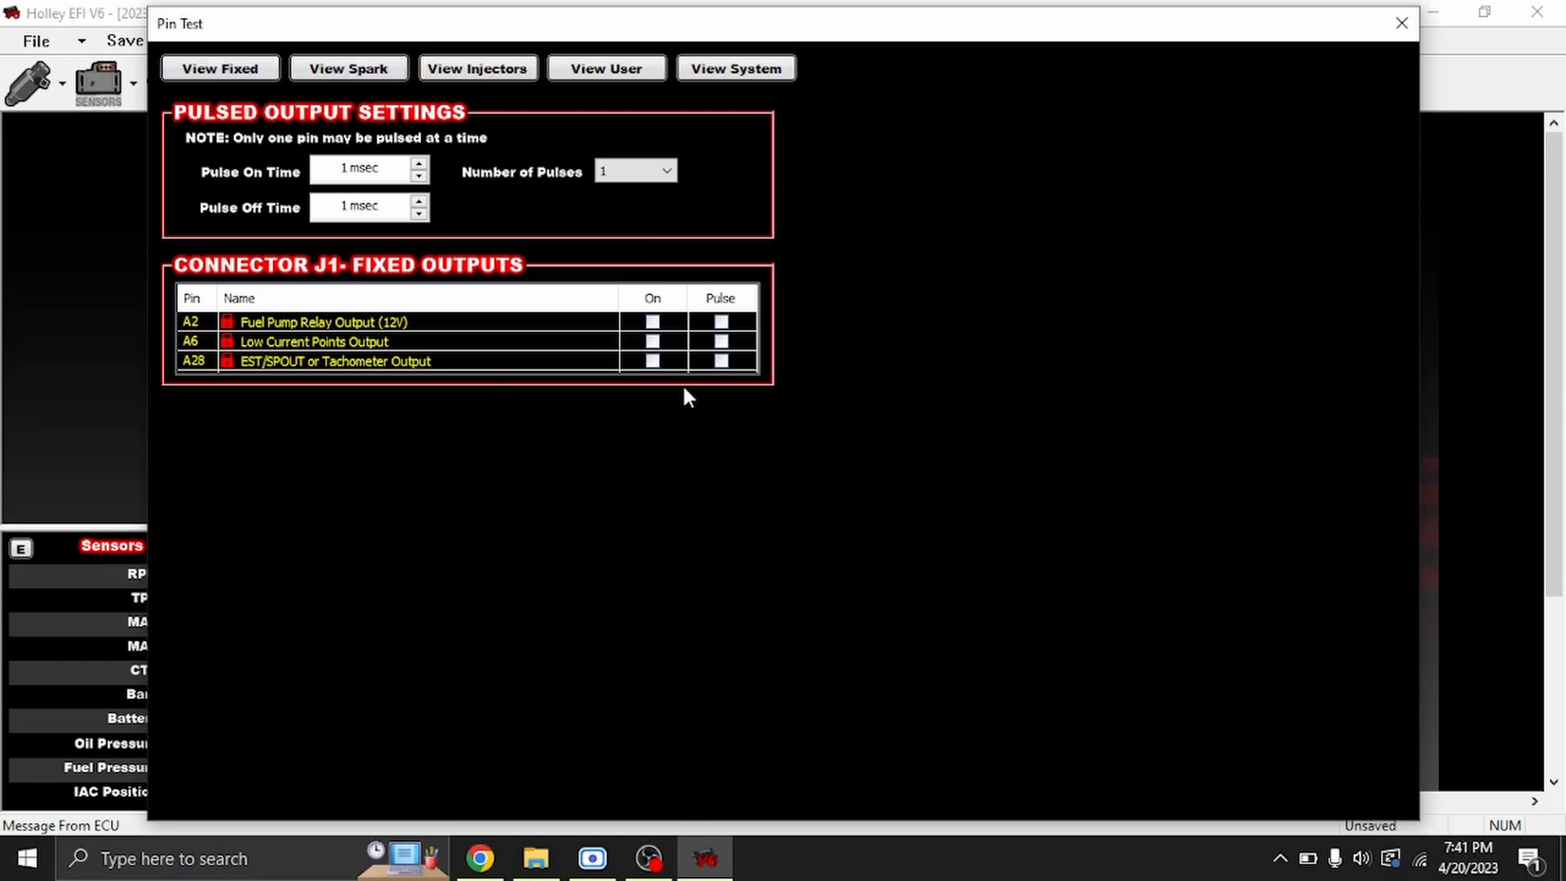
mouse_move(377, 367)
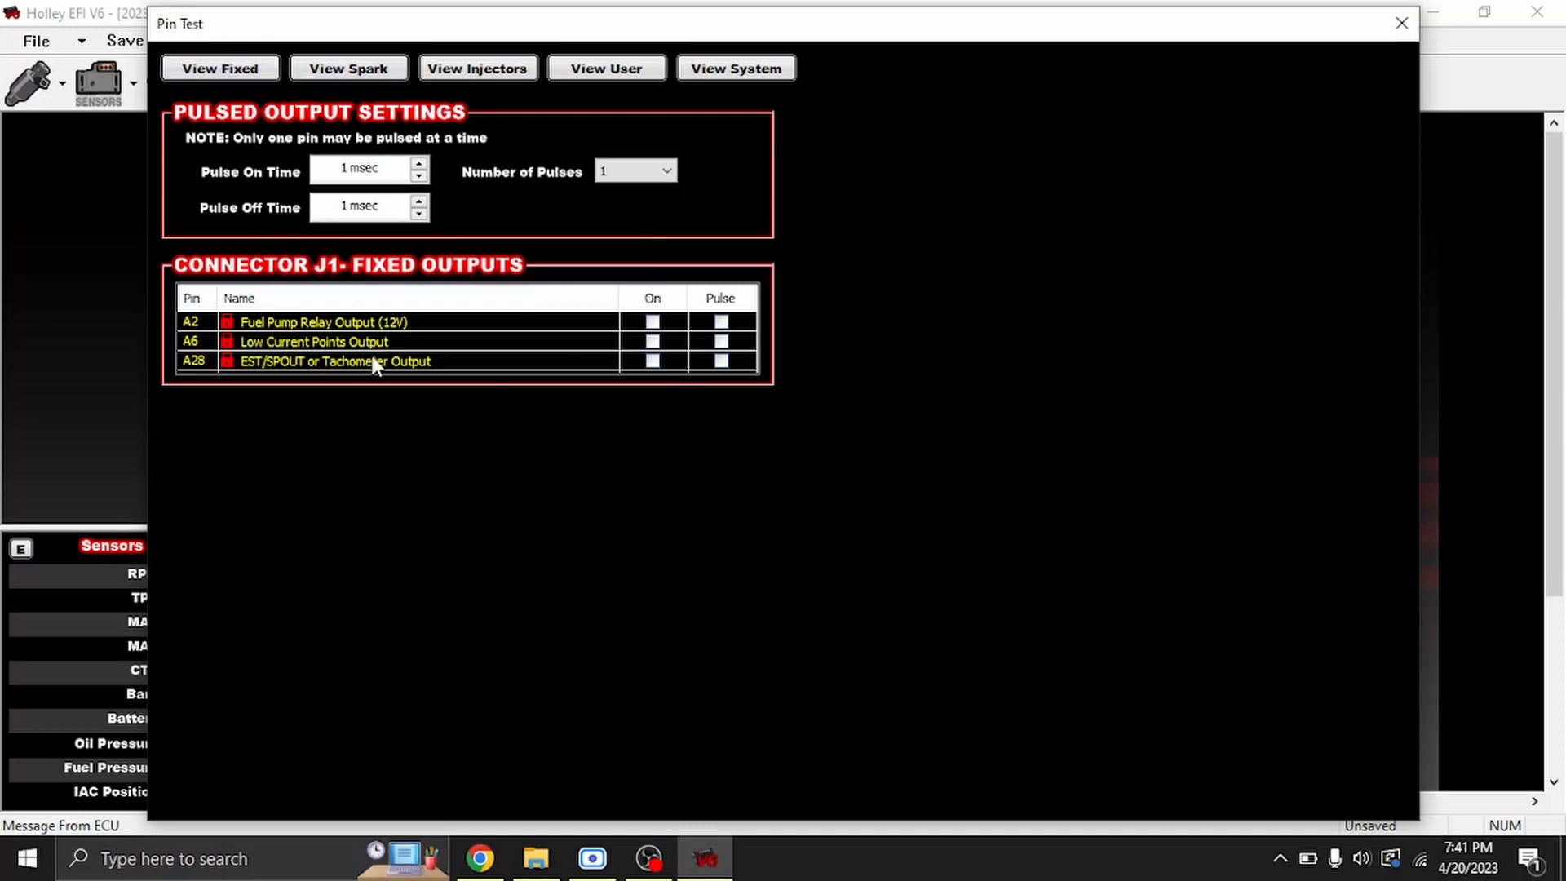
mouse_move(269, 362)
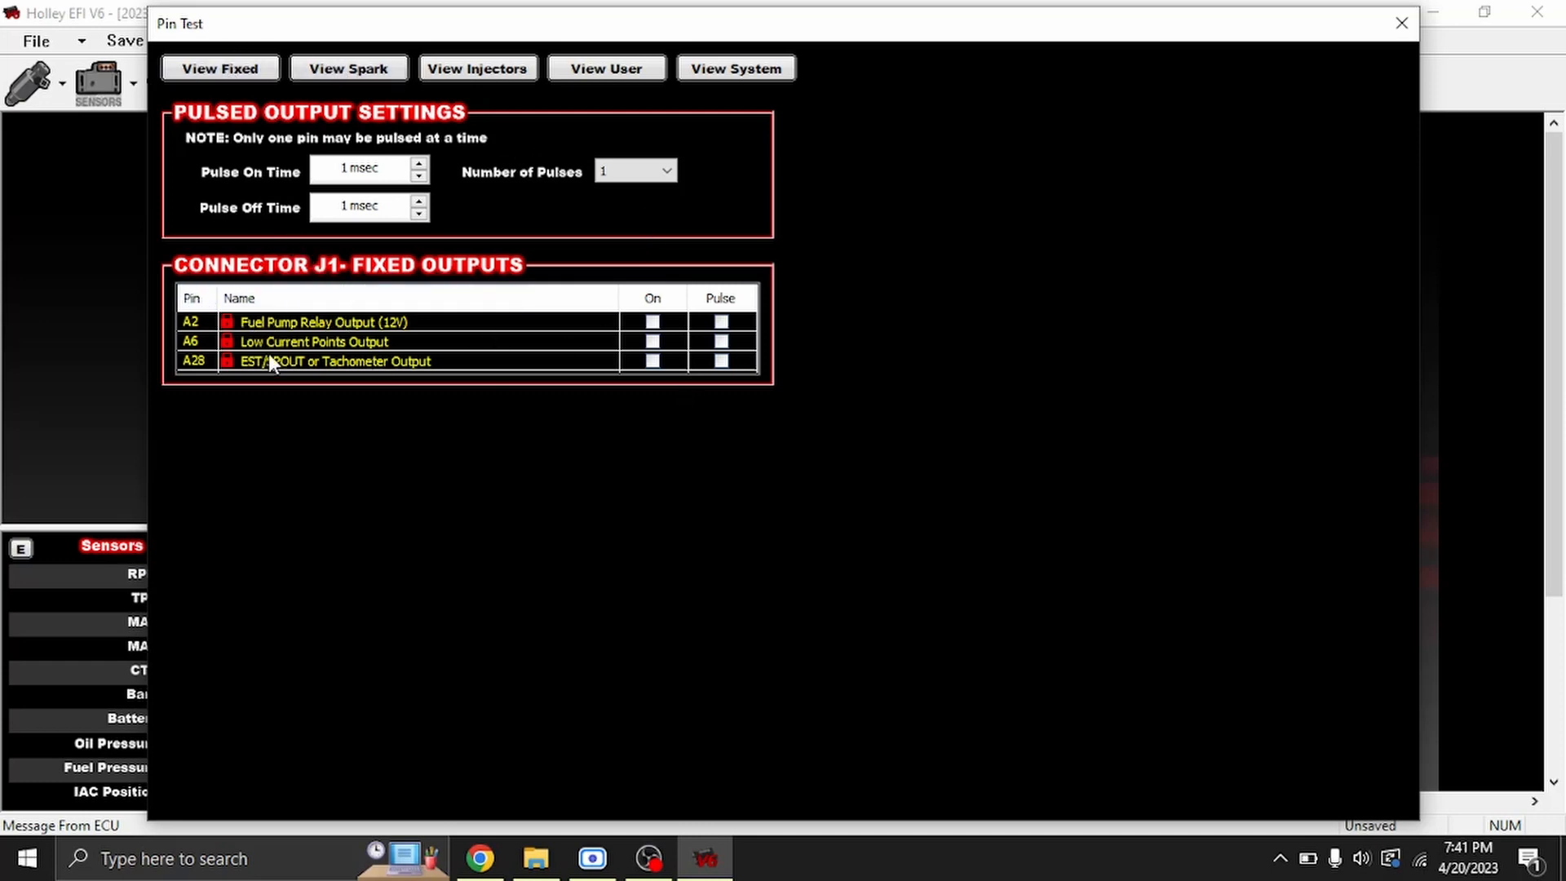
mouse_move(488, 393)
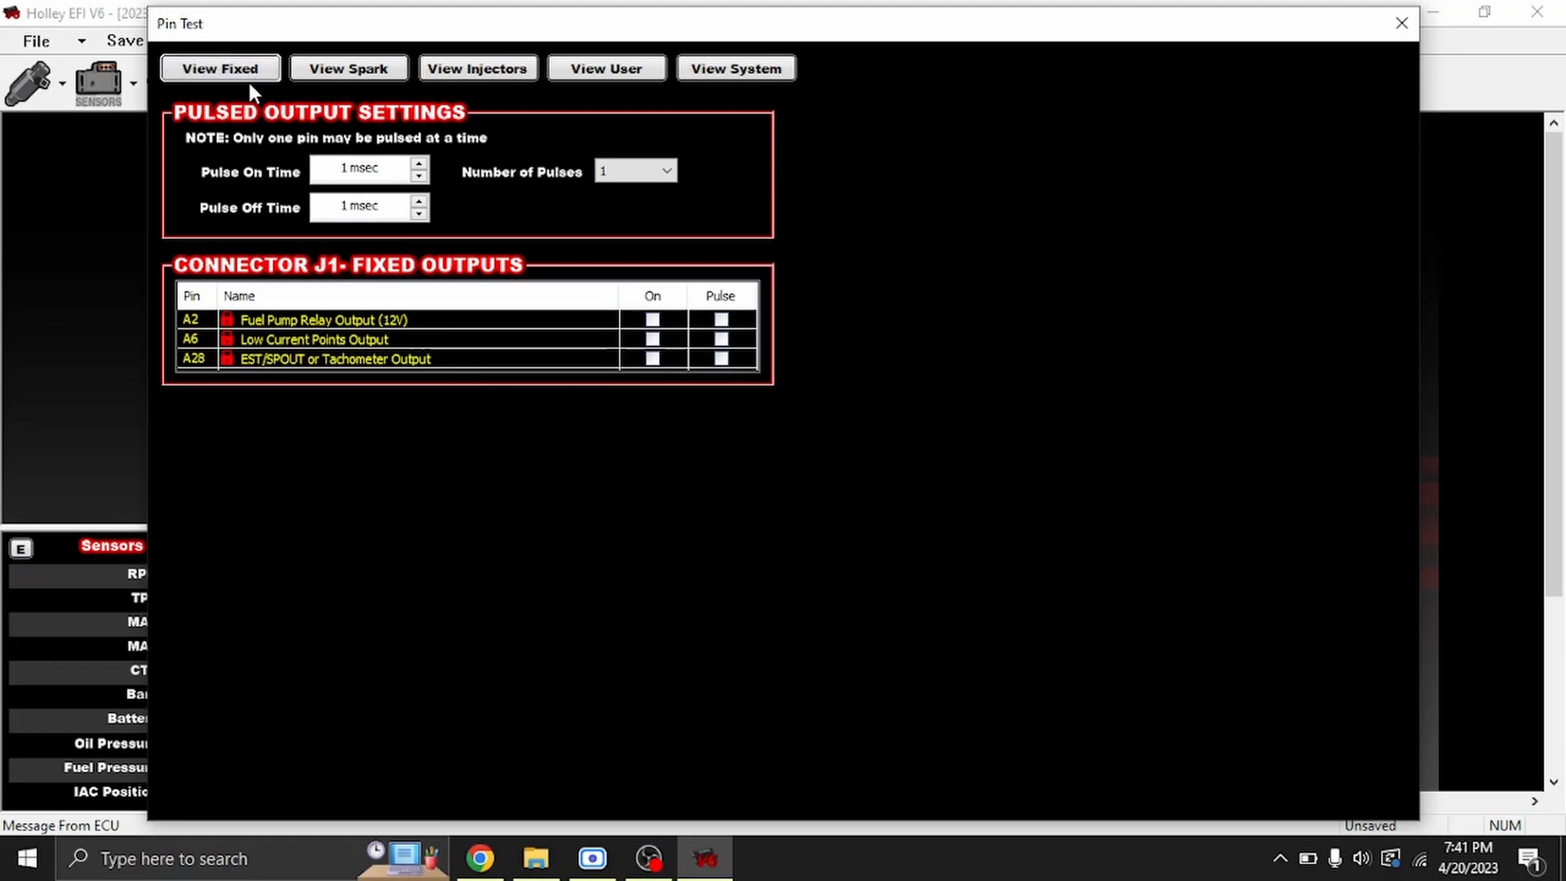
Step: Cycle Pin Test through spark, injector and user outputs, ending on the combined system view
click(347, 69)
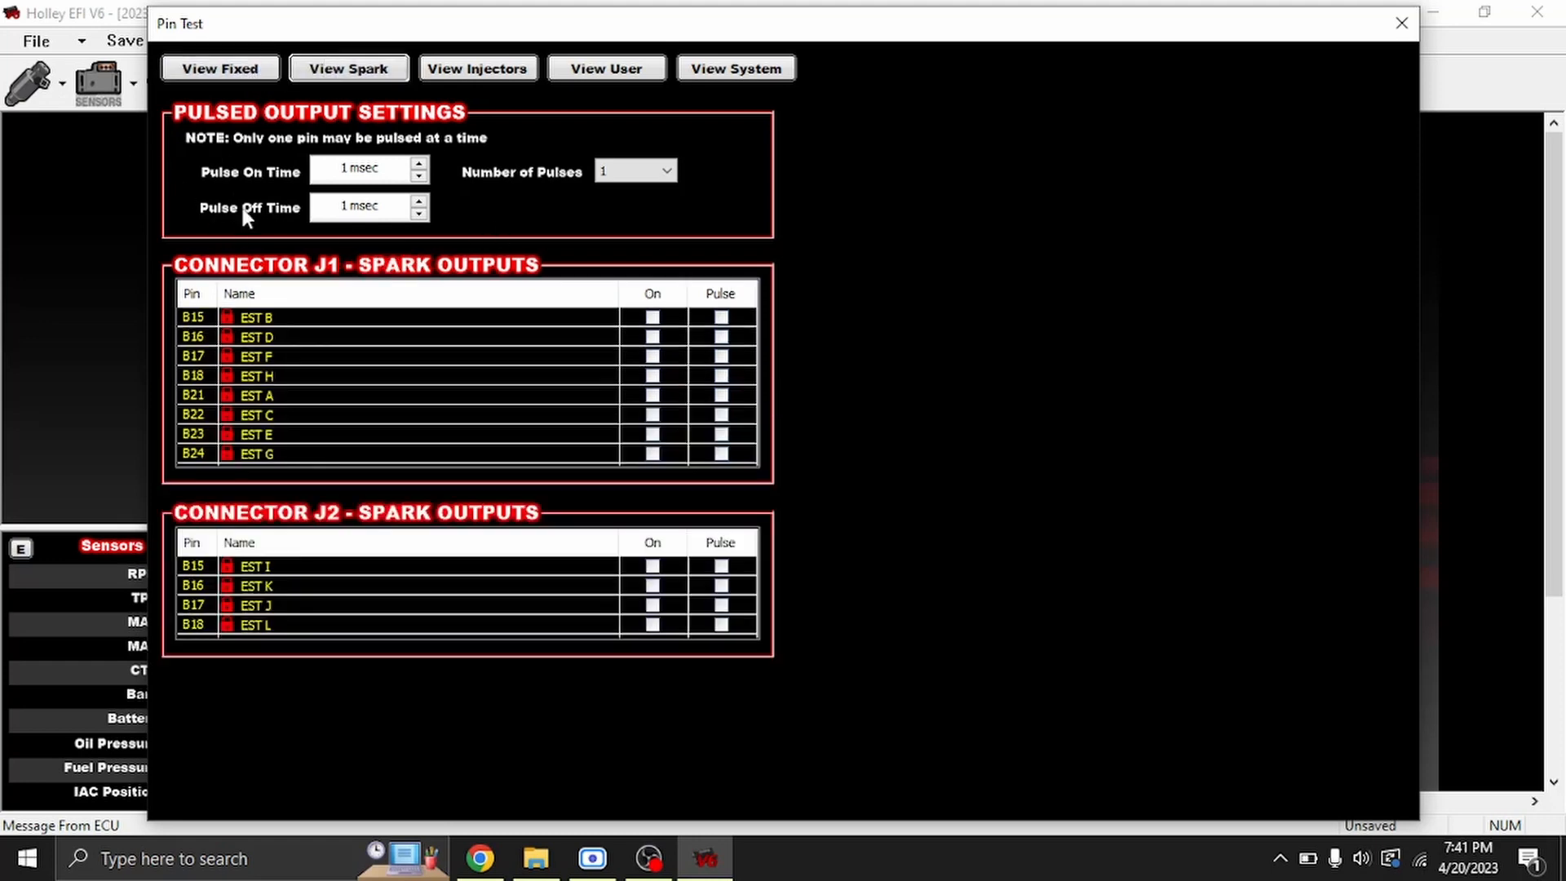
mouse_move(478, 69)
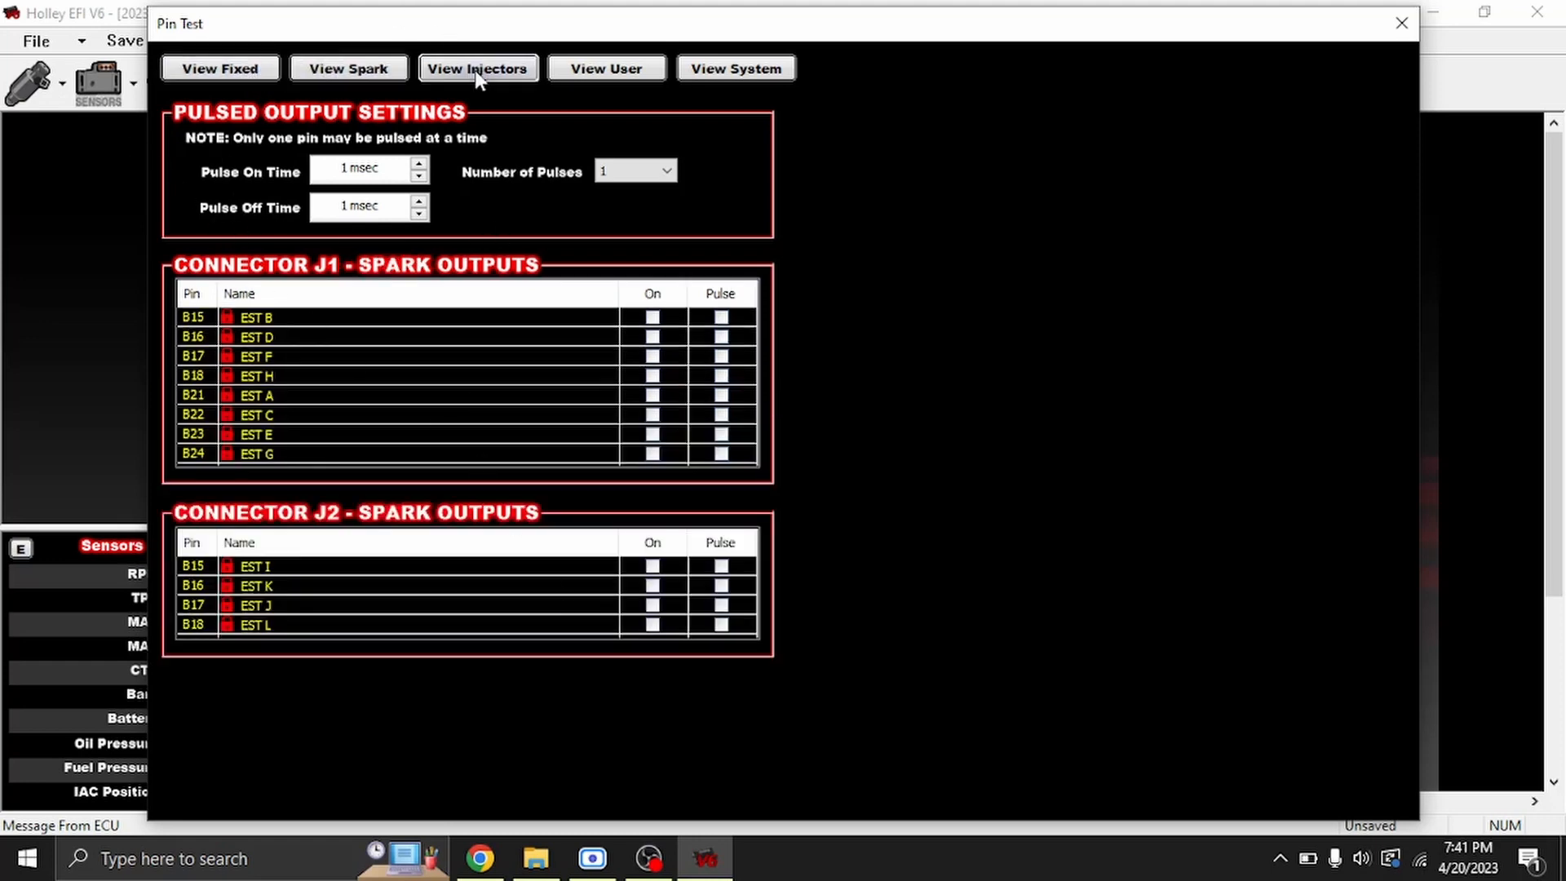
click(478, 68)
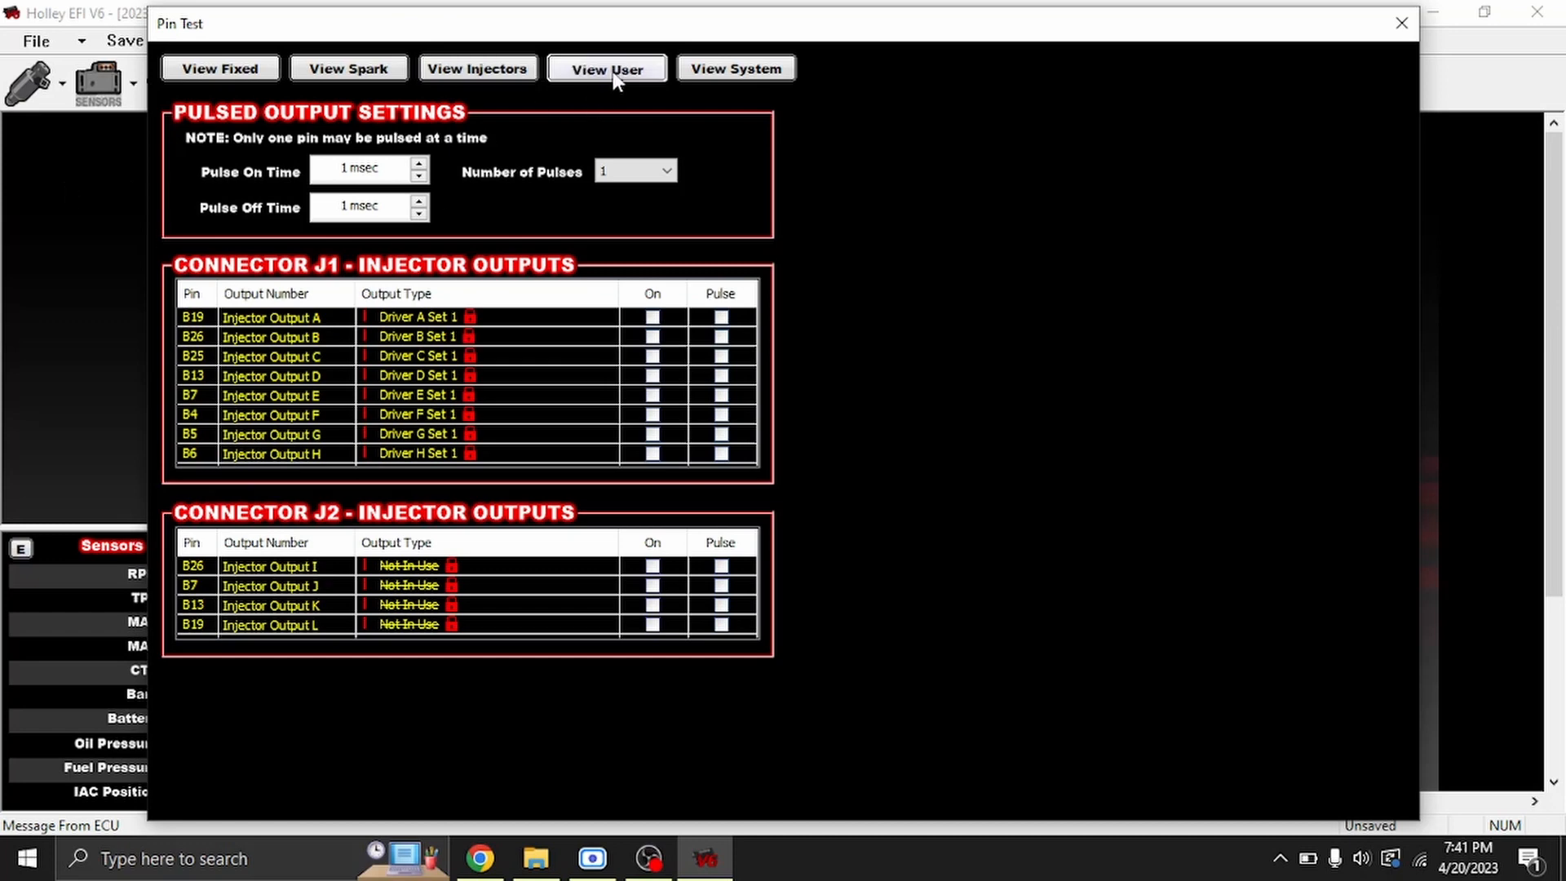
click(607, 69)
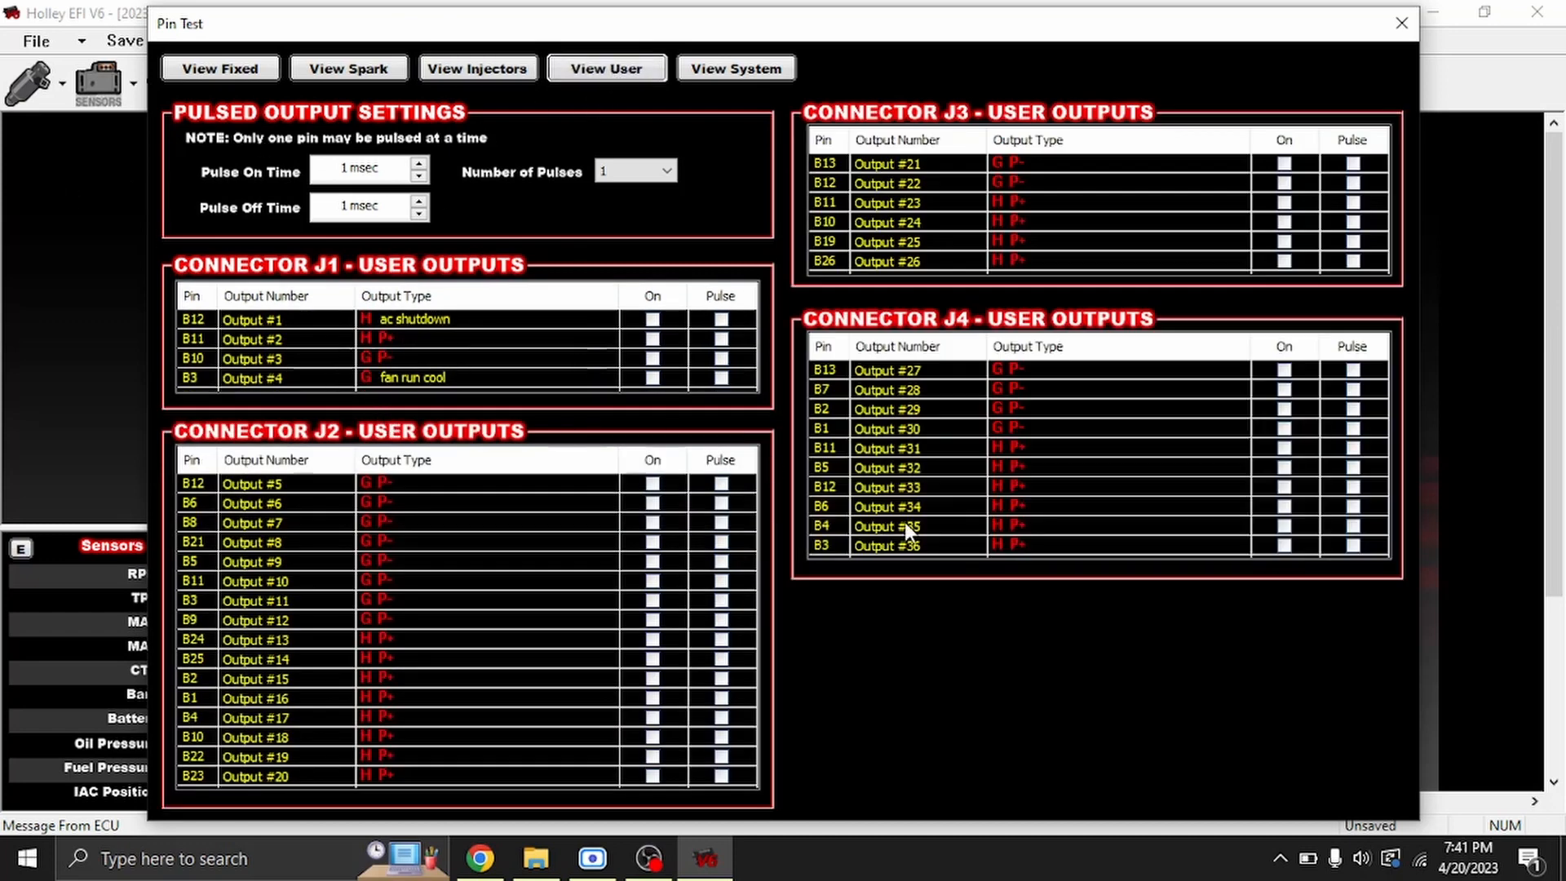
click(736, 68)
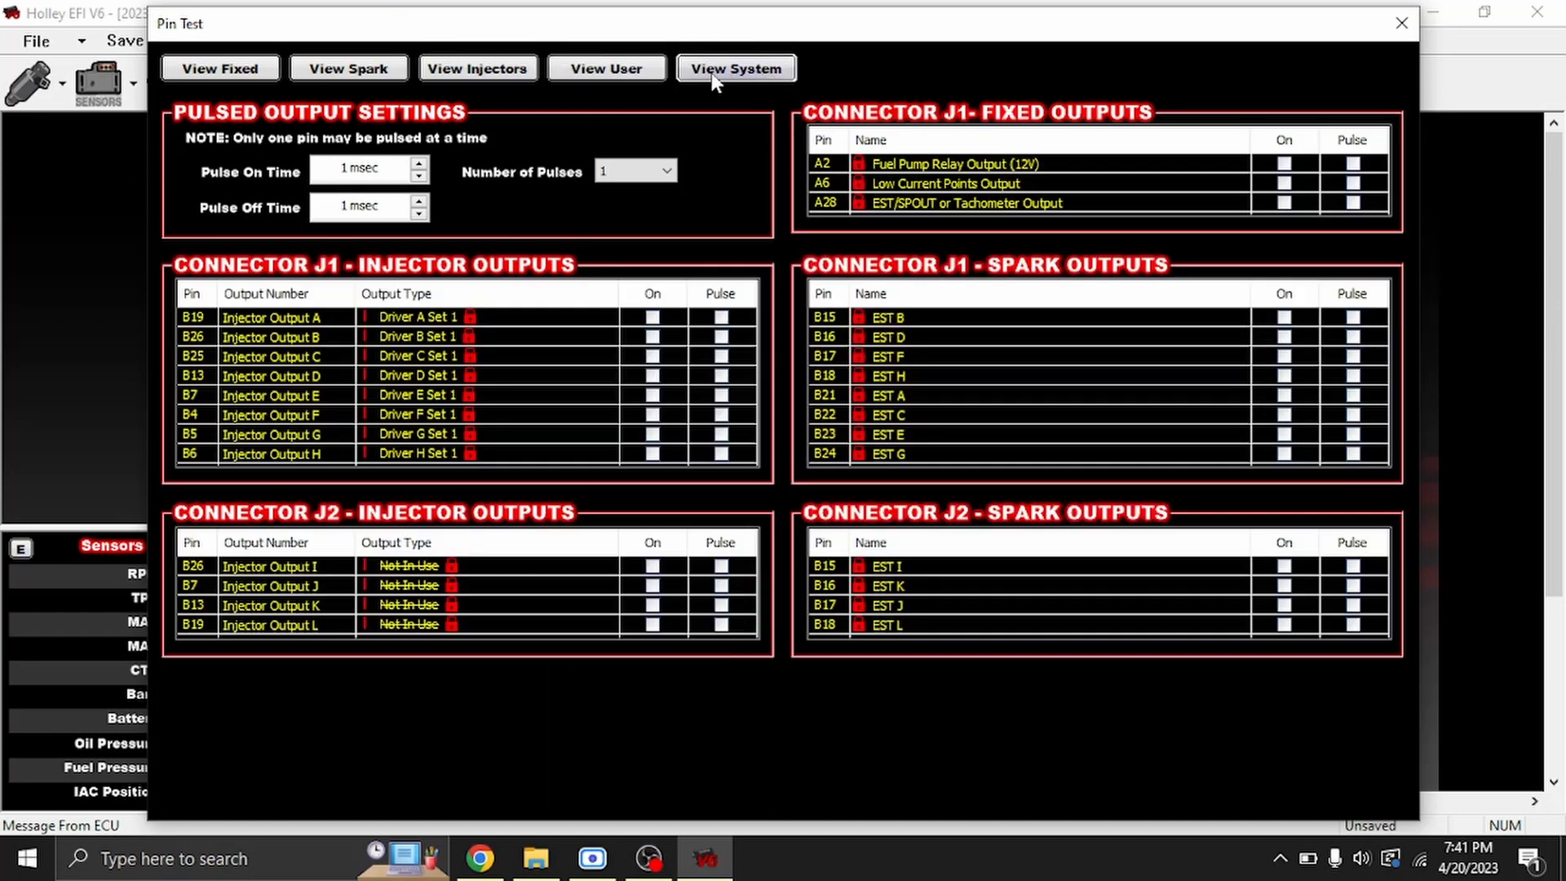
mouse_move(607, 68)
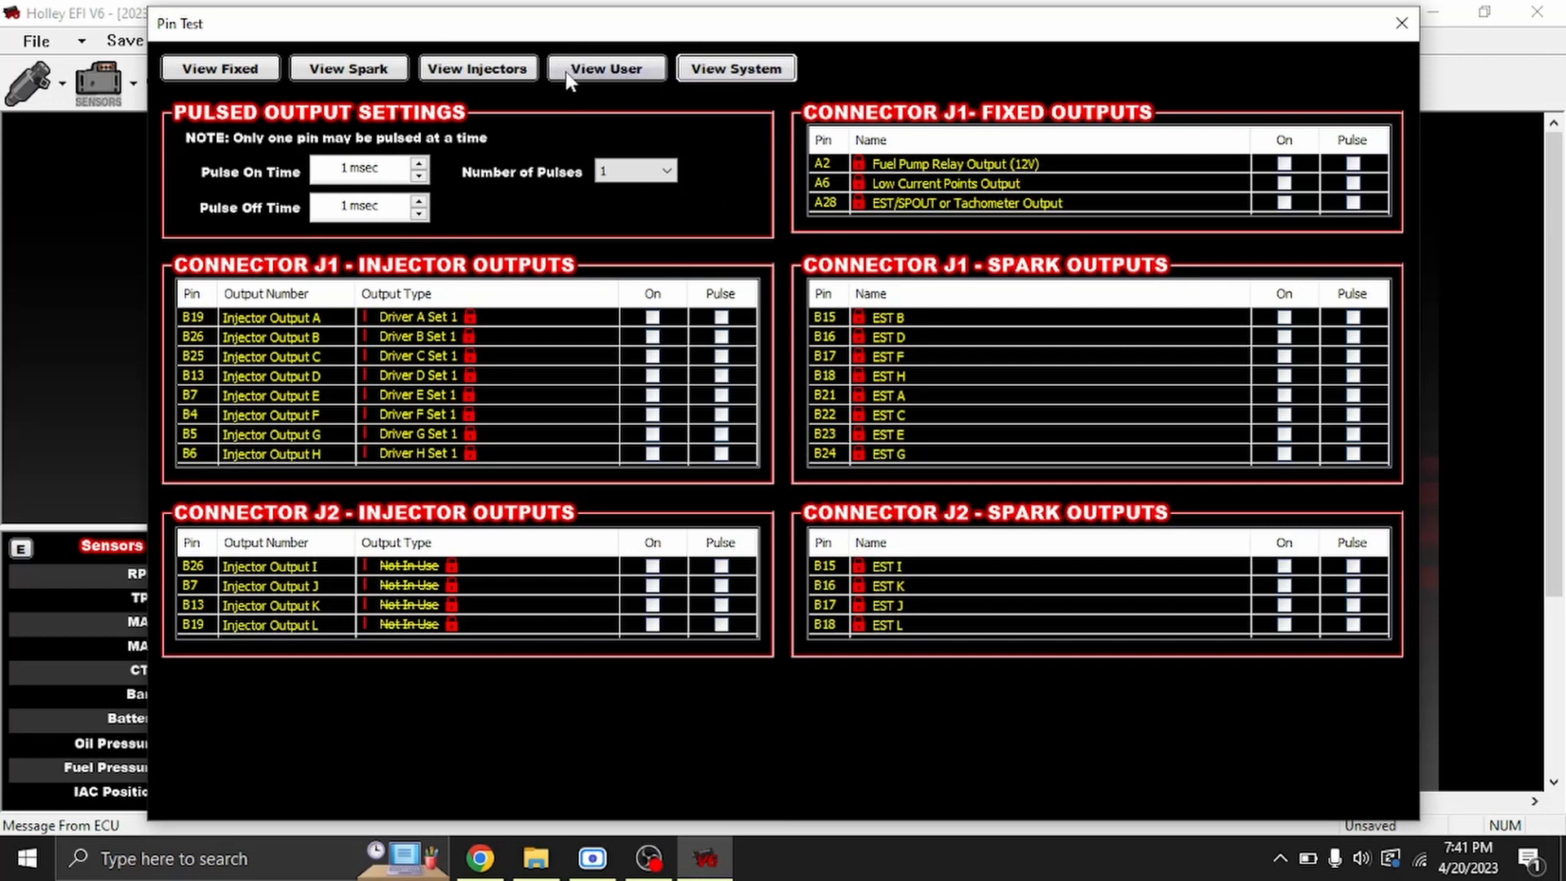
Step: Show the User outputs list for connectors J1 through J4
click(605, 68)
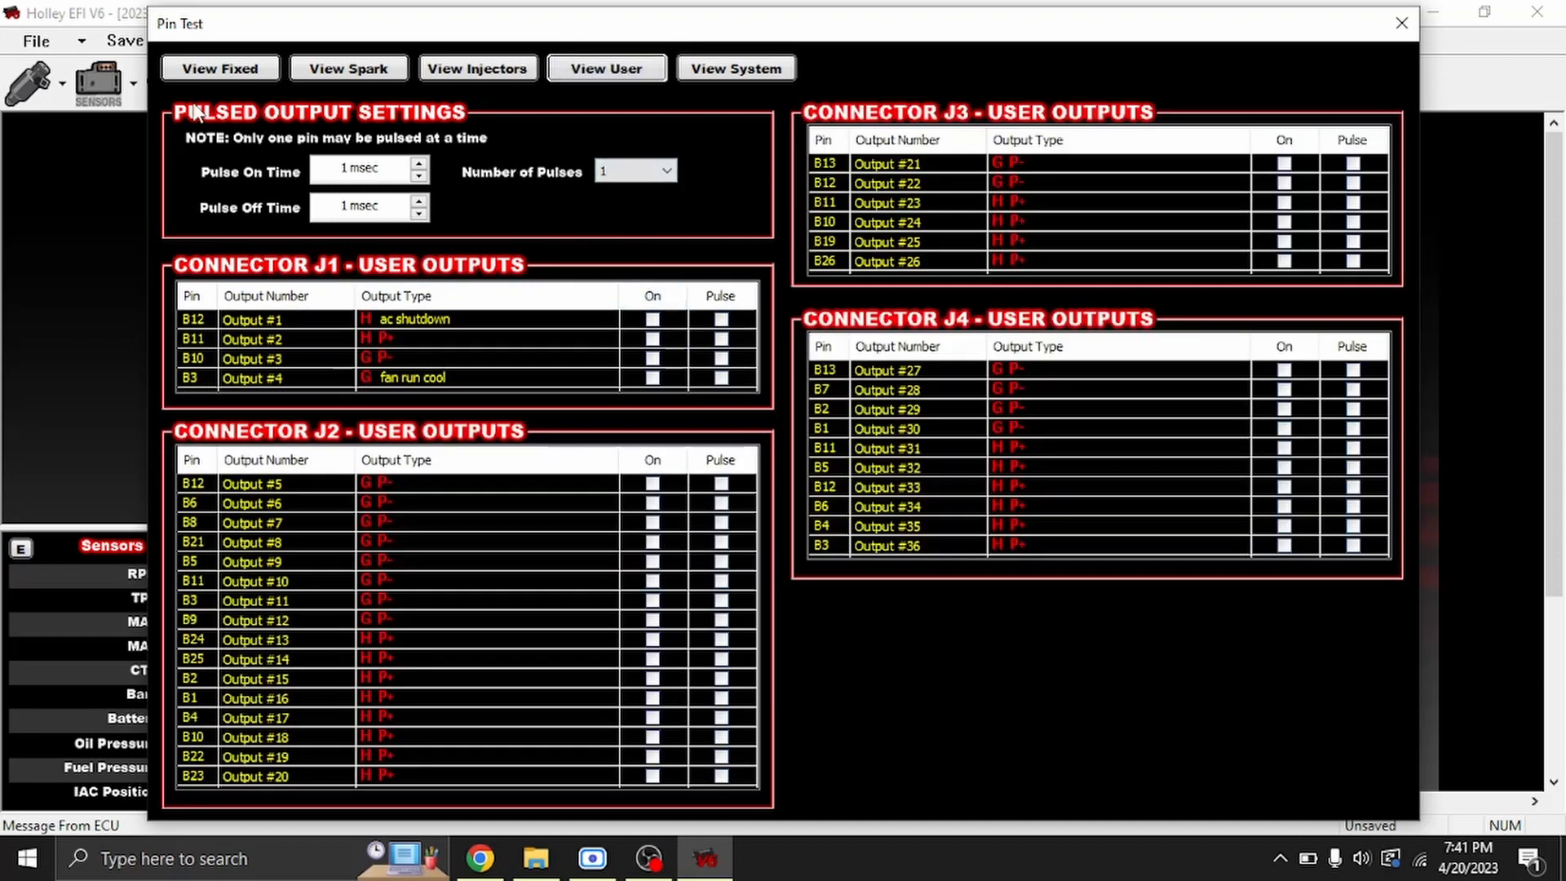
mouse_move(651, 381)
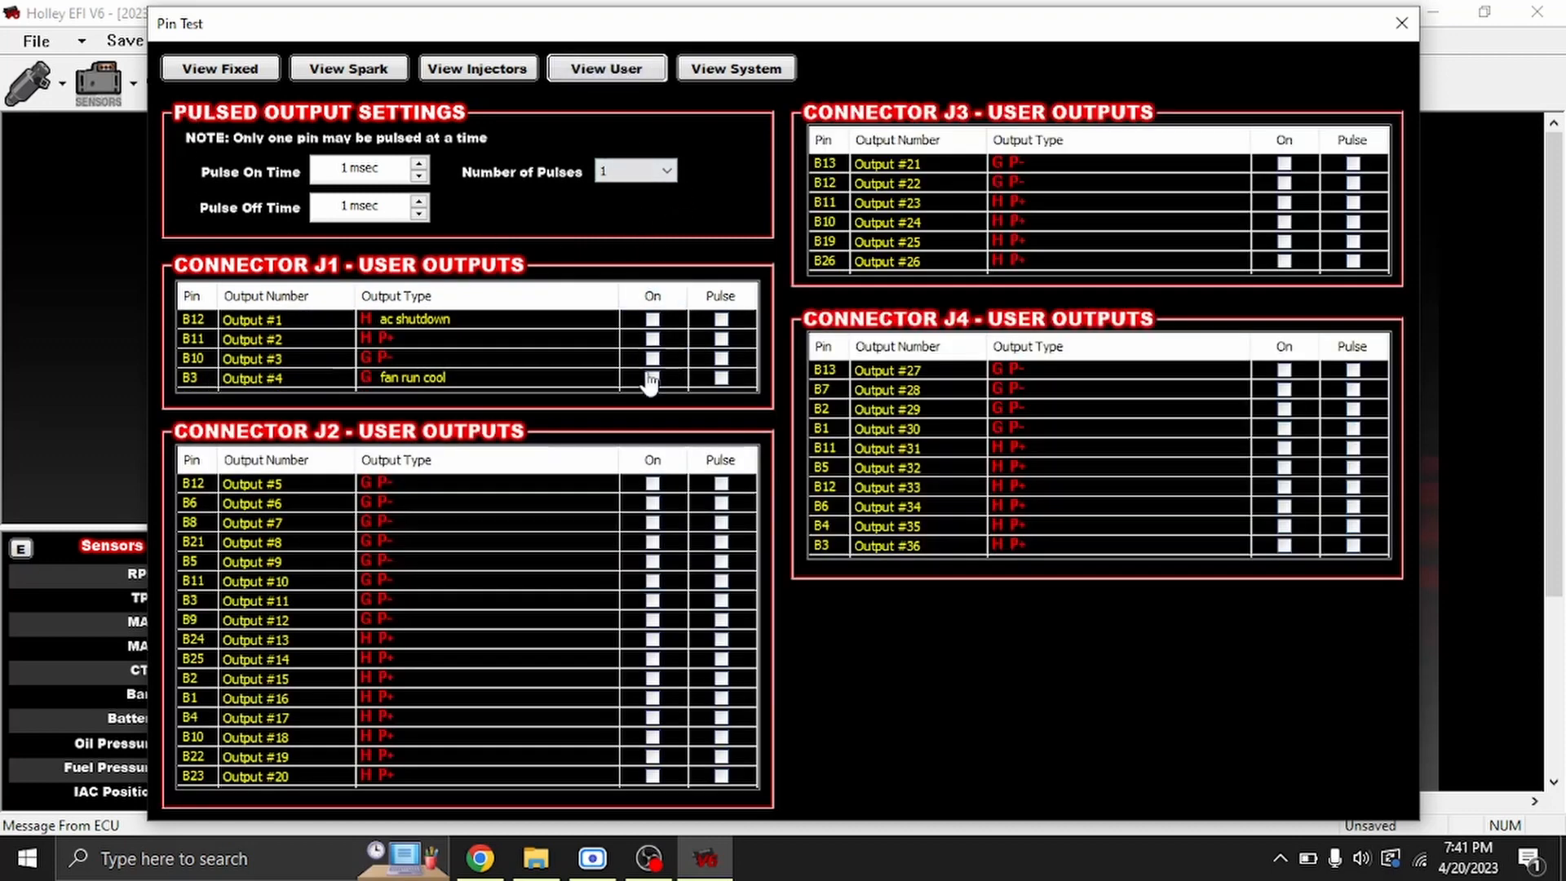
mouse_move(479, 382)
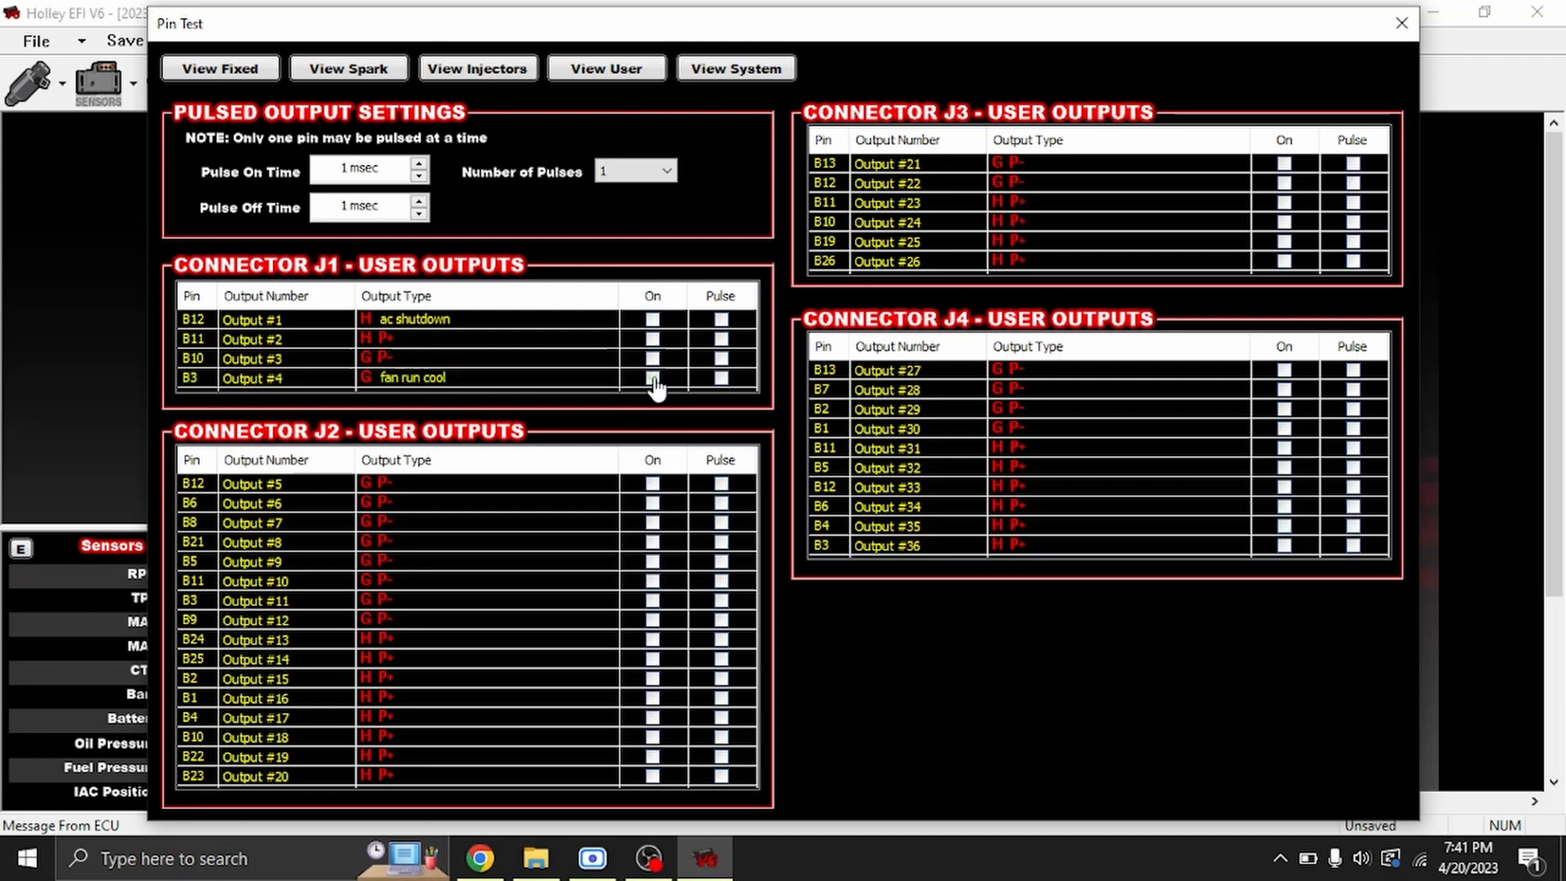
mouse_move(344, 125)
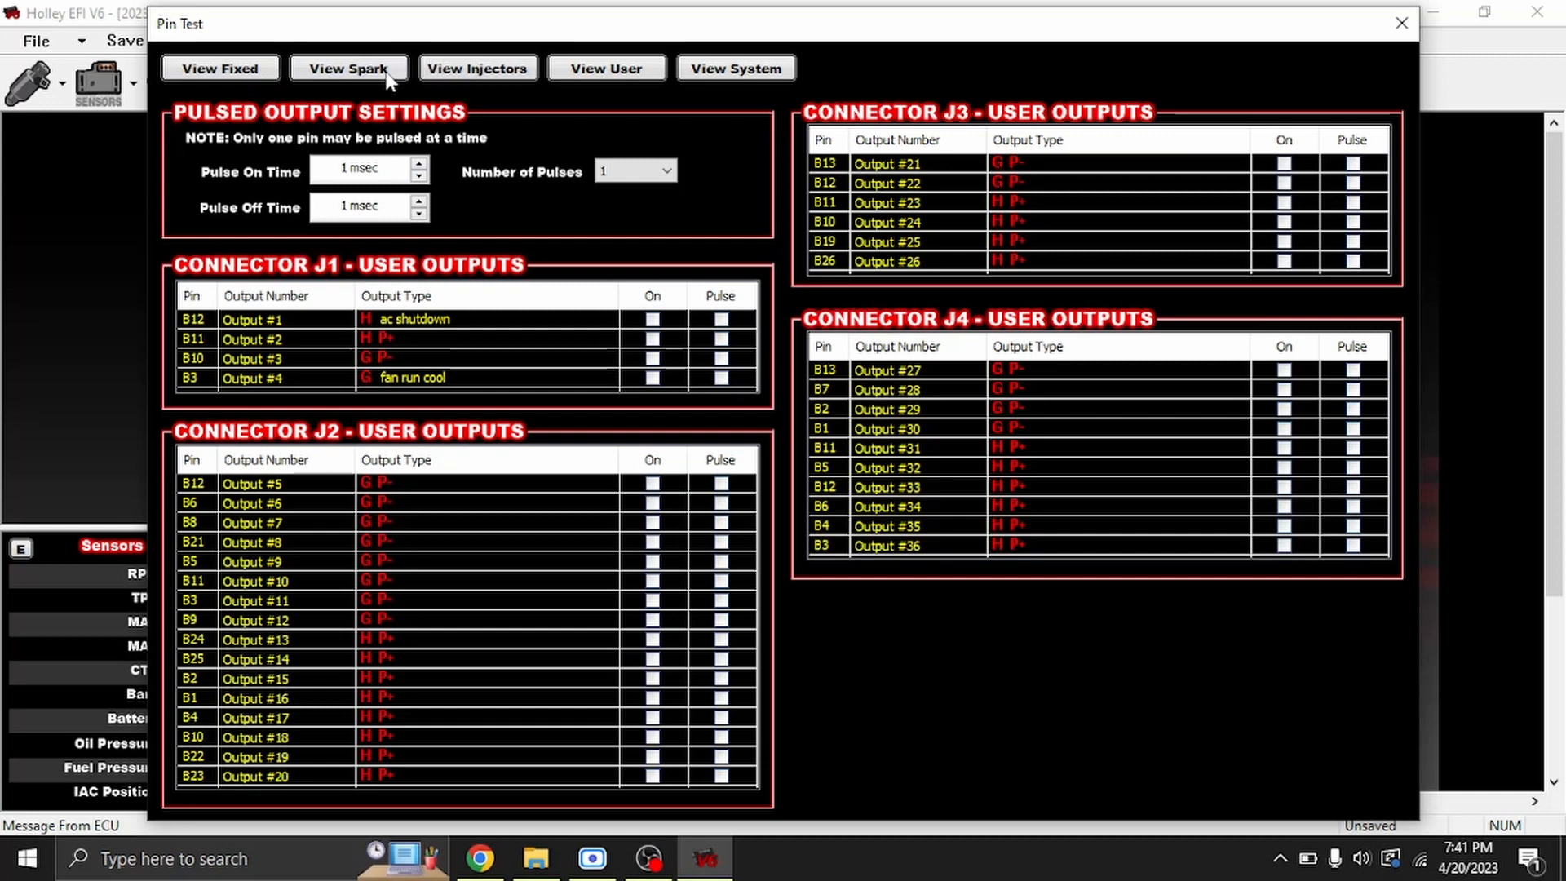
Step: Turn on the Fuel Pump Relay Output (12V) in the Fixed outputs, then return to Spark outputs
click(348, 69)
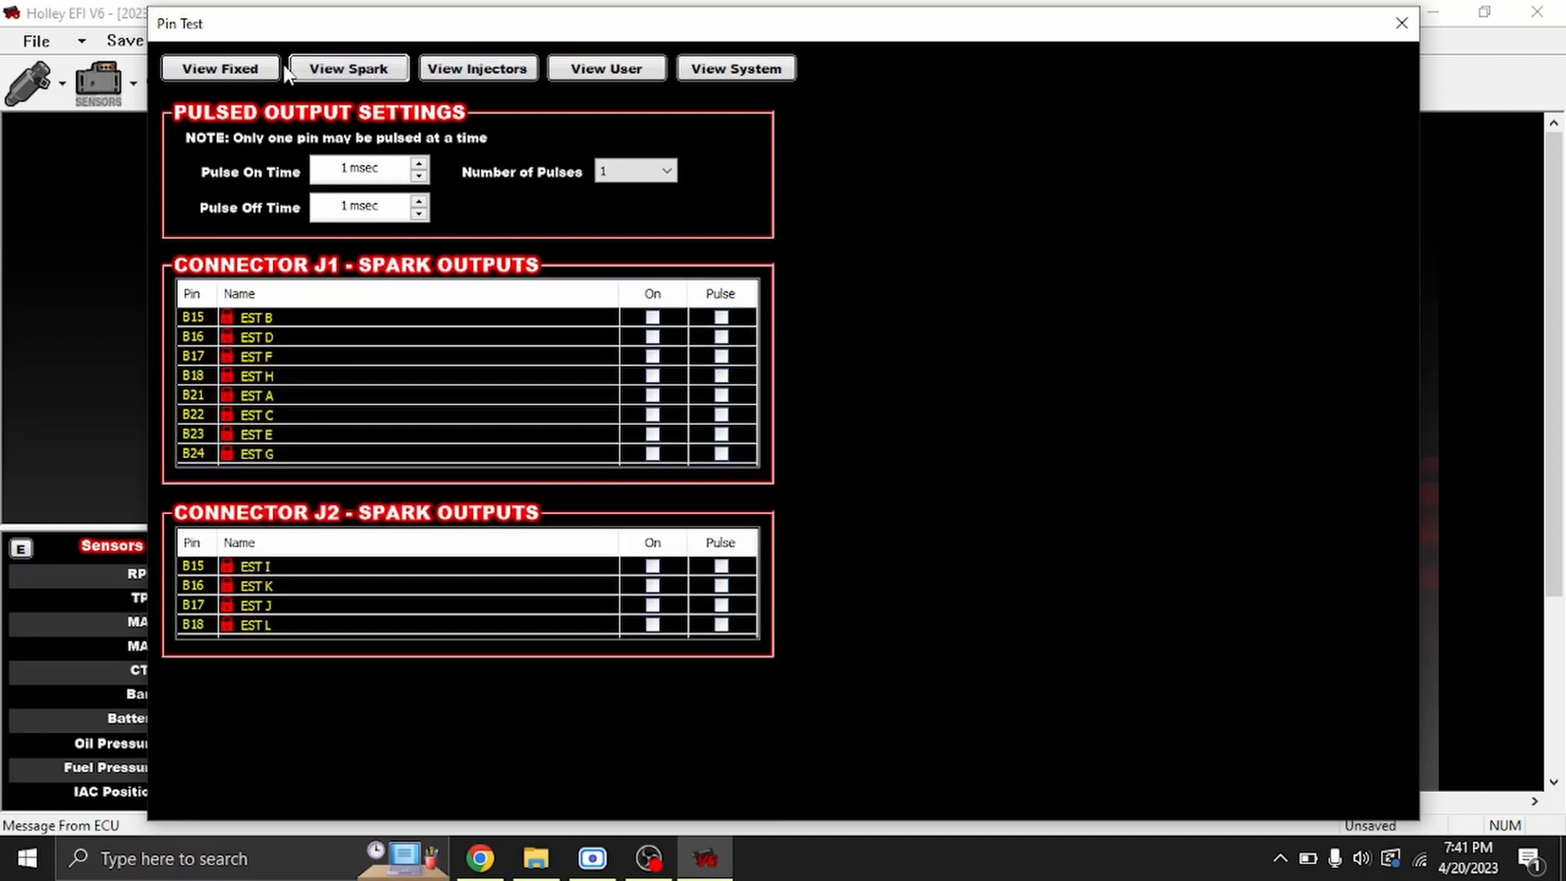
mouse_move(527, 279)
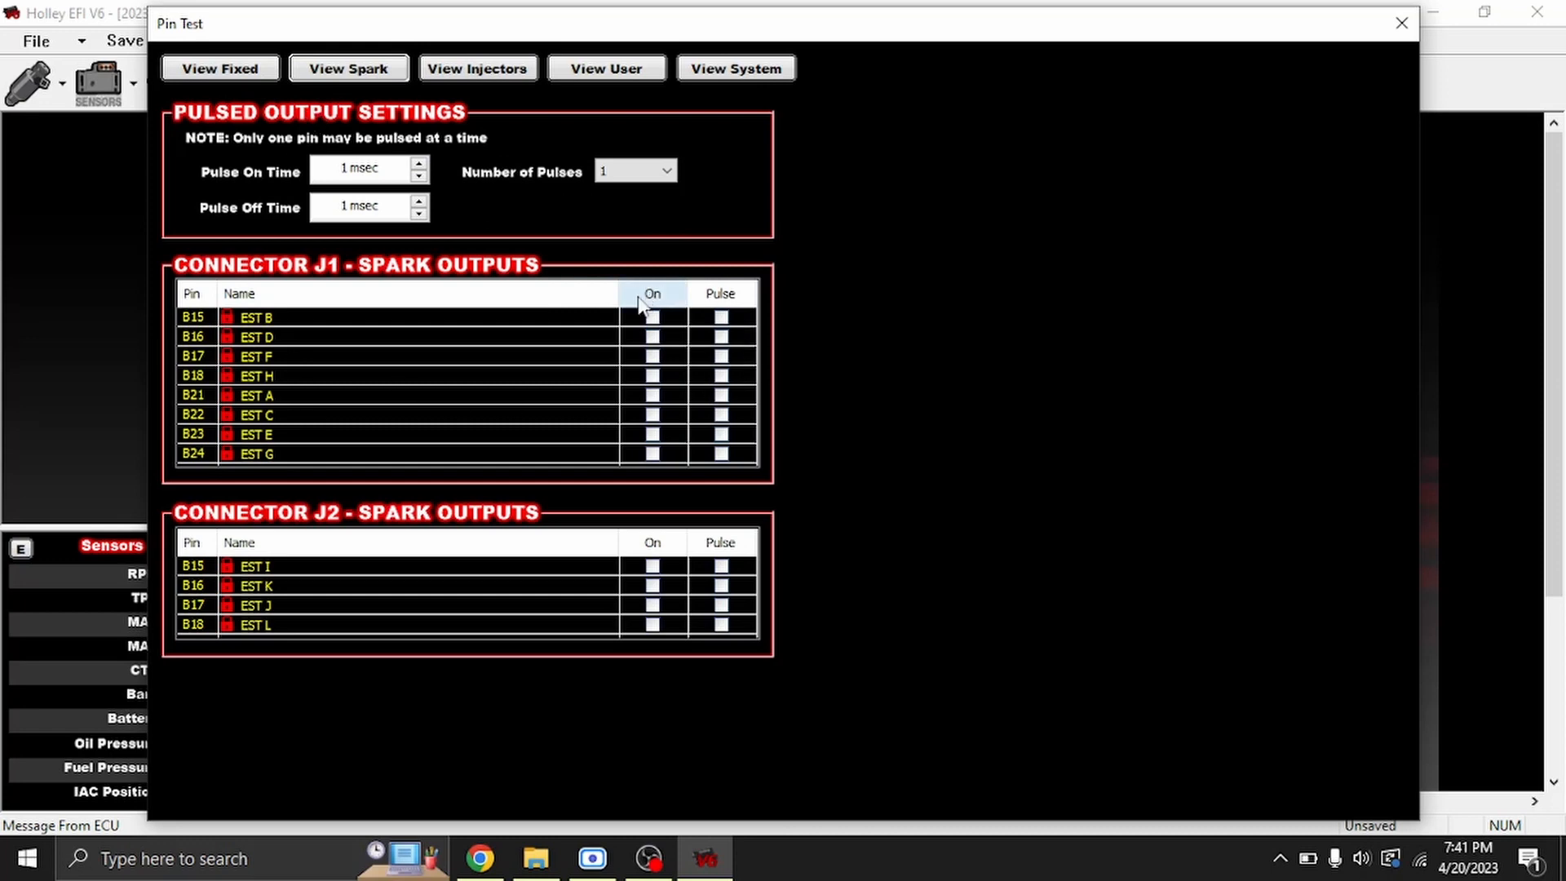
mouse_move(644, 491)
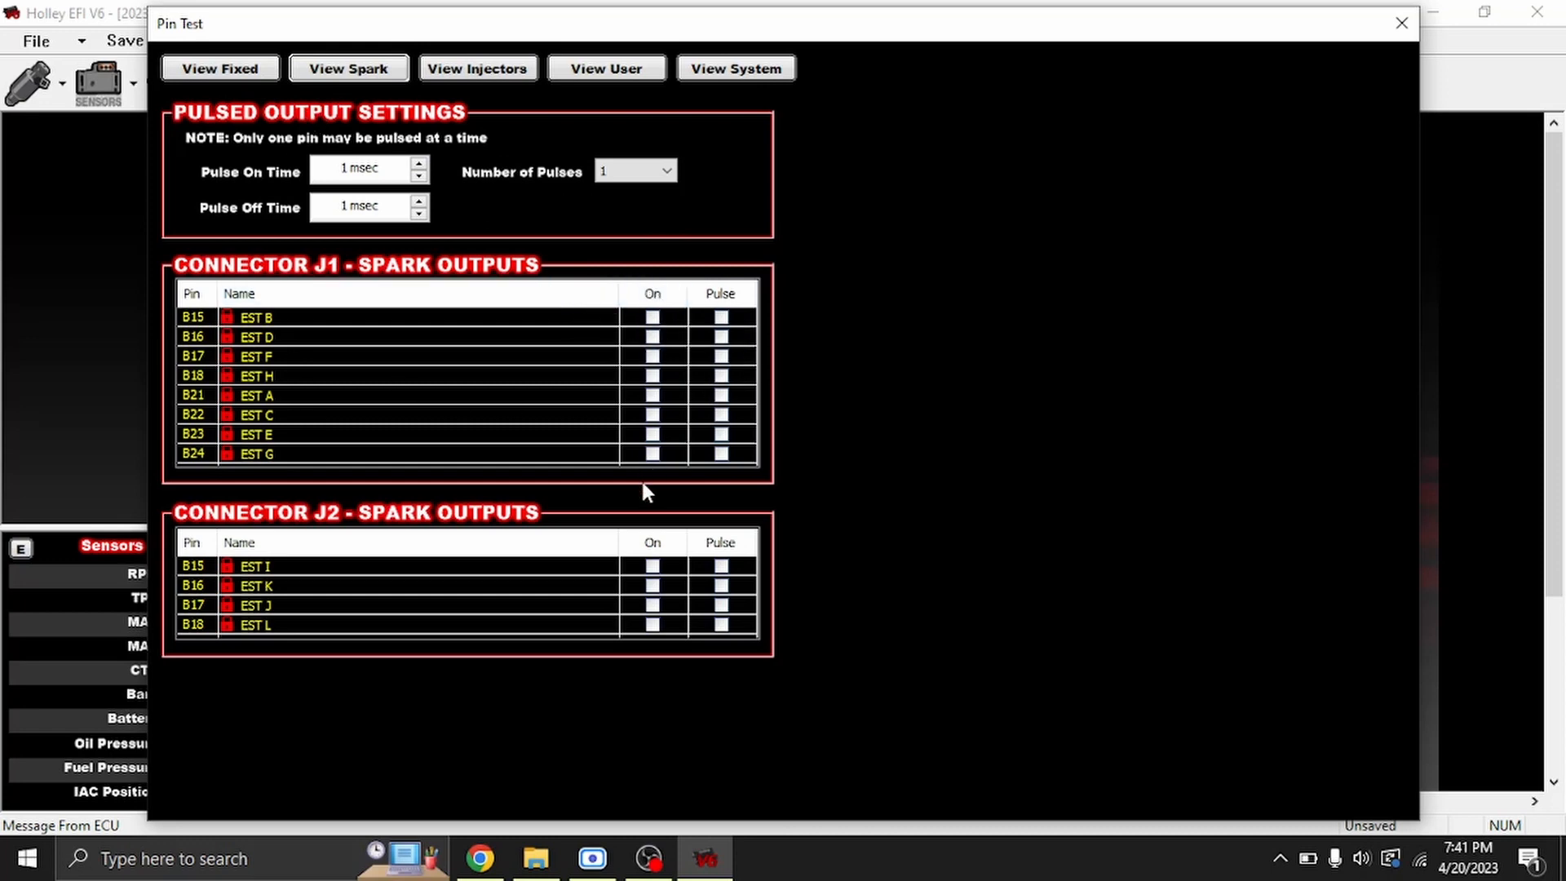
mouse_move(686, 278)
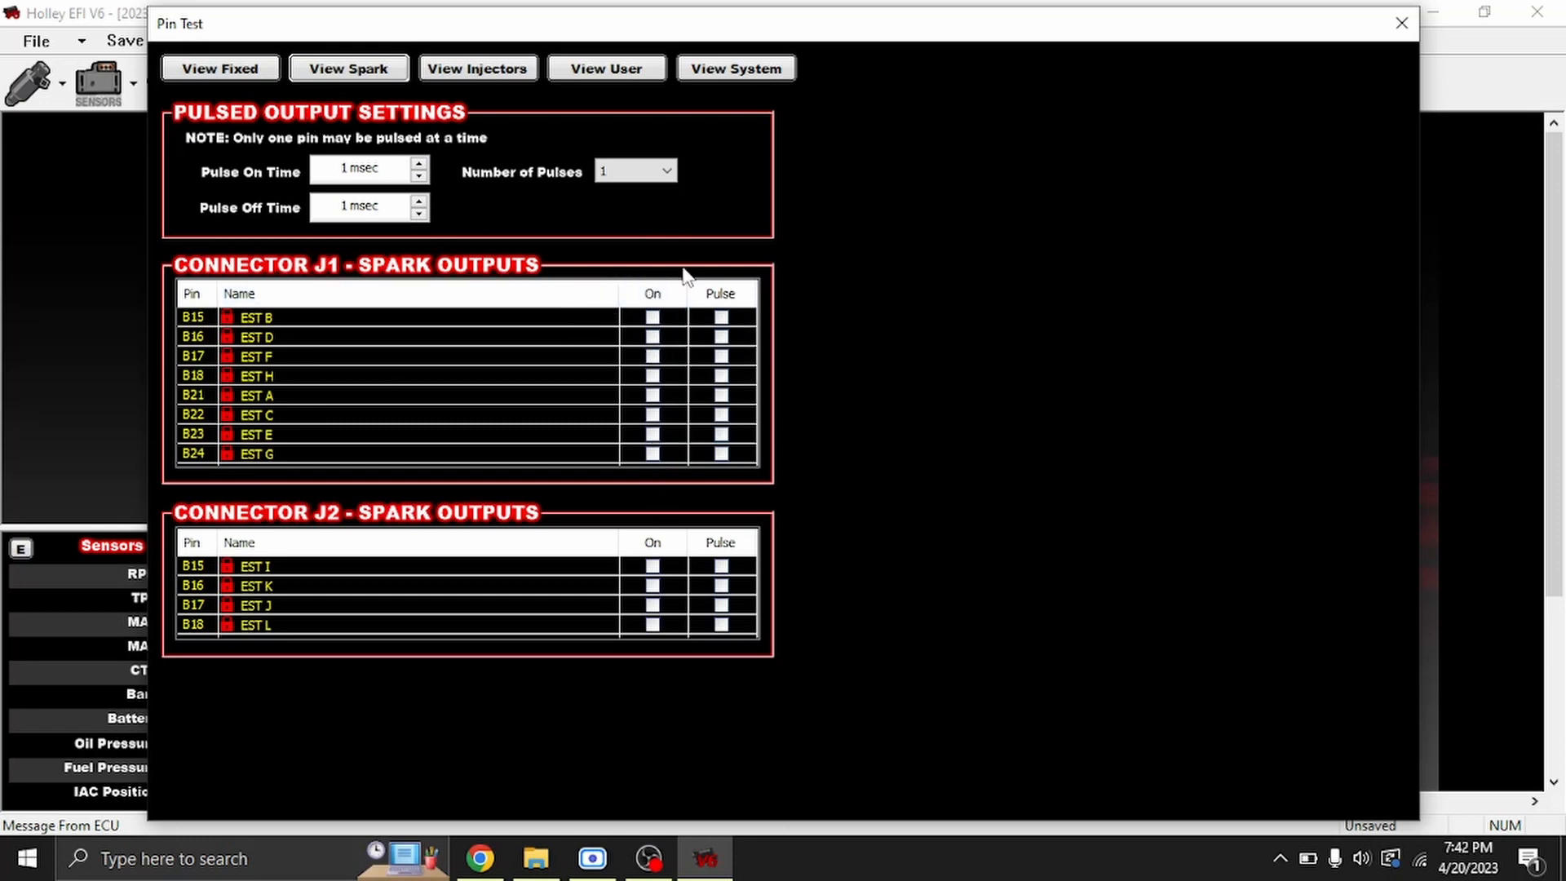
mouse_move(607, 68)
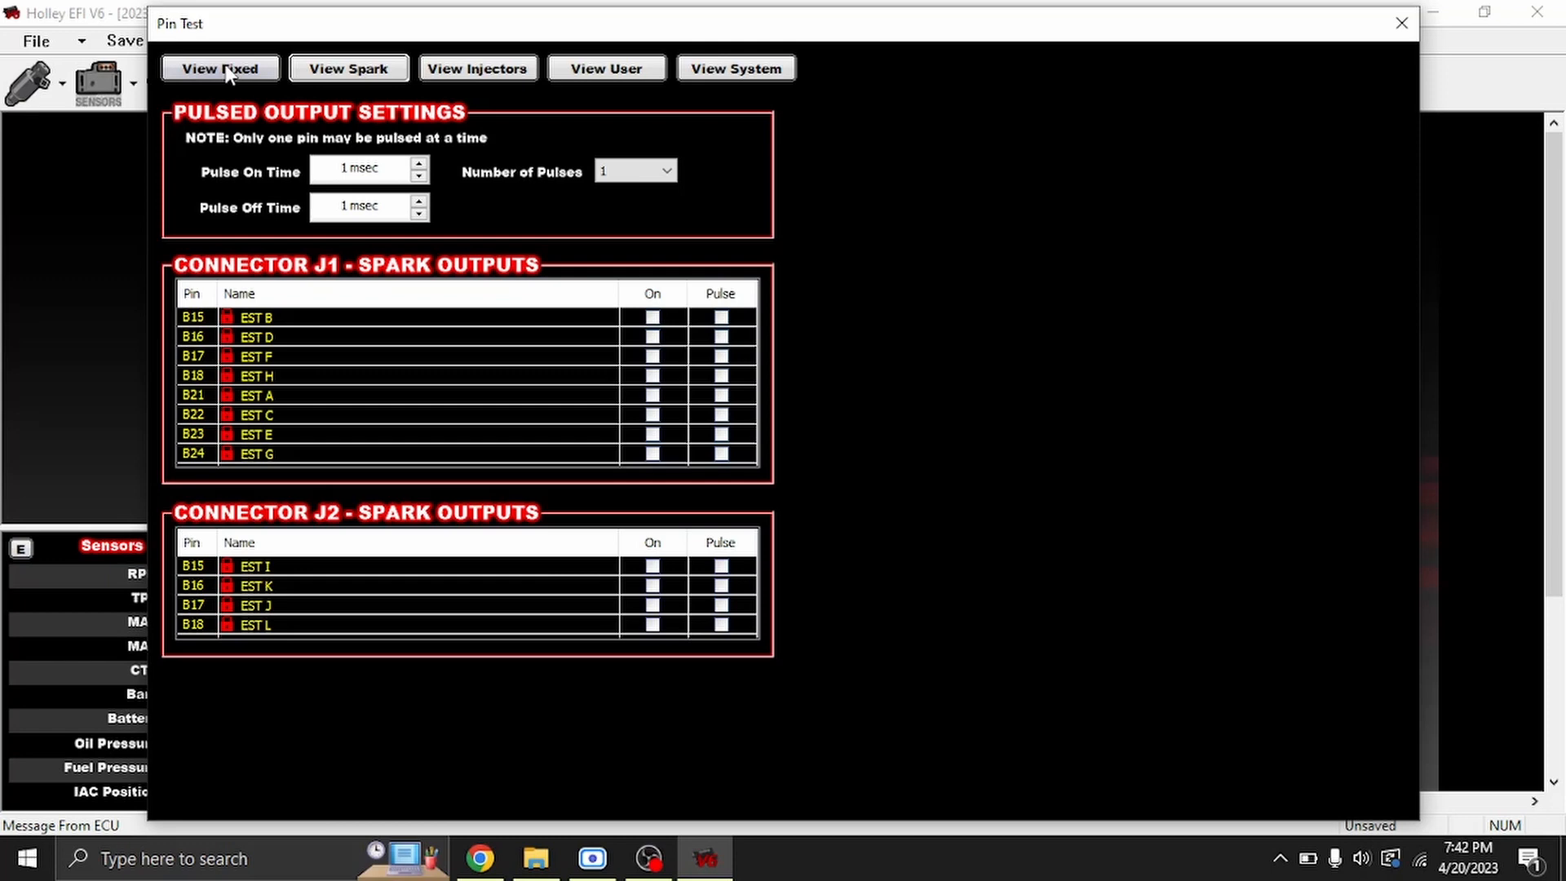
click(221, 69)
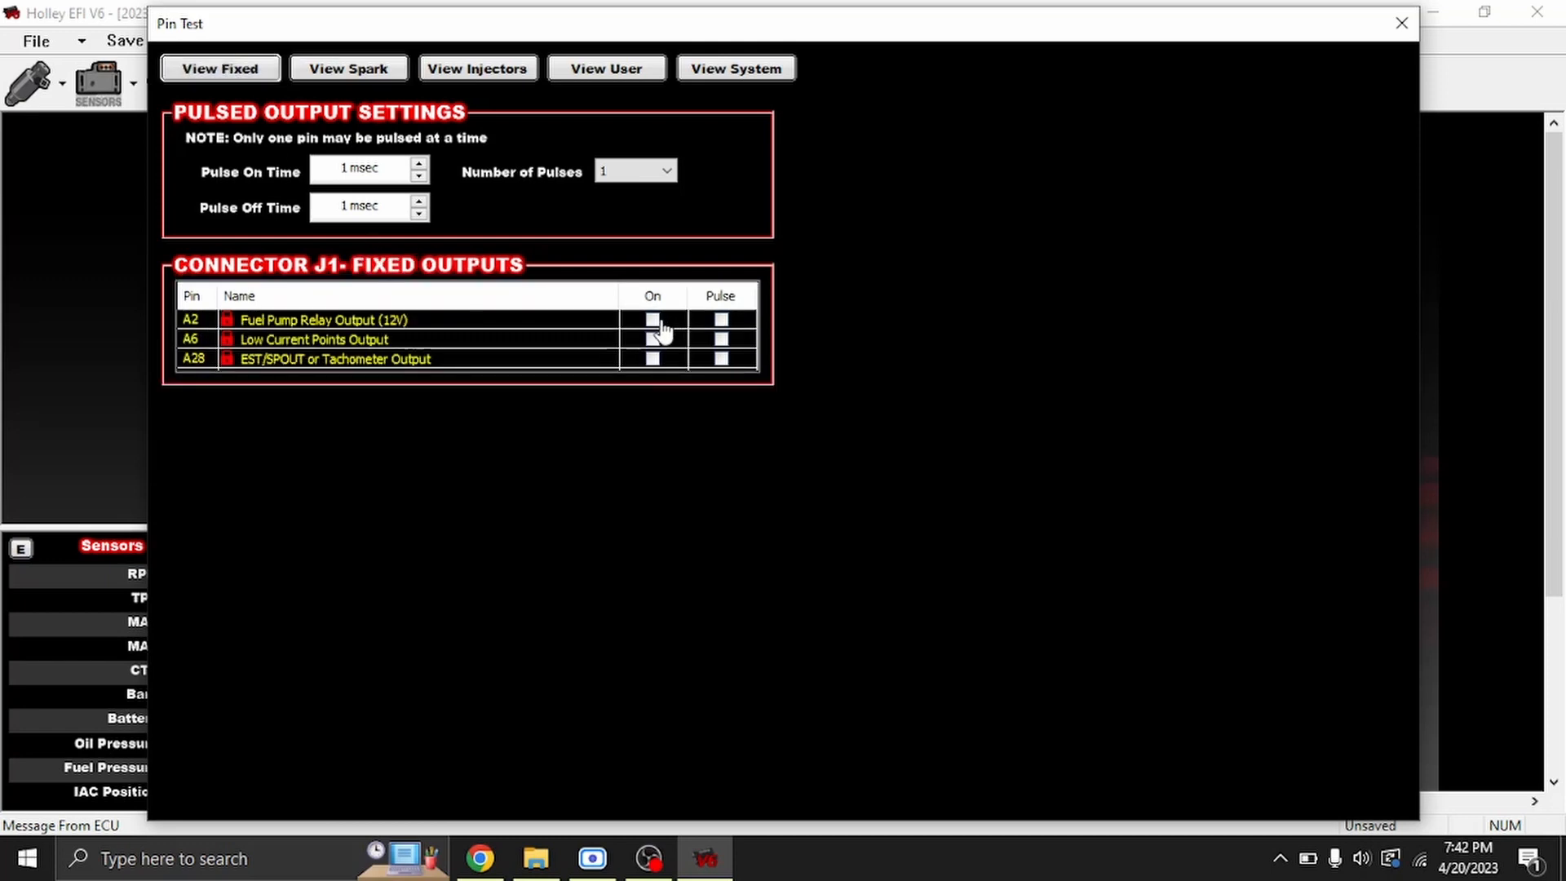
click(652, 319)
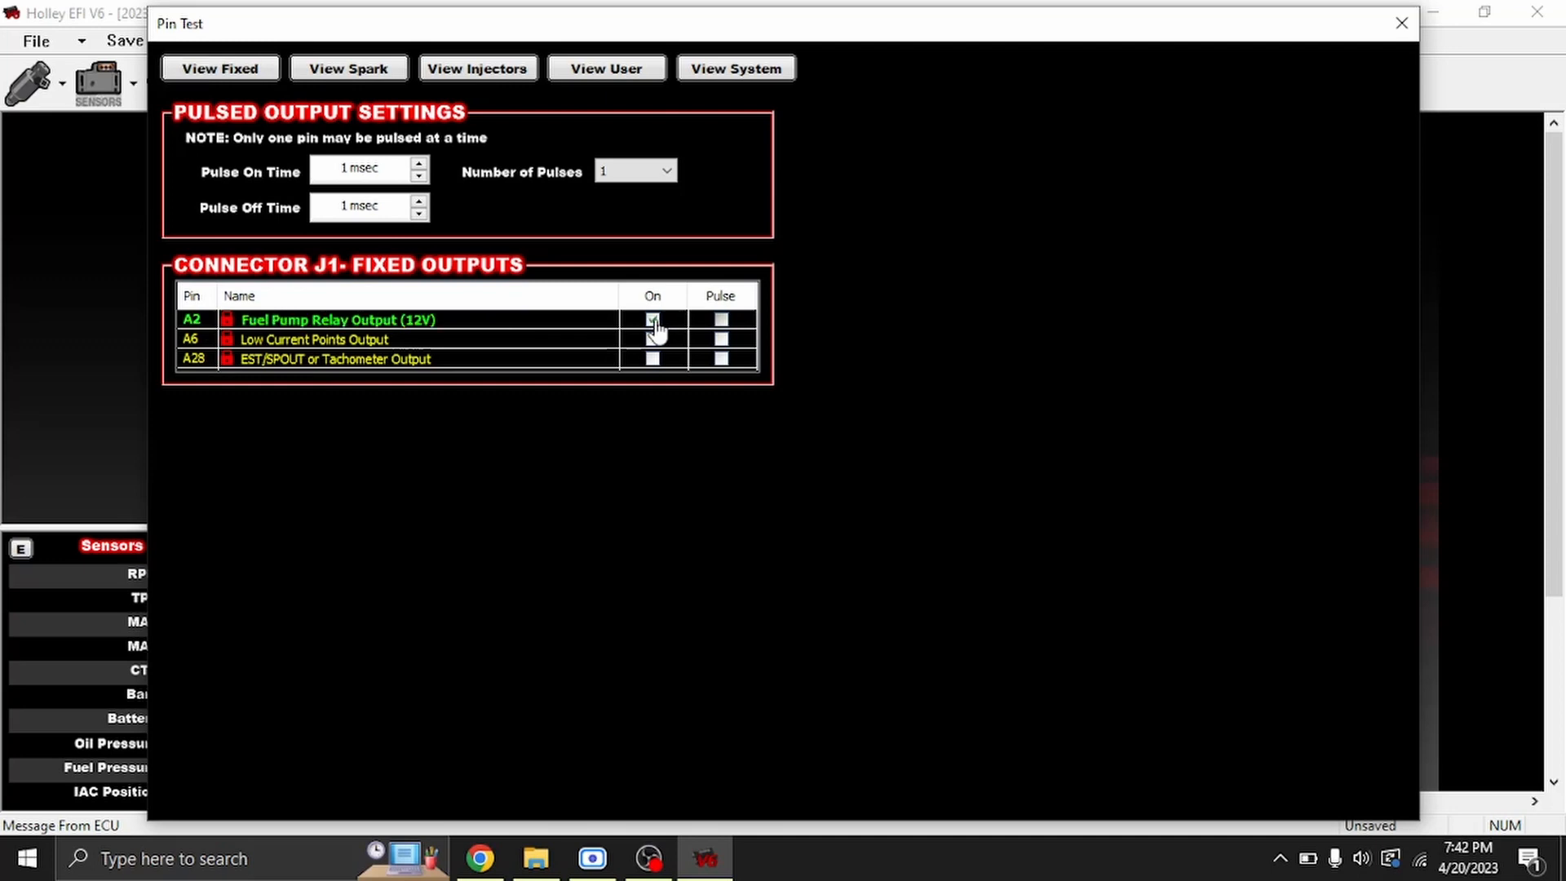
click(349, 68)
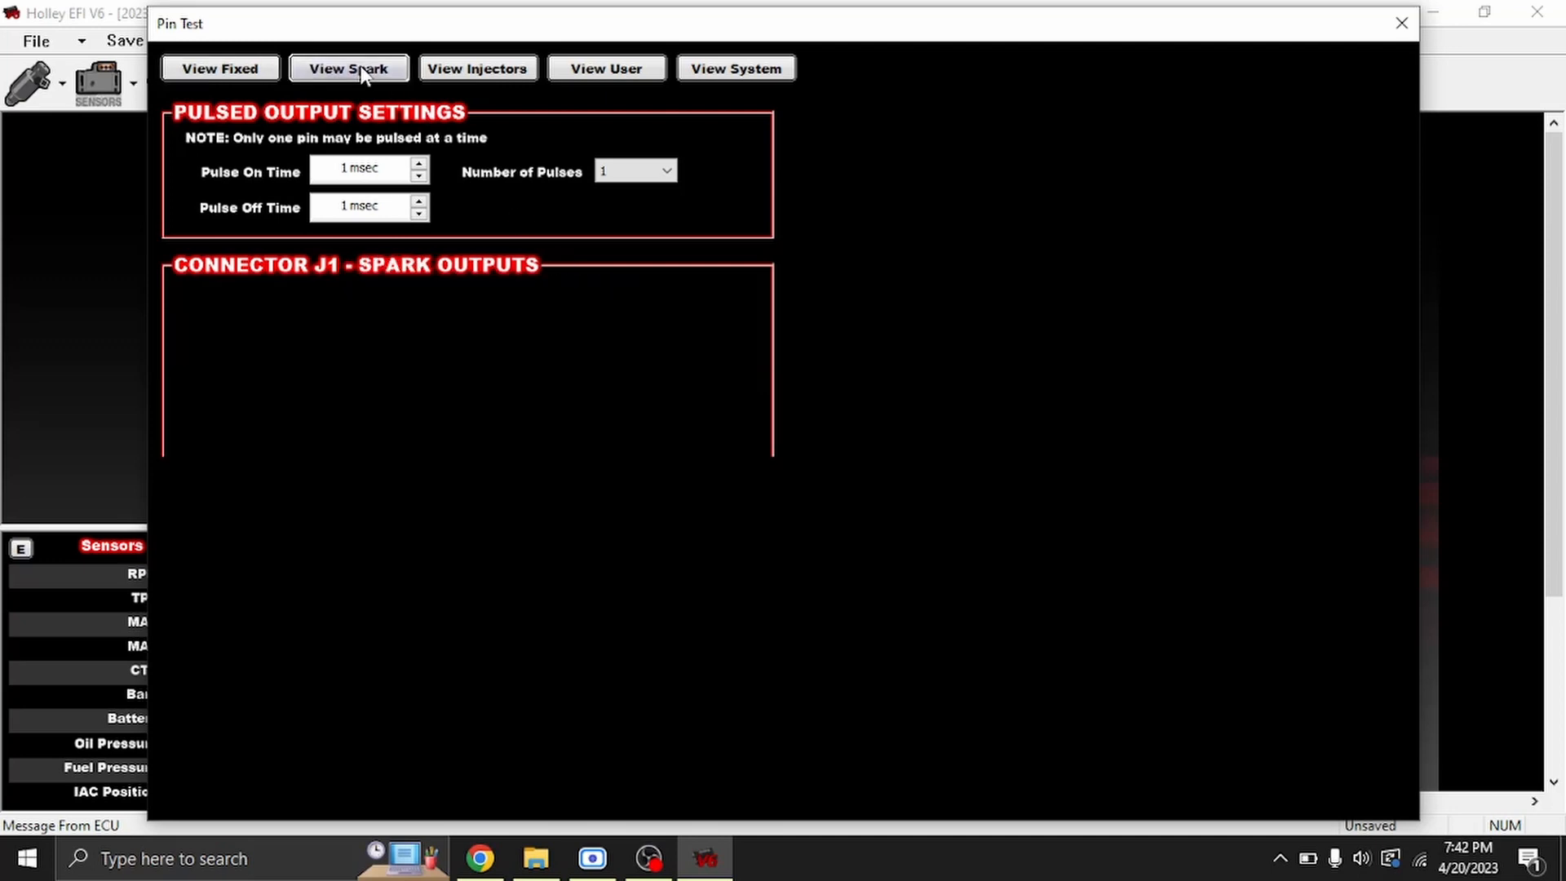
Step: Pulse-test the EST B coil output with 10 pulses at 50 msec on and off
click(349, 69)
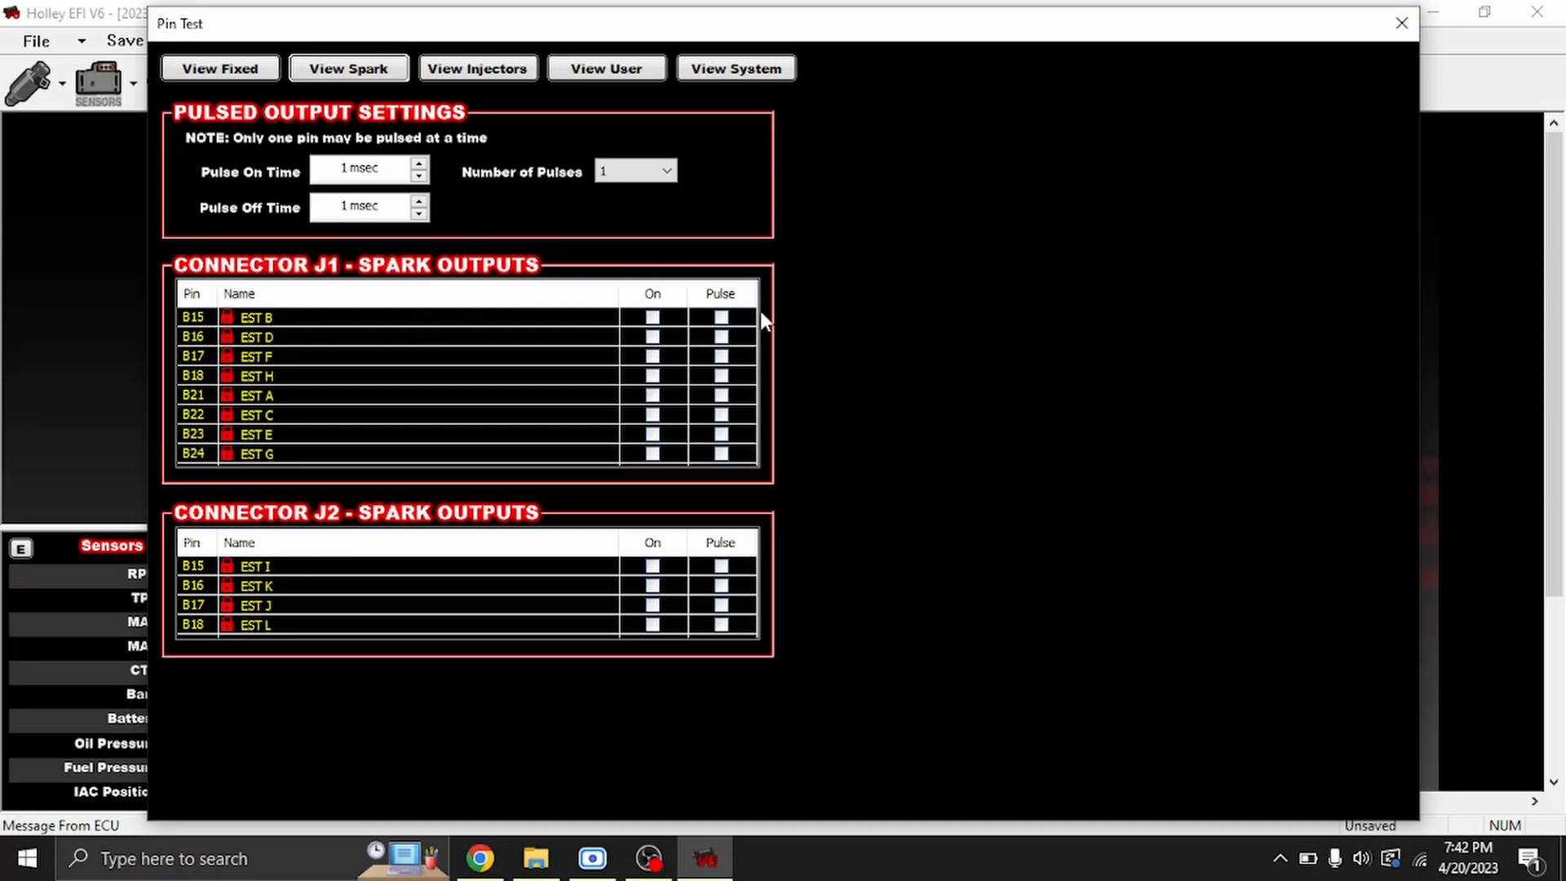
mouse_move(739, 444)
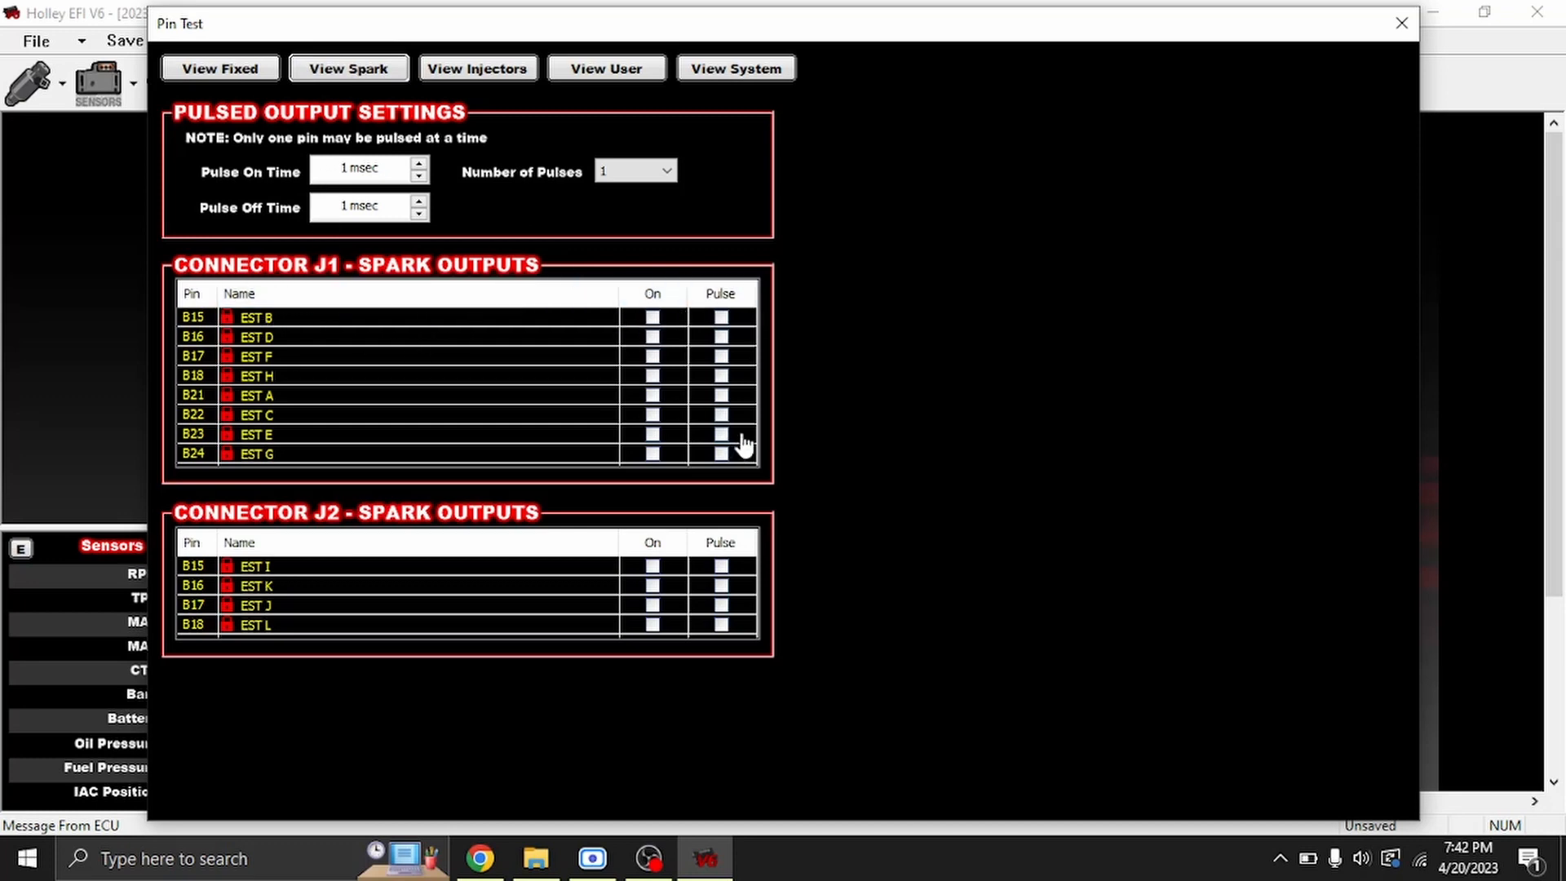
mouse_move(649, 320)
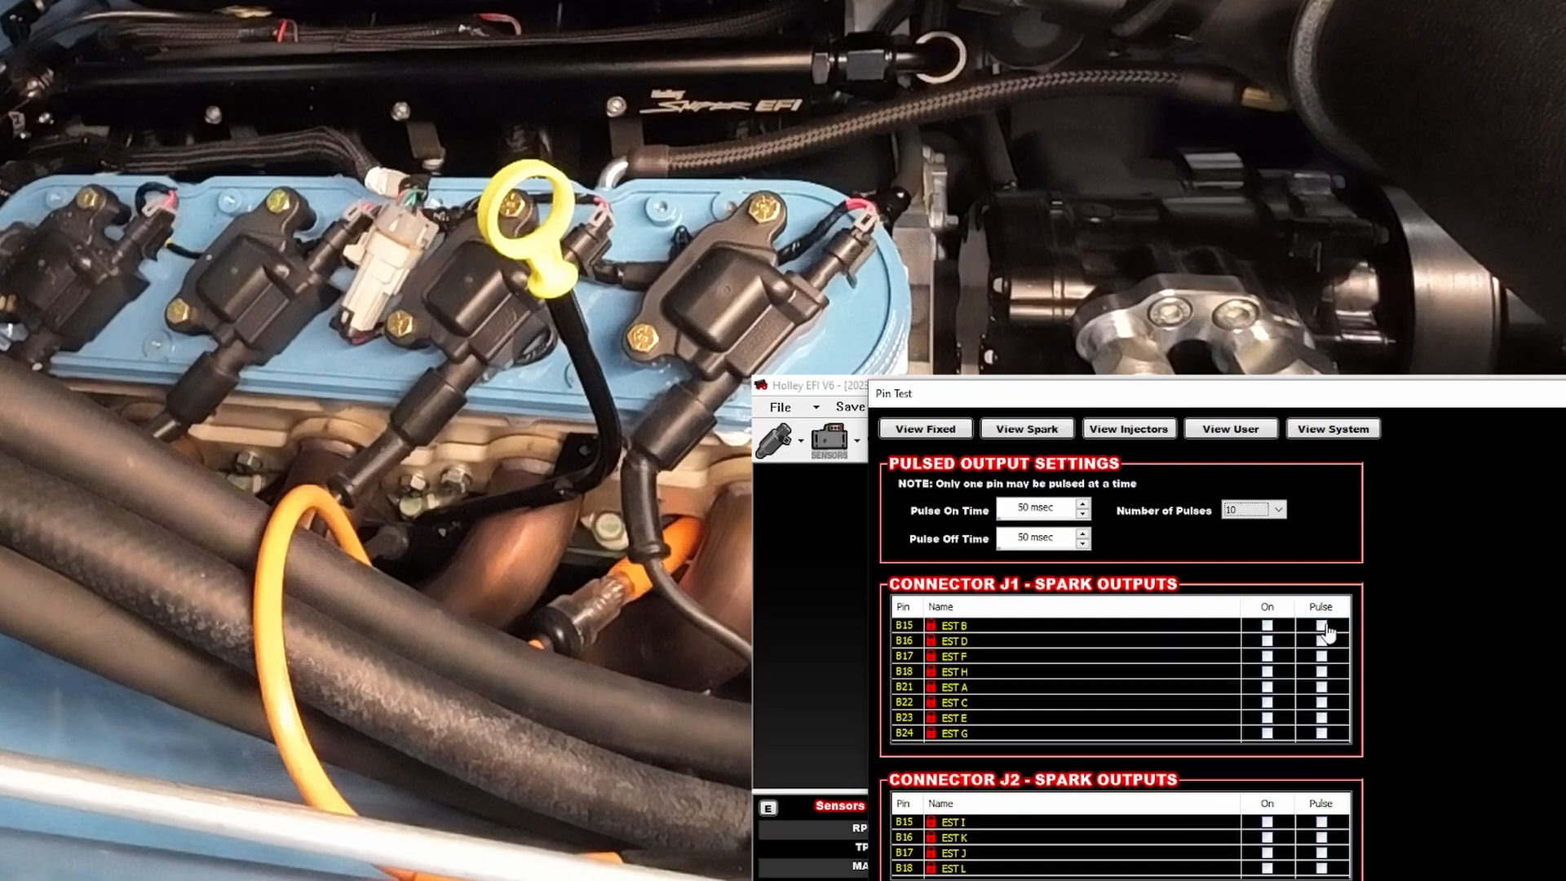
click(1320, 624)
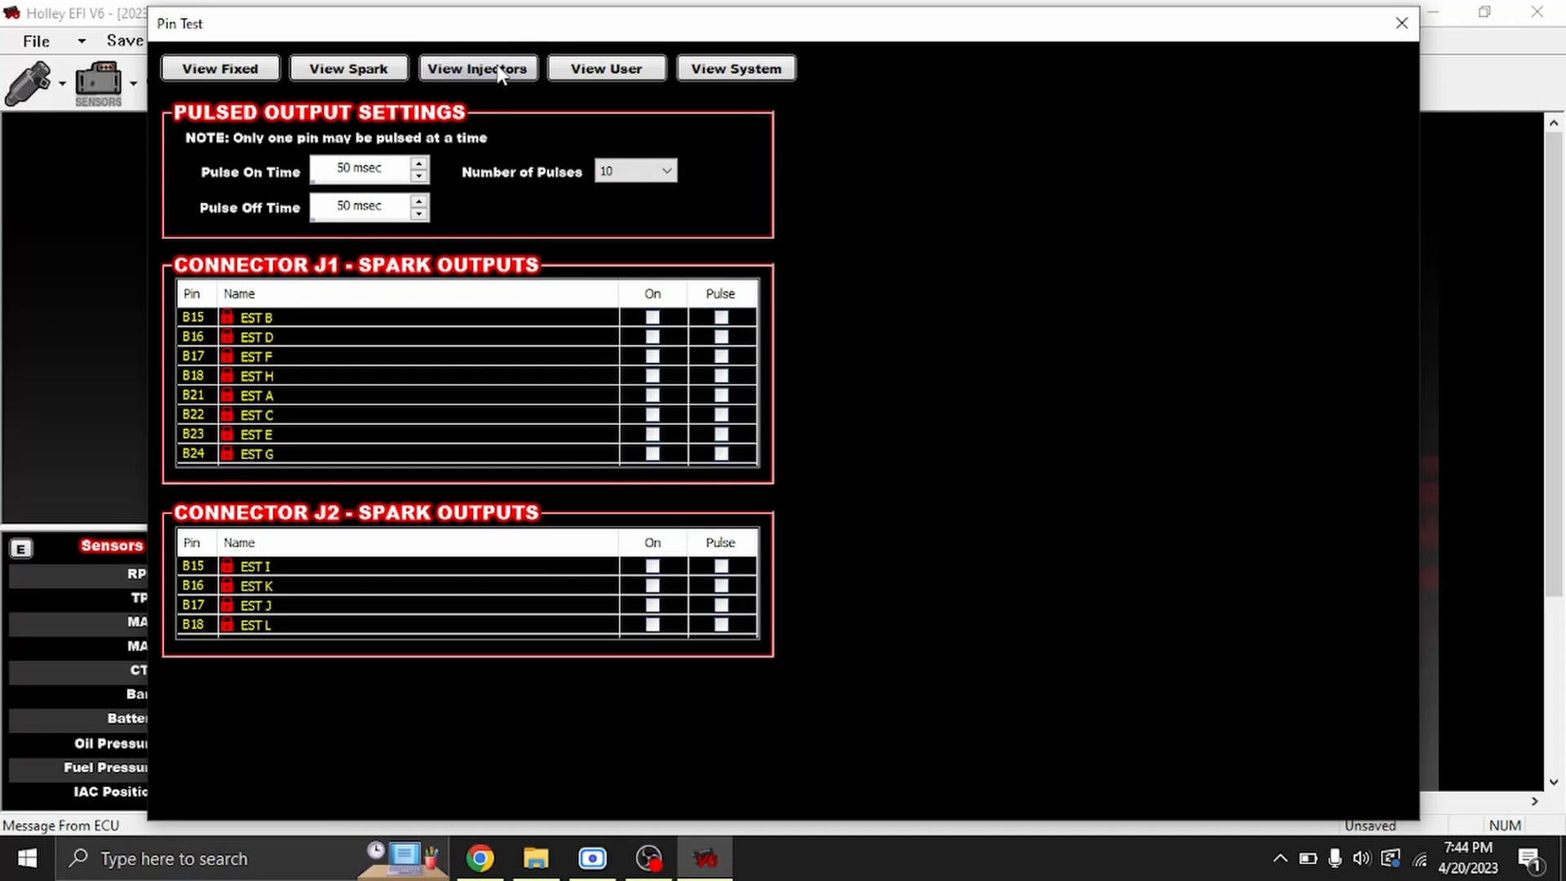
Step: Review the Injector outputs, then show the User outputs on connectors J1 through J4
click(477, 69)
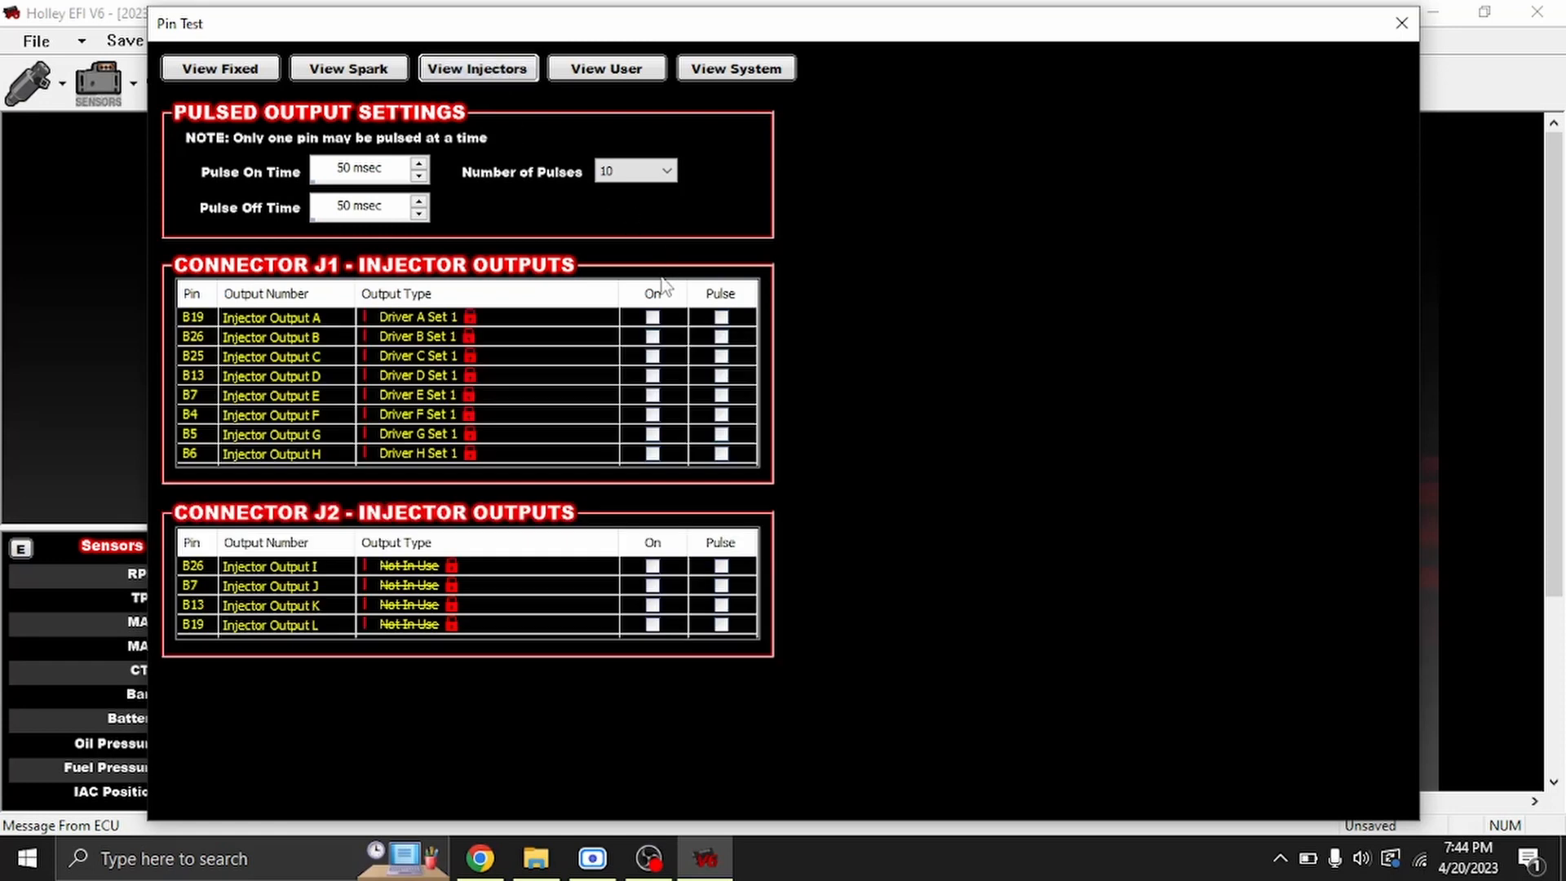
click(605, 69)
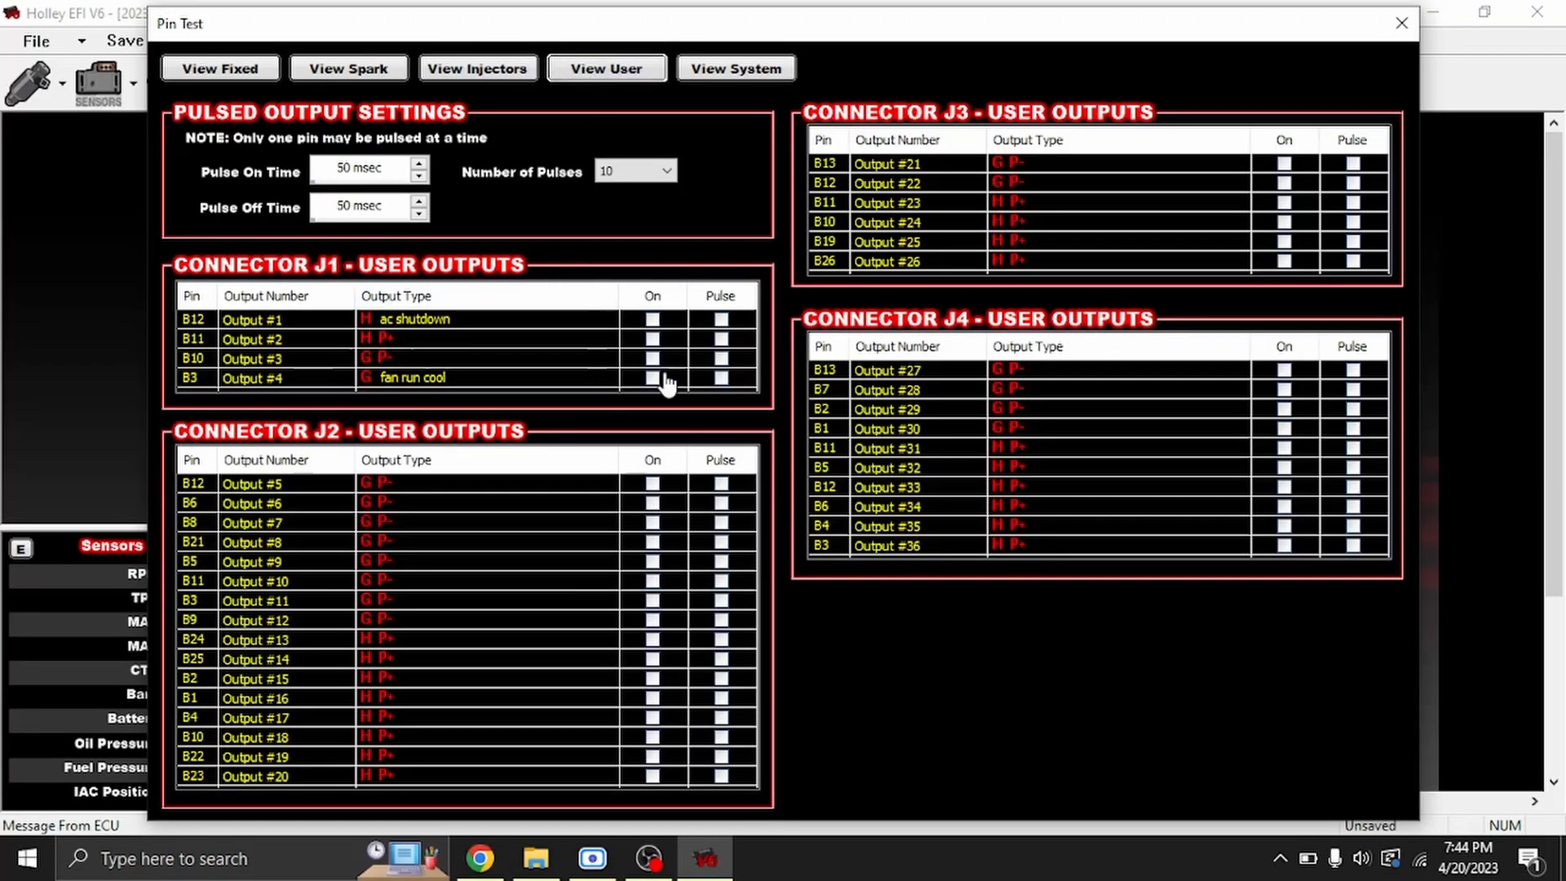
mouse_move(455, 356)
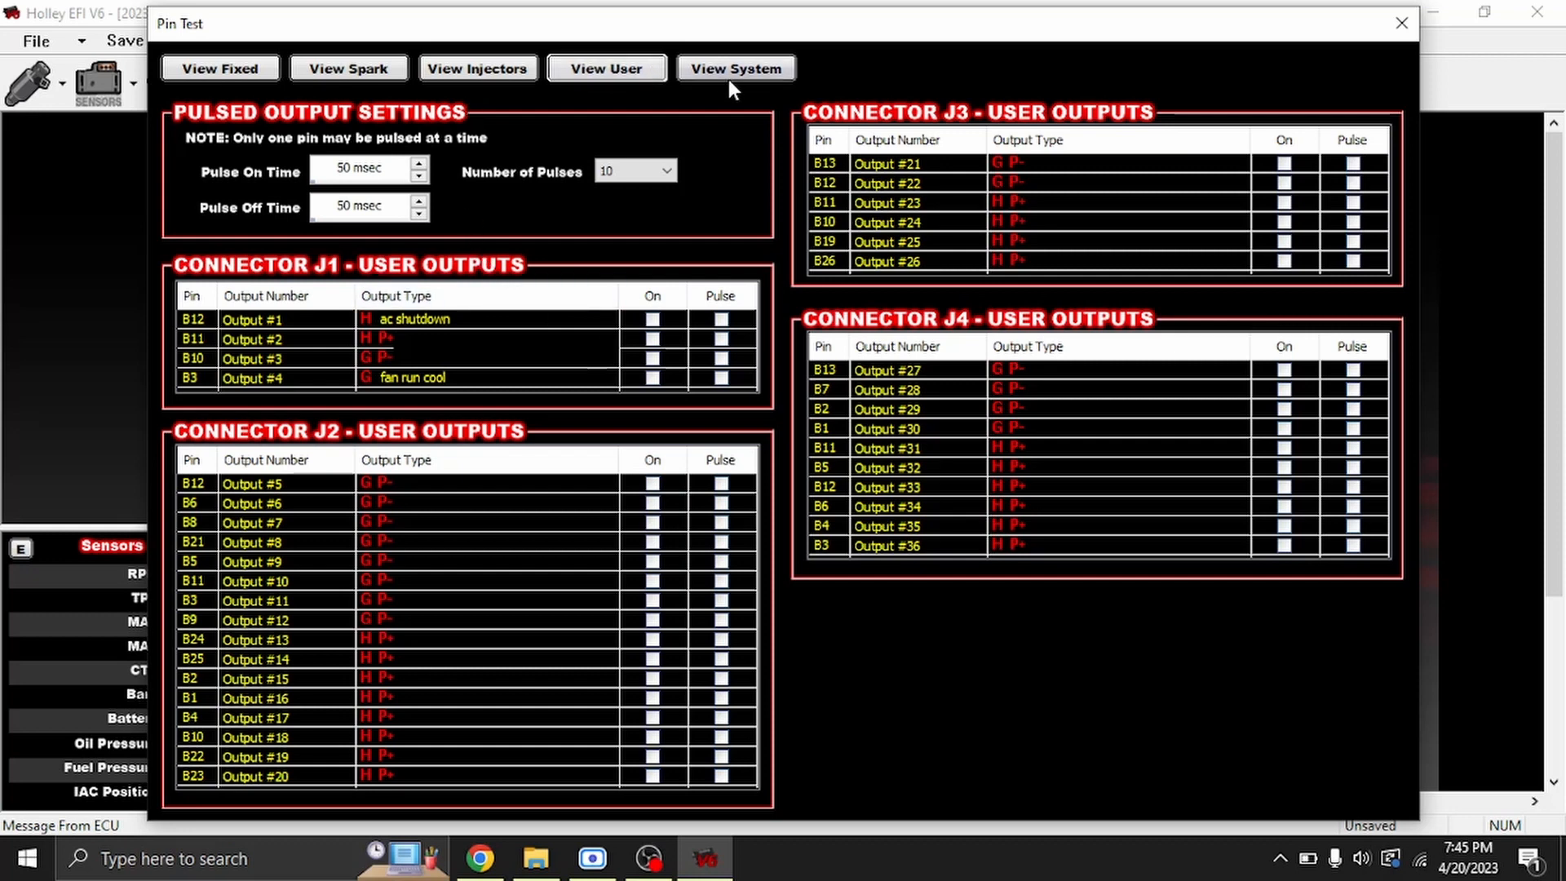
mouse_move(739, 82)
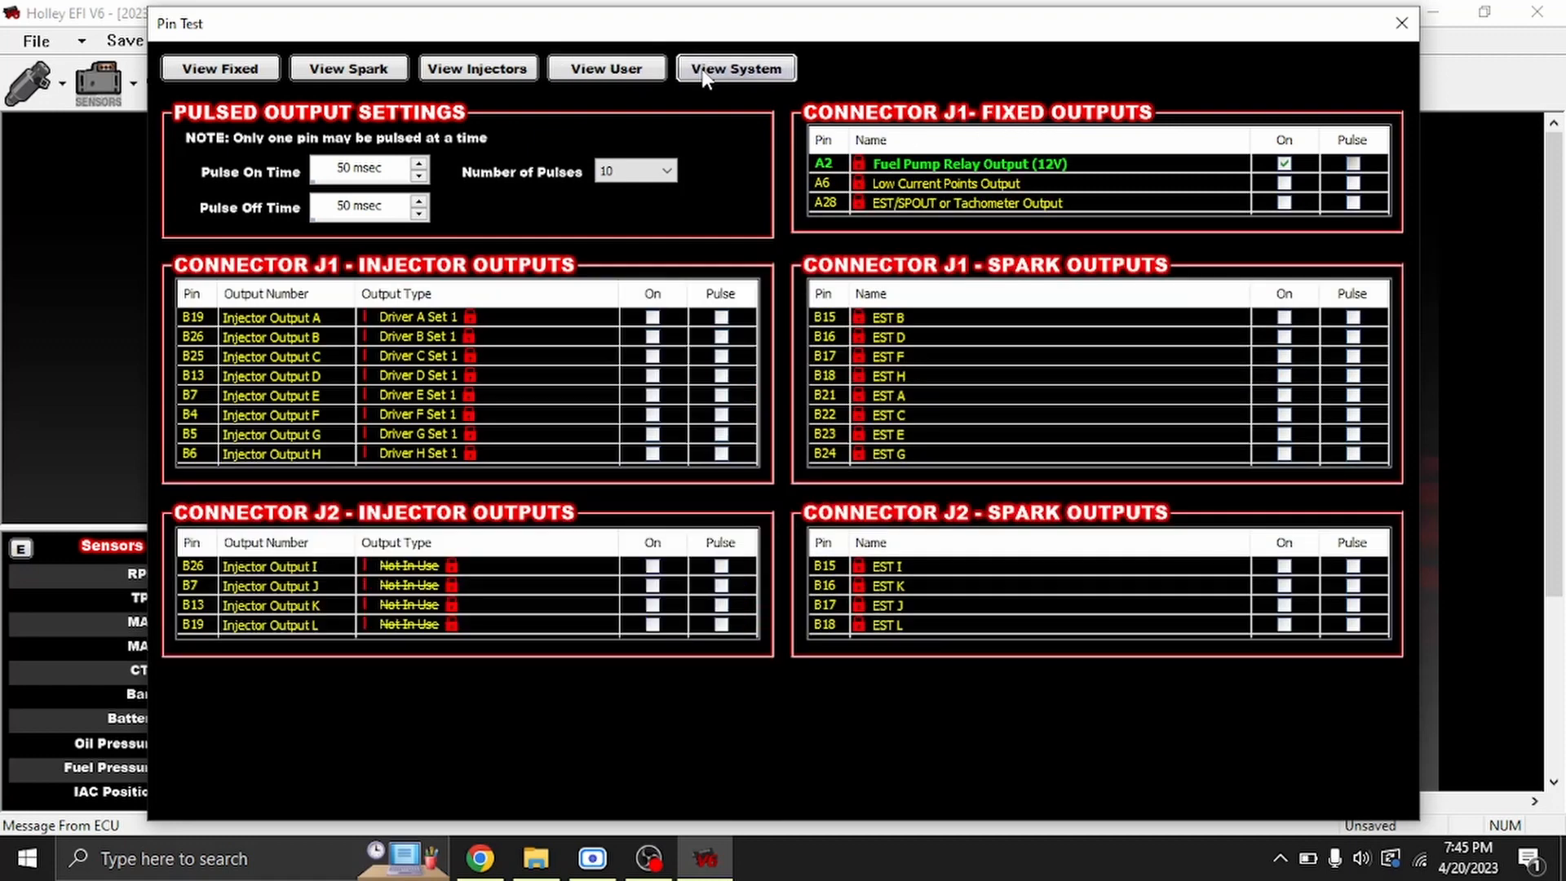
mouse_move(1272, 75)
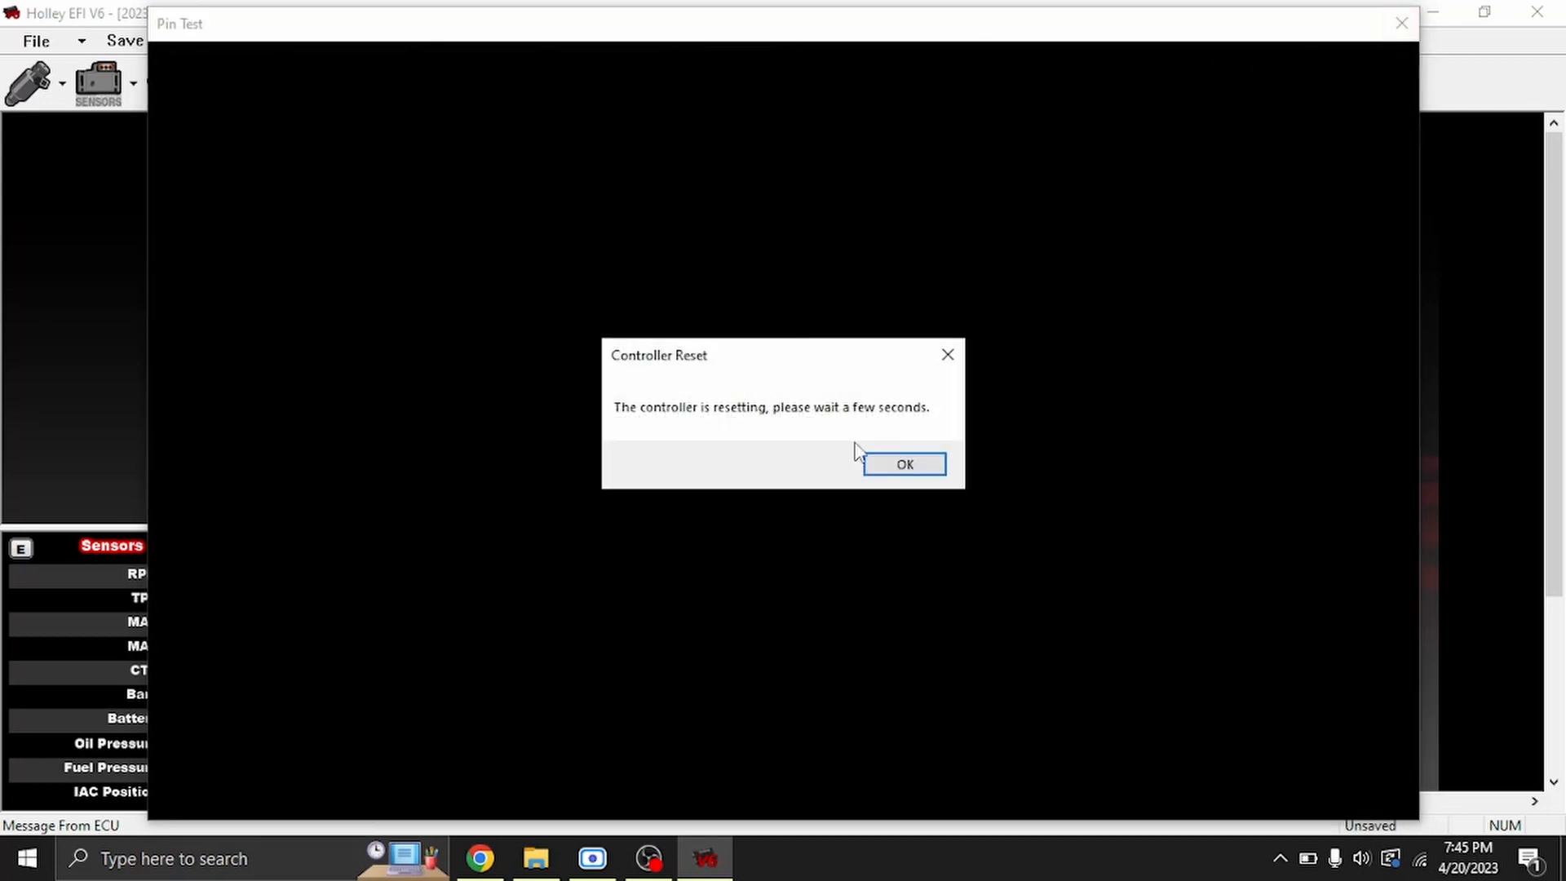
mouse_move(547, 468)
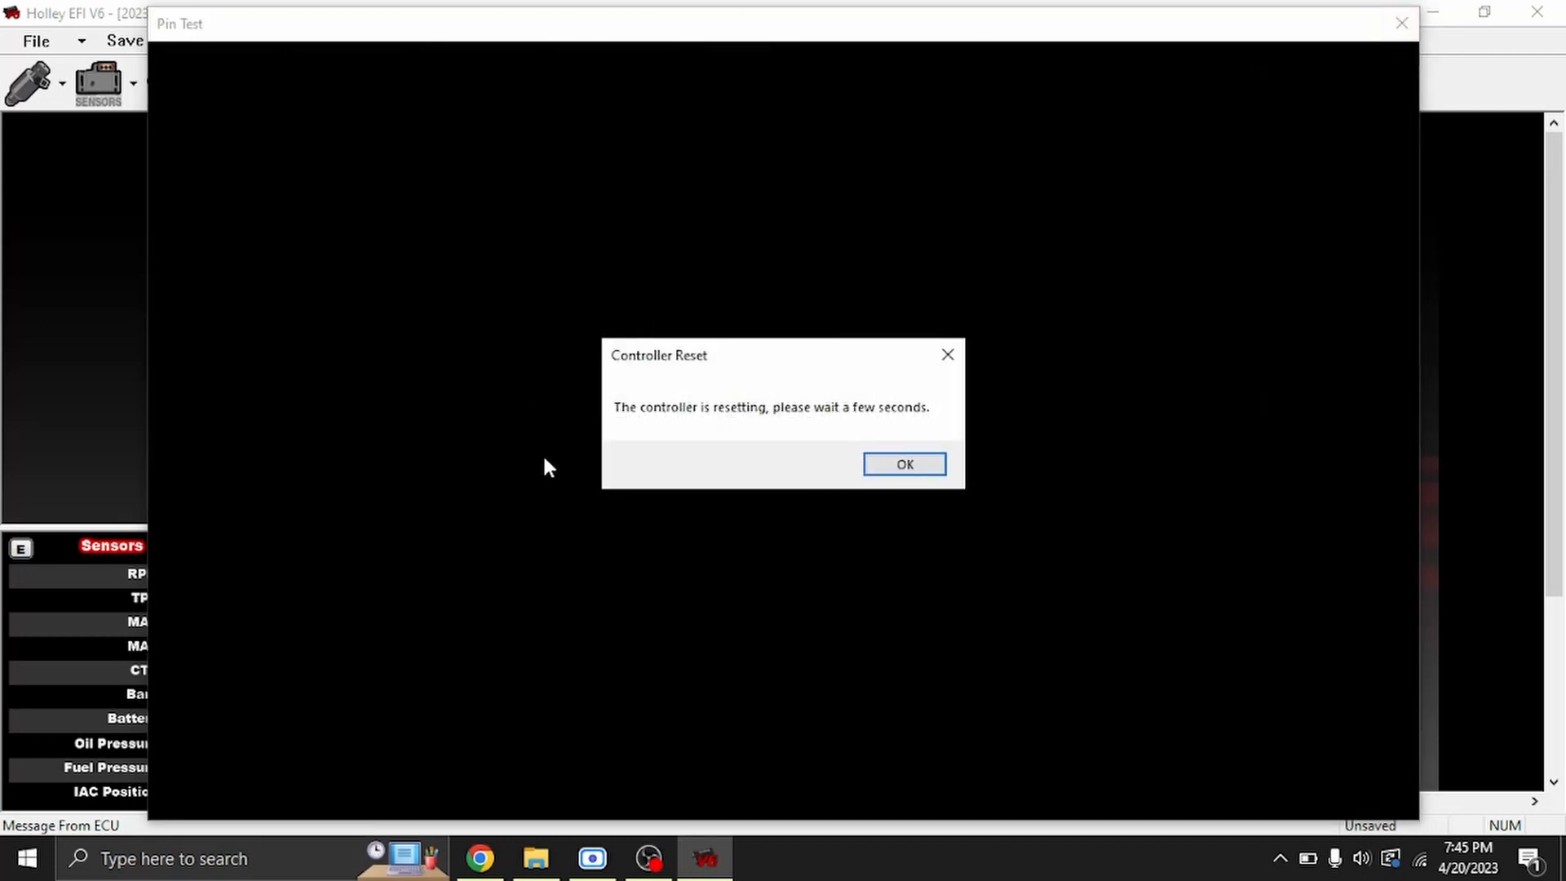
mouse_move(814, 493)
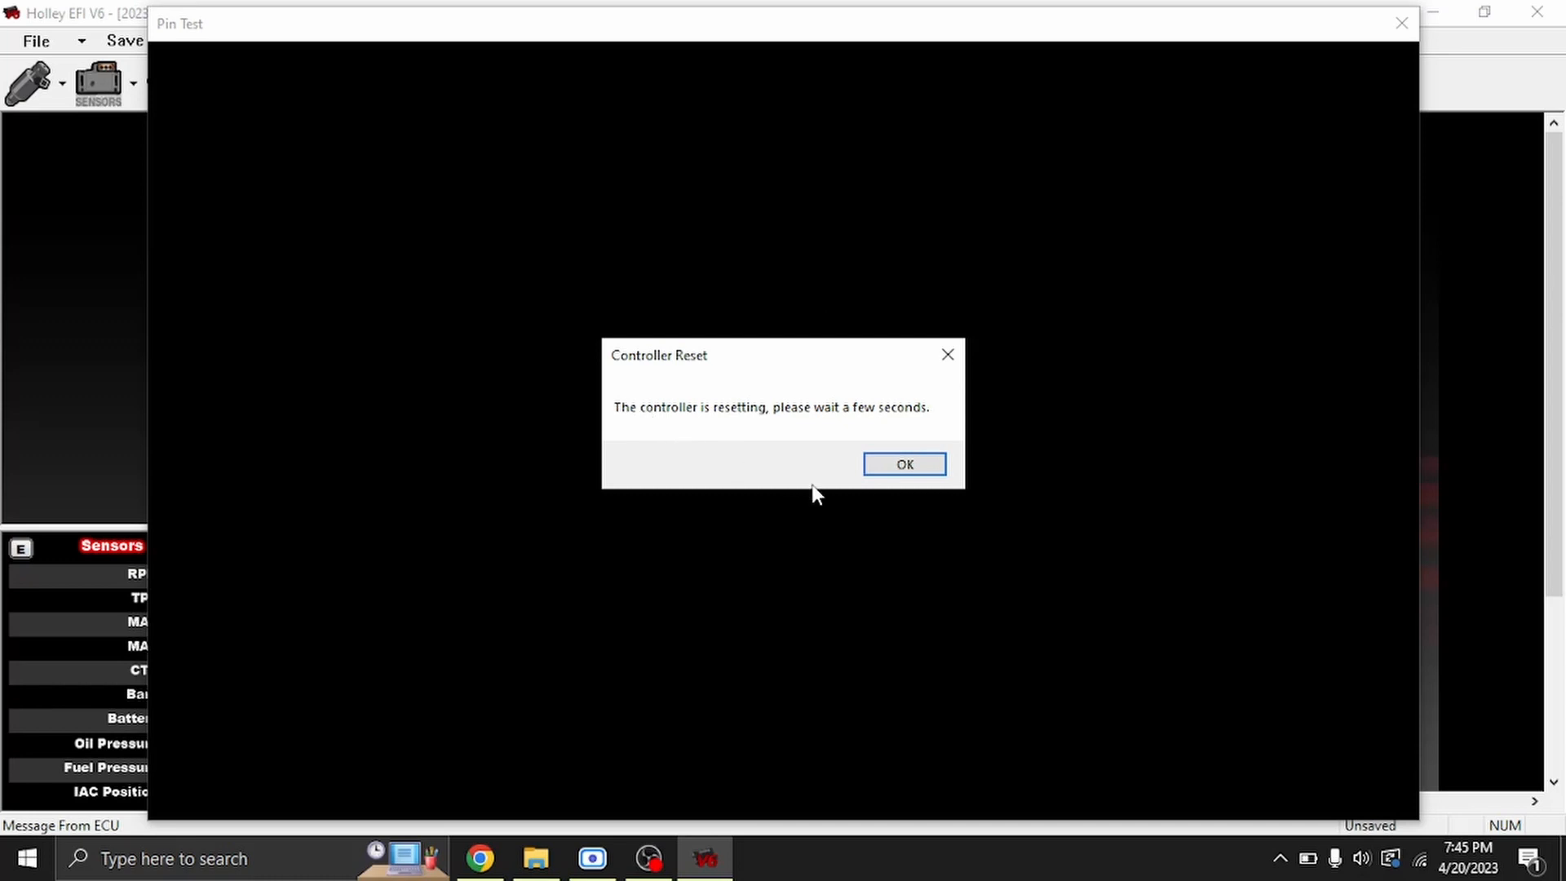
Step: Acknowledge the Controller Reset message after closing Pin Test
click(902, 463)
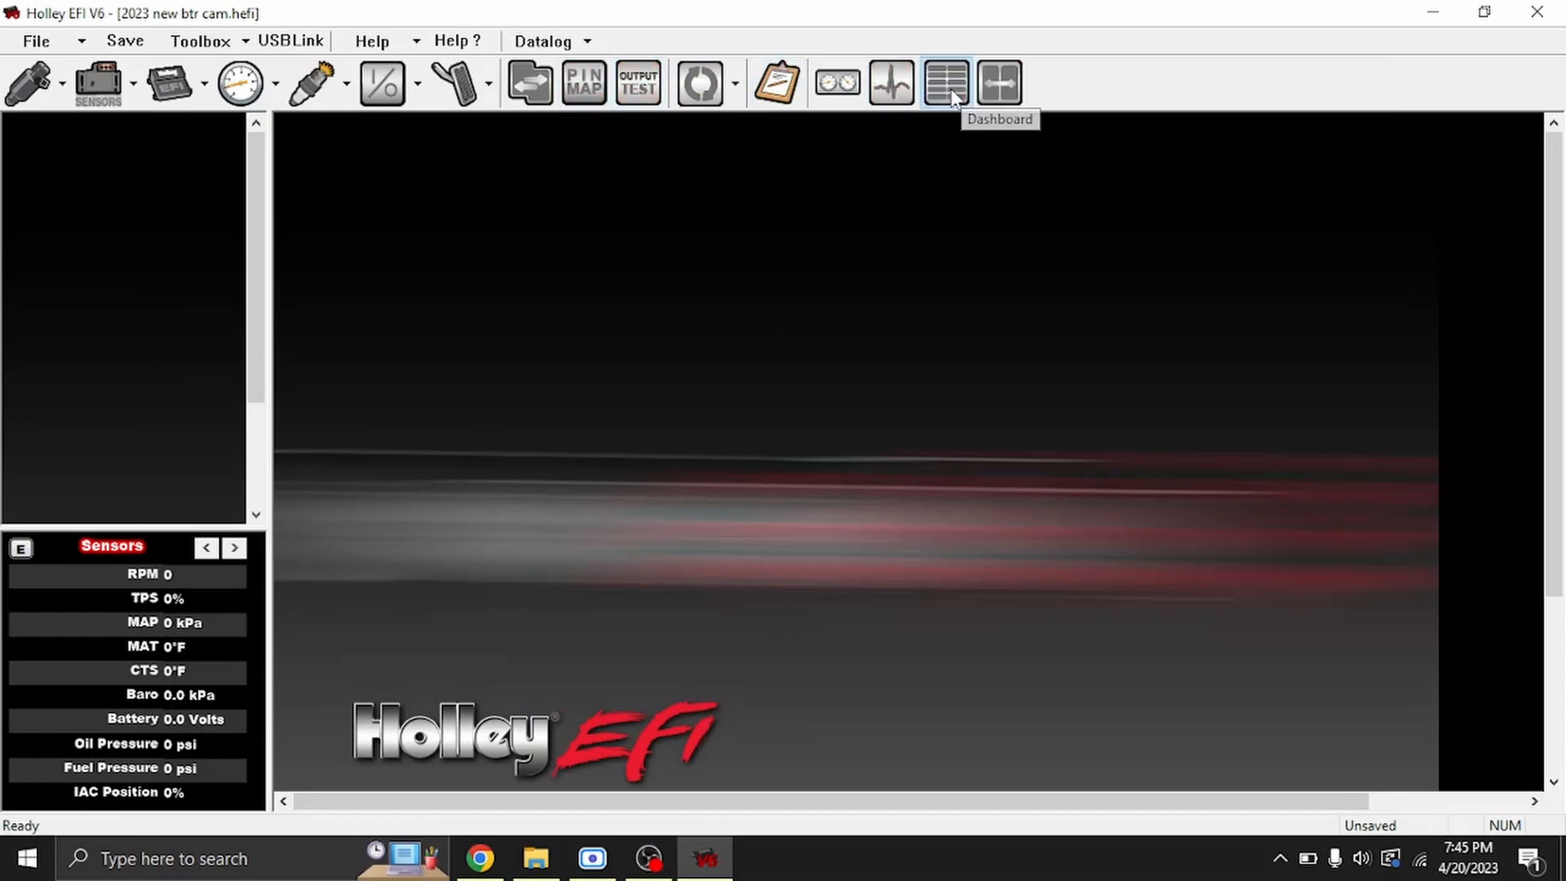
click(944, 81)
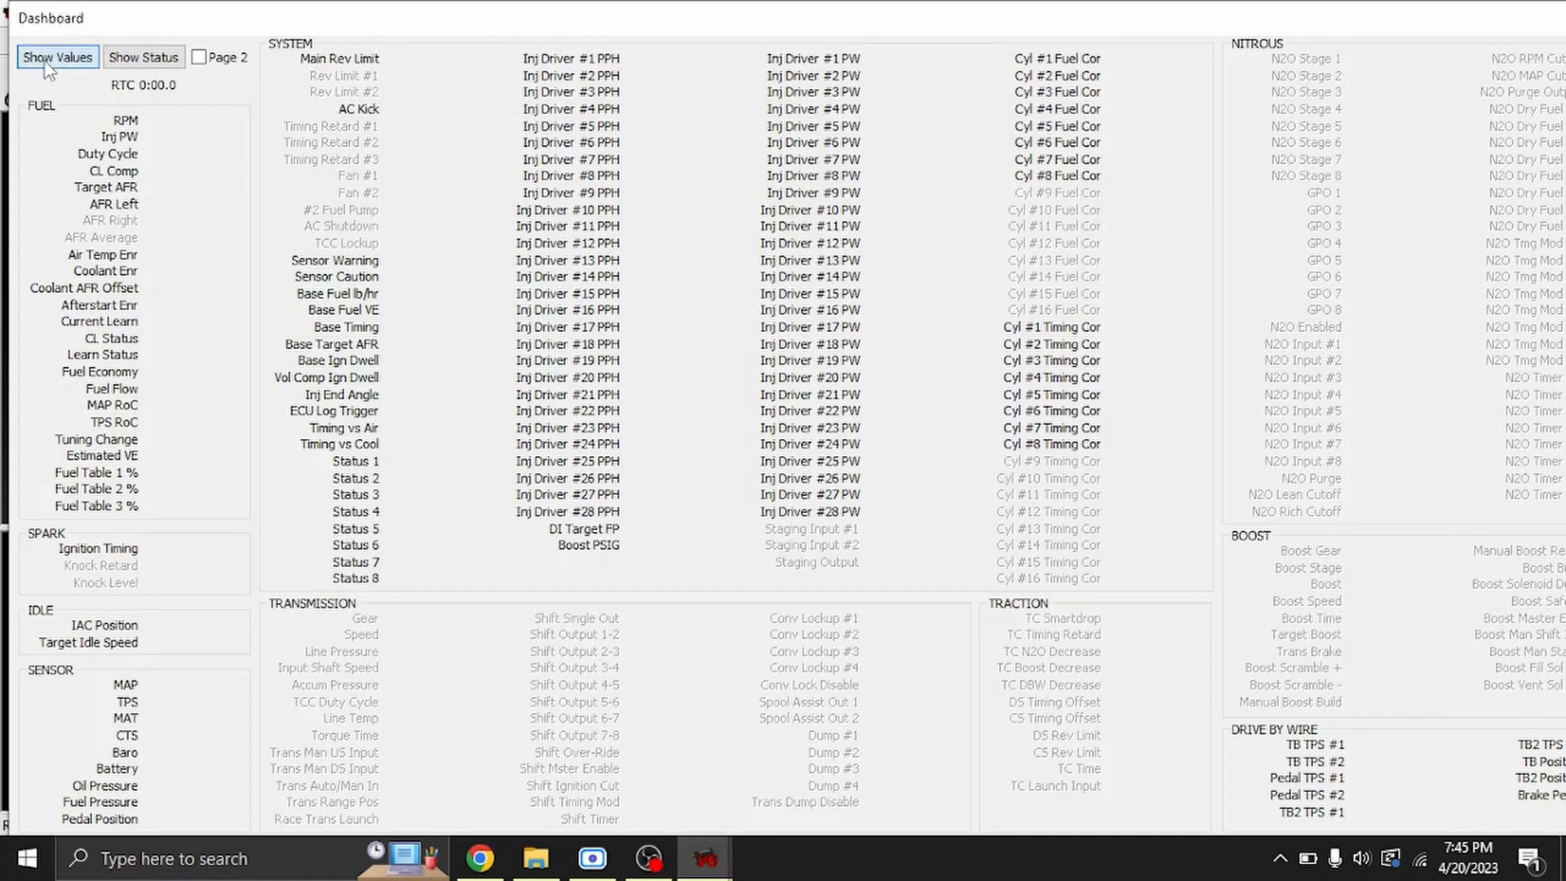
click(143, 57)
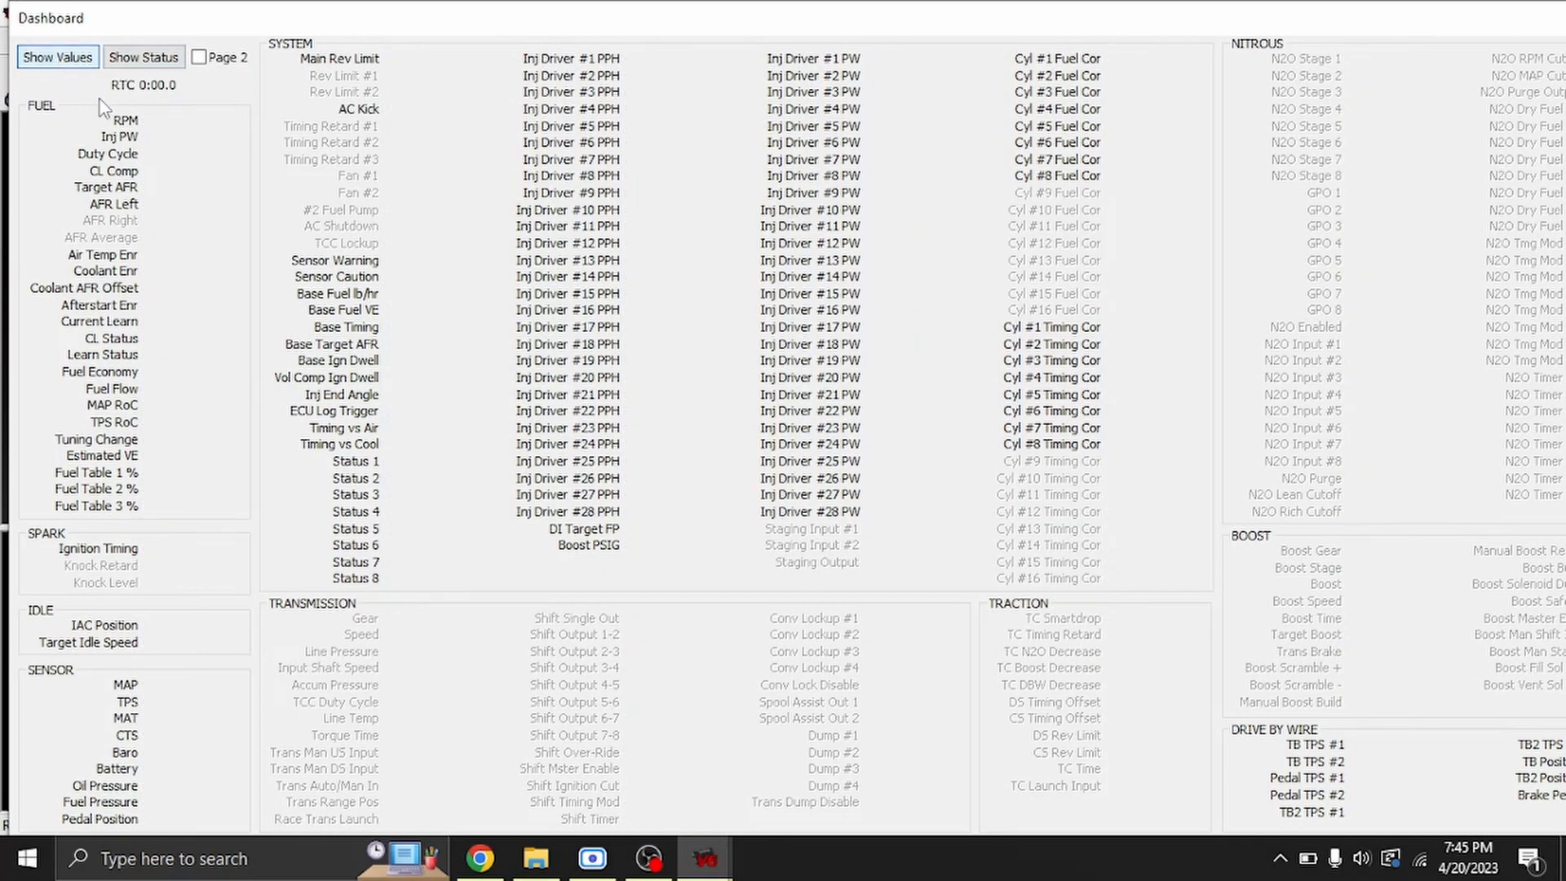
mouse_move(1428, 60)
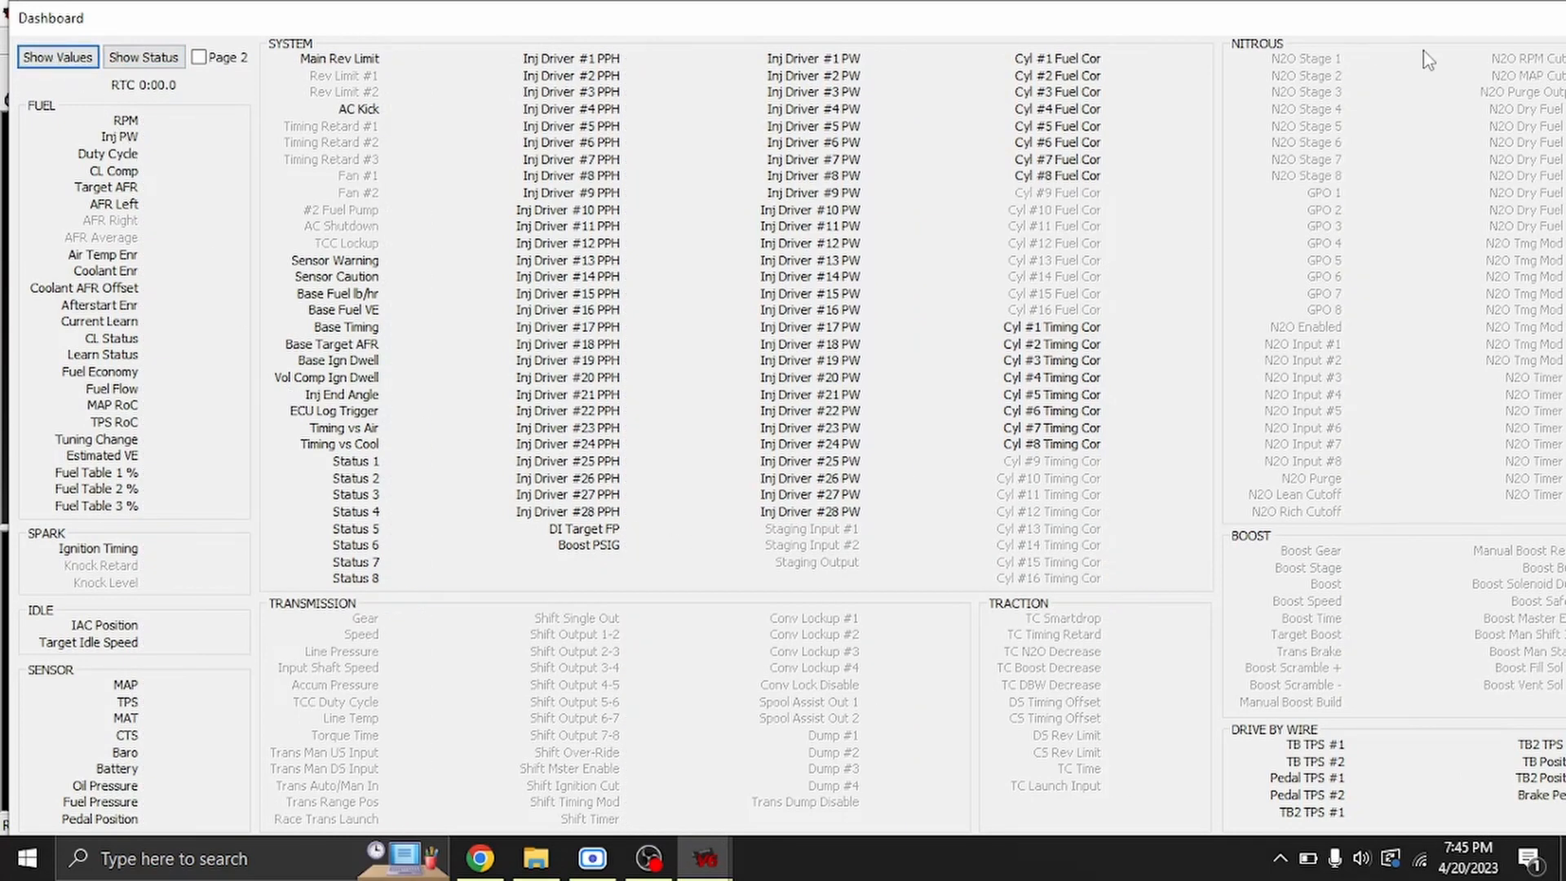
click(1201, 82)
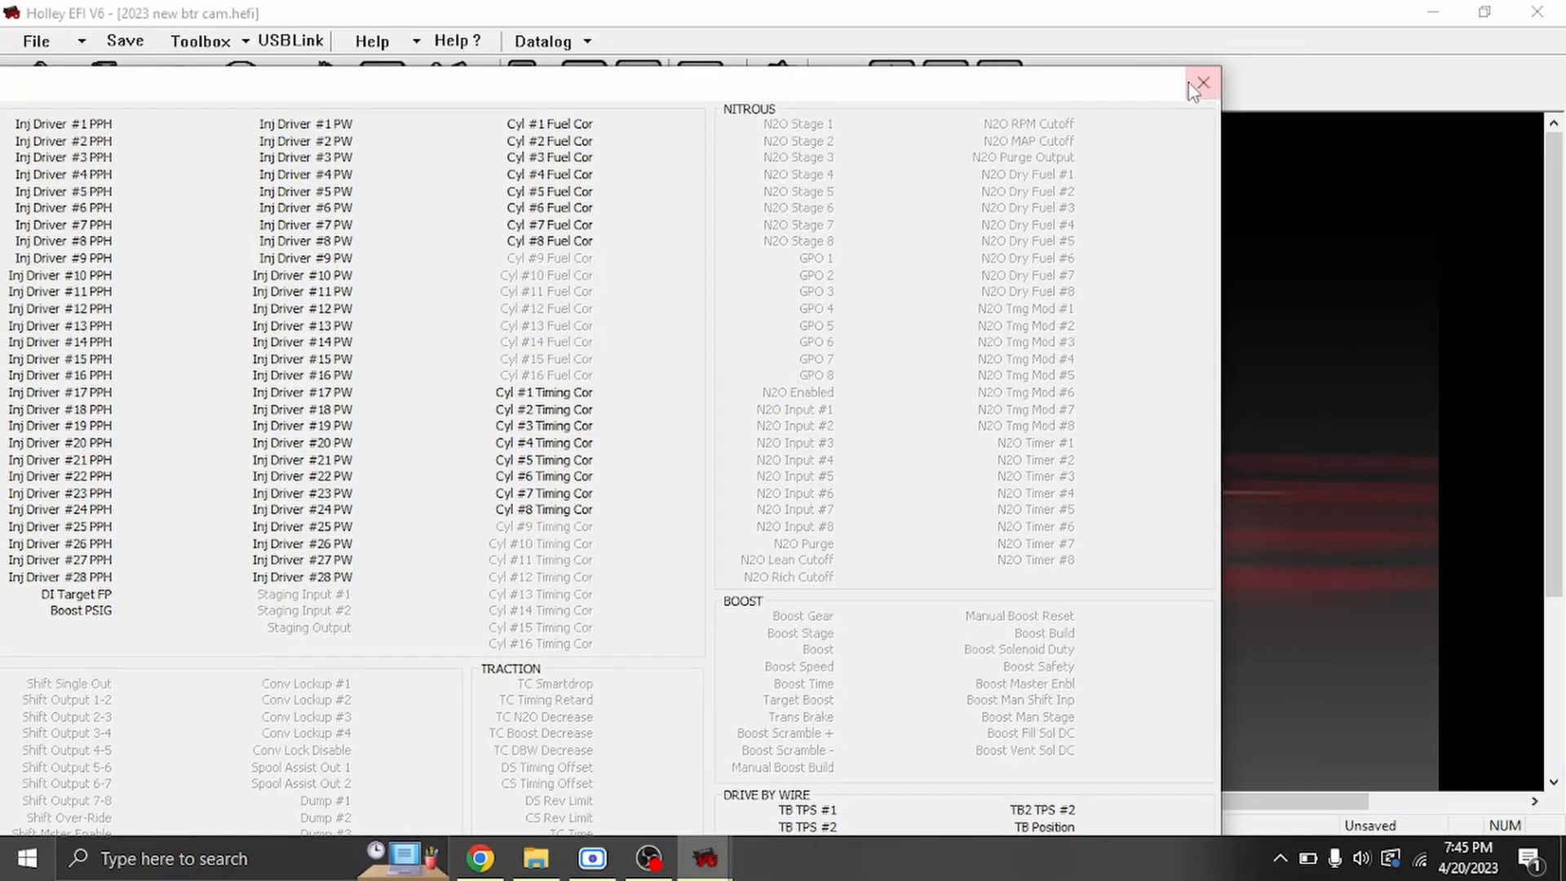
click(1202, 83)
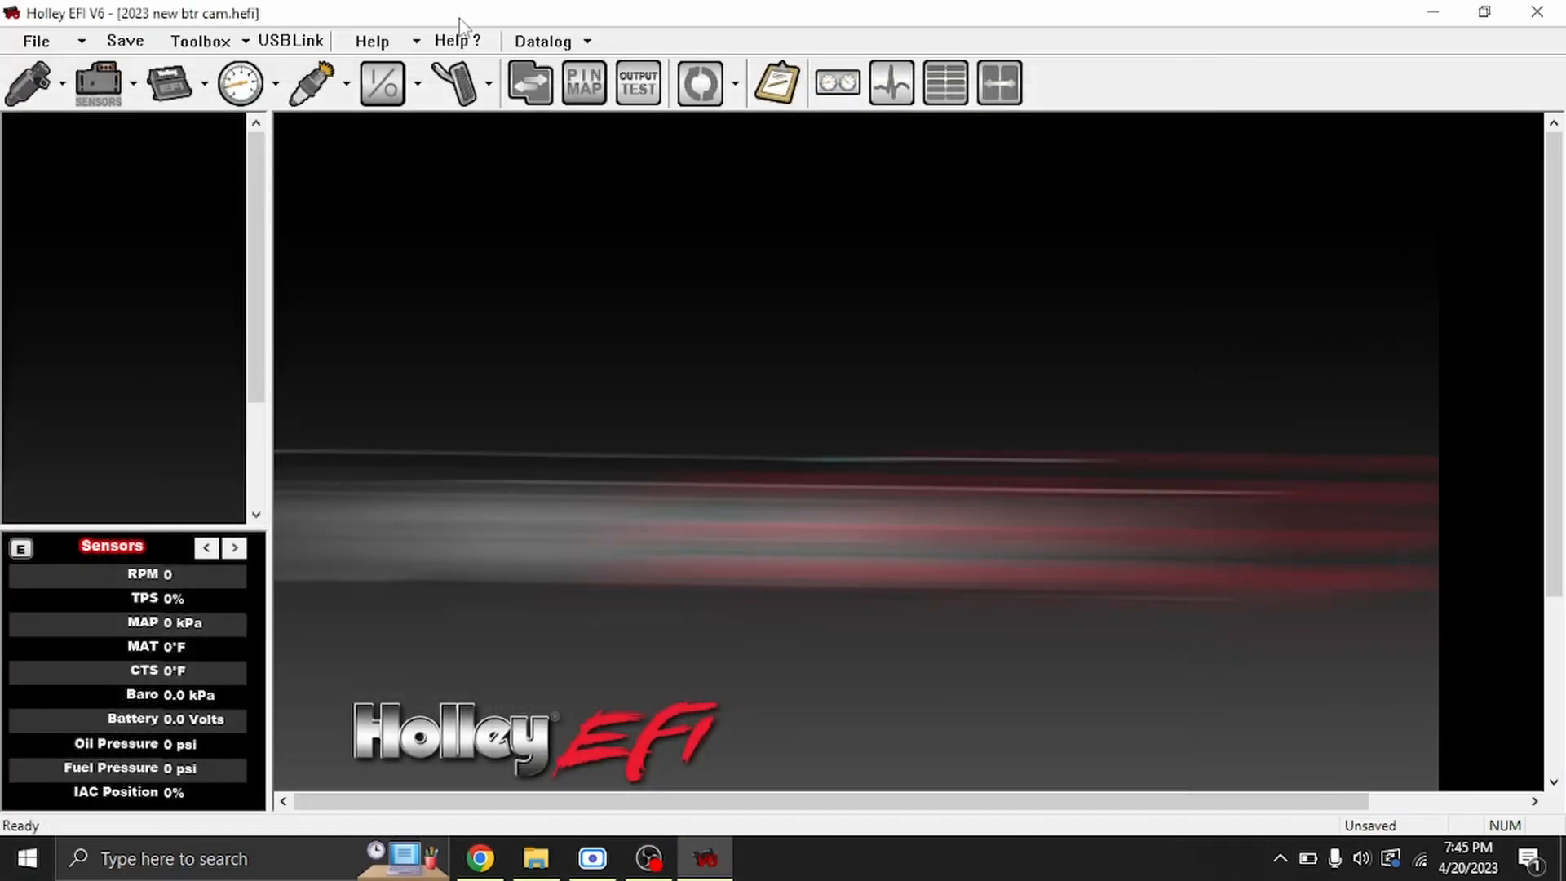
Step: Go online via USBLink and view live Dashboard values like 12.3 V battery and 99 kPa MAP
click(290, 41)
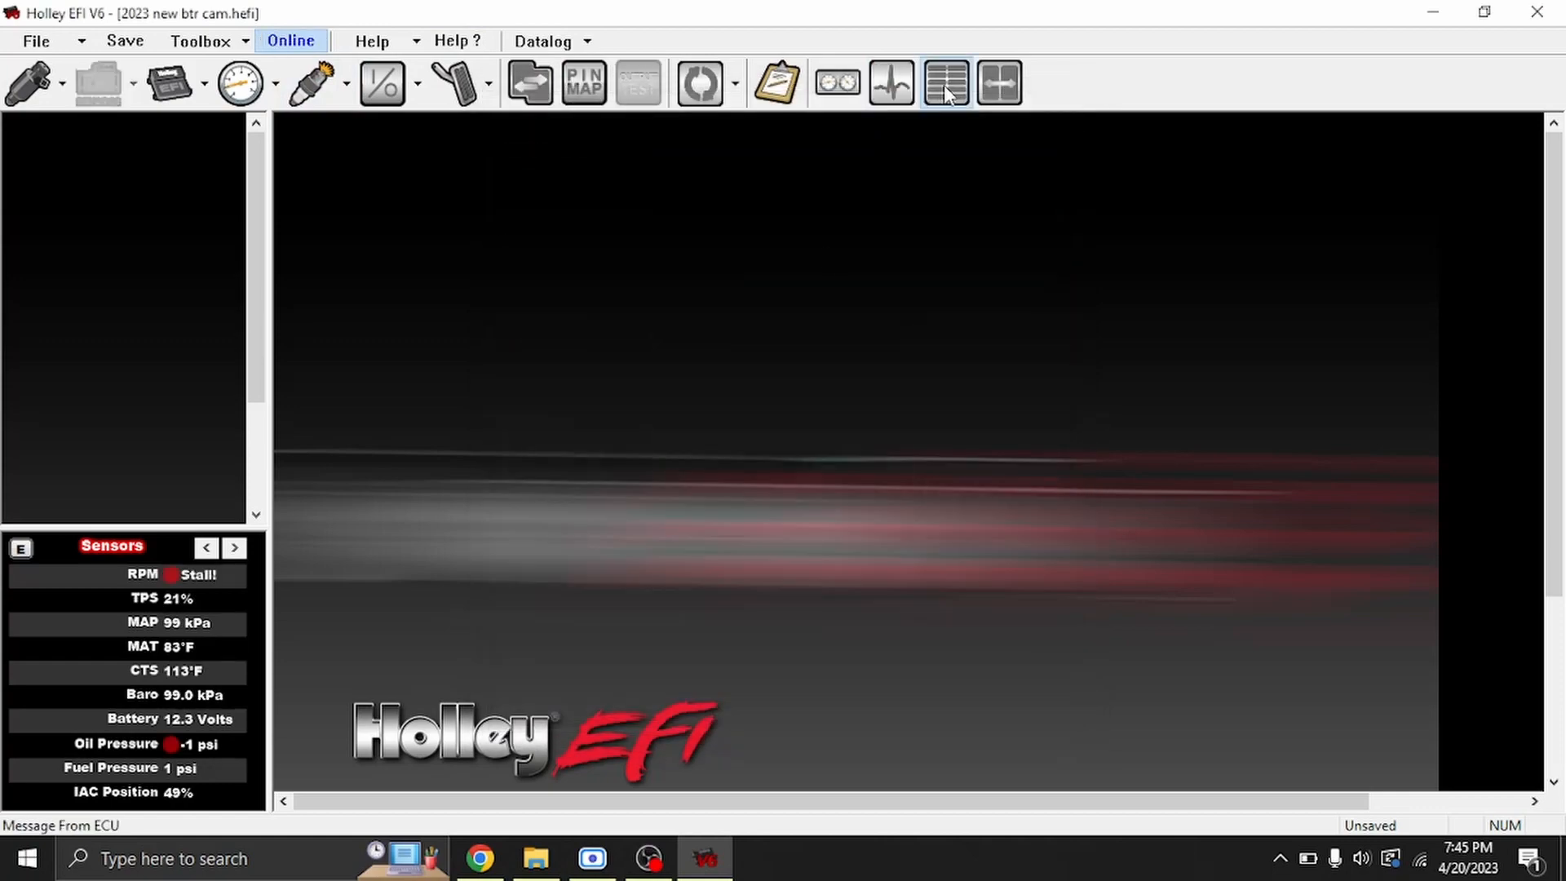
click(943, 83)
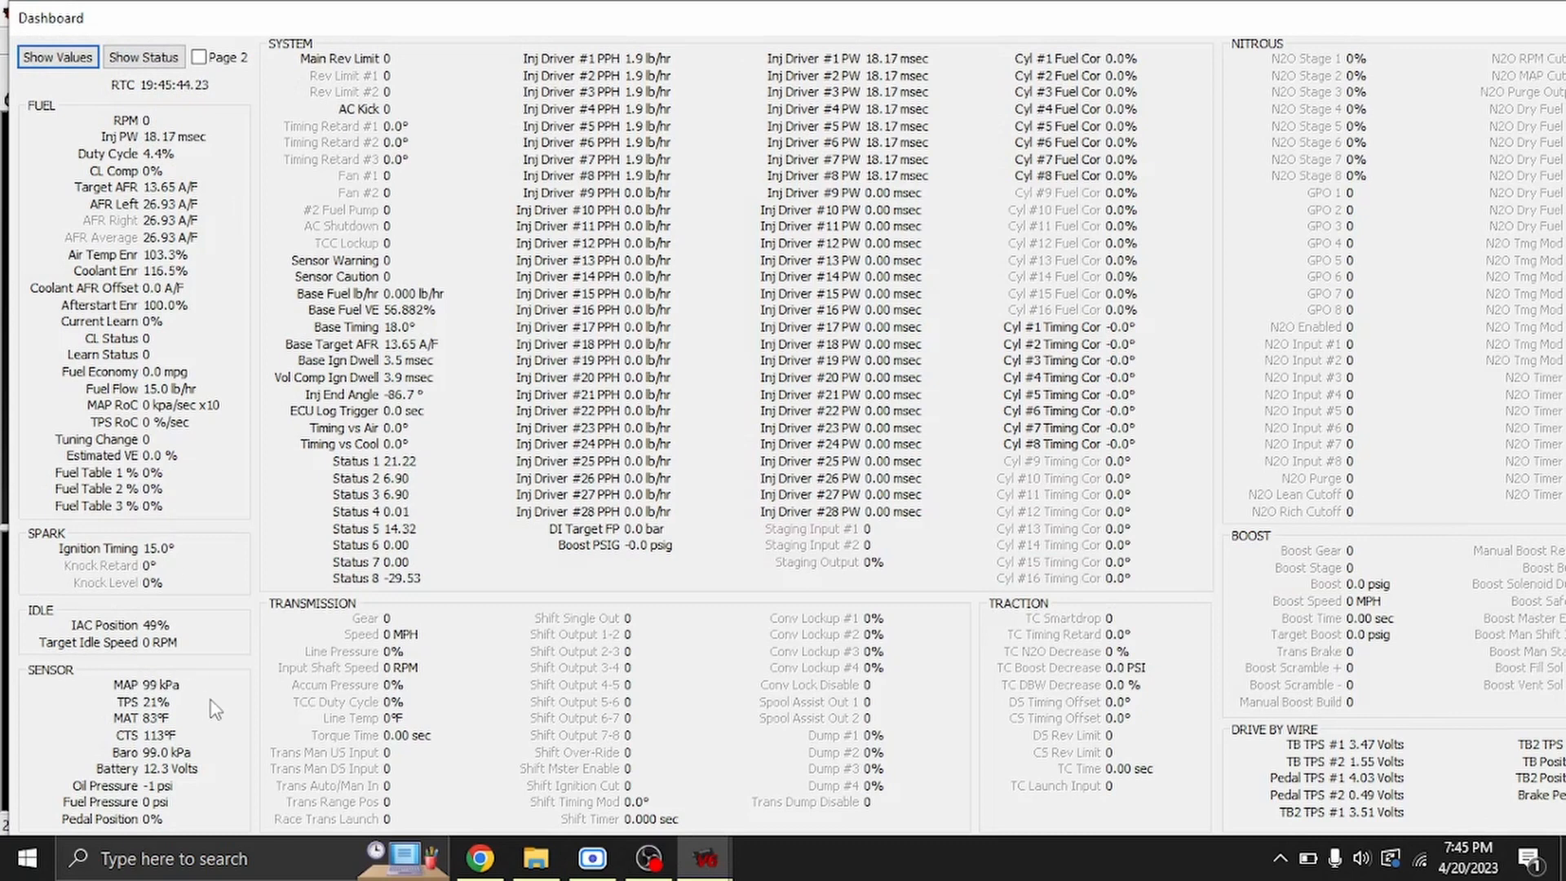
mouse_move(419, 398)
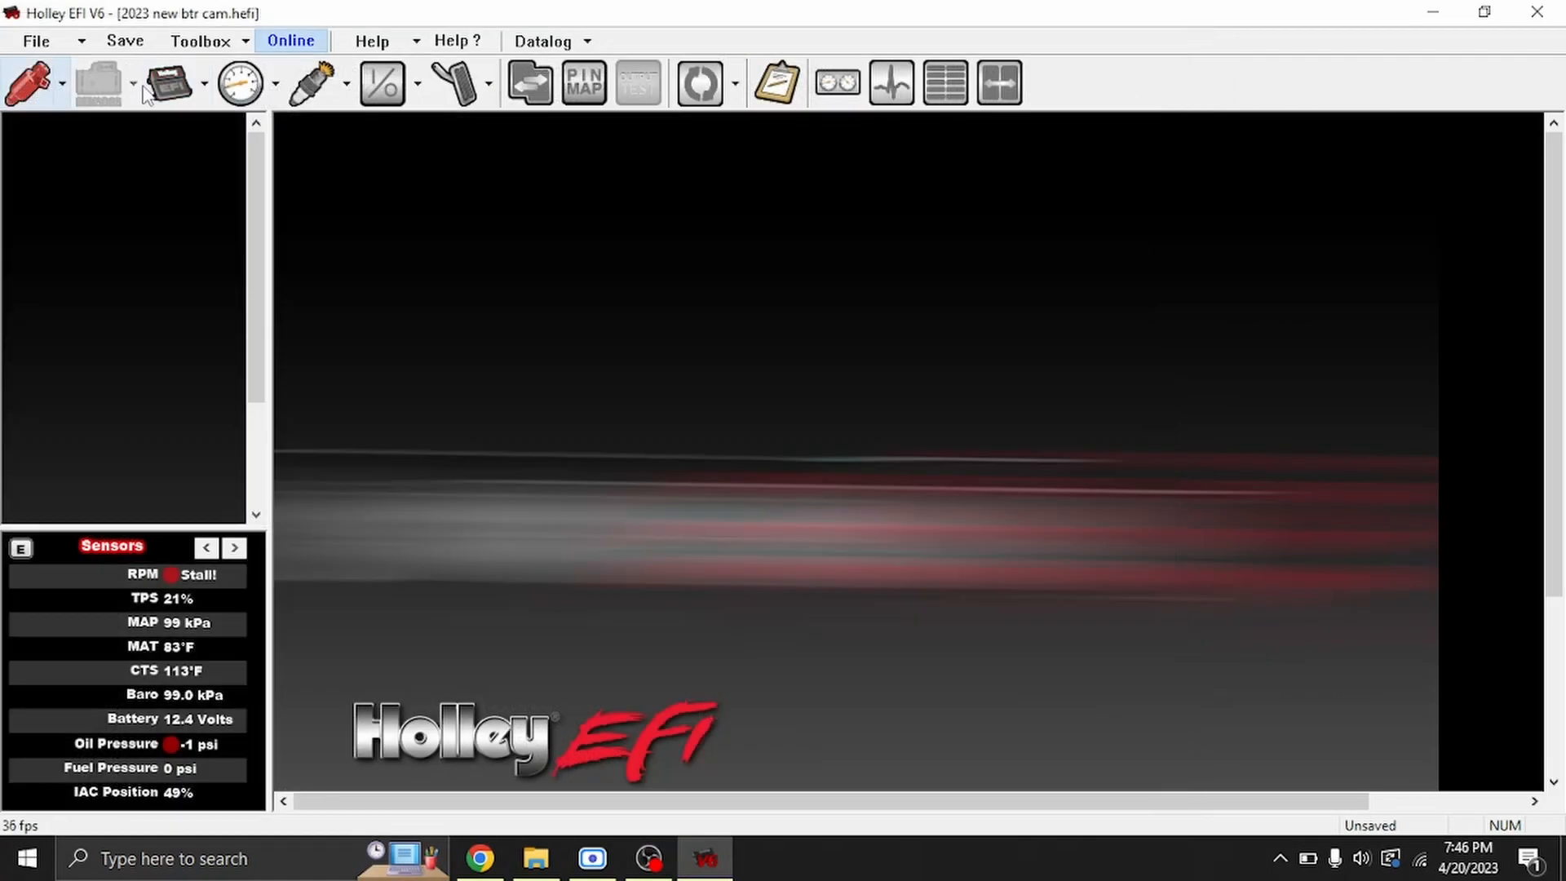
Step: Show the Fuel > Target A/F Ratio table in lambda, then return it to A/F values
click(98, 82)
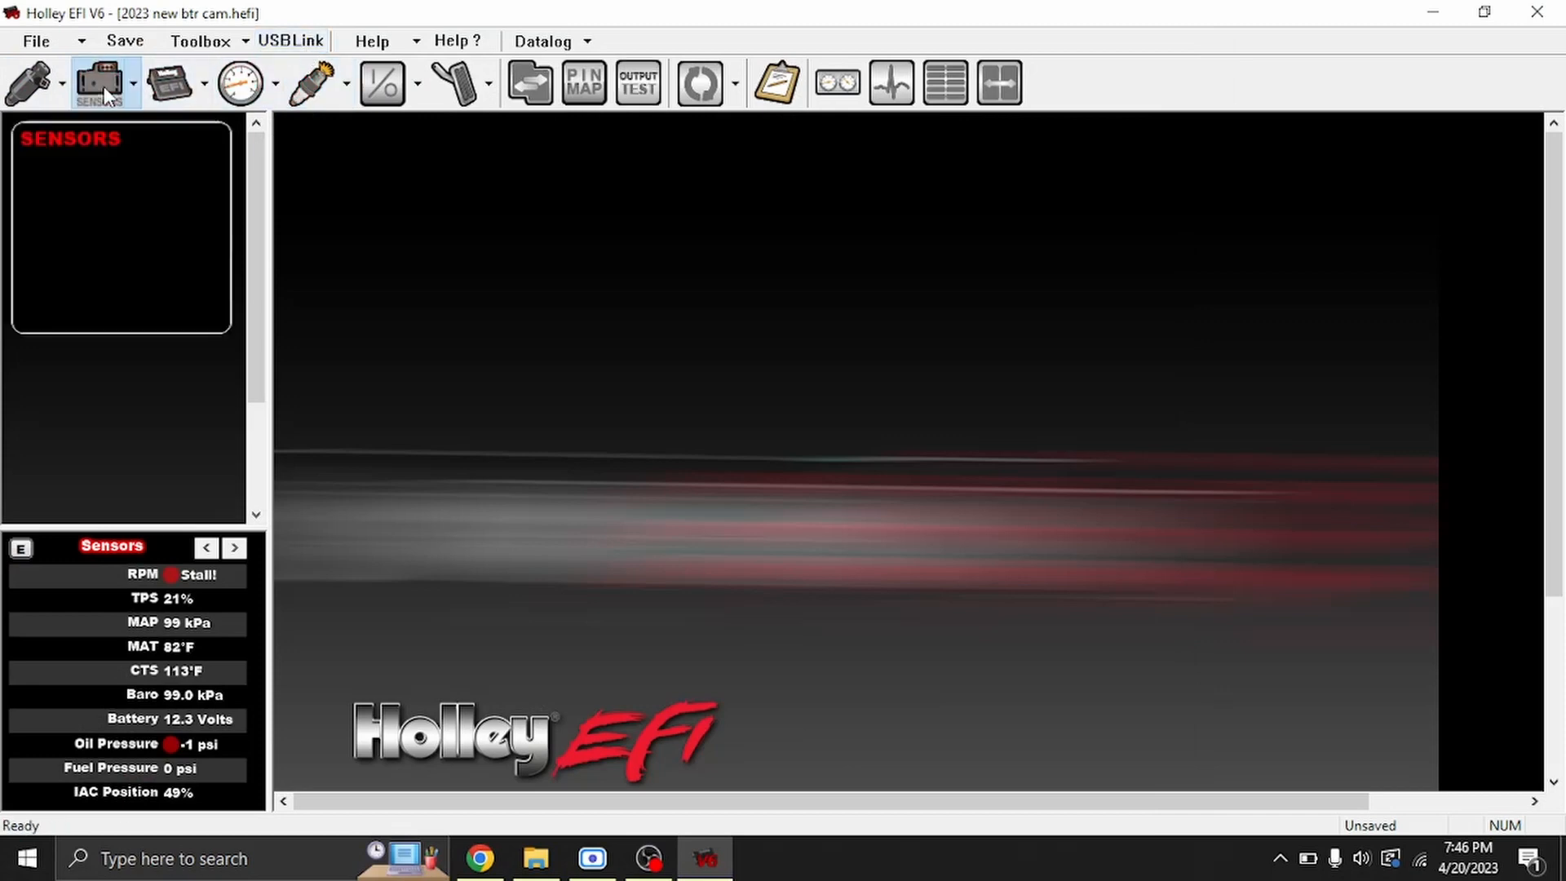
click(168, 81)
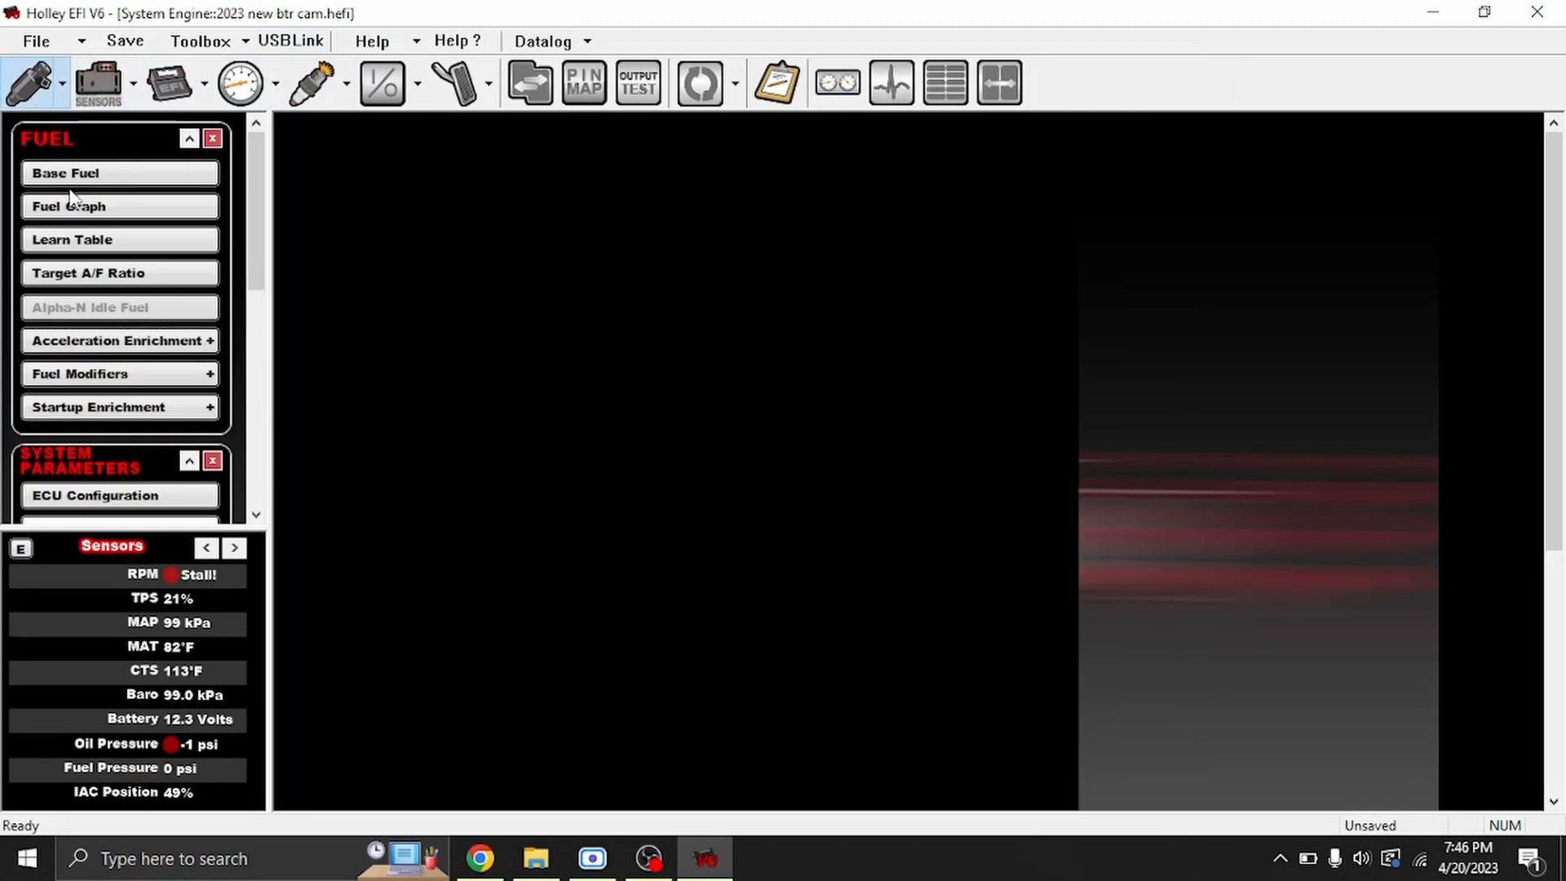
click(88, 272)
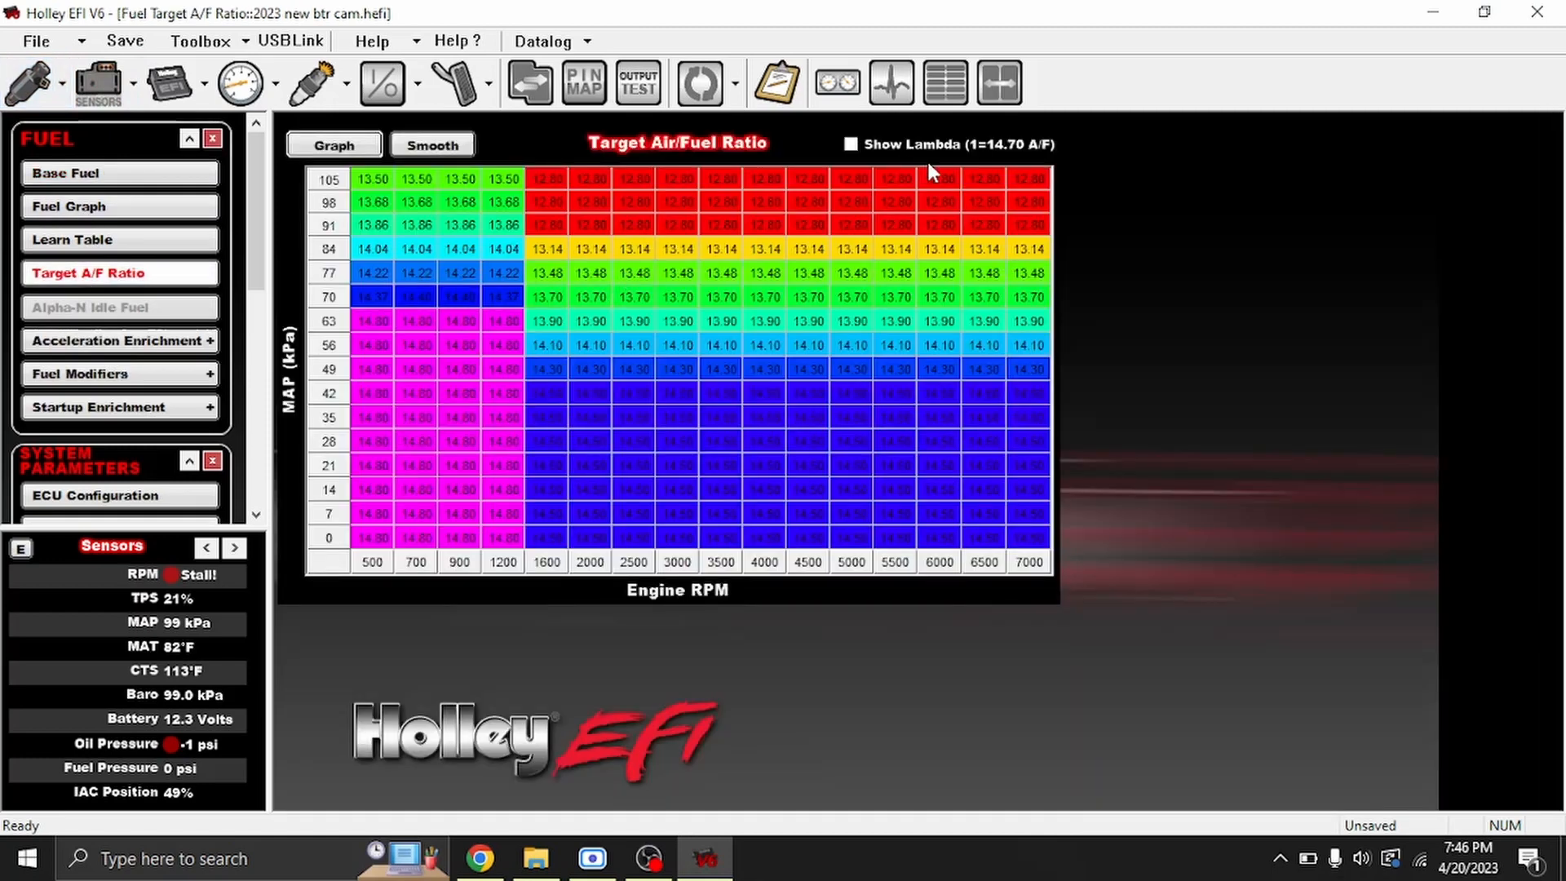
click(849, 145)
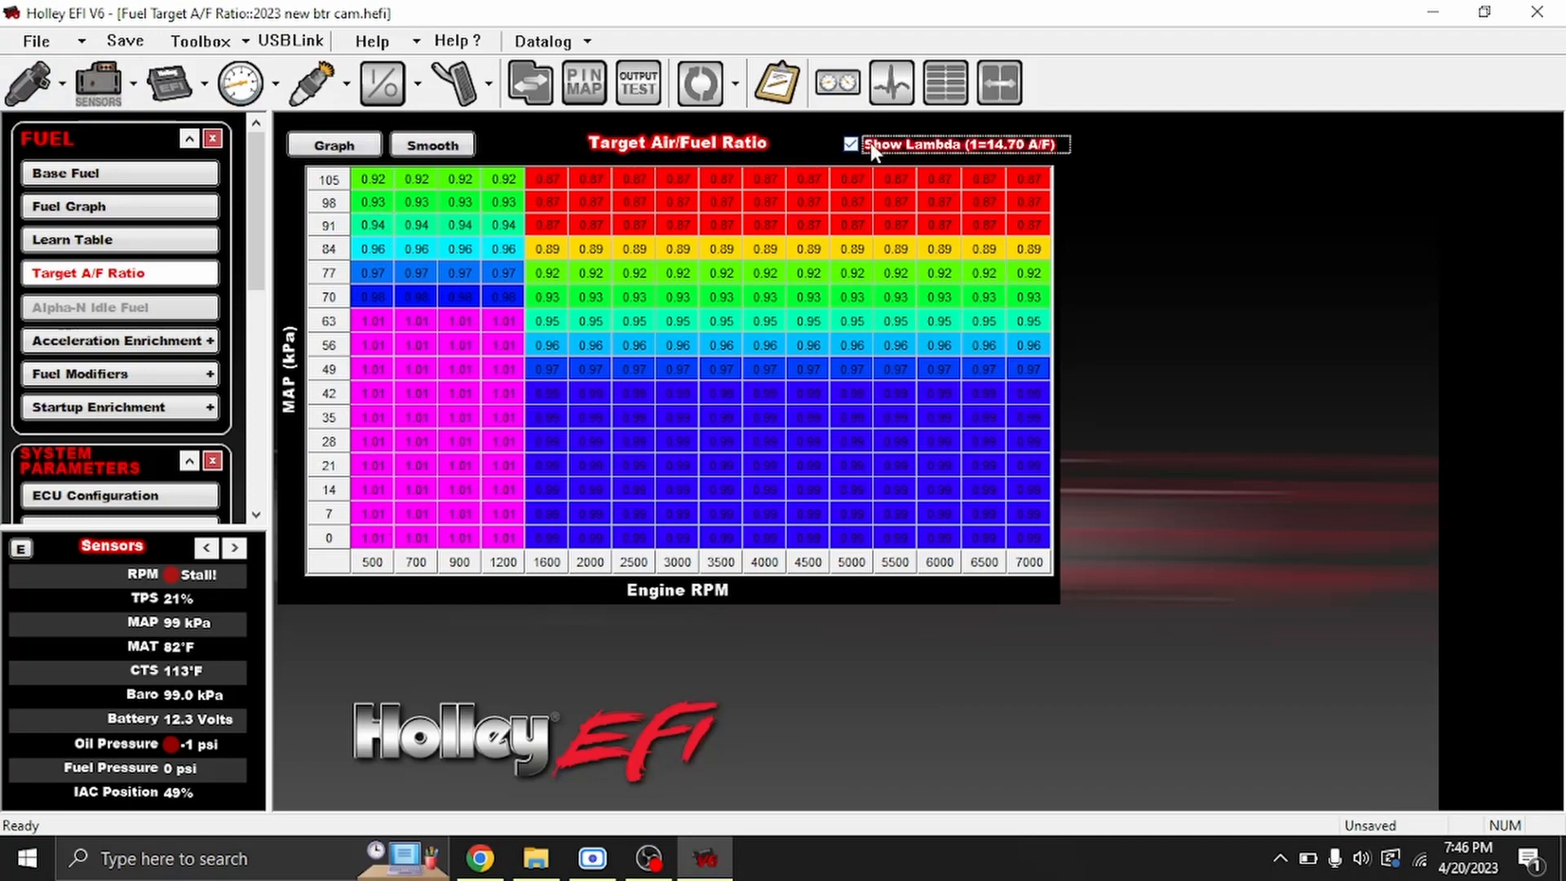
click(849, 144)
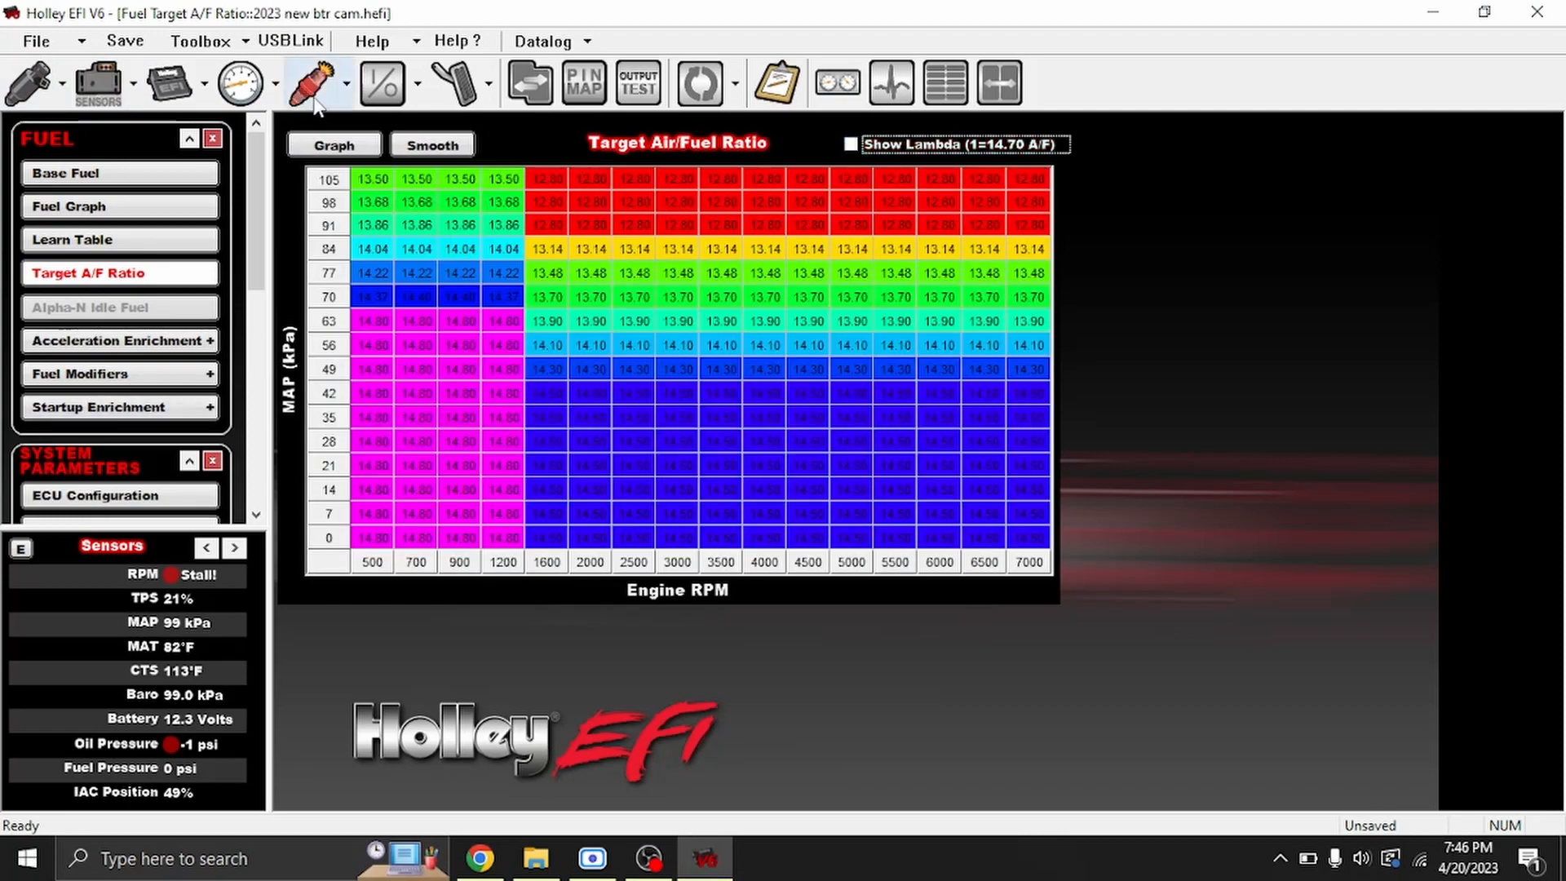
mouse_move(315, 83)
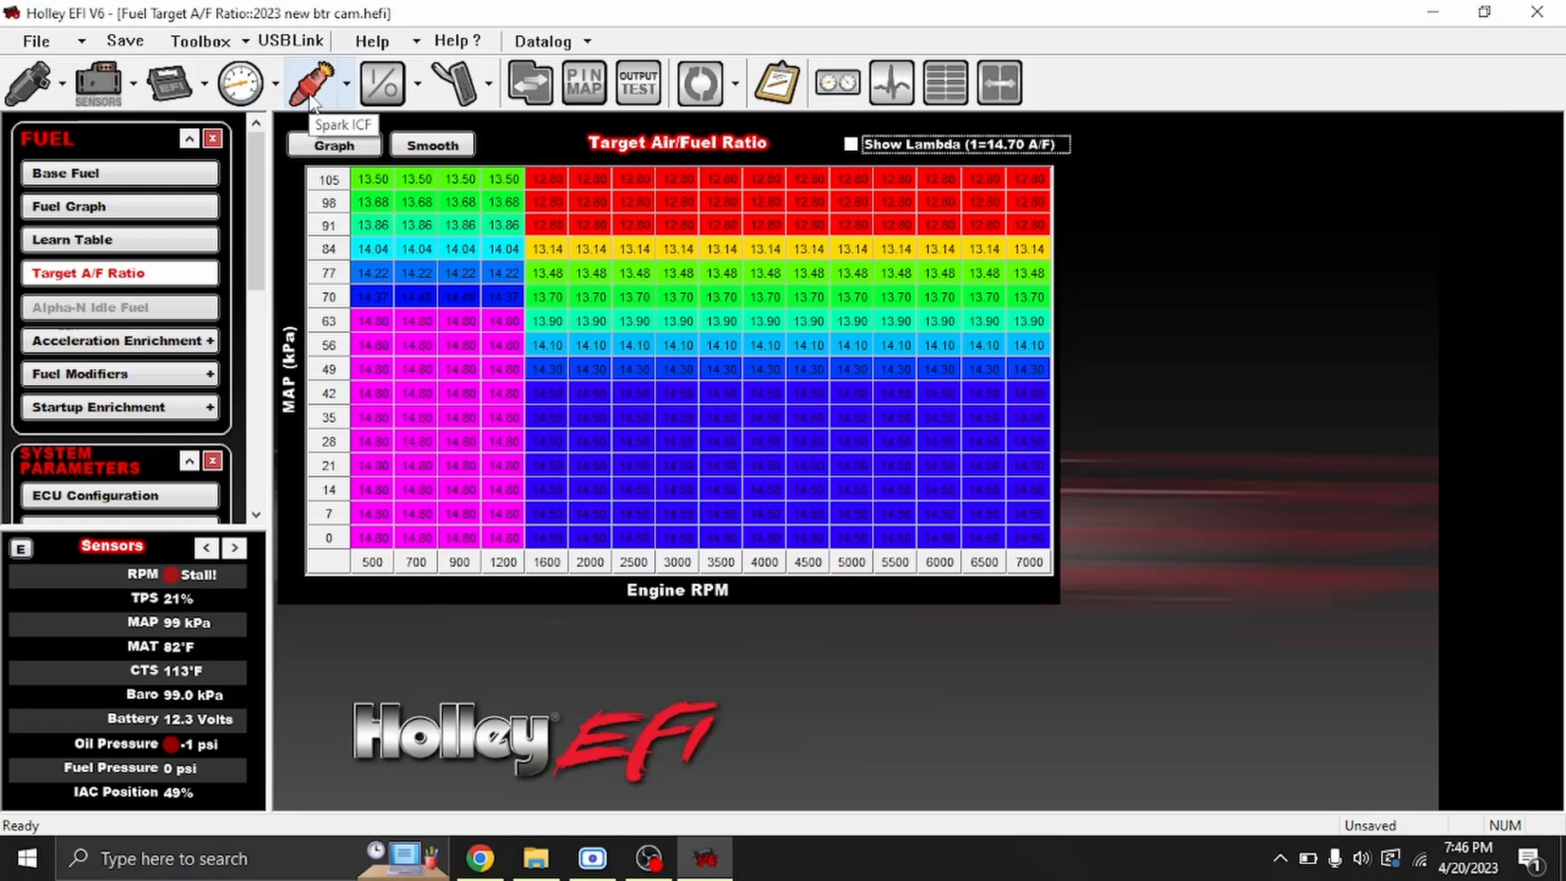
mouse_move(313, 95)
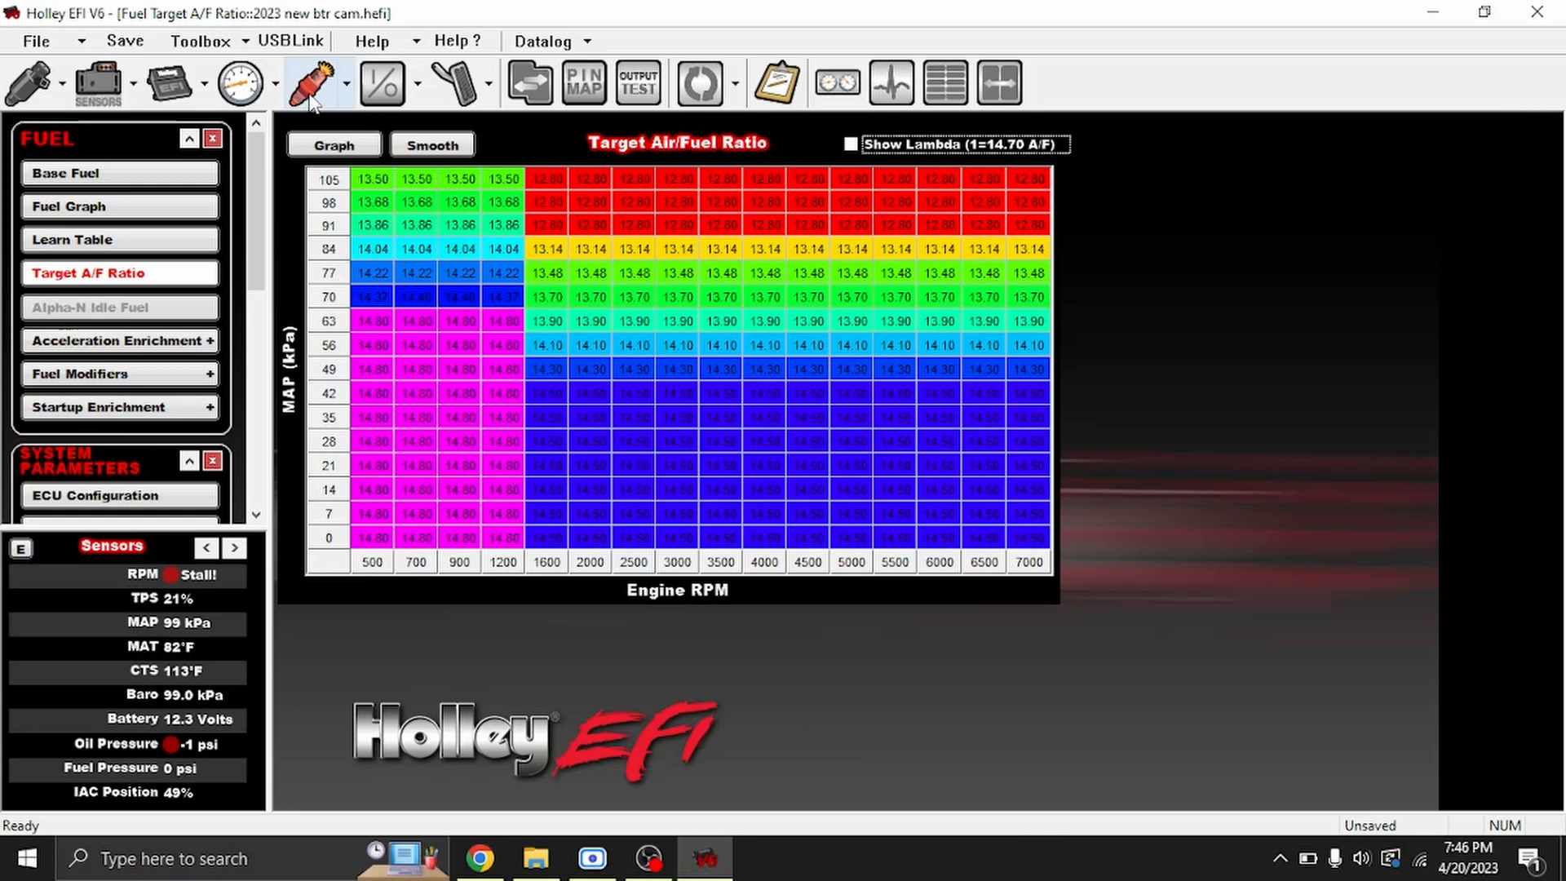